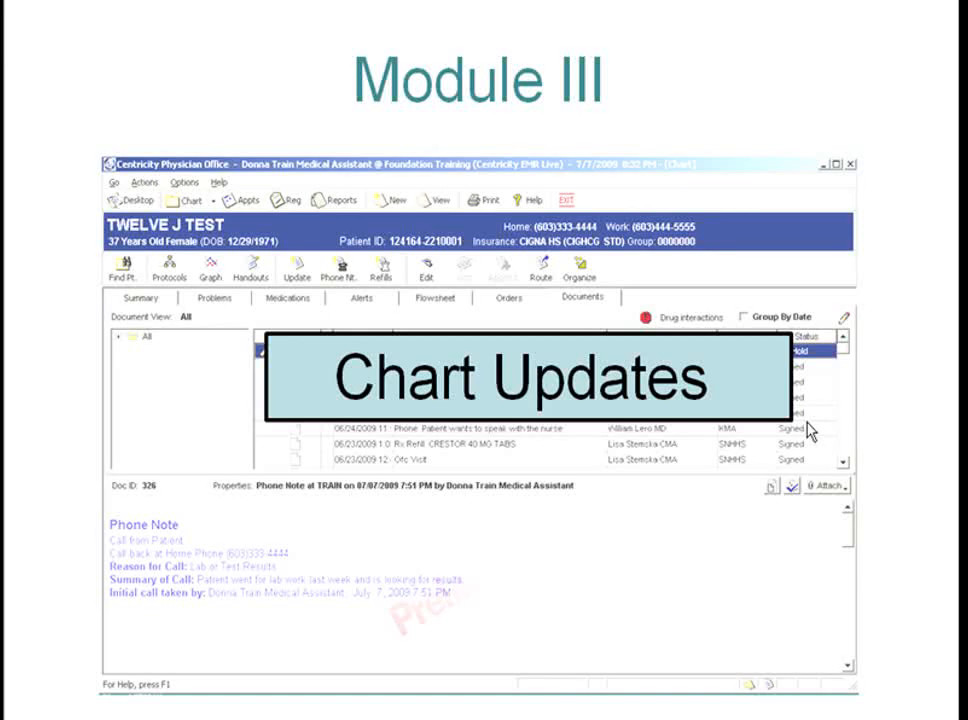
mouse_move(818, 430)
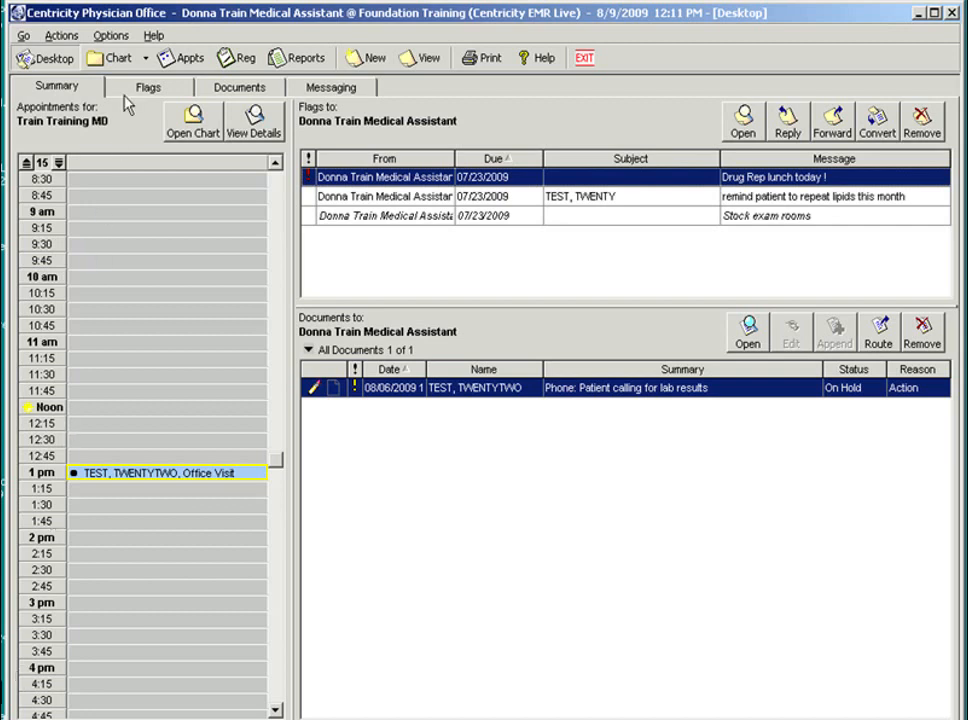
mouse_move(115, 57)
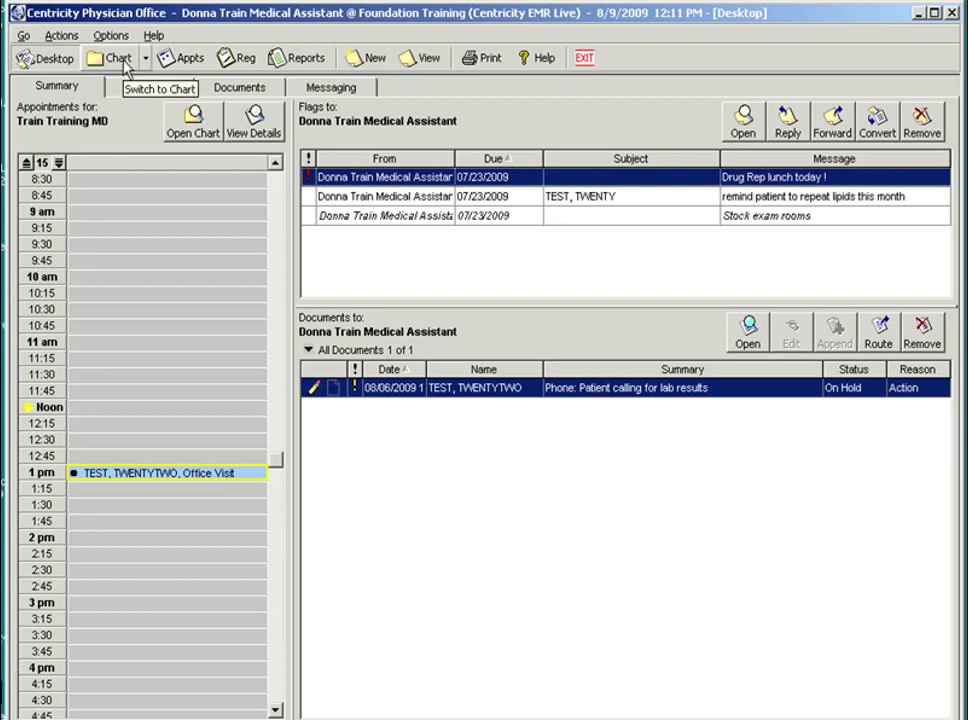
Open patient TWENTYTWO TEST's chart to its documents list
left_click(116, 57)
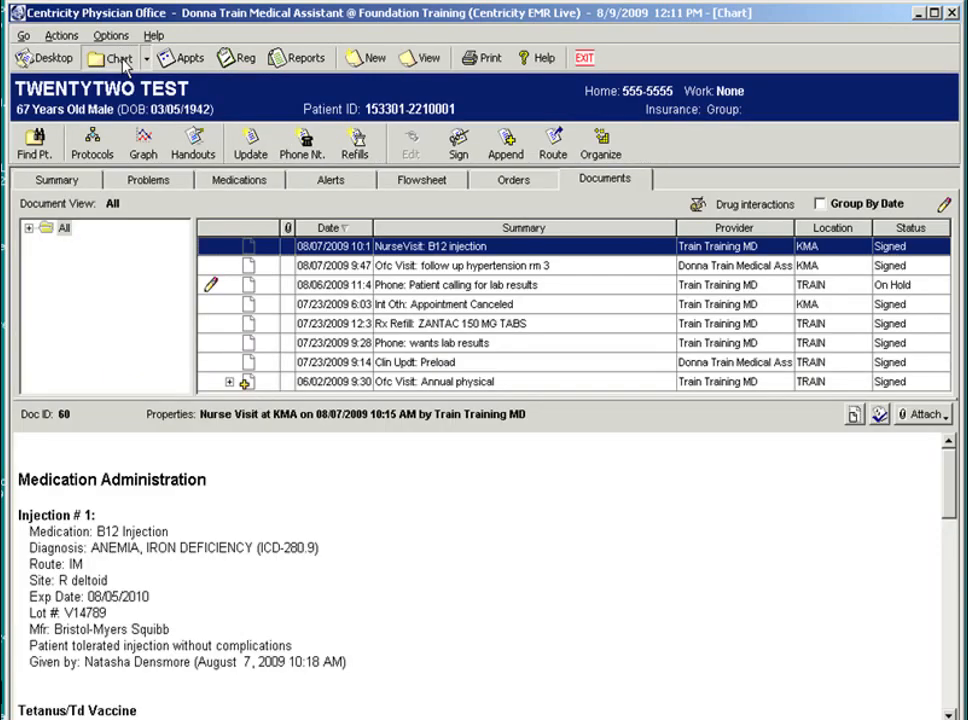
mouse_move(122, 85)
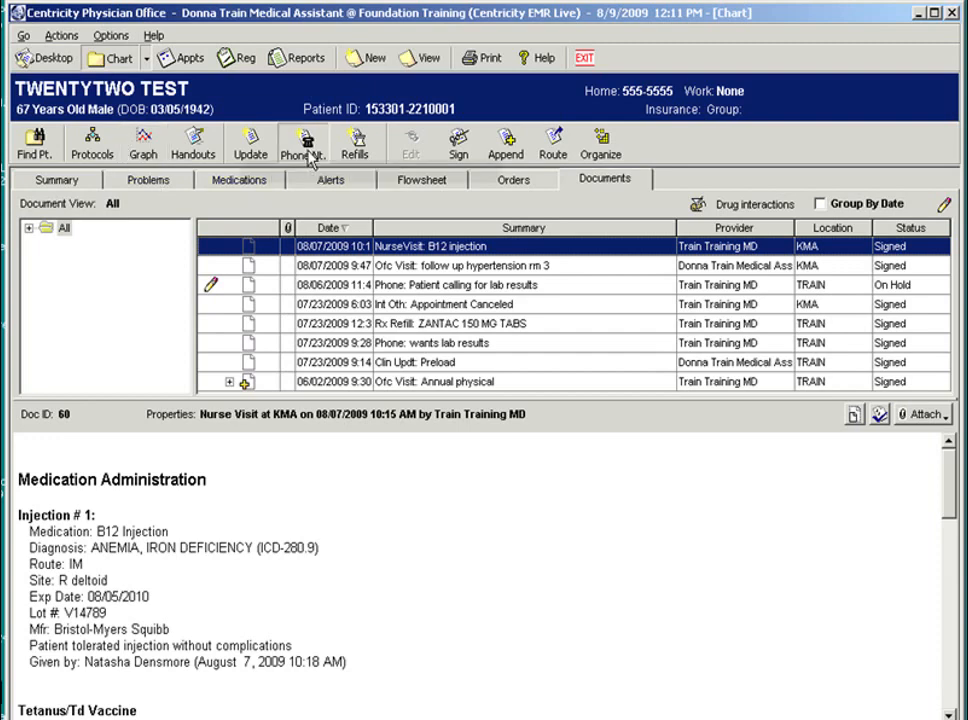
Create a phone note: call from patient, acute illness, 'headaches for two days', call taker recorded
left_click(302, 142)
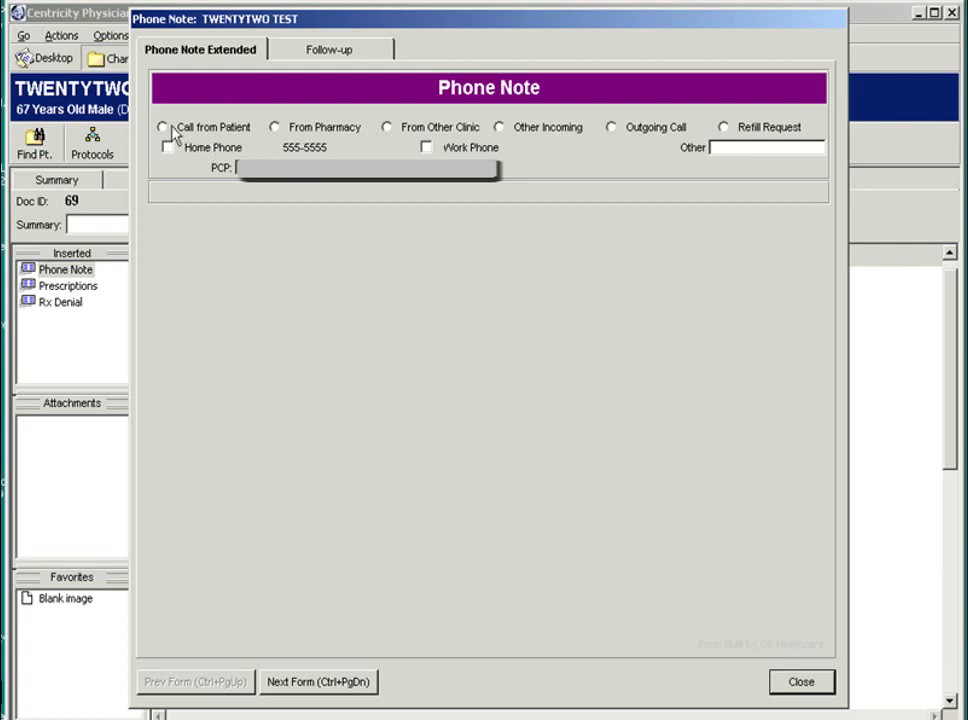
left_click(163, 127)
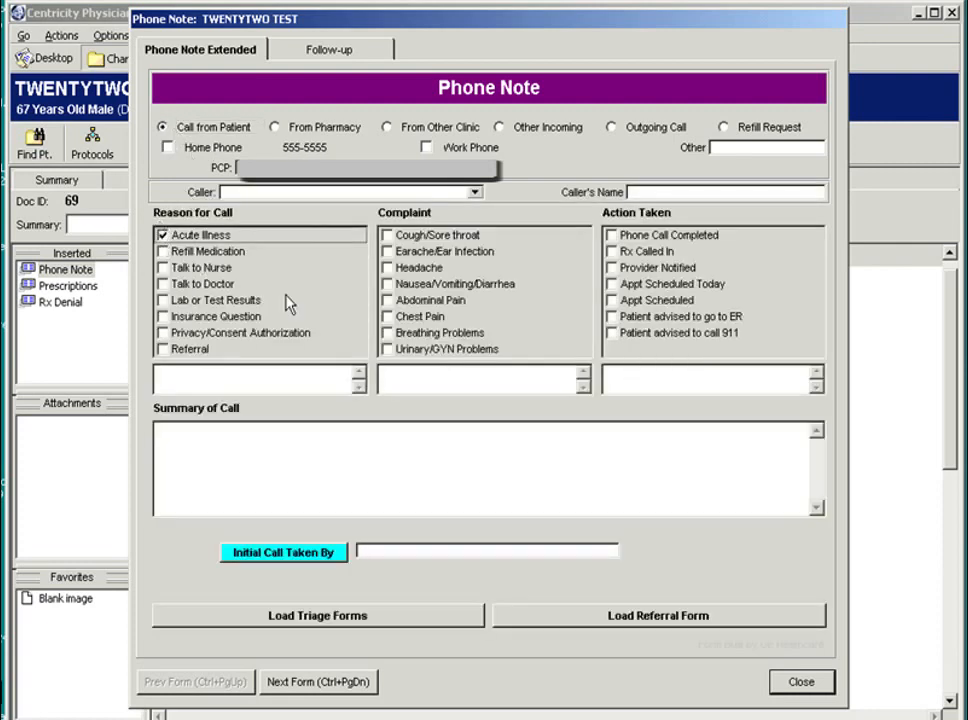
left_click(389, 267)
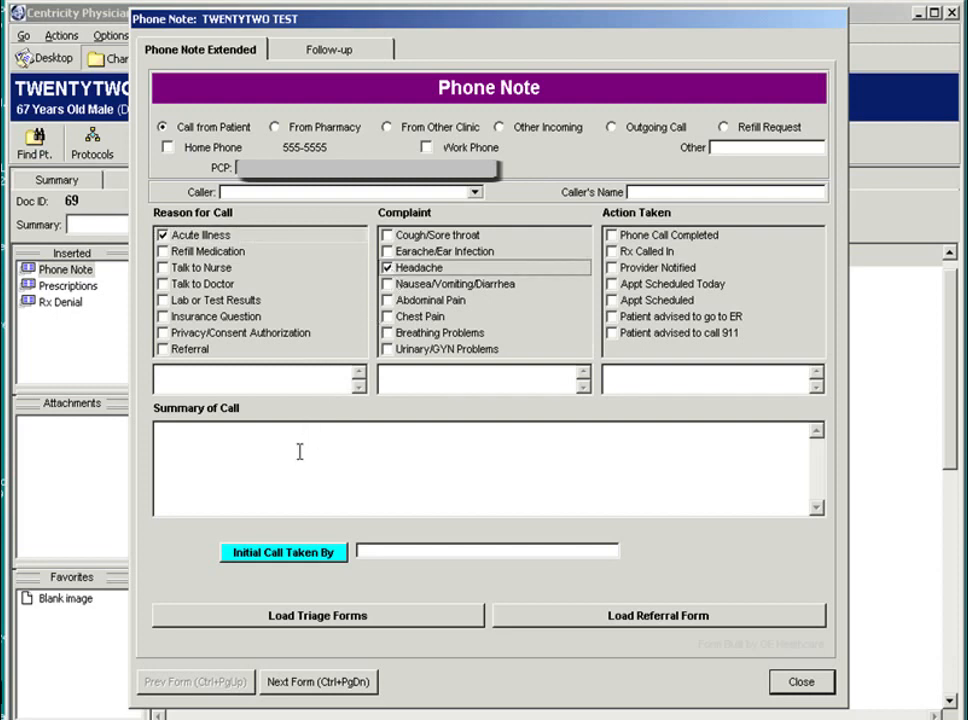
type("h")
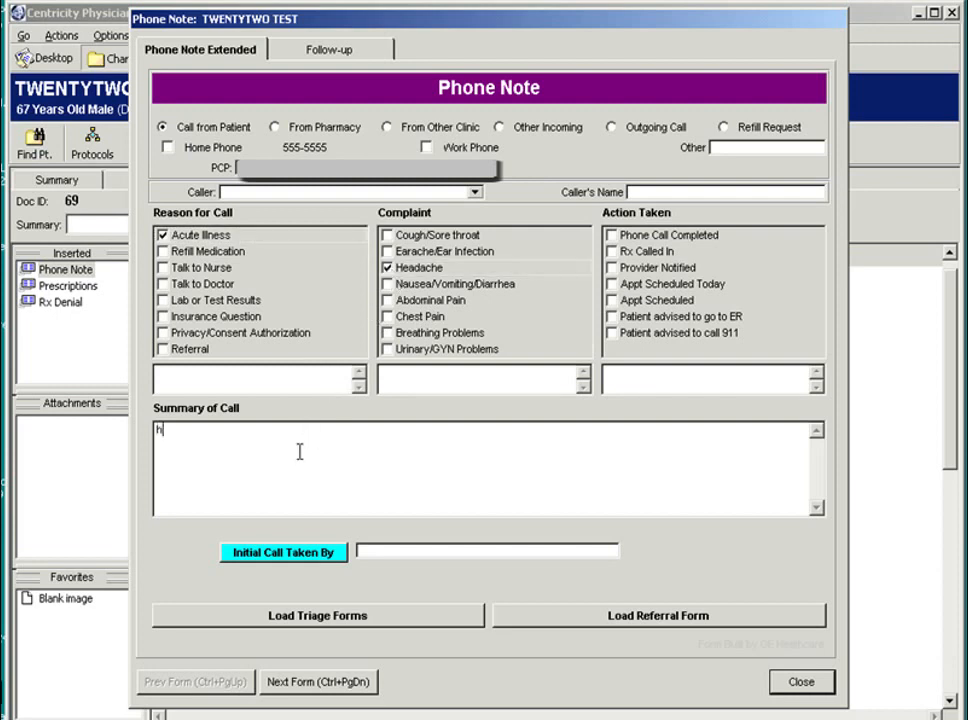
type("eadaches")
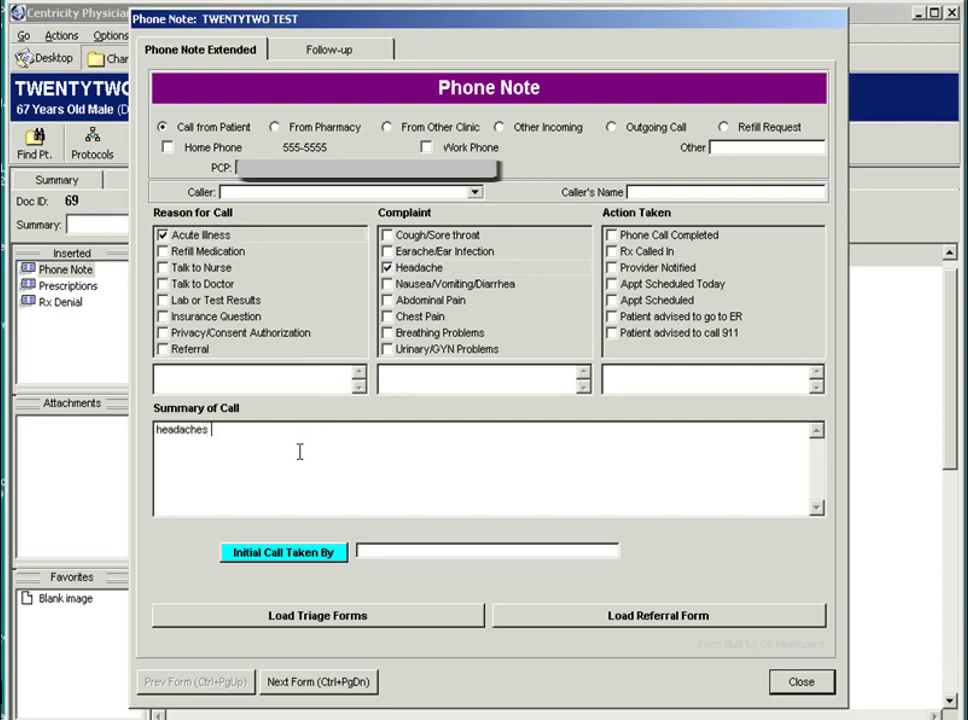
type("for two days")
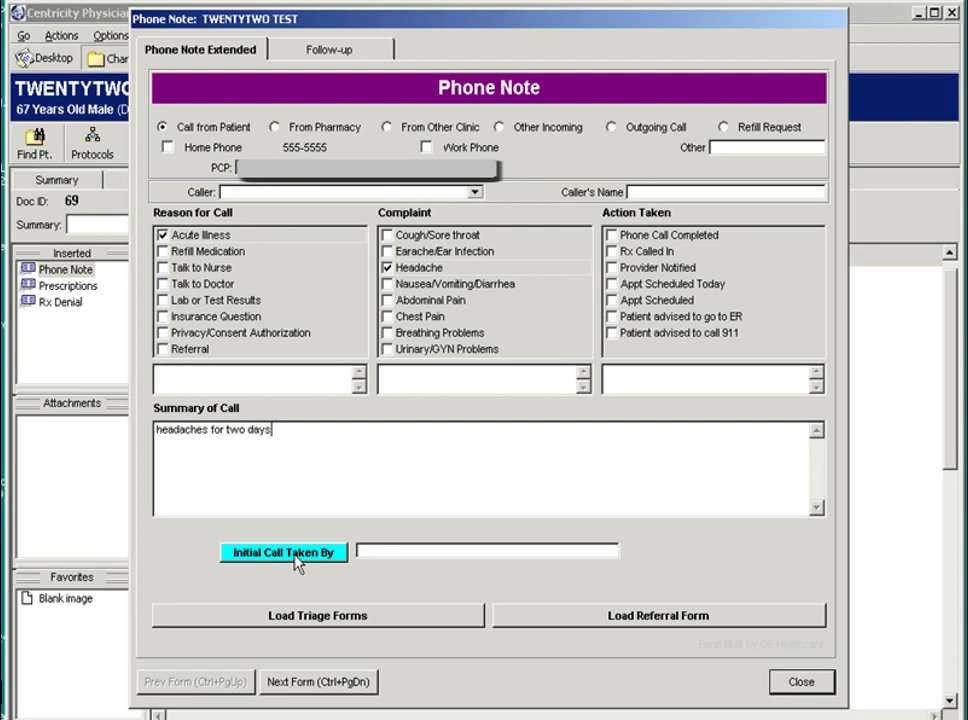
left_click(283, 552)
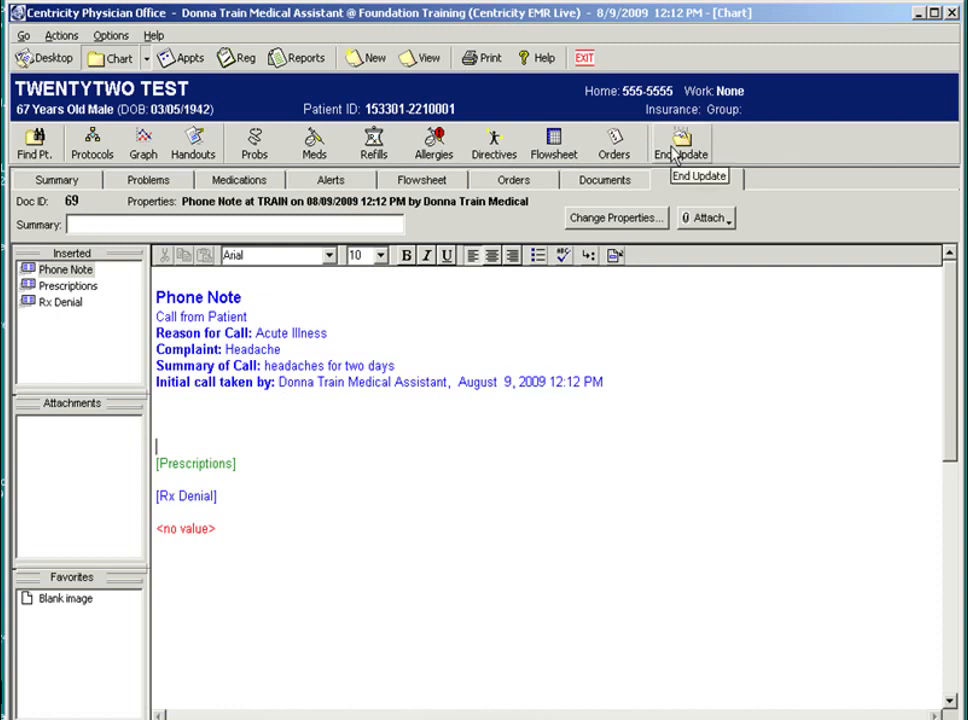
Start End Update and enter 'headache' as the document summary
left_click(679, 140)
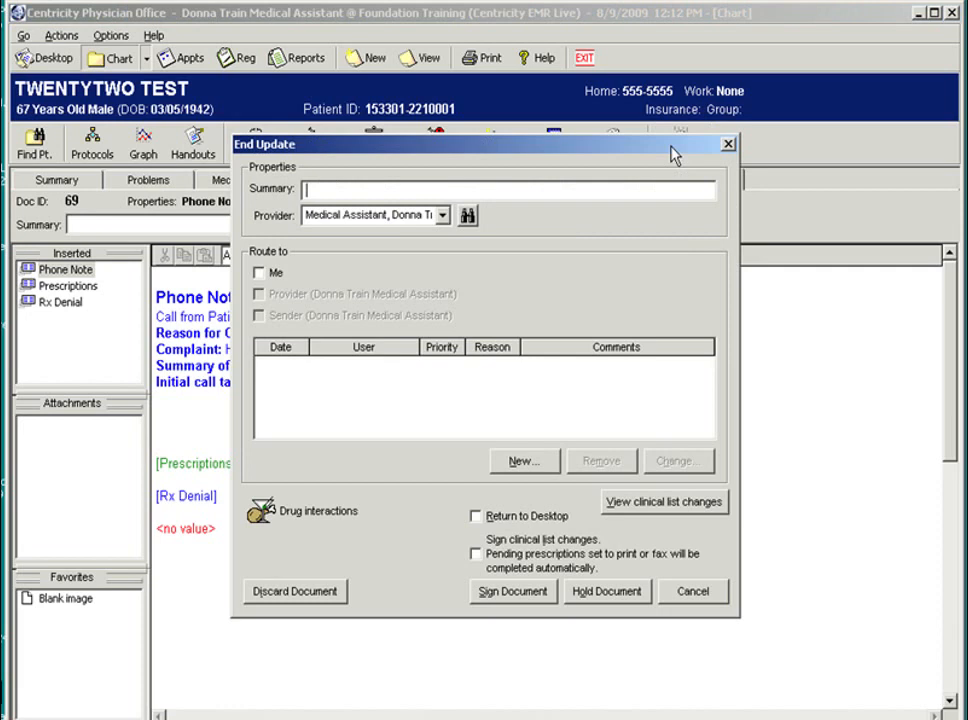
mouse_move(375, 210)
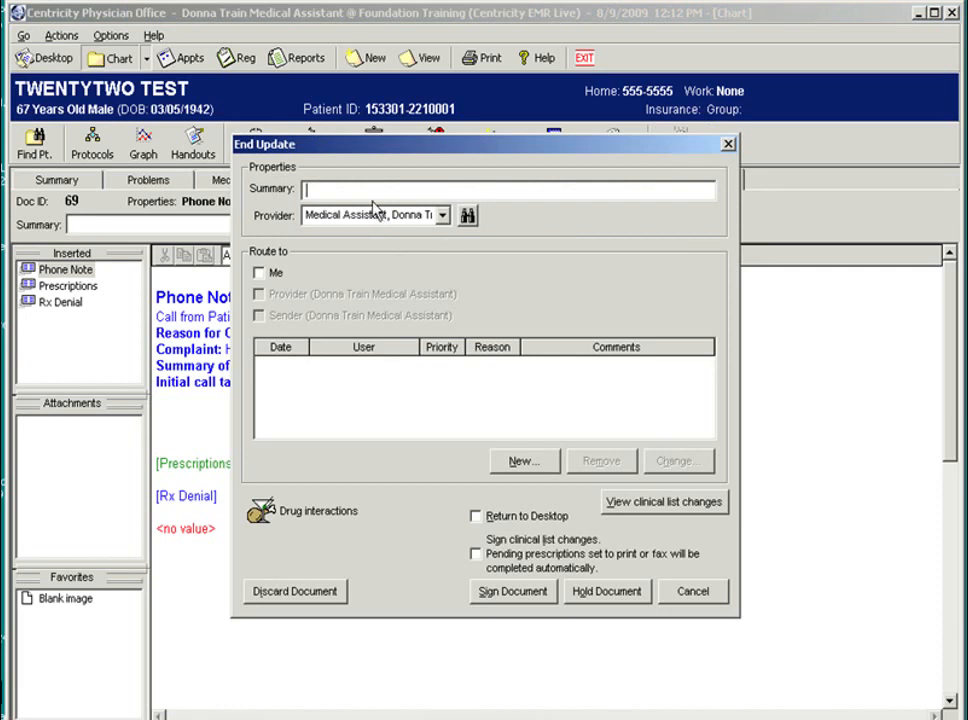
type("headach")
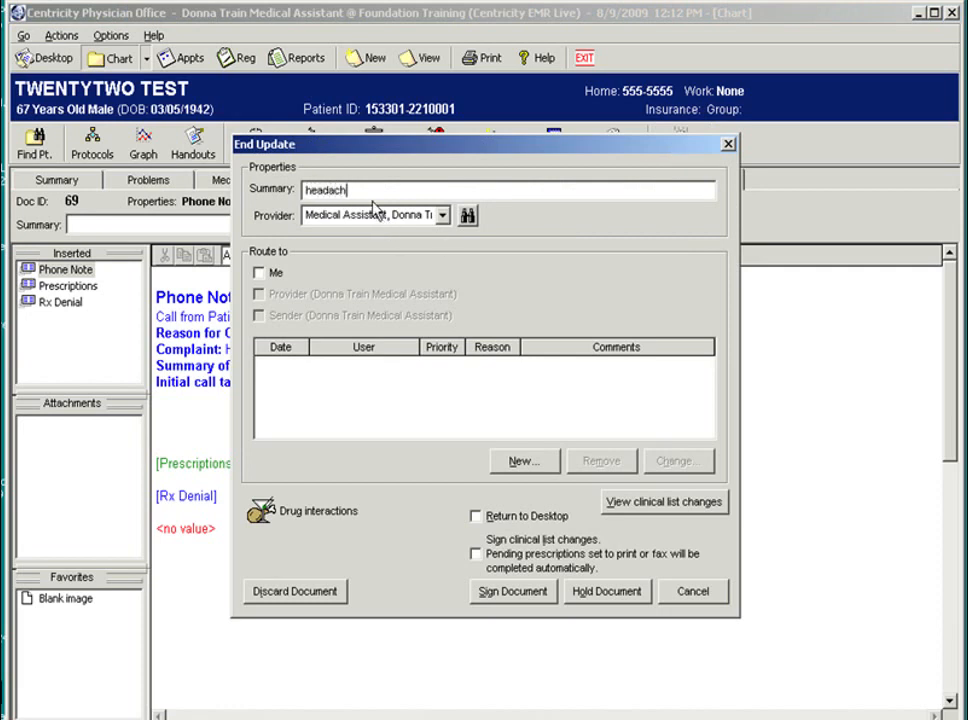
type("e")
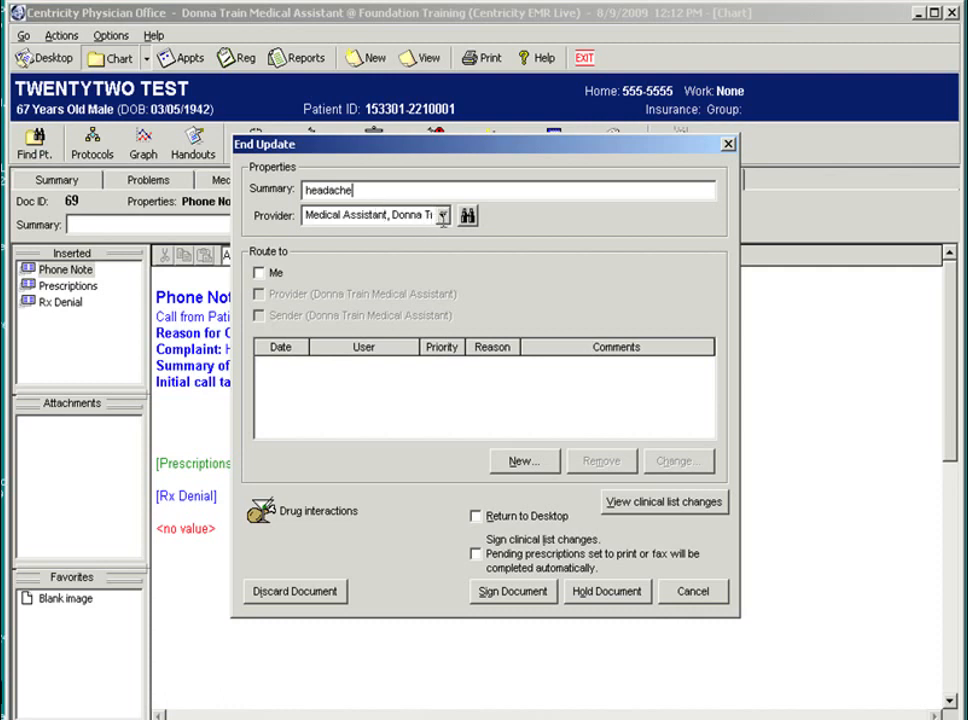
mouse_move(445, 225)
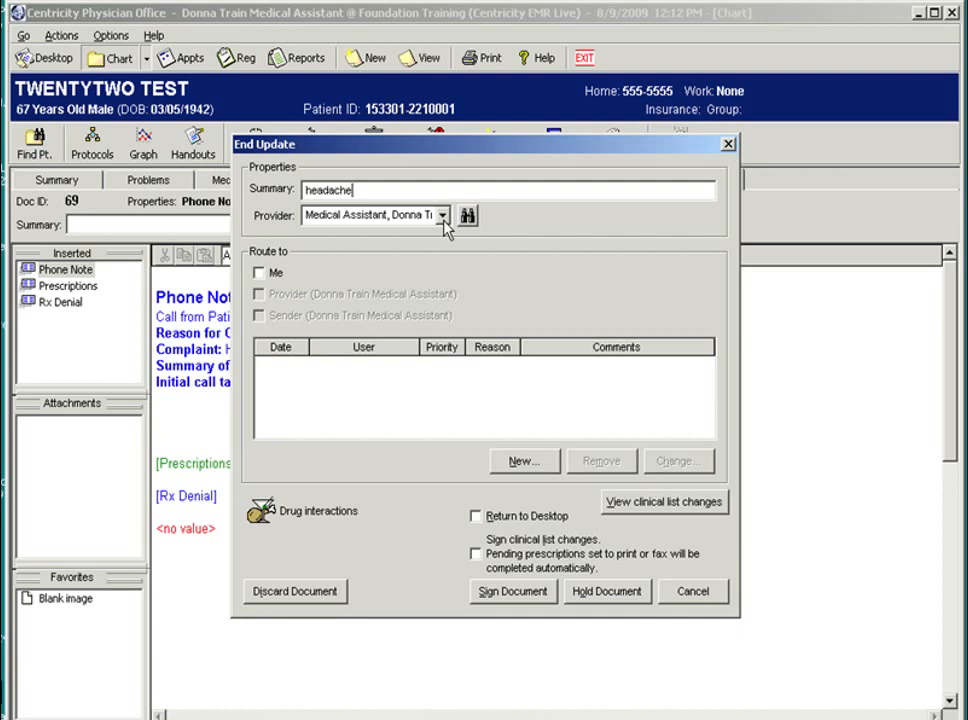
mouse_move(272, 368)
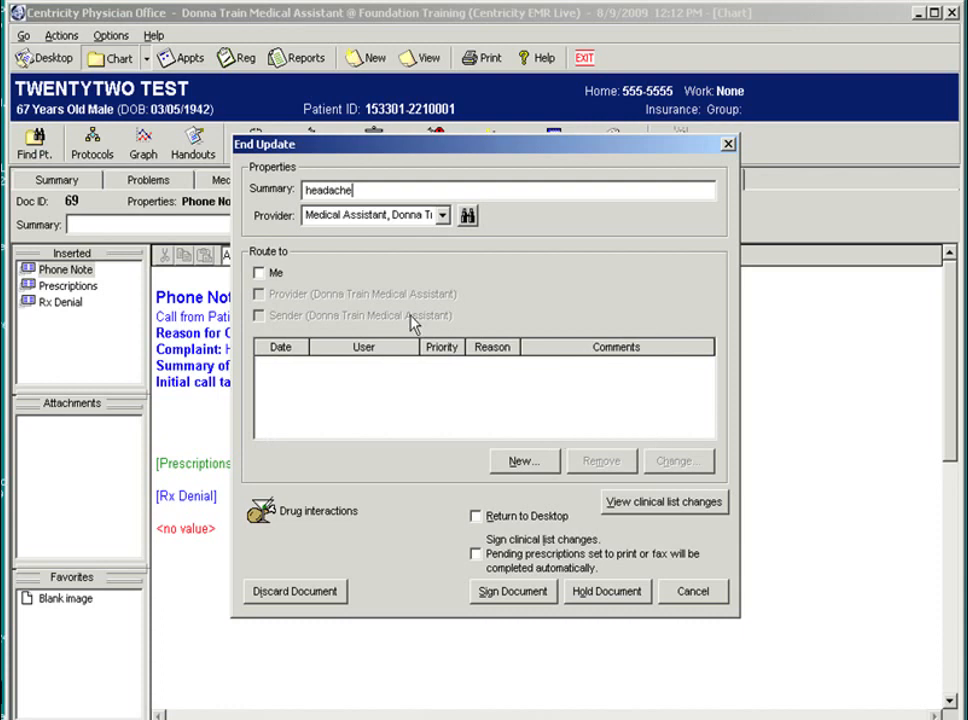
mouse_move(308, 318)
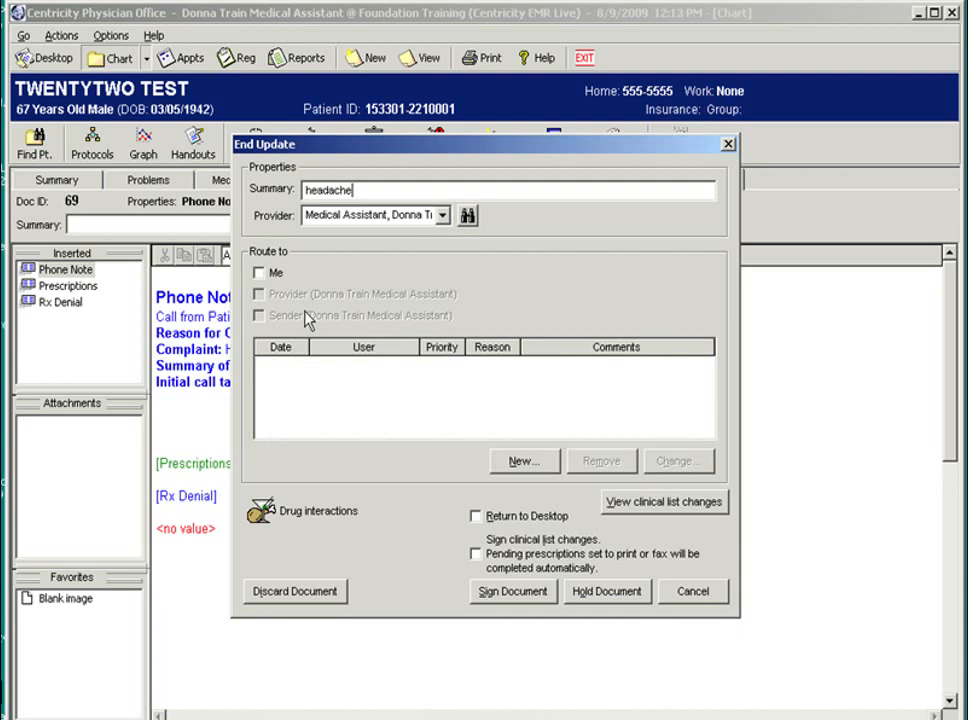
mouse_move(442, 477)
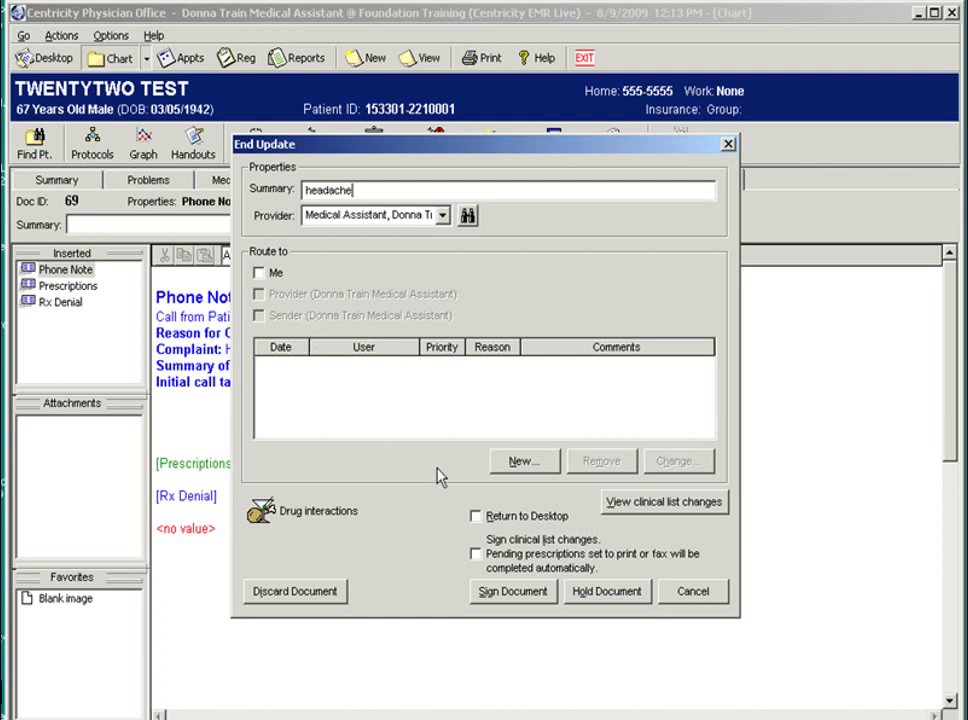
Route to the medical assistant as Important, commenting 'patient goes by the name of Tee Tee'
left_click(524, 461)
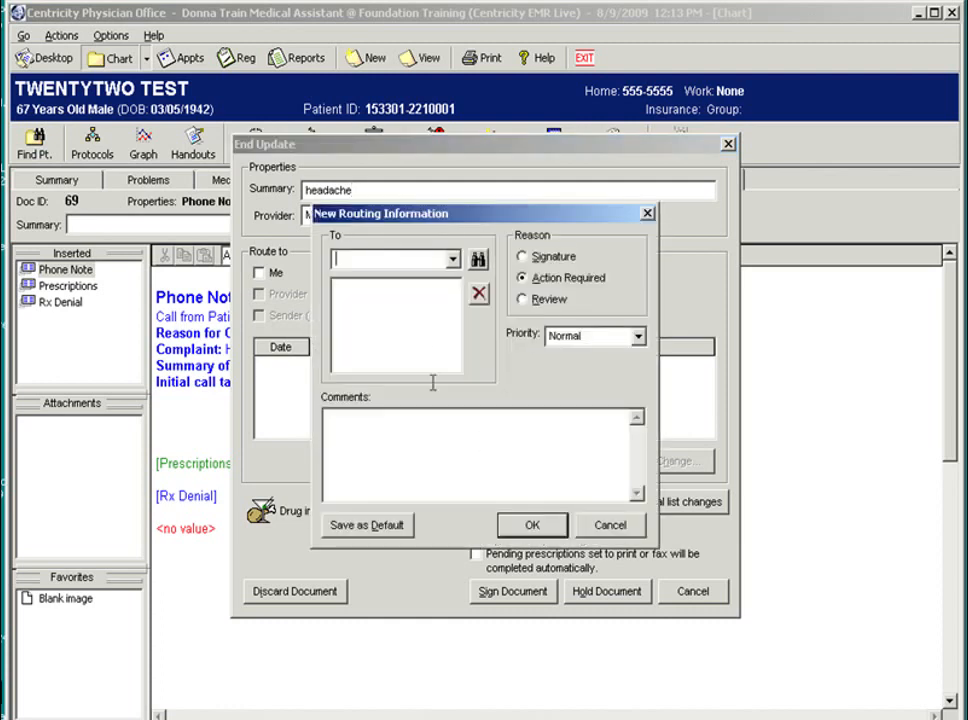
left_click(452, 259)
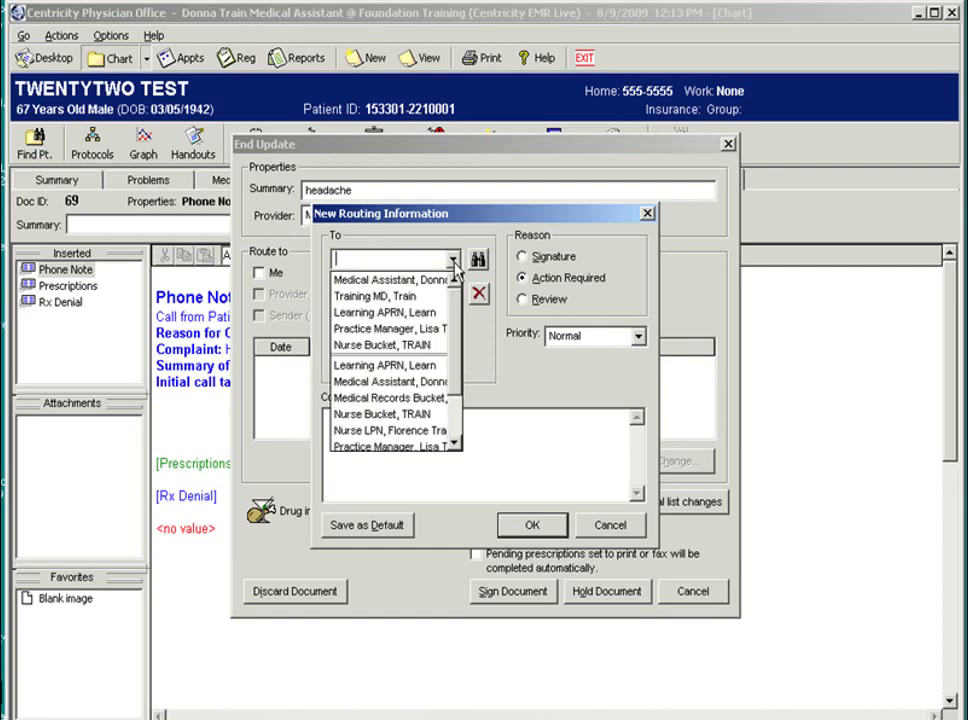
mouse_move(490, 272)
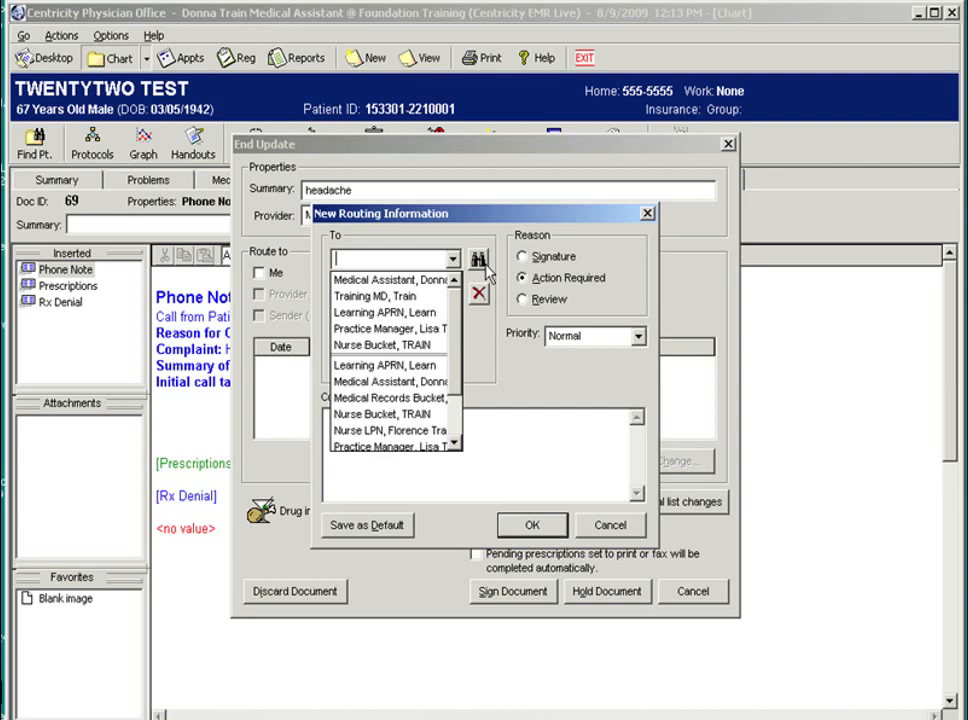
mouse_move(492, 273)
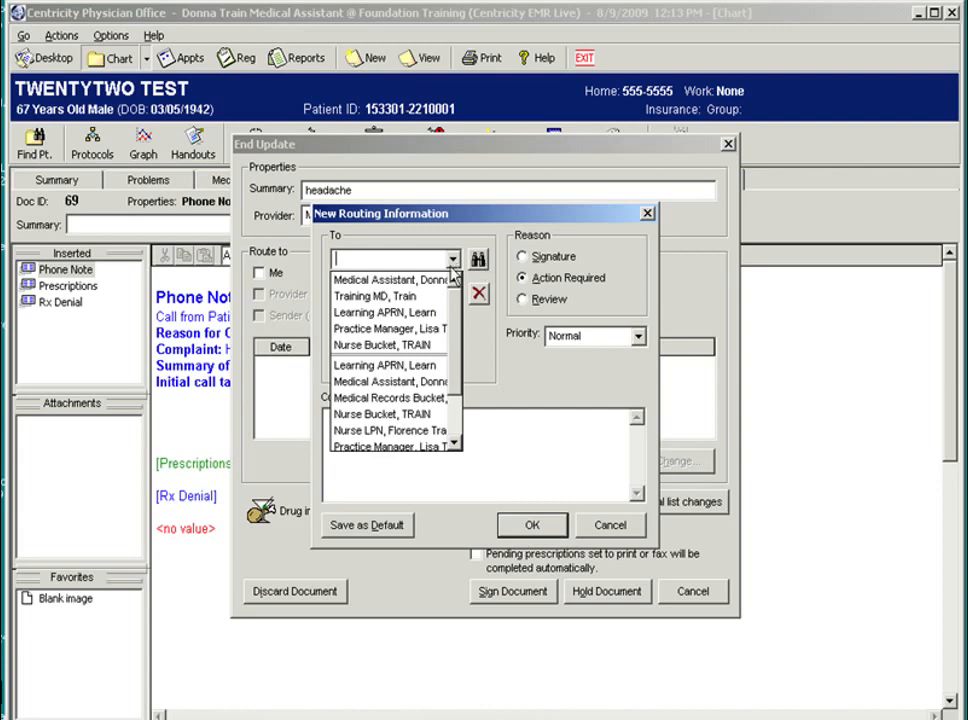
left_click(388, 279)
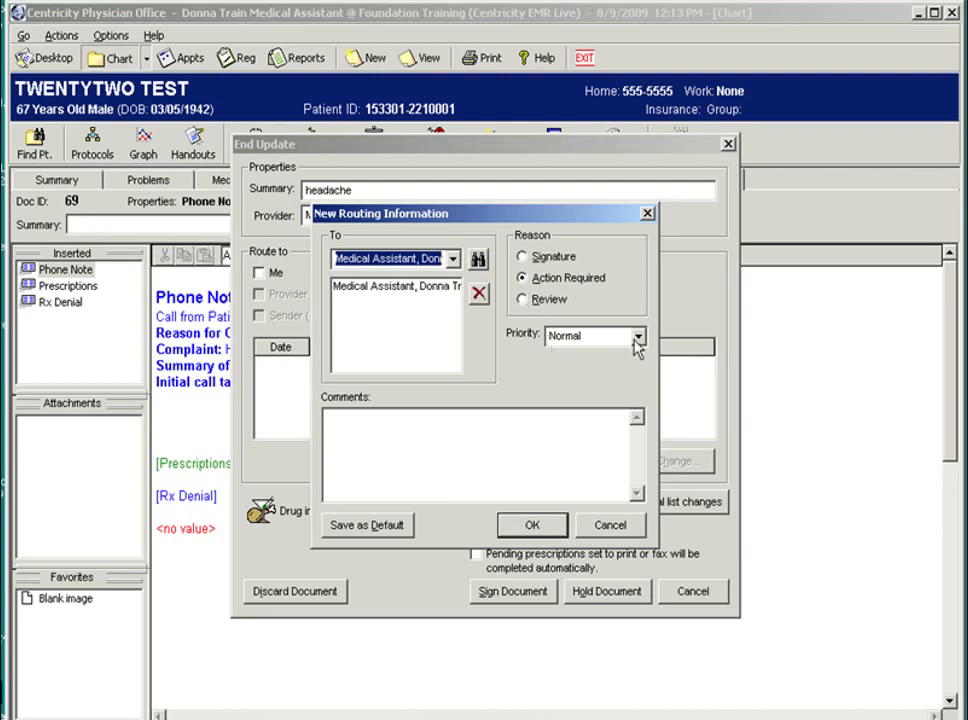
left_click(636, 335)
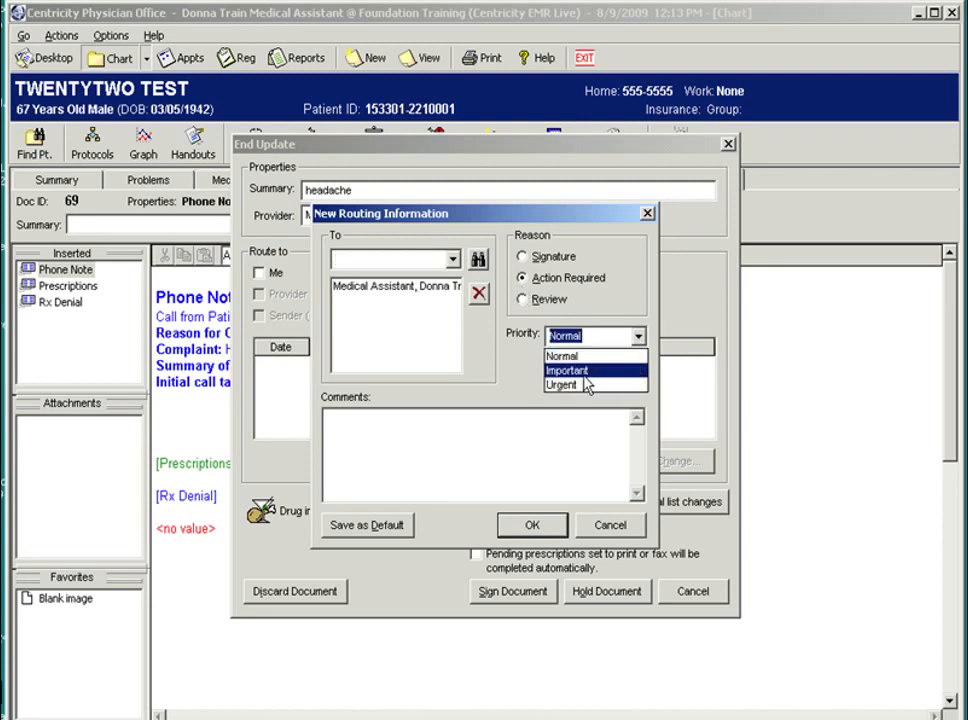
left_click(567, 370)
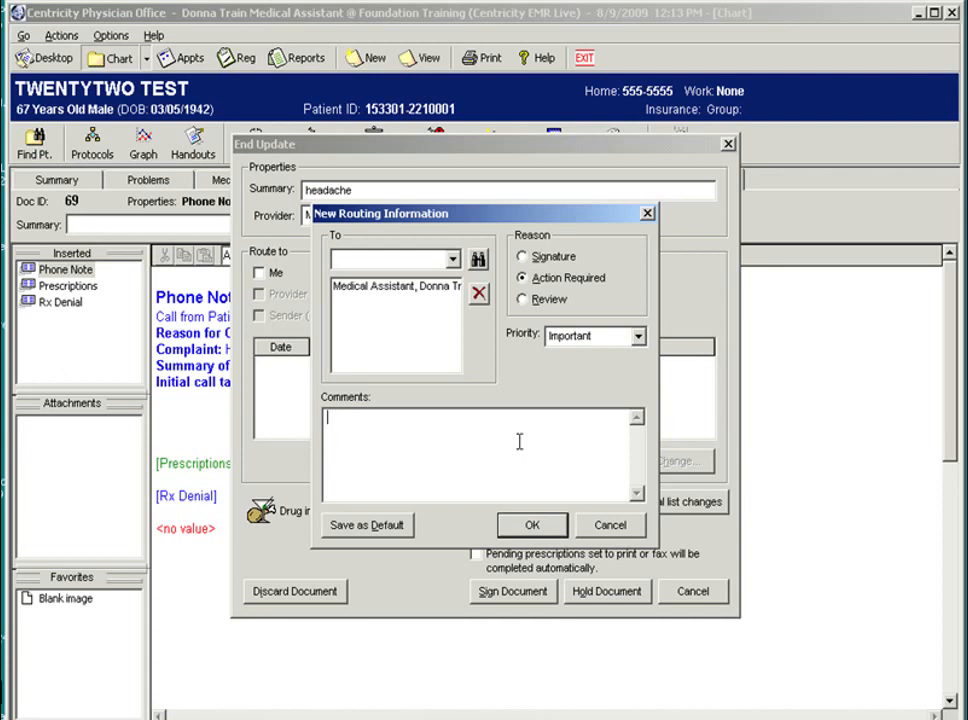
type("patient goes by the name of Tee Tee")
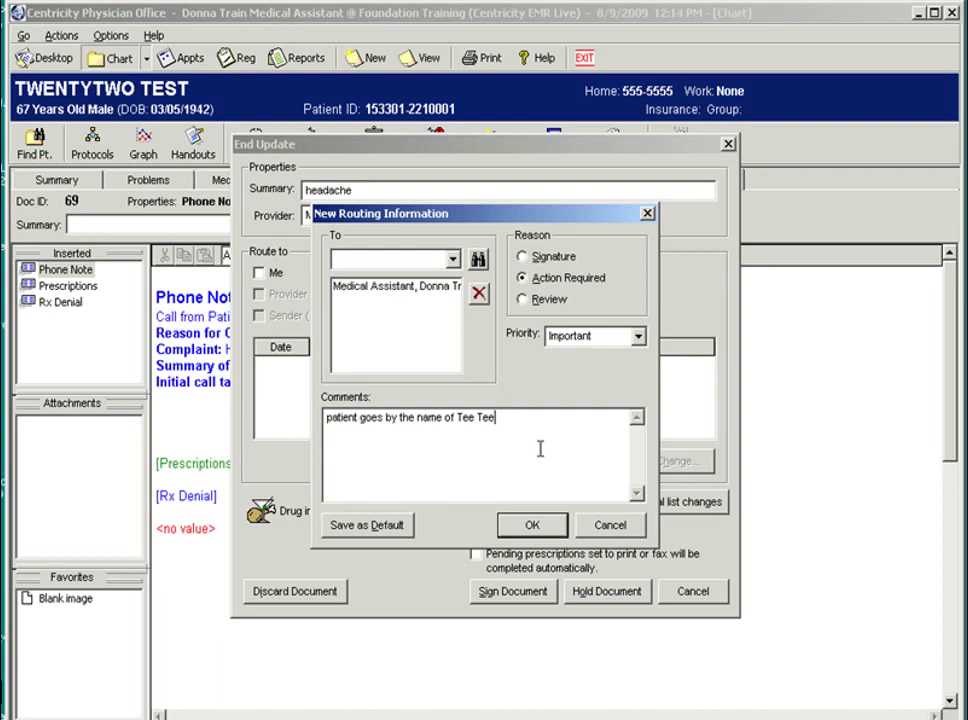
mouse_move(528, 538)
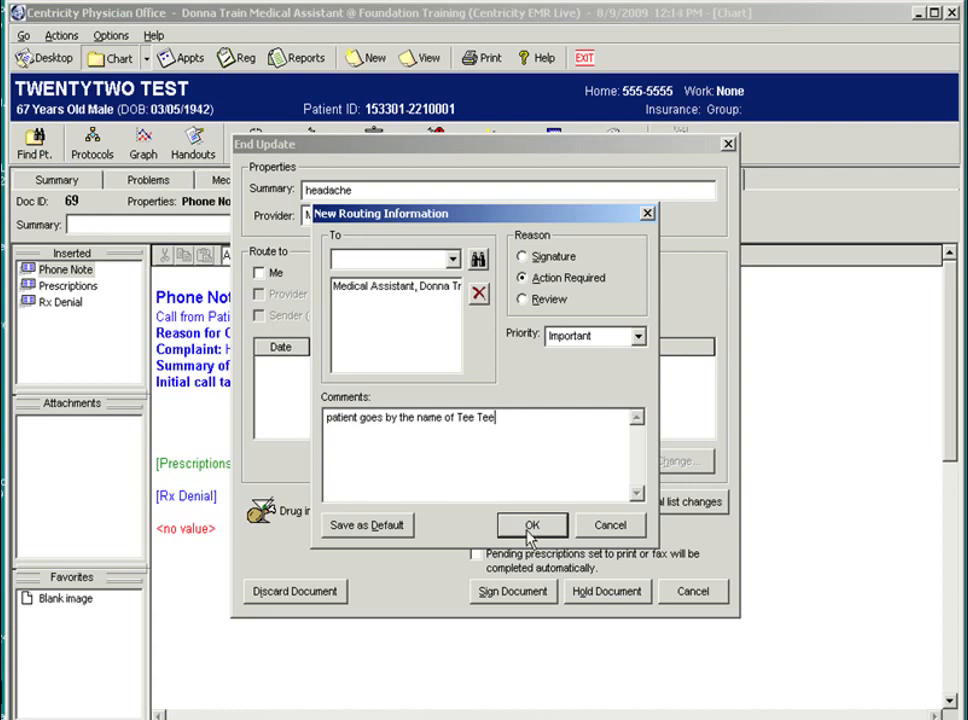
left_click(531, 525)
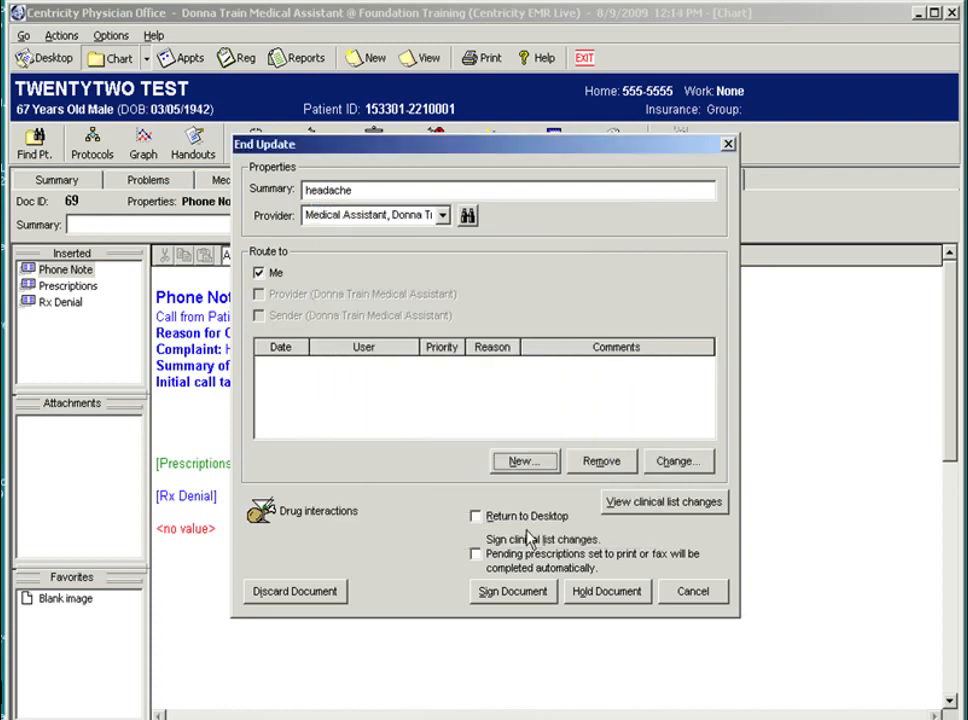
Hold the headache phone note with routing to Me for action
left_click(523, 461)
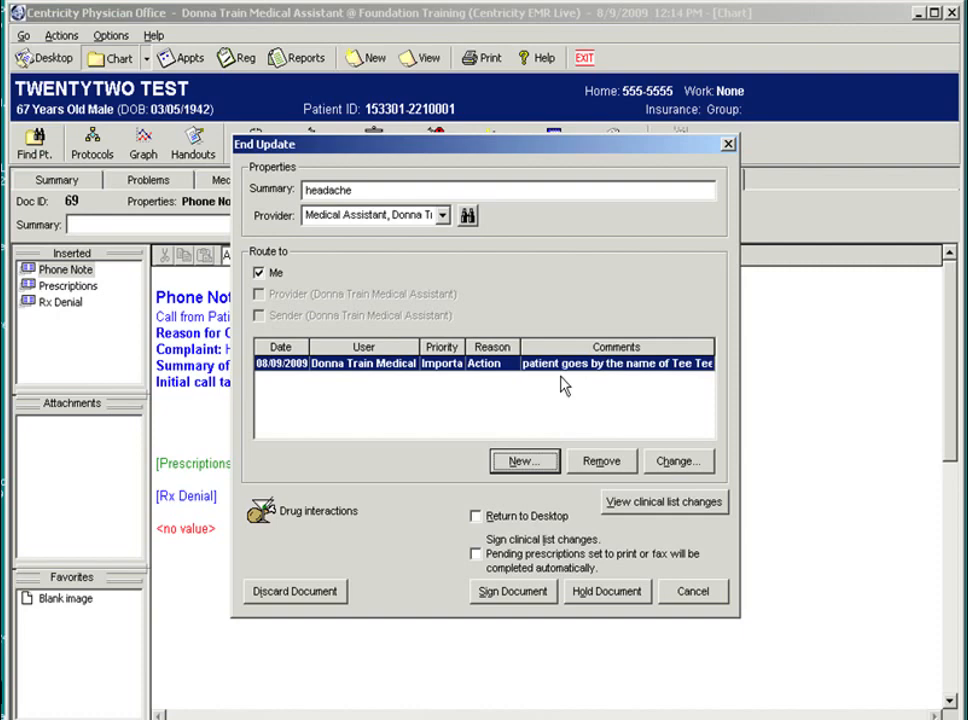
mouse_move(510, 620)
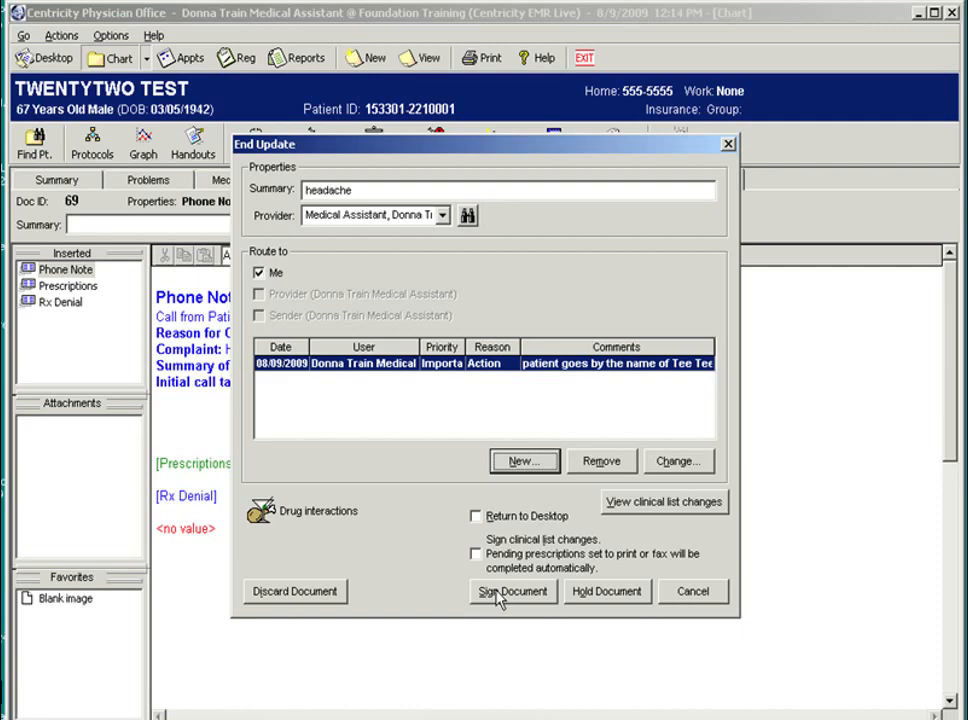
mouse_move(600, 610)
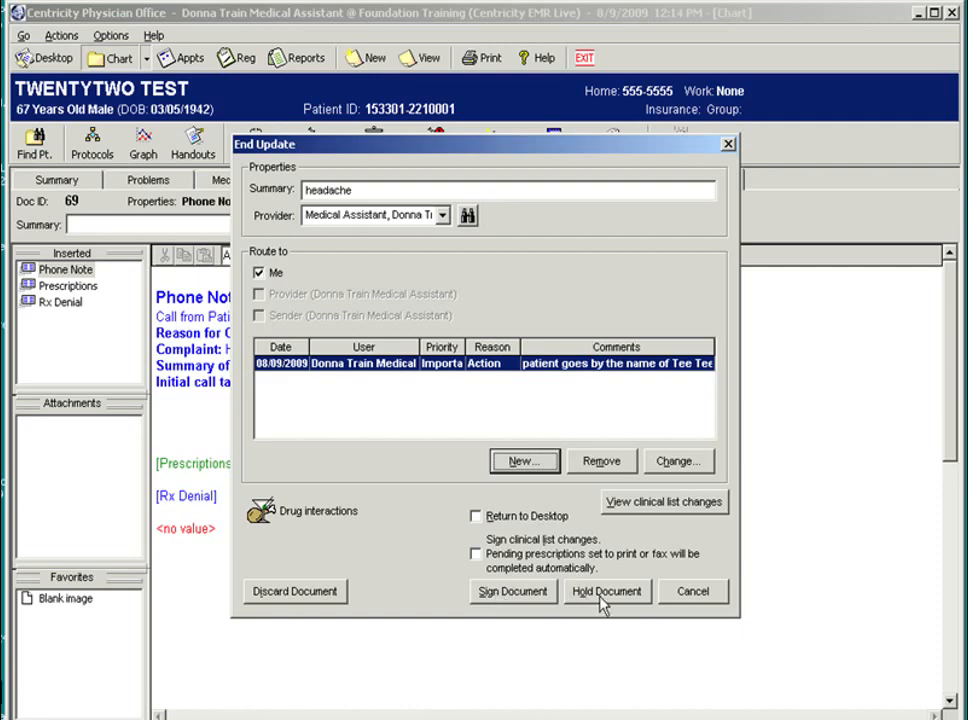
left_click(606, 591)
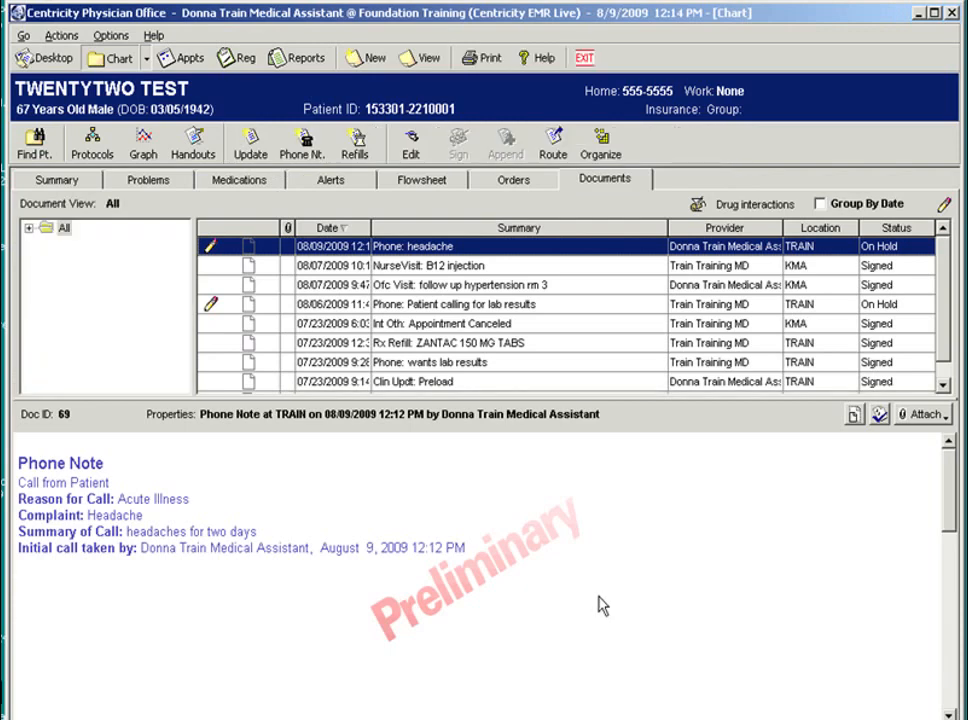
mouse_move(122, 368)
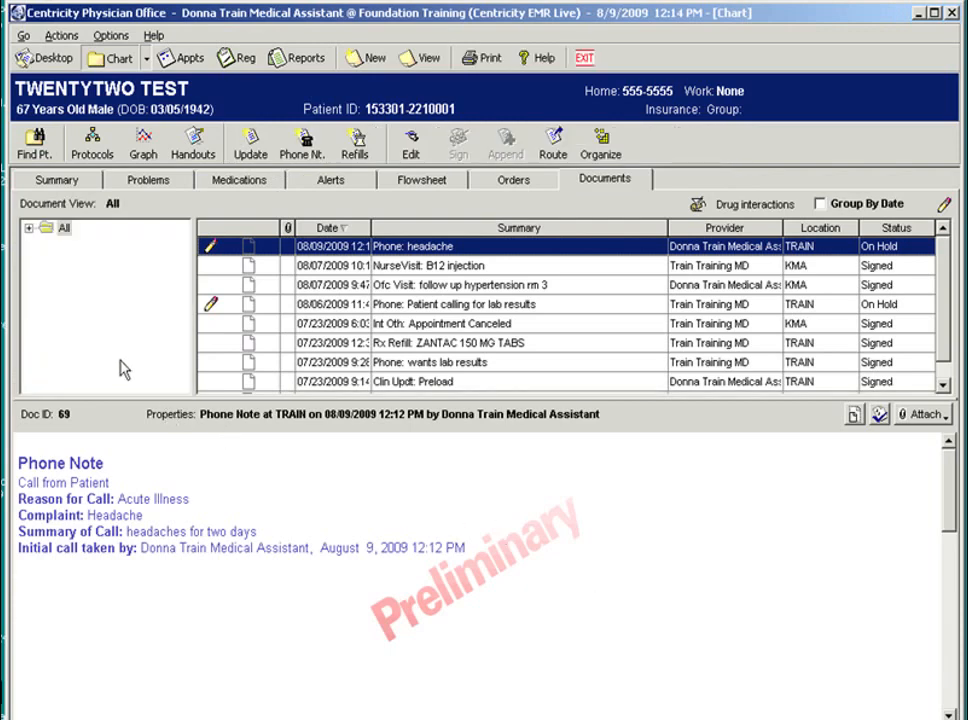
Go to the desktop Documents list and reopen the held headache phone note
left_click(45, 57)
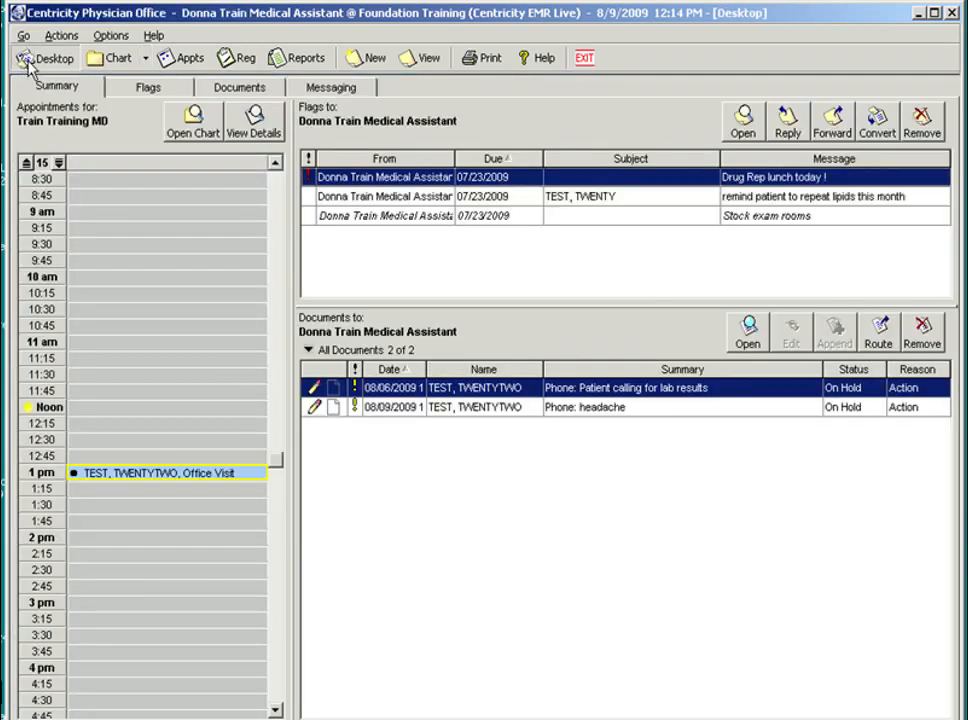
left_click(239, 86)
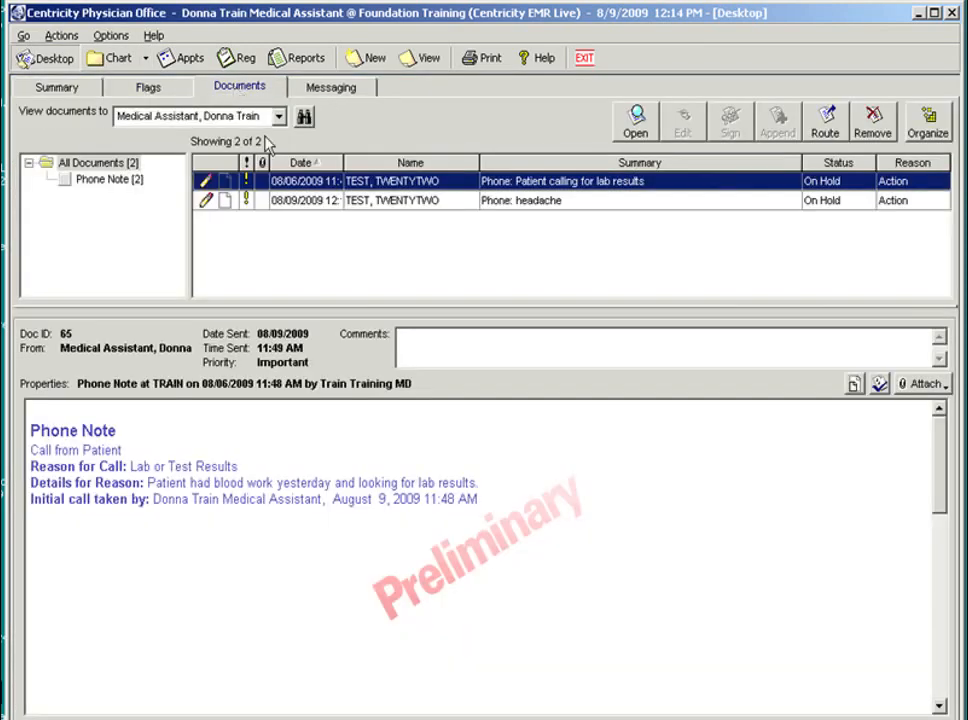
mouse_move(393, 283)
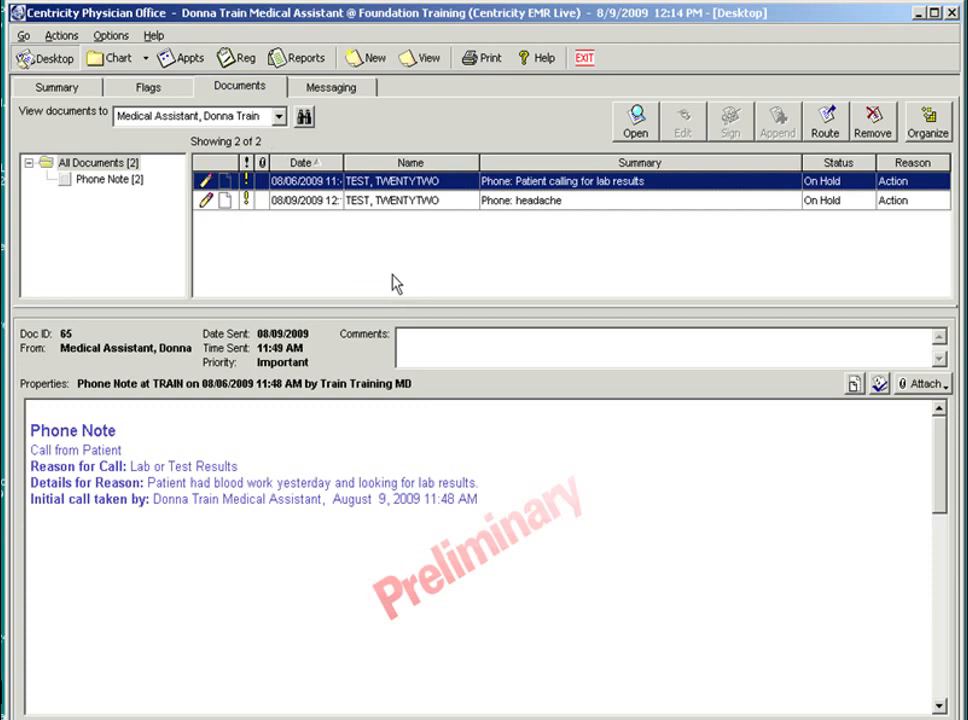
left_click(410, 200)
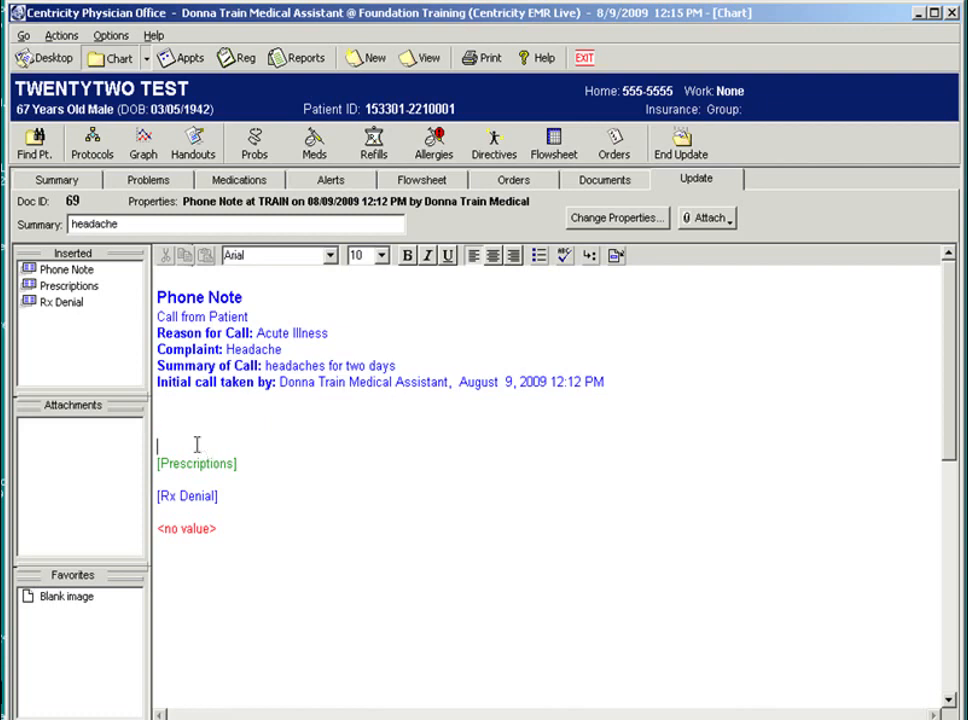
Type headaches, high BP history and 'appt scheduled today', then add the .sig signature line
type("patient complains of h")
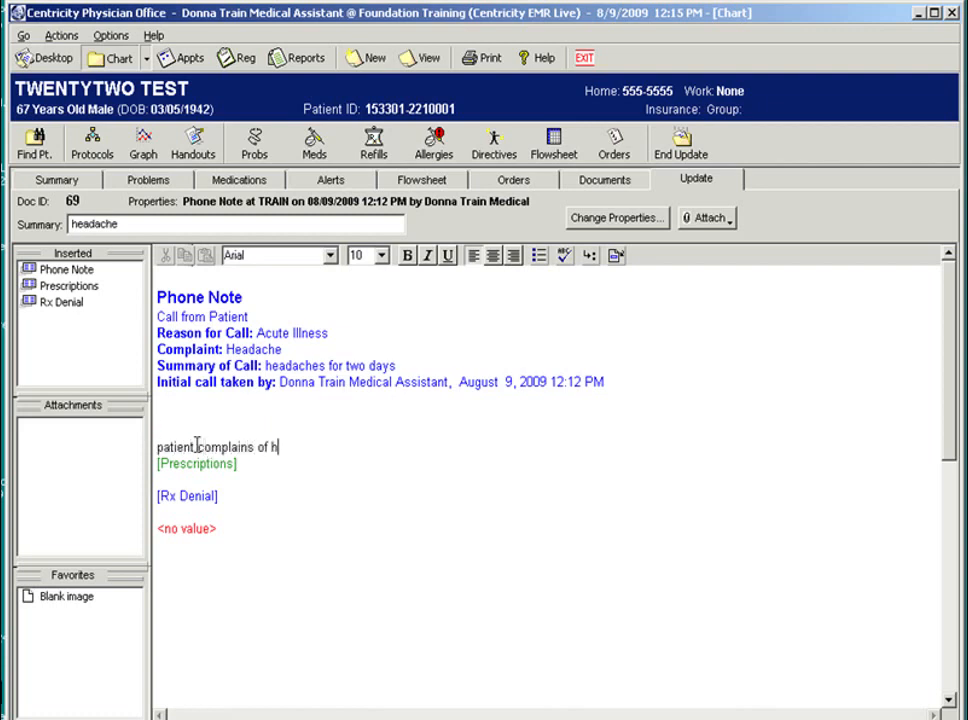
type("eadaches and history of high BP.  appt scheduled today.")
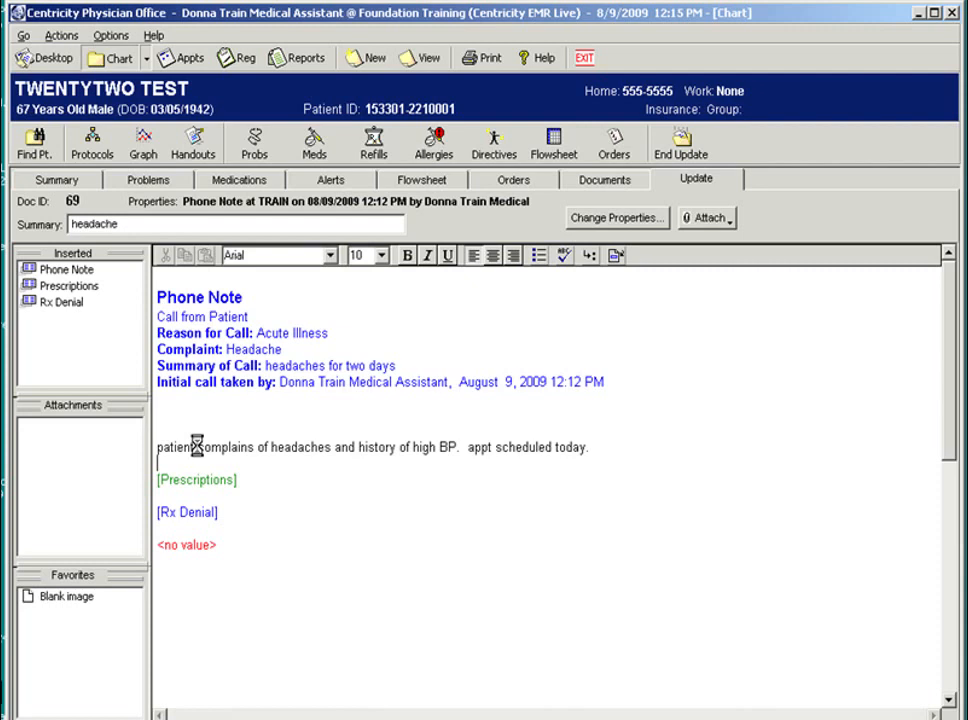
type(".signed by:  Donna Train Medical Assistant  August  9, 2009")
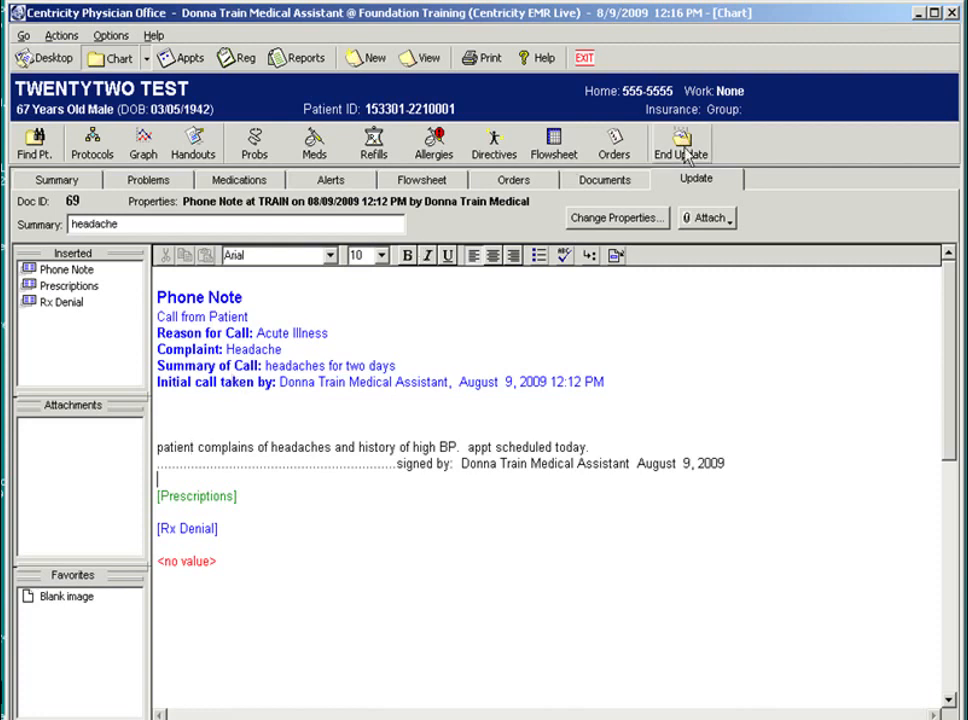
Route the updated note to Training MD for action and hold it again
left_click(679, 140)
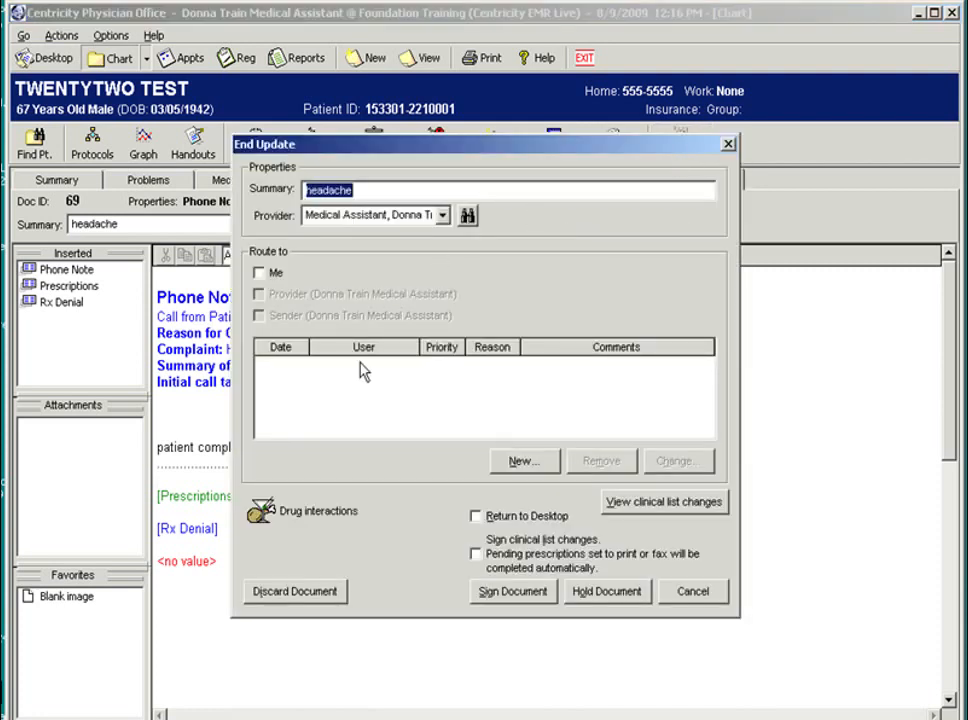
left_click(523, 461)
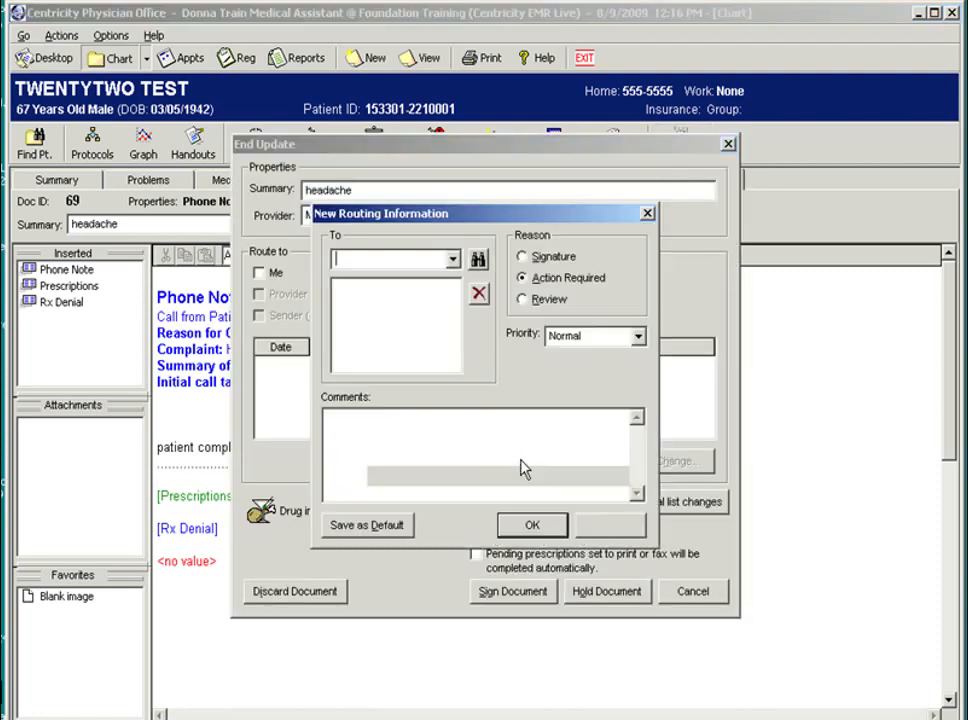
left_click(452, 258)
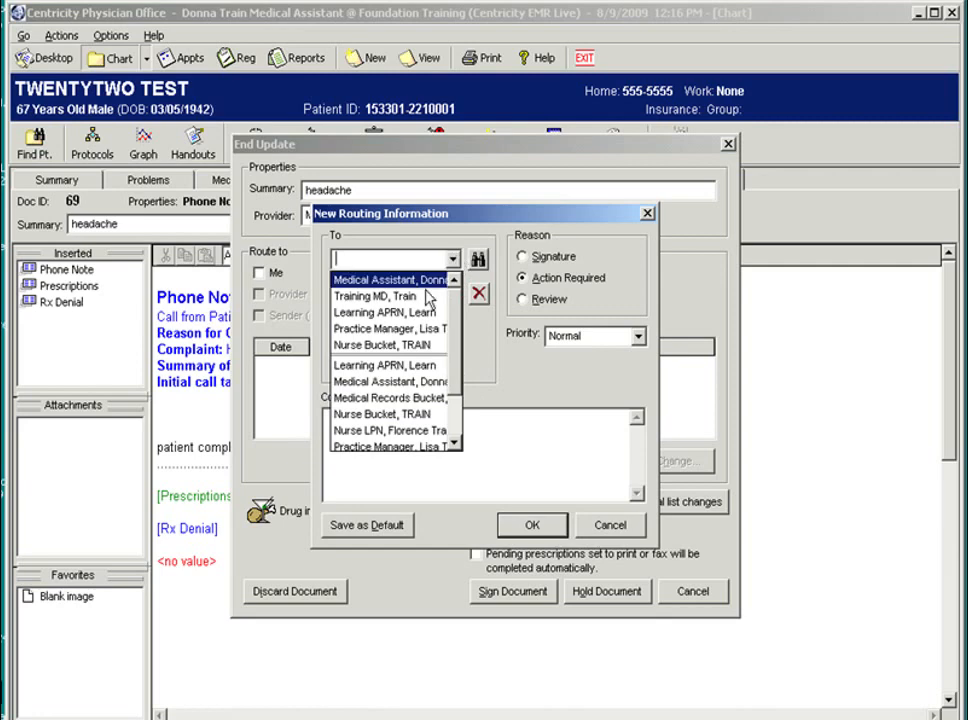
left_click(380, 296)
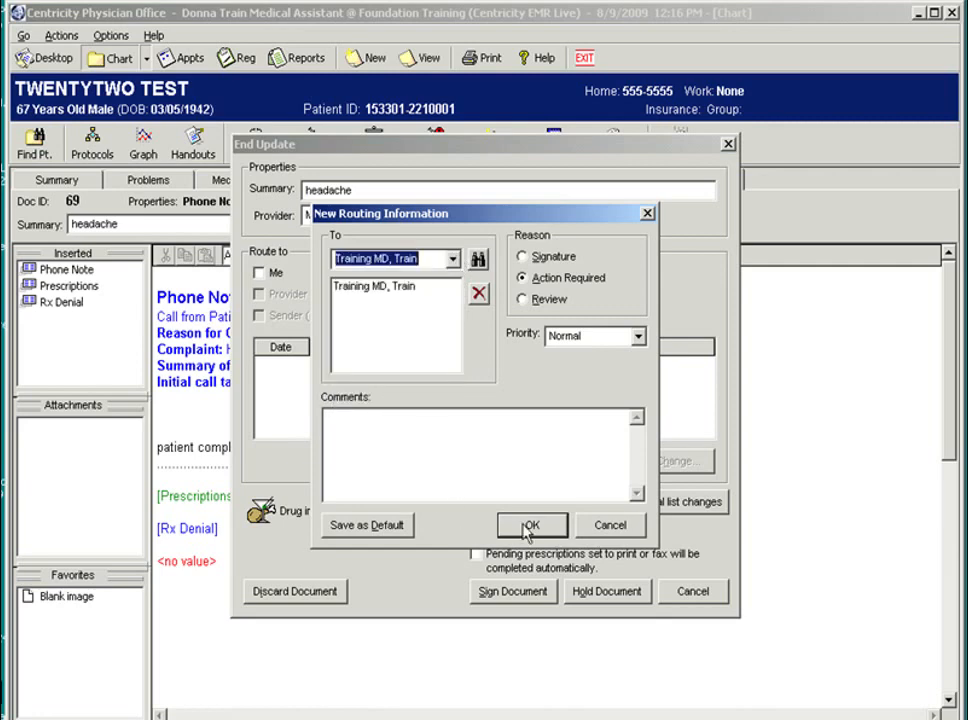
left_click(531, 525)
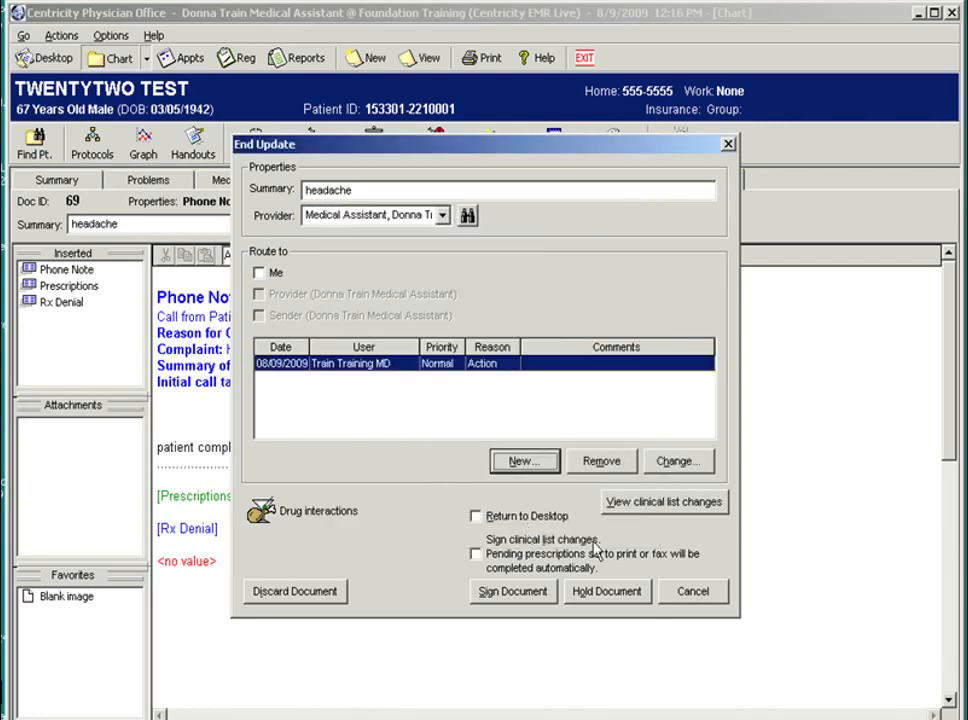
mouse_move(588, 607)
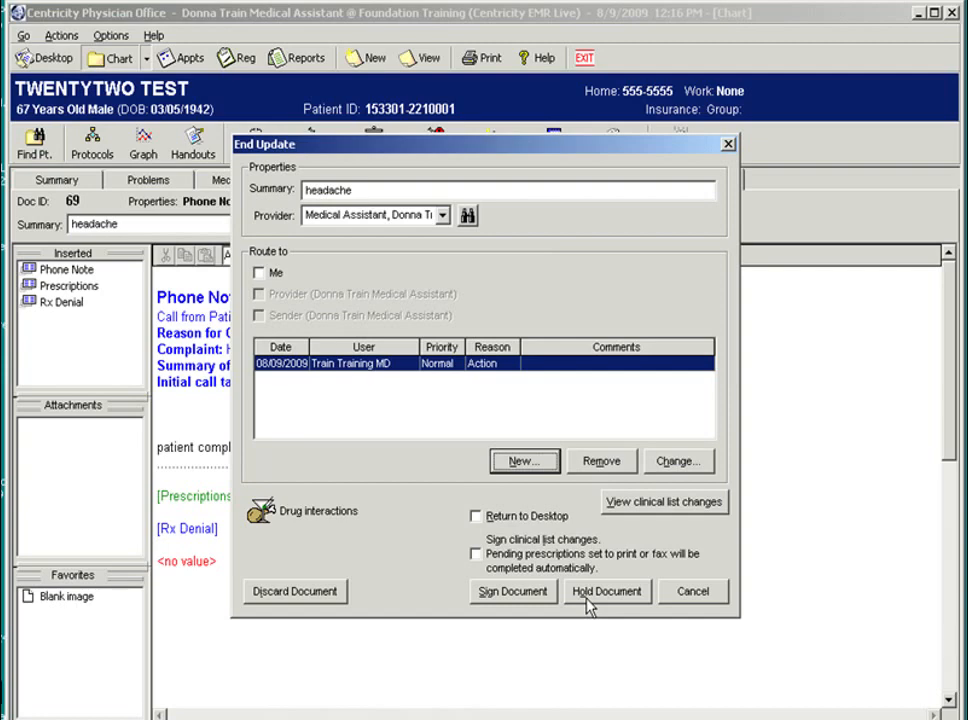
left_click(606, 591)
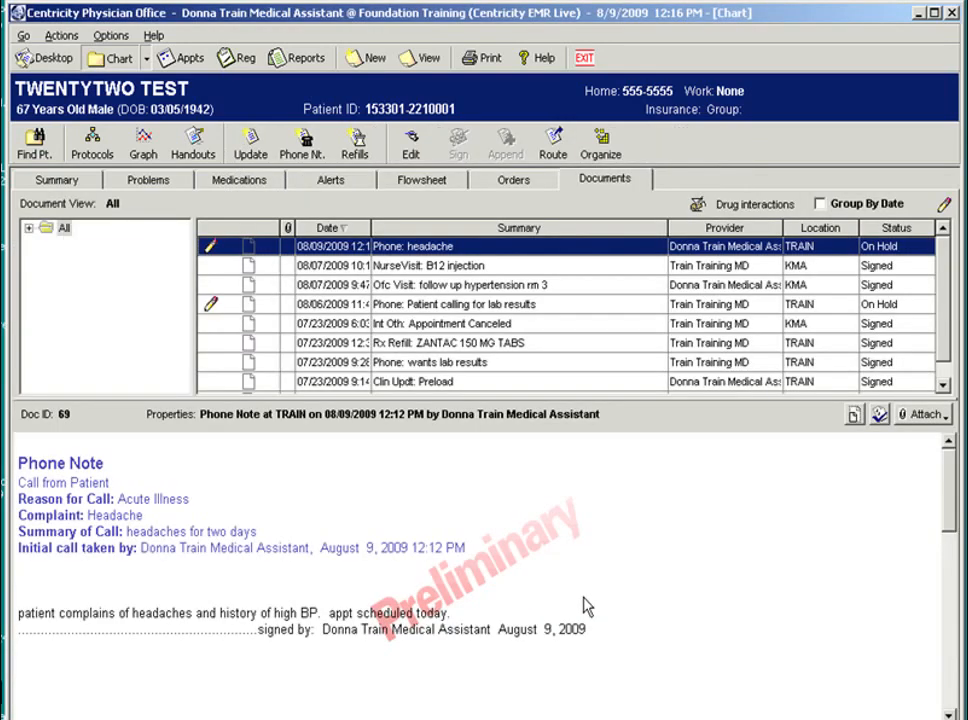
mouse_move(520, 513)
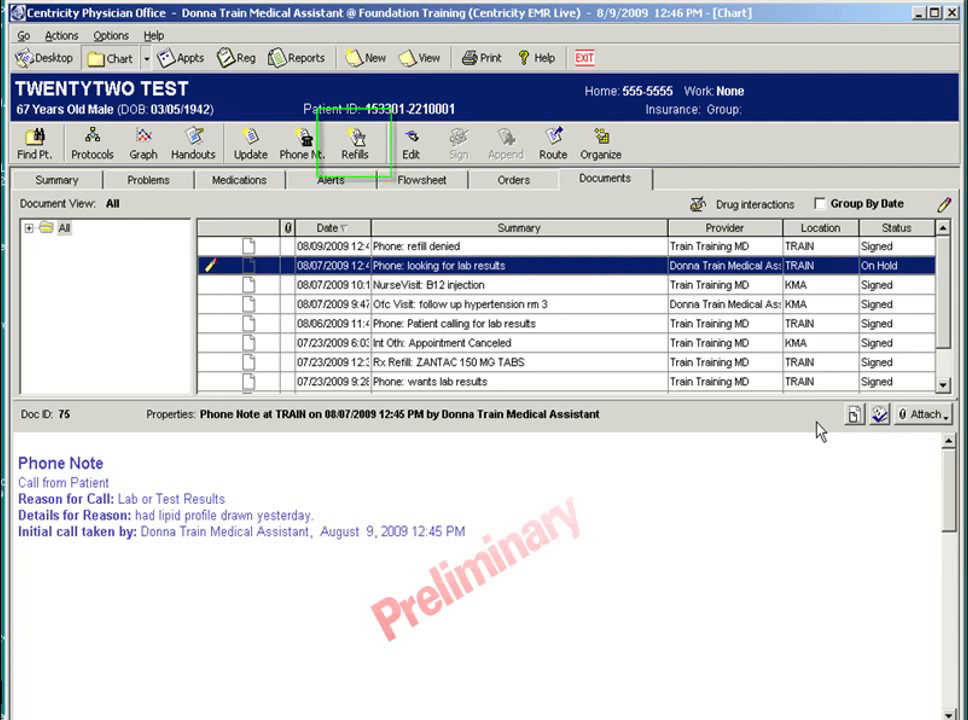
mouse_move(143, 143)
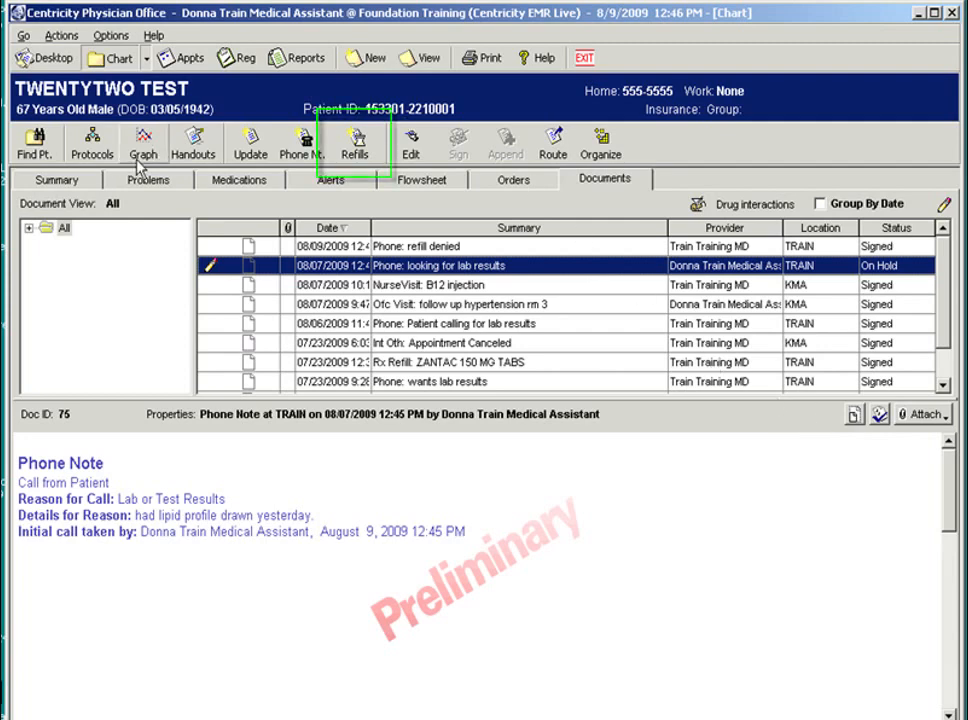
mouse_move(356, 143)
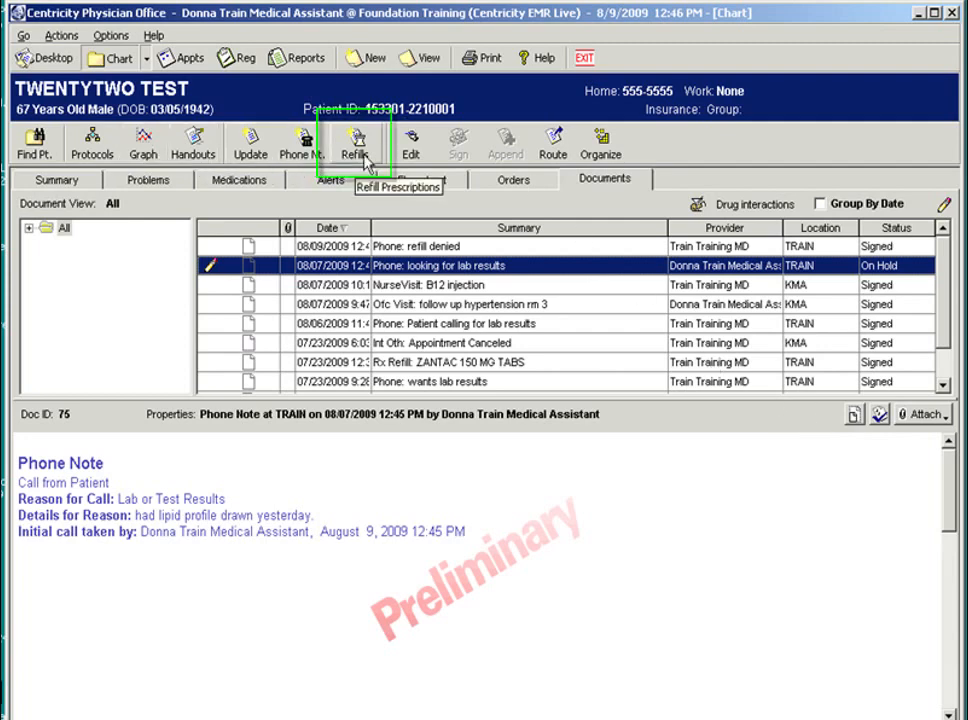
Record a dated albuterol refill request, brand name not necessary, with the call taker noted
left_click(352, 143)
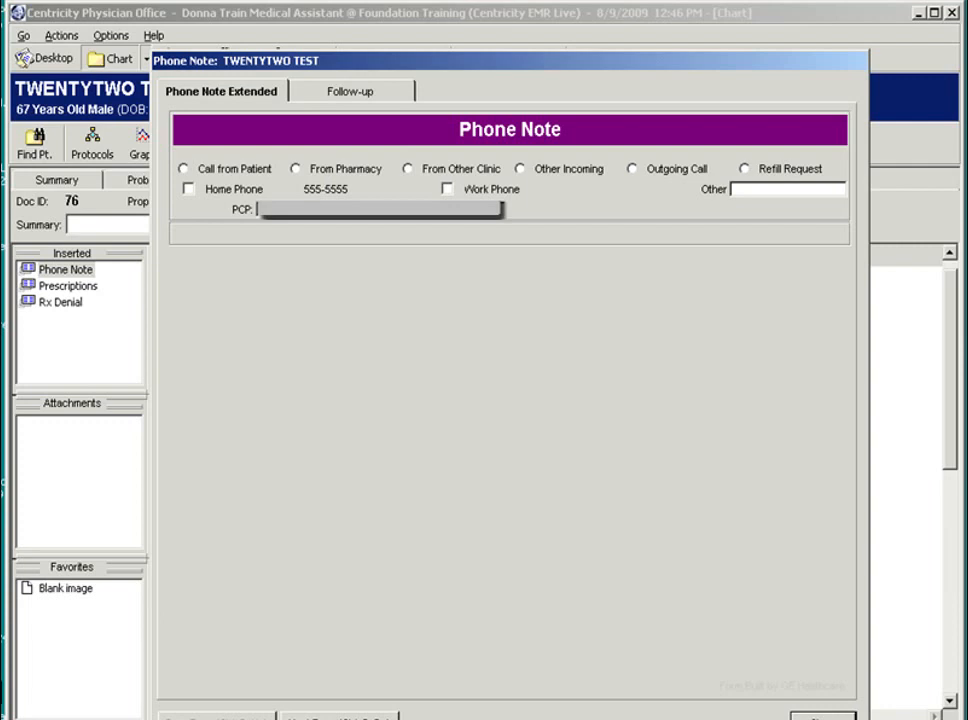
mouse_move(675, 196)
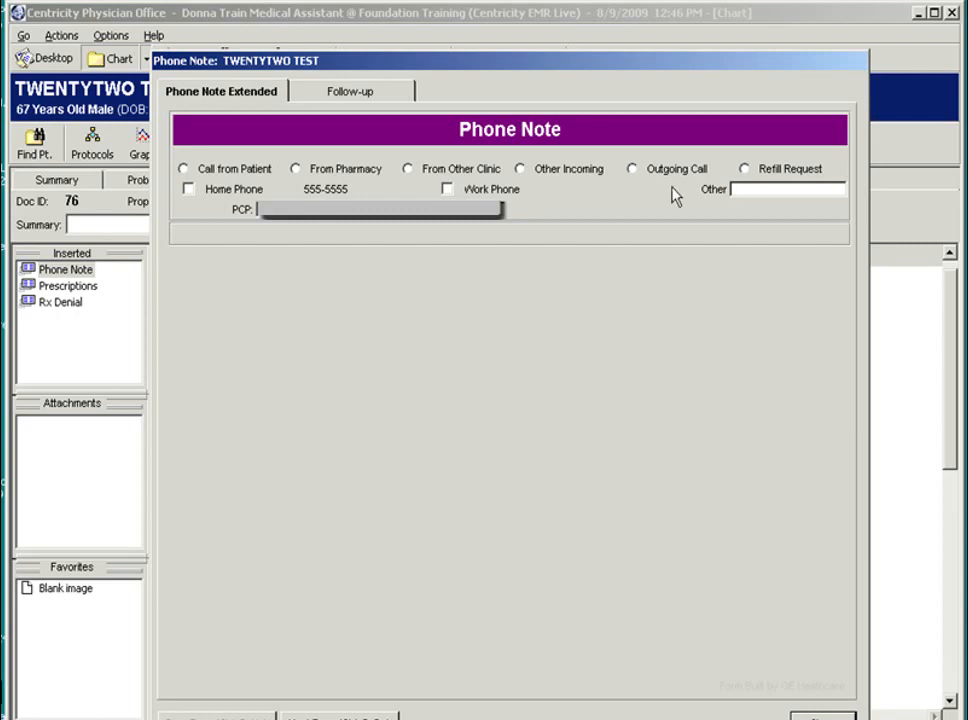
left_click(744, 168)
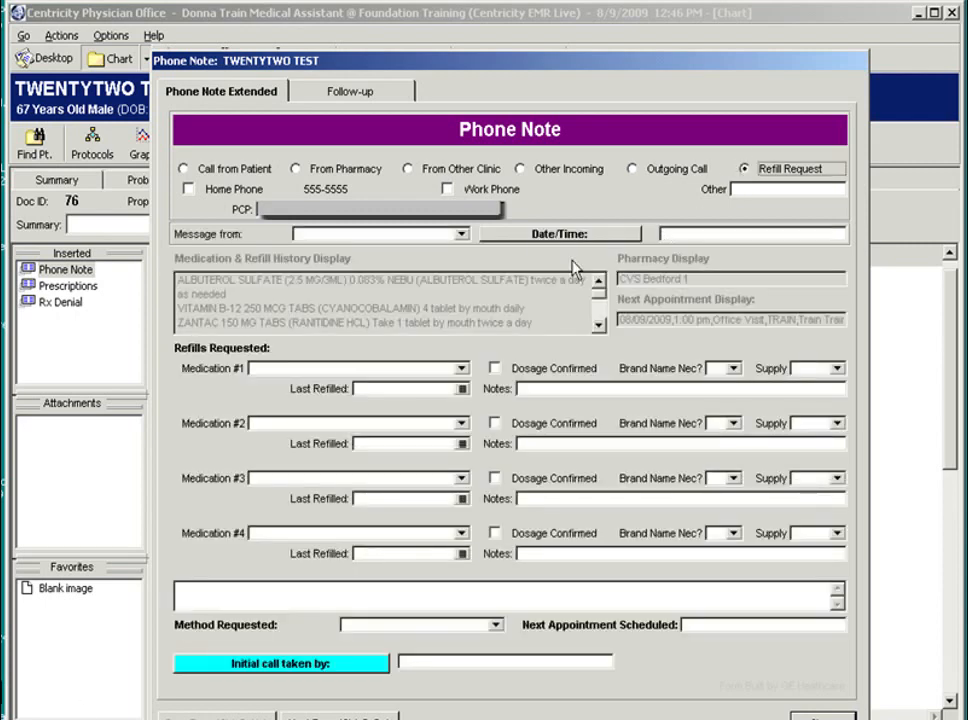
left_click(559, 233)
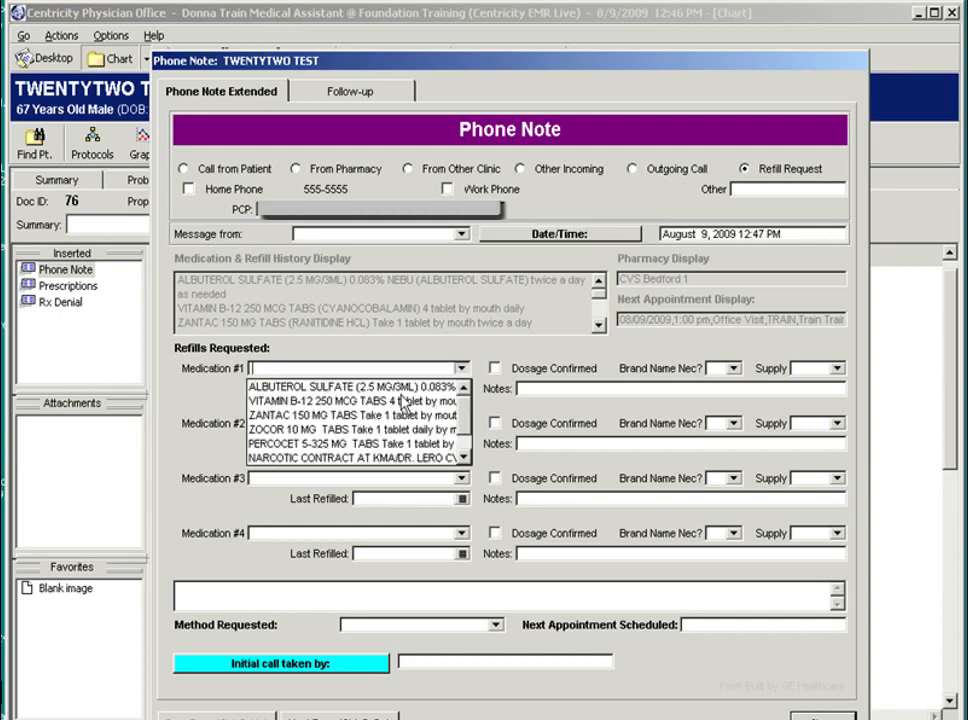
left_click(345, 387)
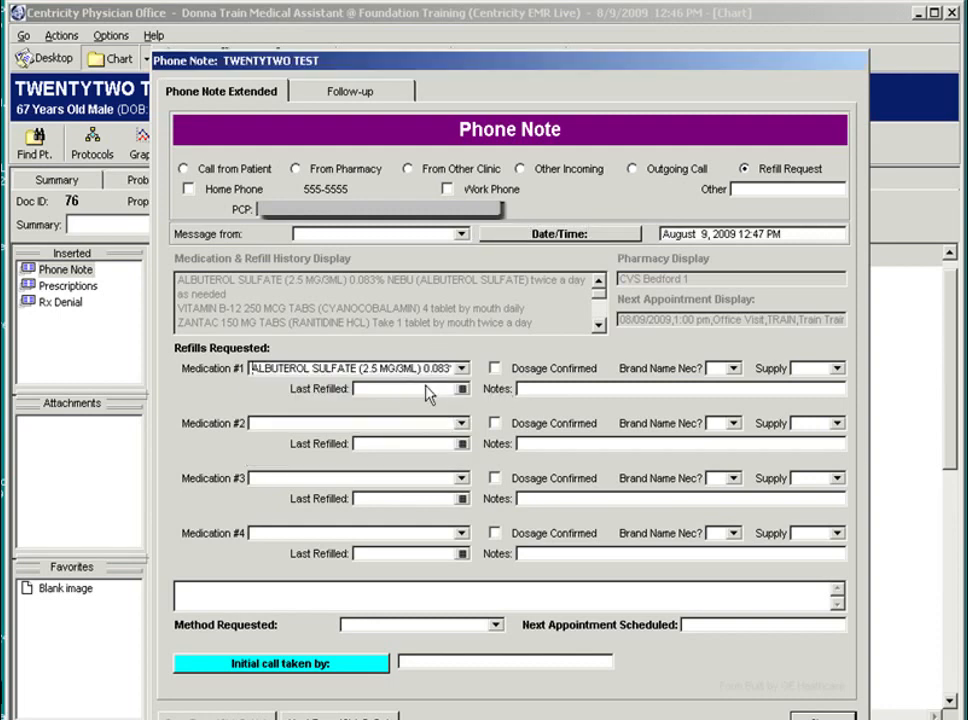
mouse_move(668, 391)
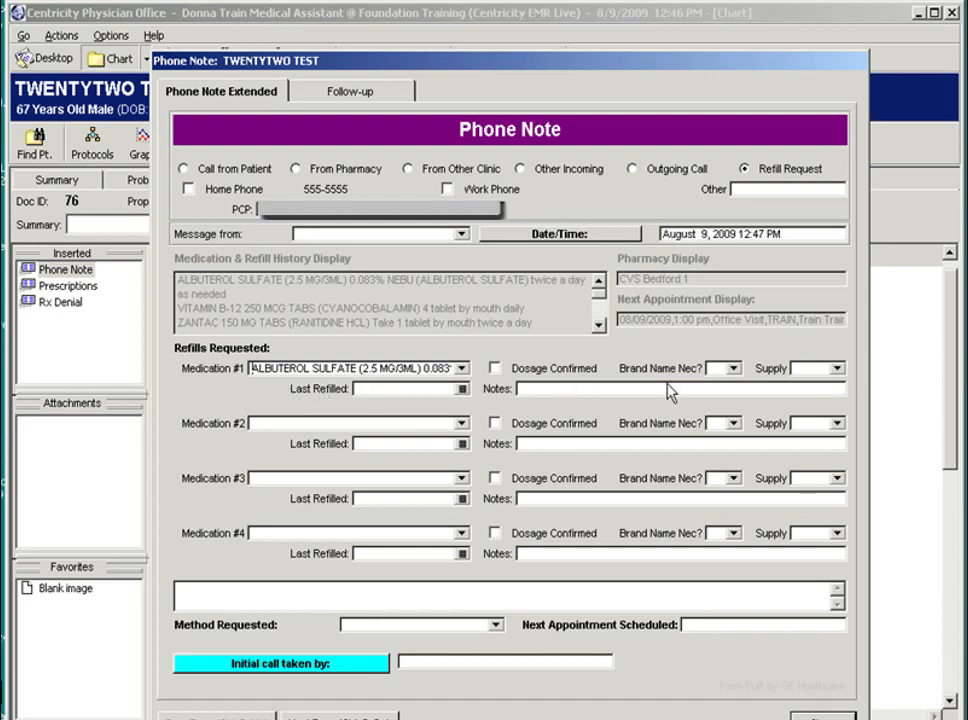
left_click(728, 368)
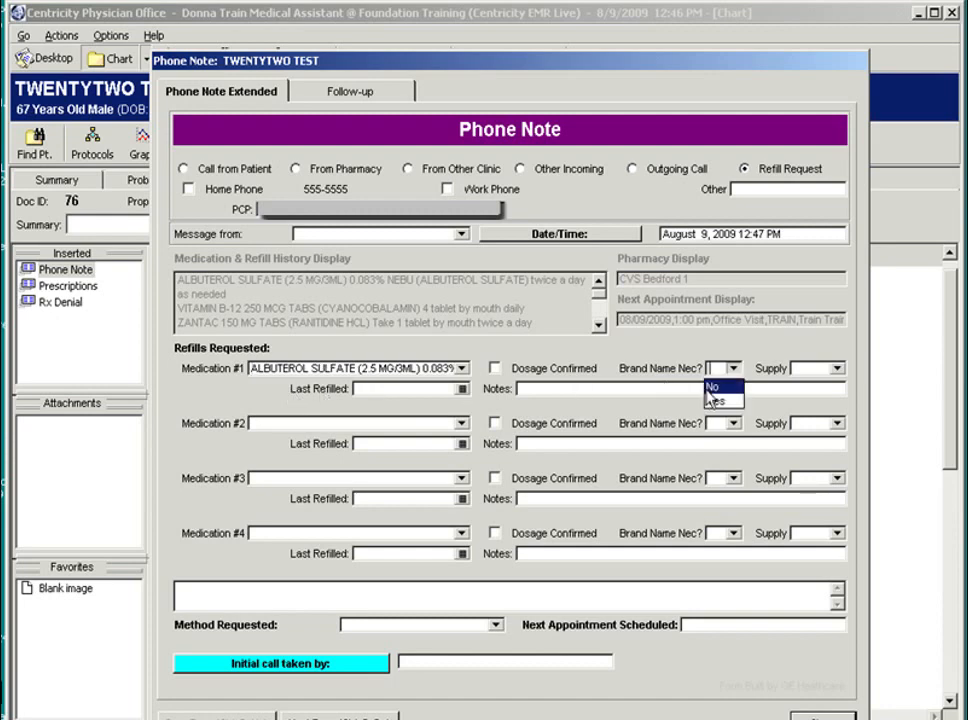
left_click(714, 388)
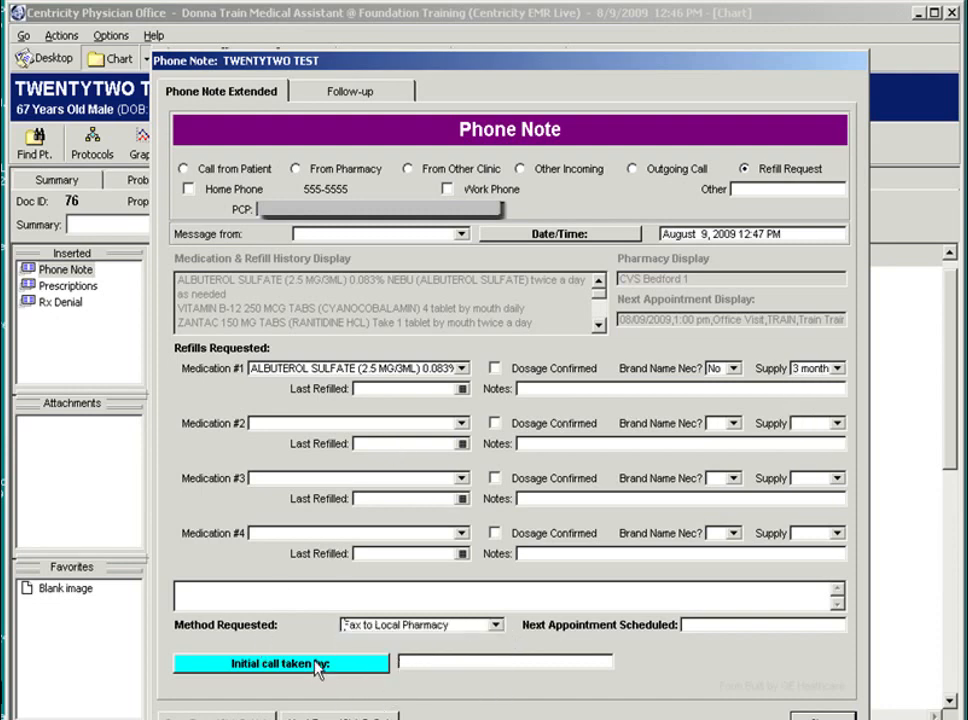
left_click(282, 663)
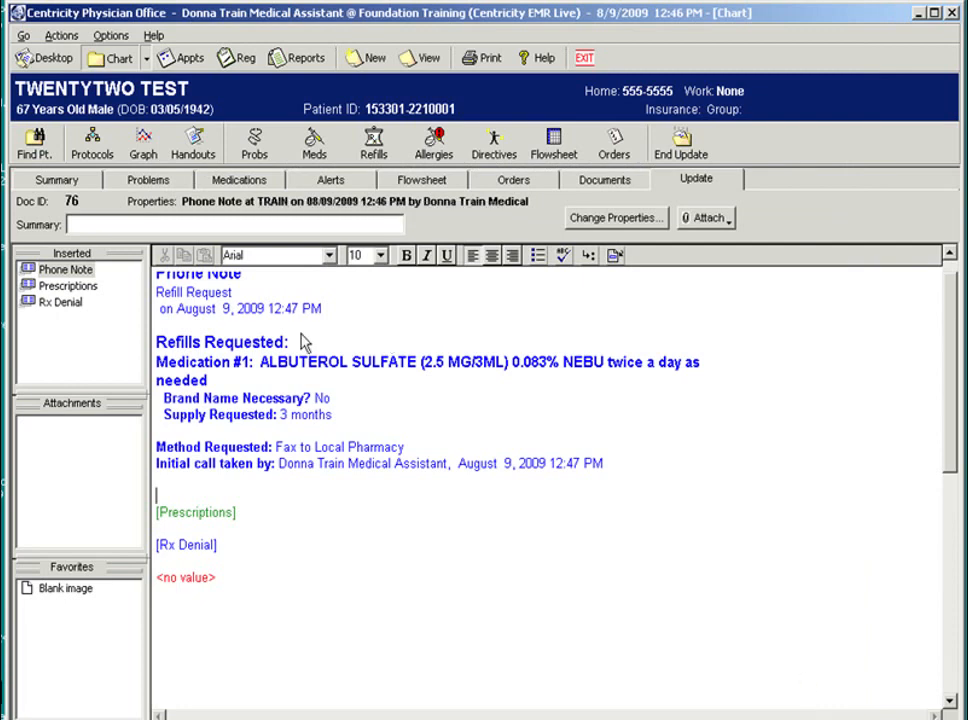
mouse_move(288, 452)
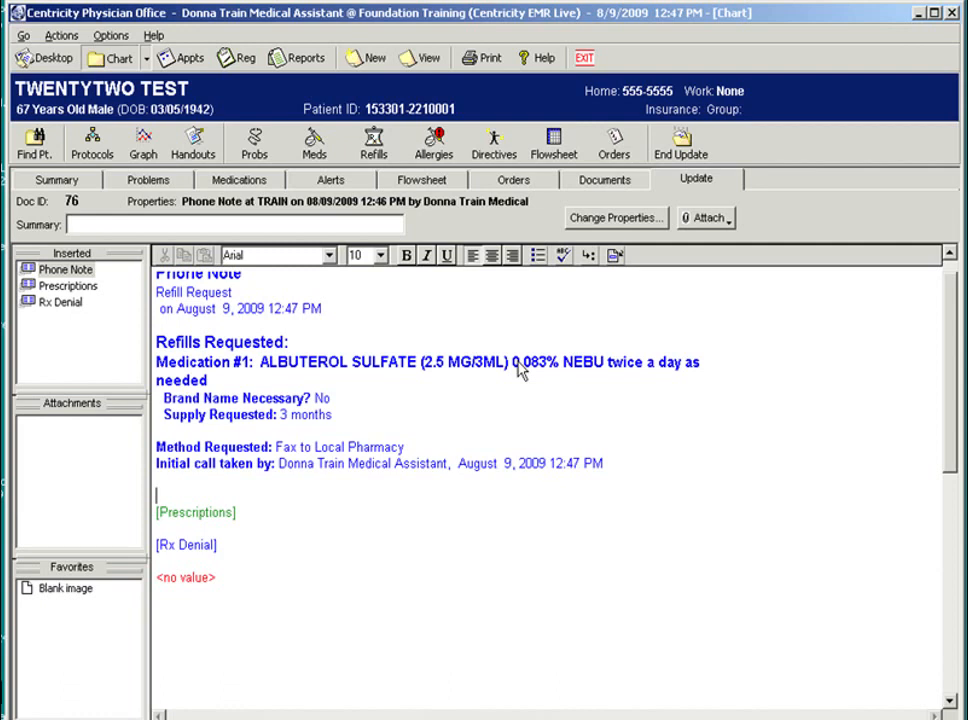
mouse_move(250, 388)
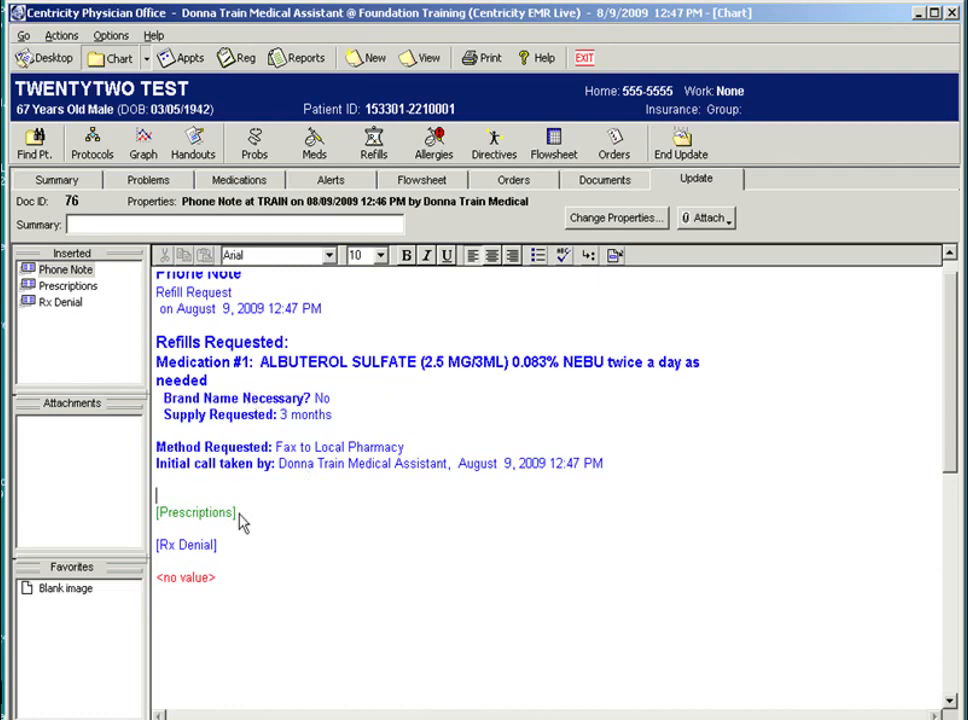
mouse_move(220, 520)
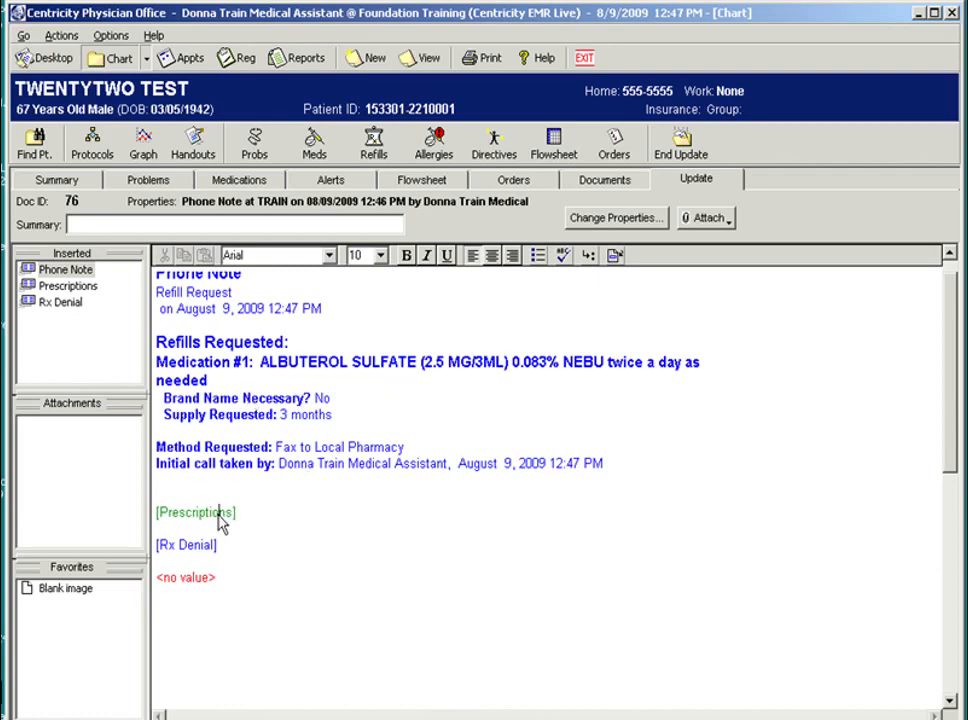
Set Authorized By to Training MD, then untick the albuterol refill (qty 30, 3 refills)
left_click(195, 512)
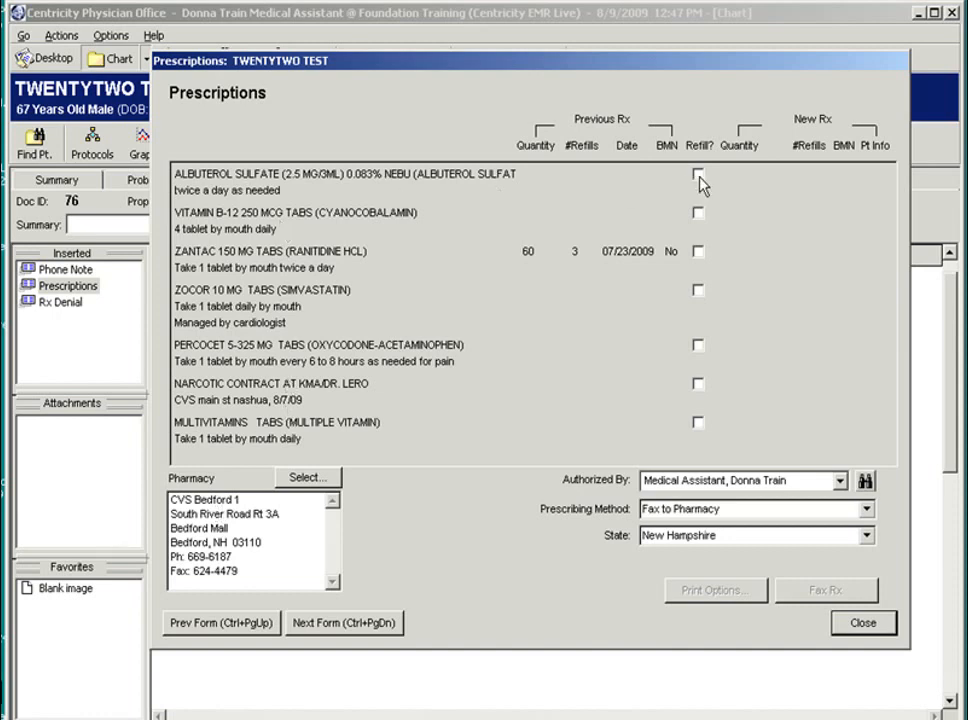
left_click(698, 174)
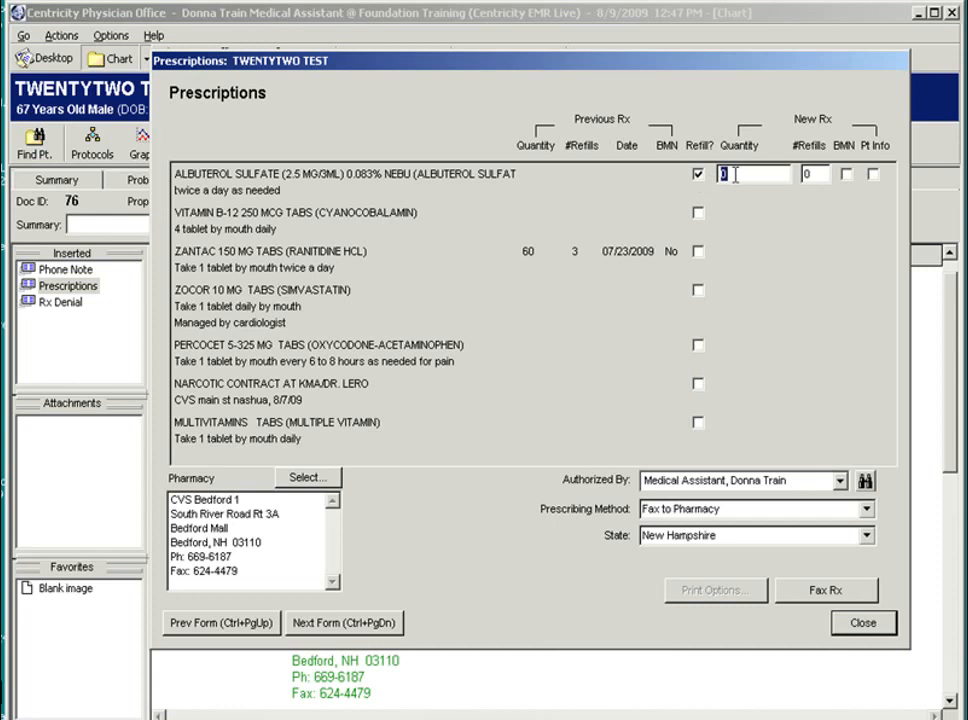
type("30")
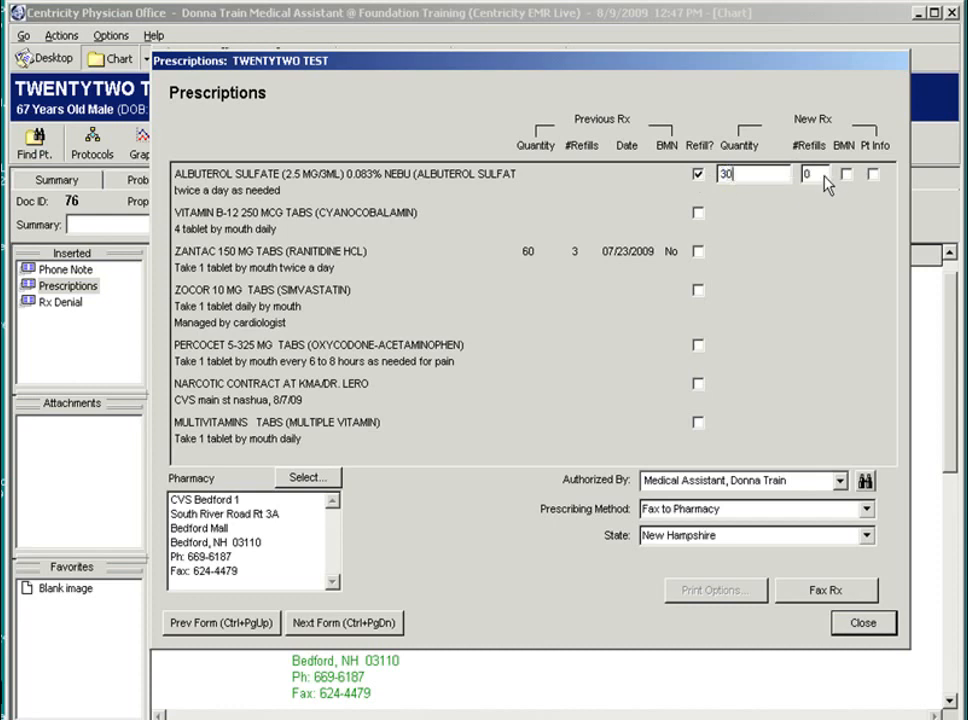
type("3")
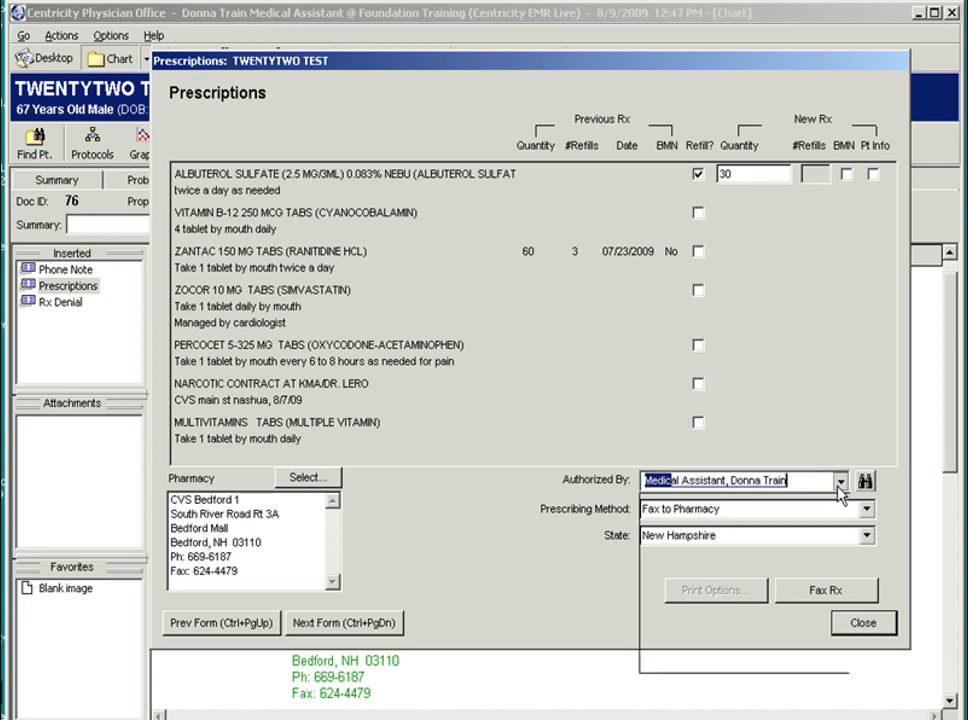
left_click(838, 481)
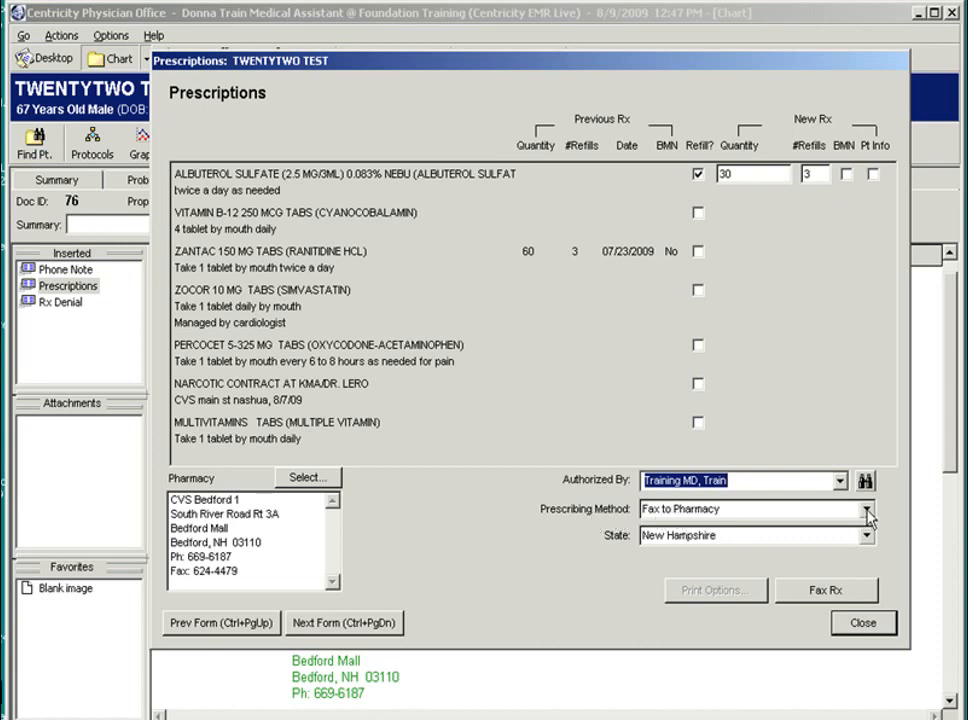
mouse_move(762, 527)
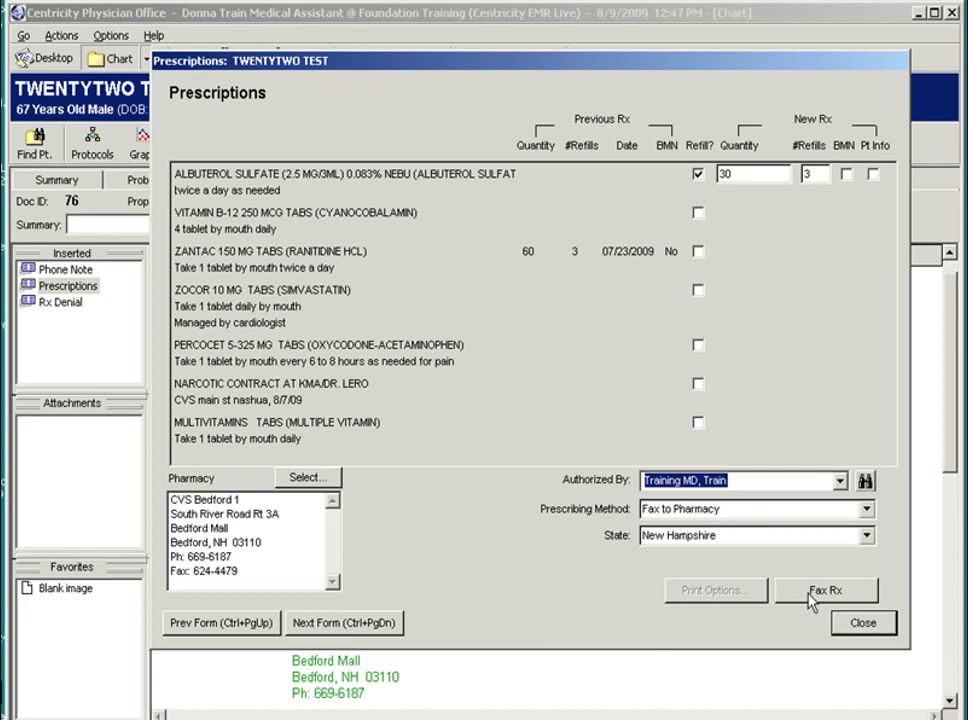
left_click(697, 173)
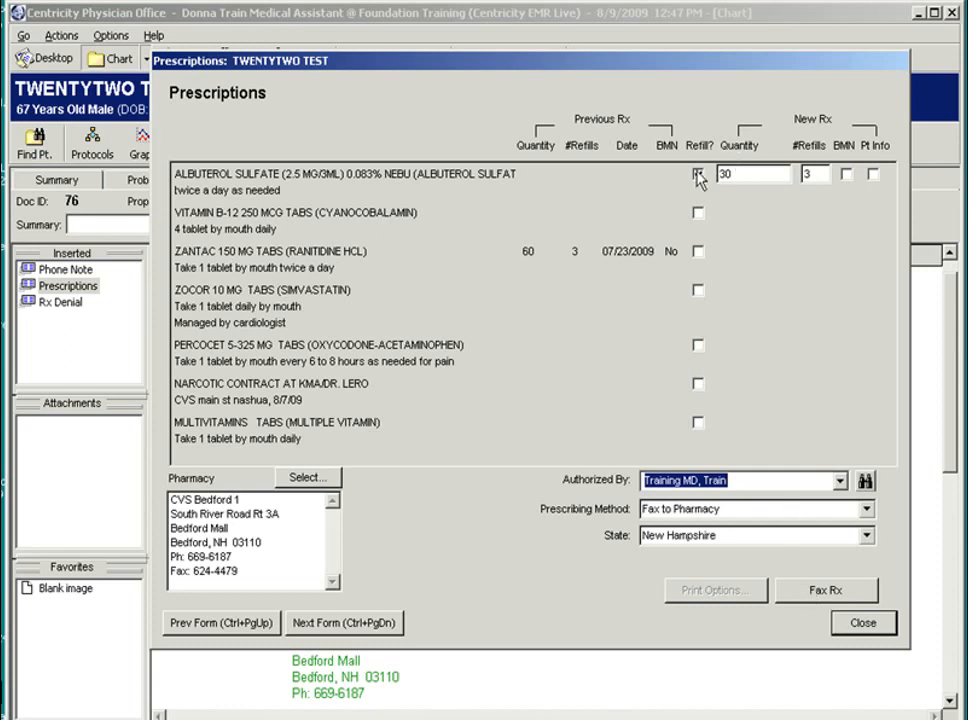
left_click(698, 174)
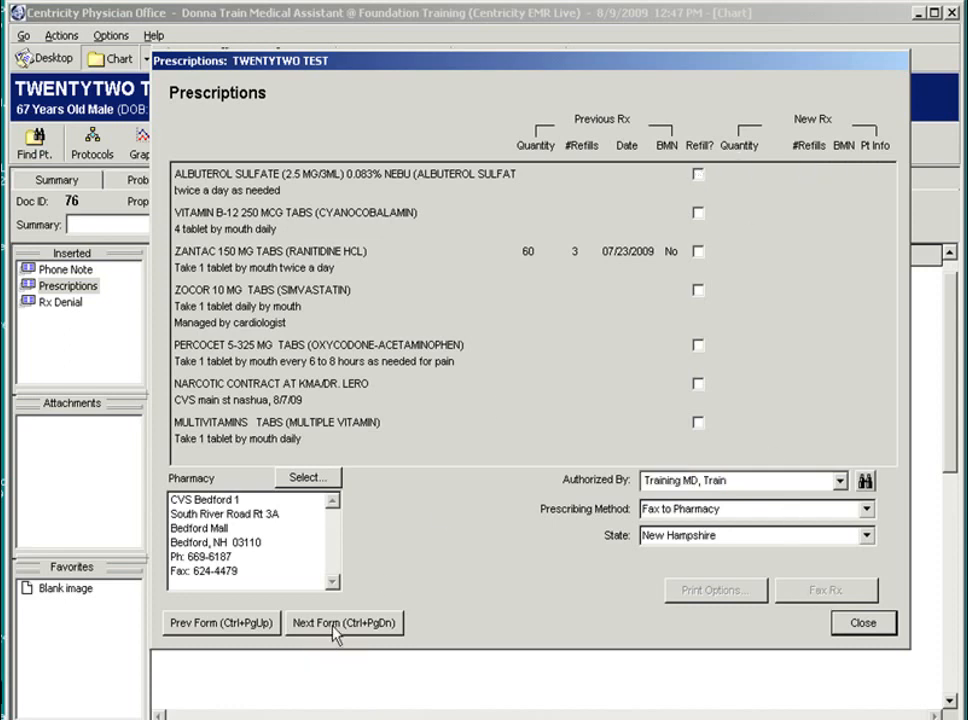
On the next form, deny the Albuterol refill because the patient needs an office visit
left_click(344, 622)
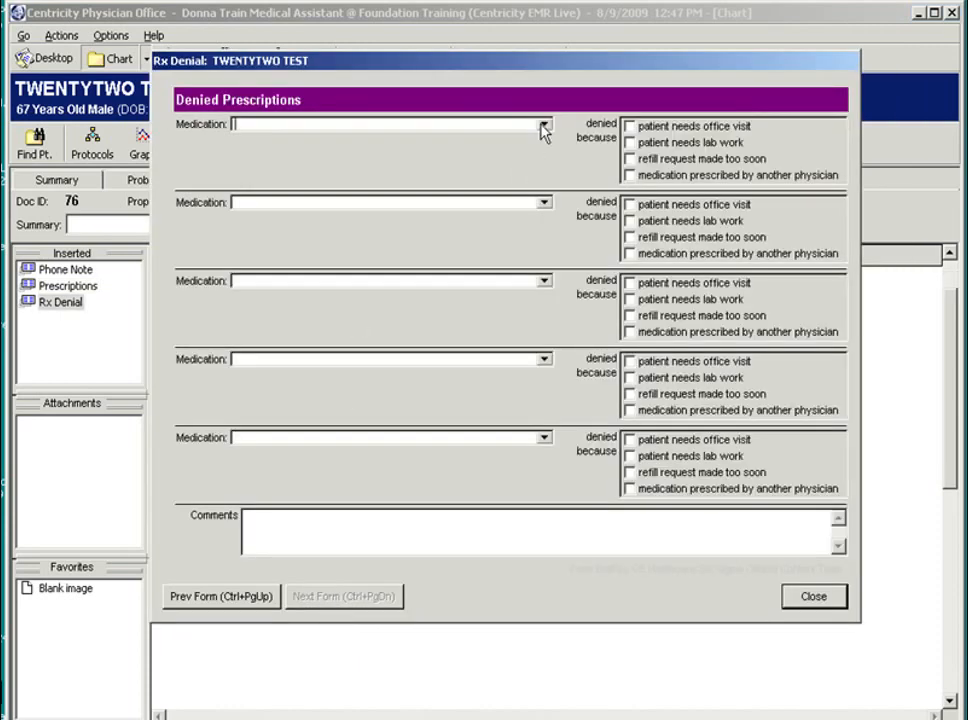
left_click(544, 123)
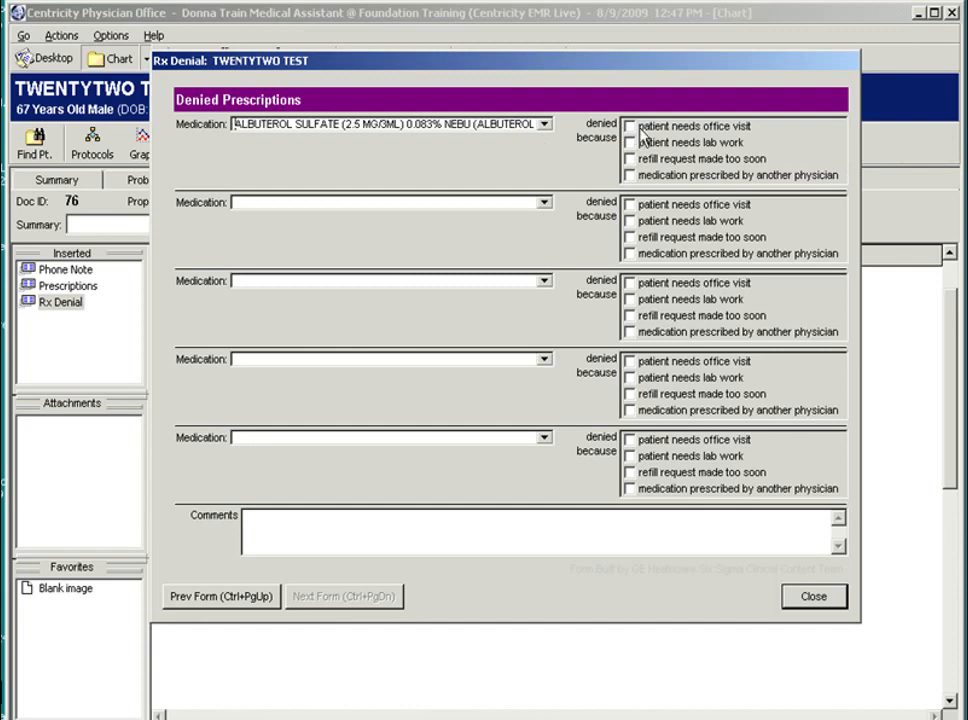
left_click(630, 126)
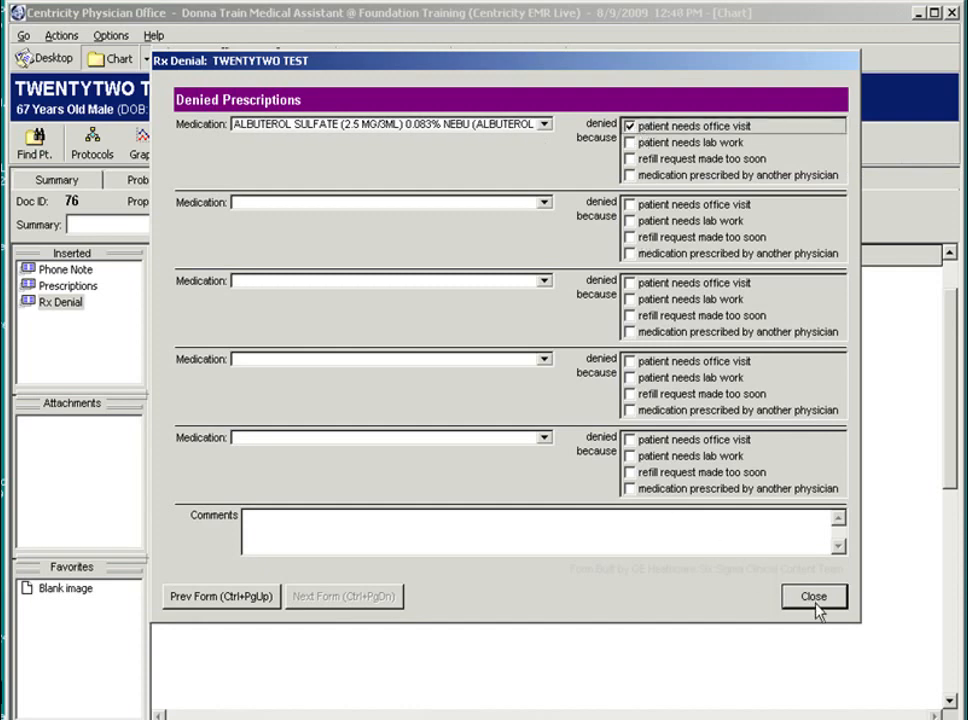
left_click(813, 596)
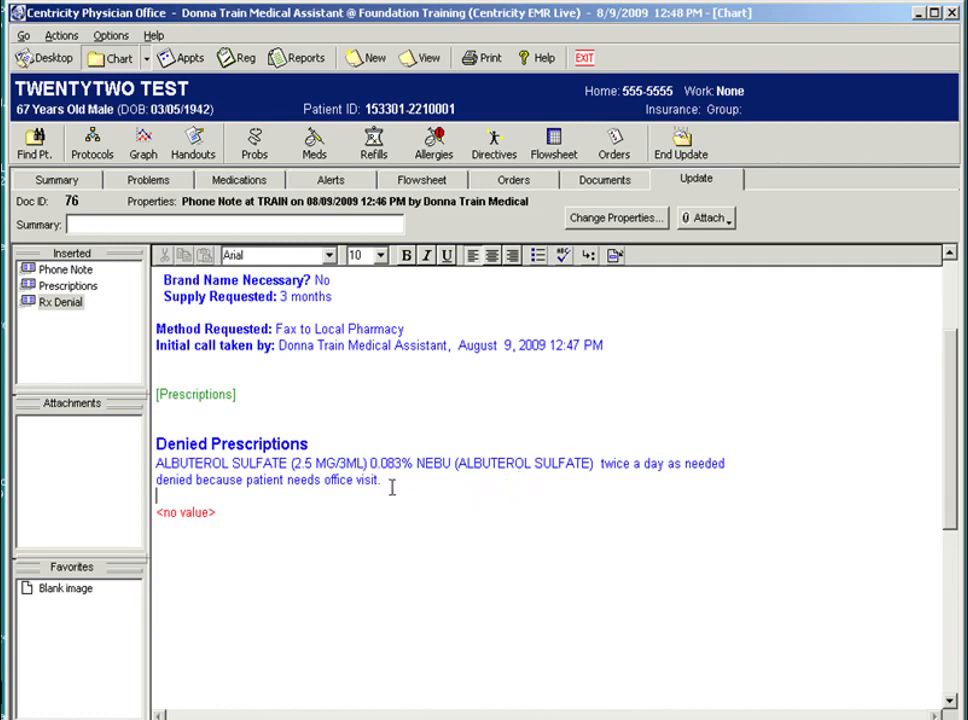
mouse_move(658, 172)
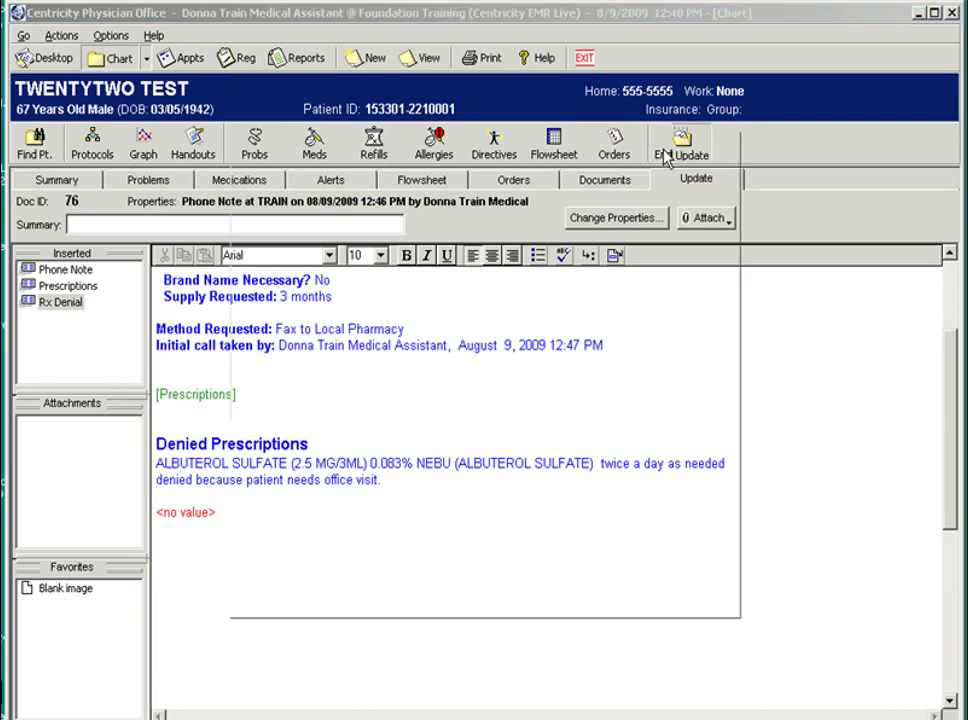
End the update and sign the refill phone note with Training MD as provider
left_click(686, 143)
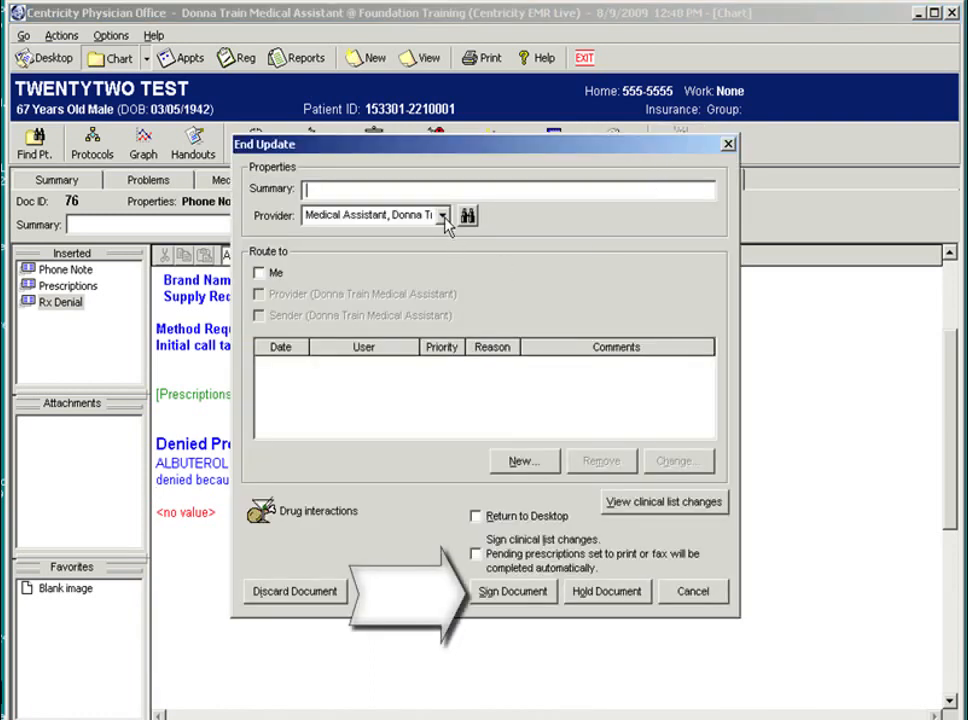
left_click(441, 214)
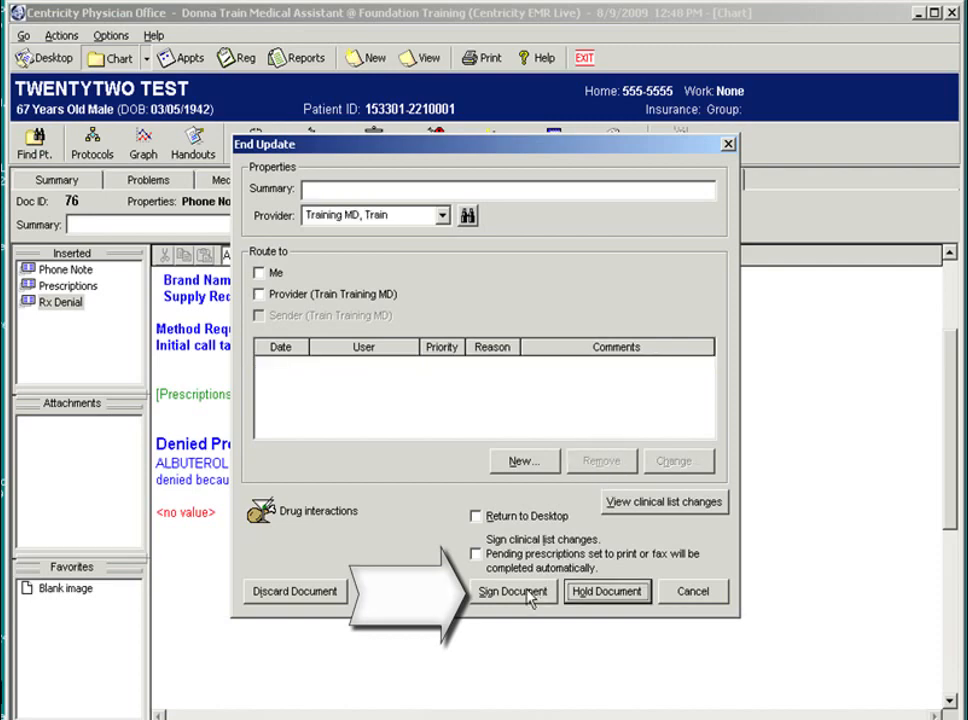
left_click(512, 591)
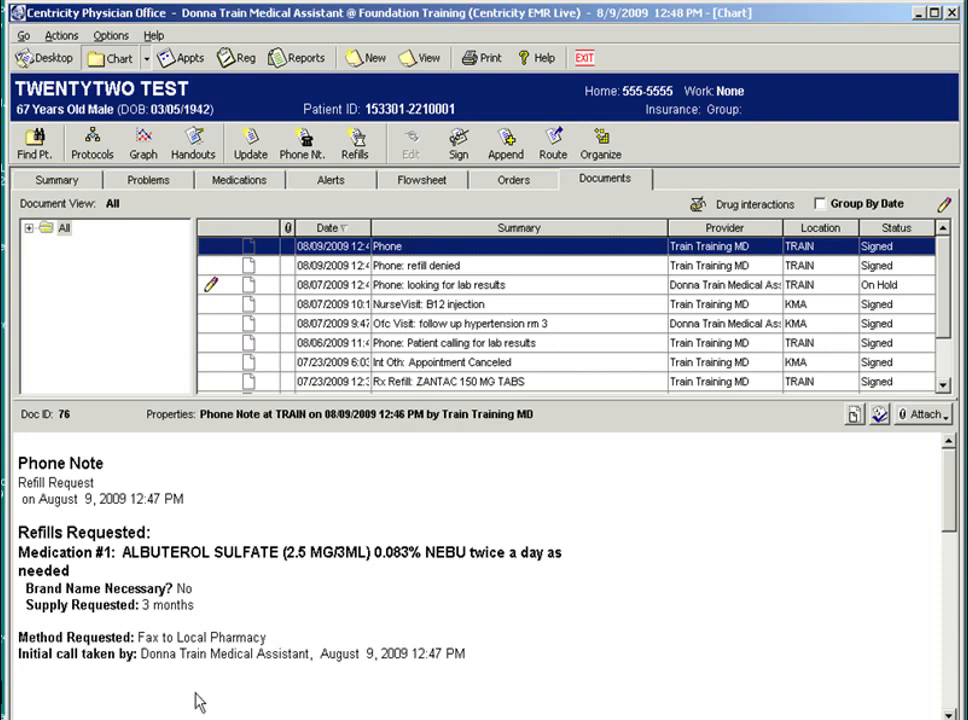
mouse_move(258, 686)
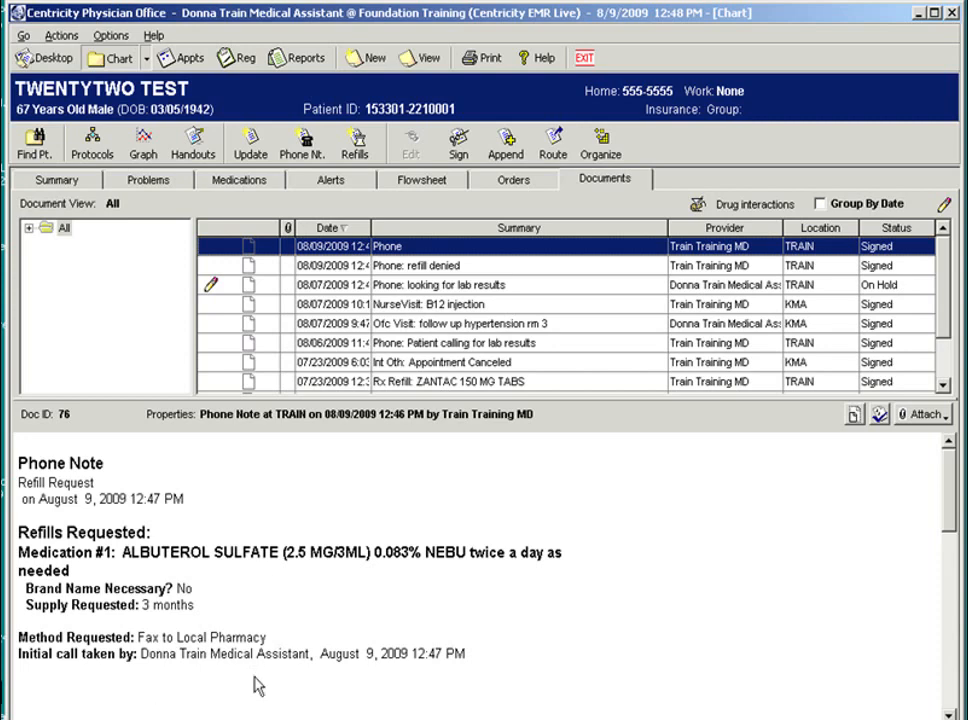
Return from the patient chart to the desktop overview
left_click(46, 57)
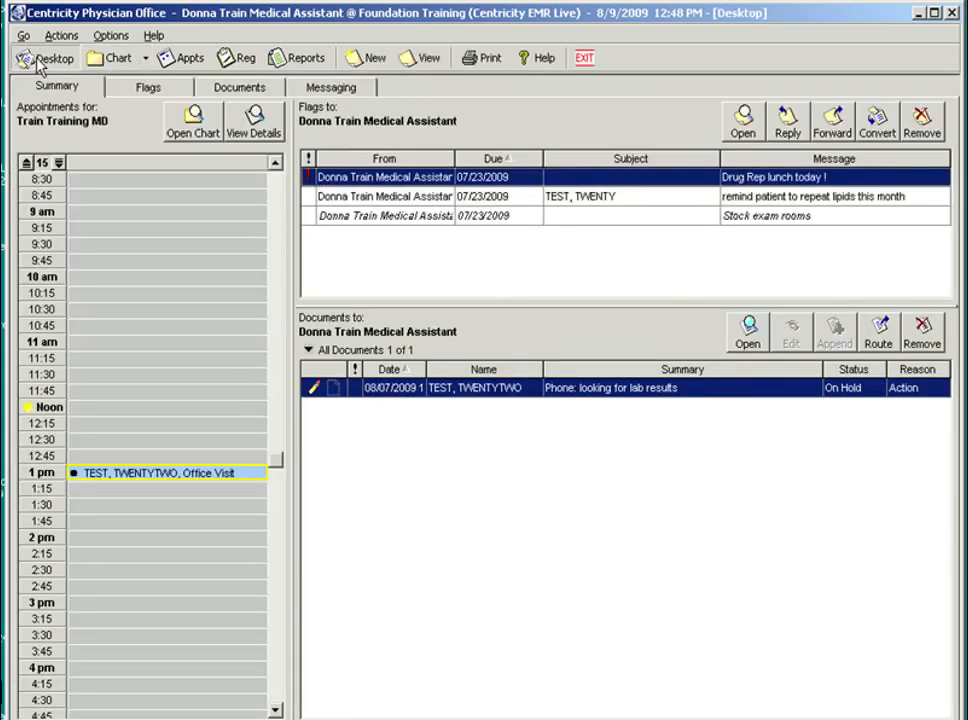
mouse_move(219, 413)
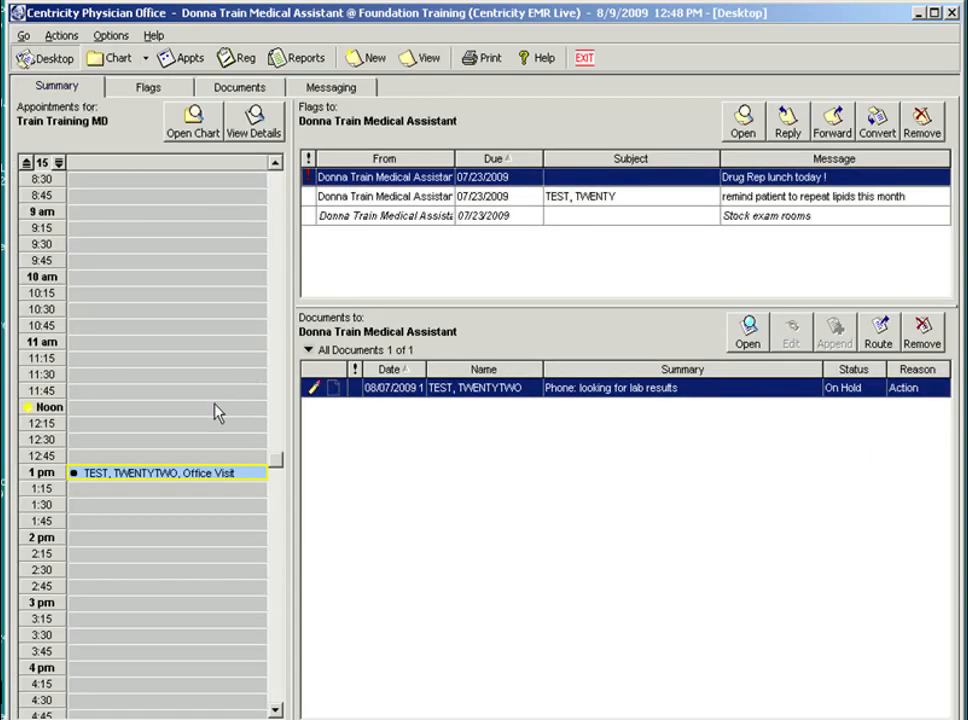
mouse_move(342, 289)
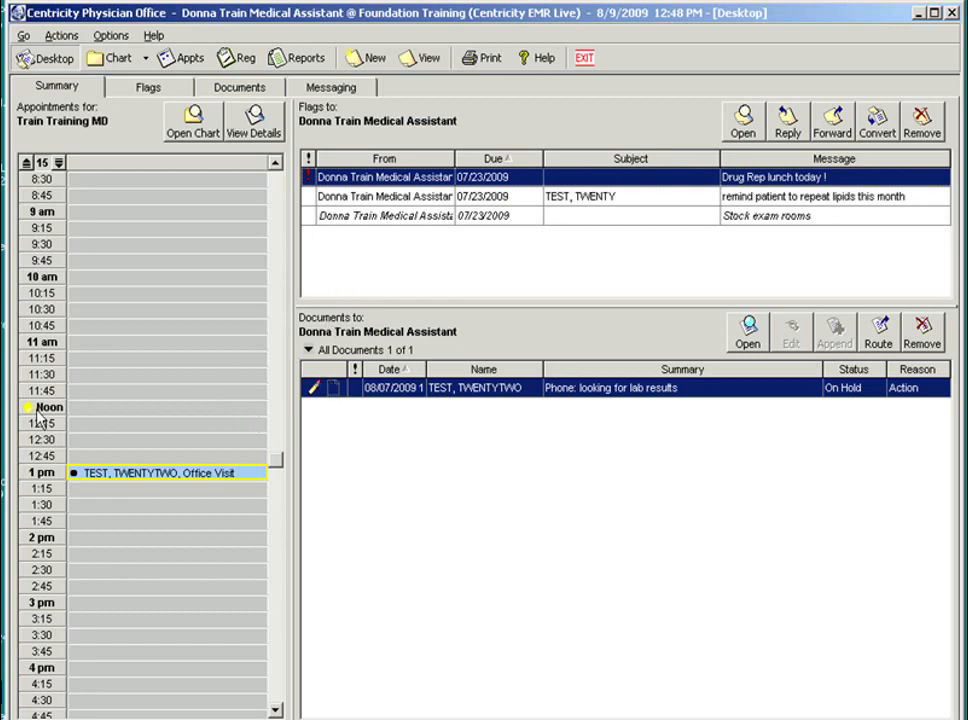
mouse_move(108, 527)
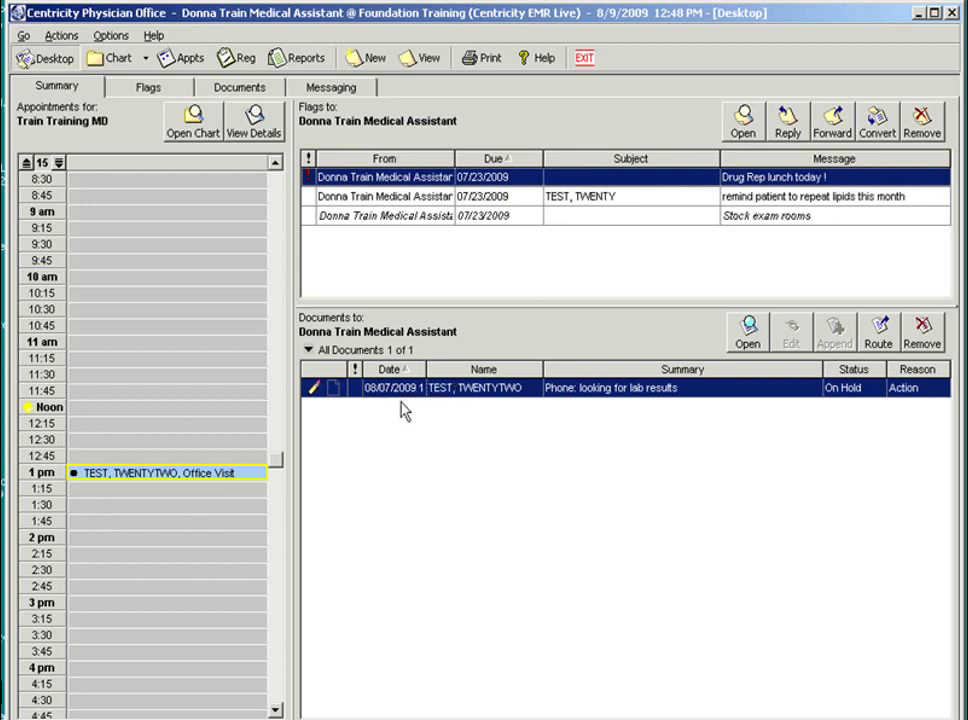
Preview the on-hold lab-results phone note in Documents and open it for editing
left_click(239, 87)
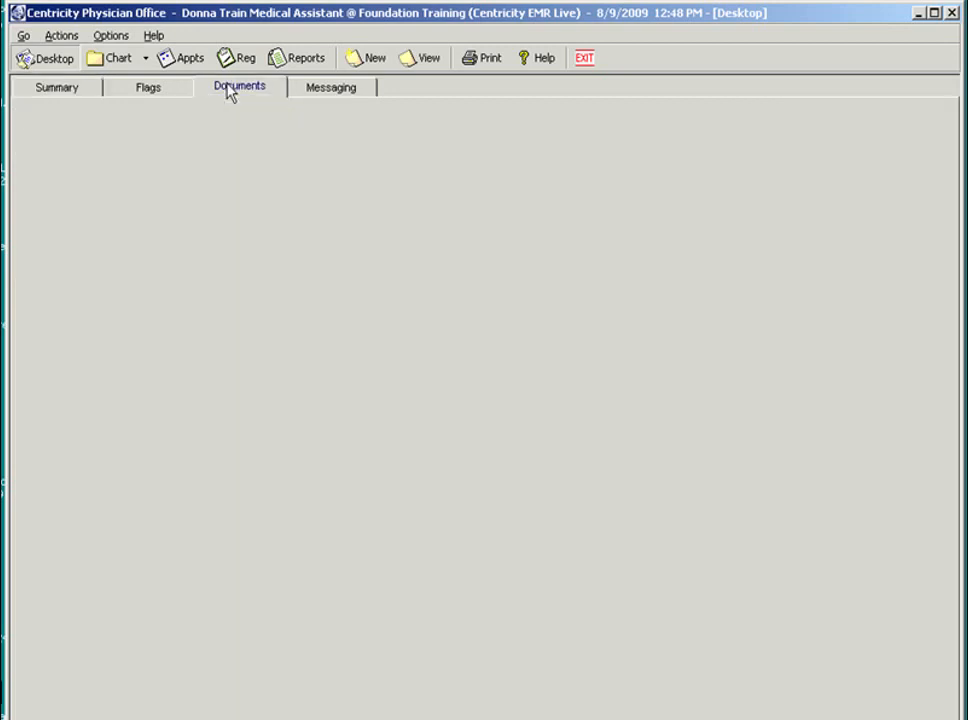
left_click(239, 87)
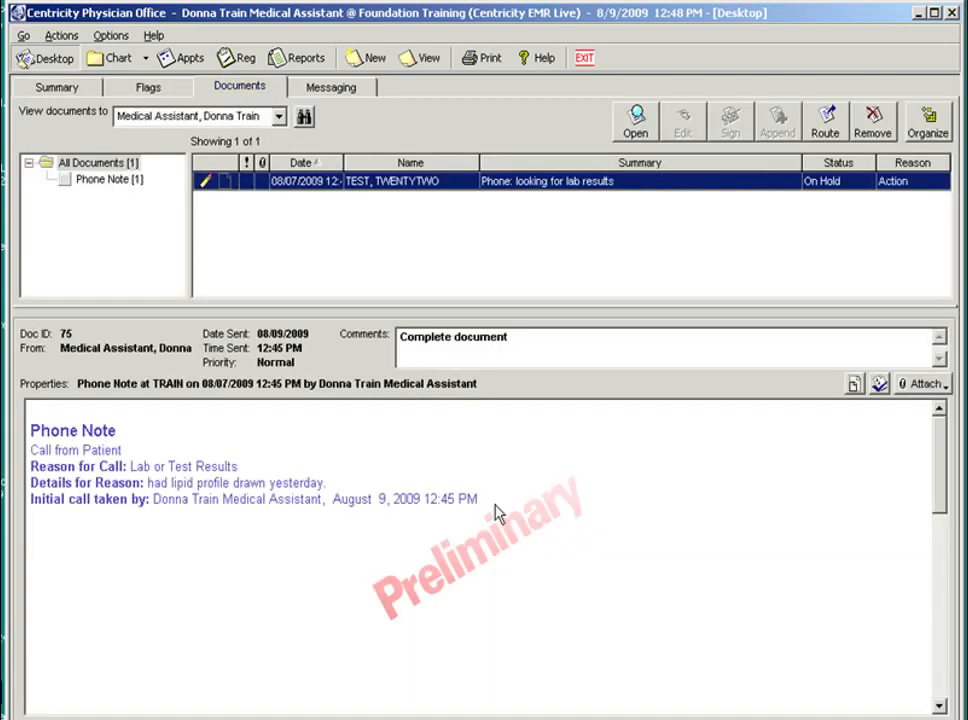
mouse_move(403, 500)
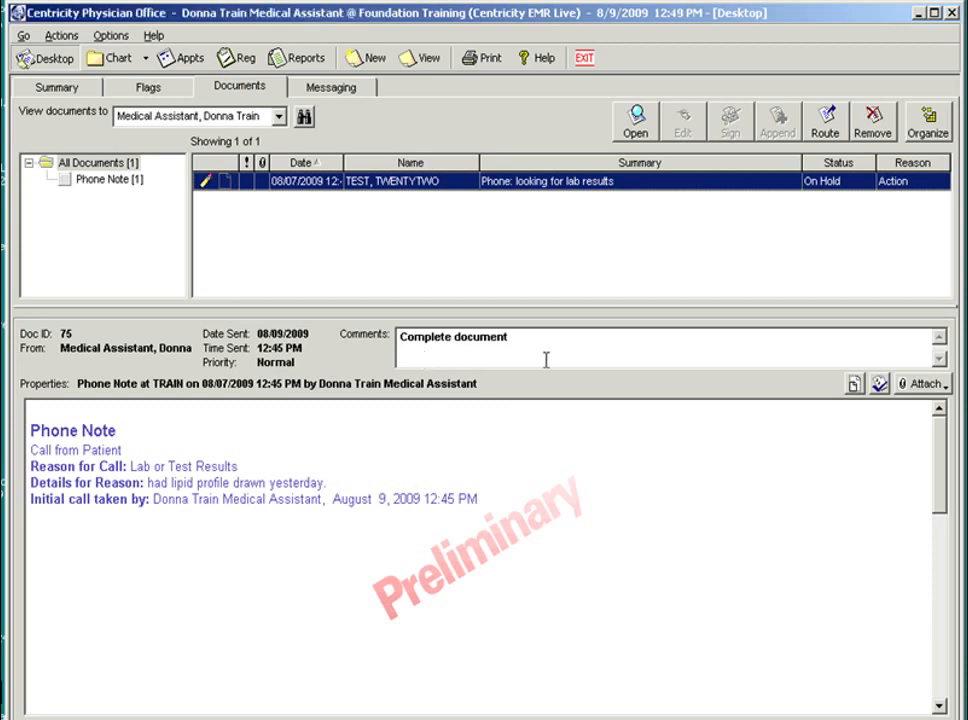
mouse_move(389, 190)
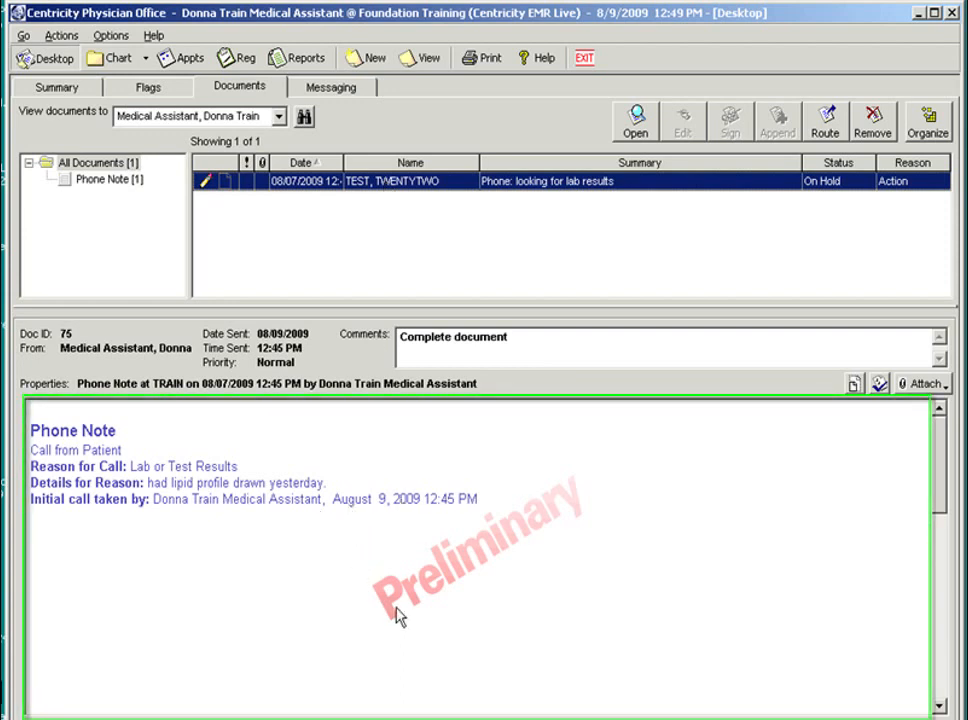
mouse_move(525, 538)
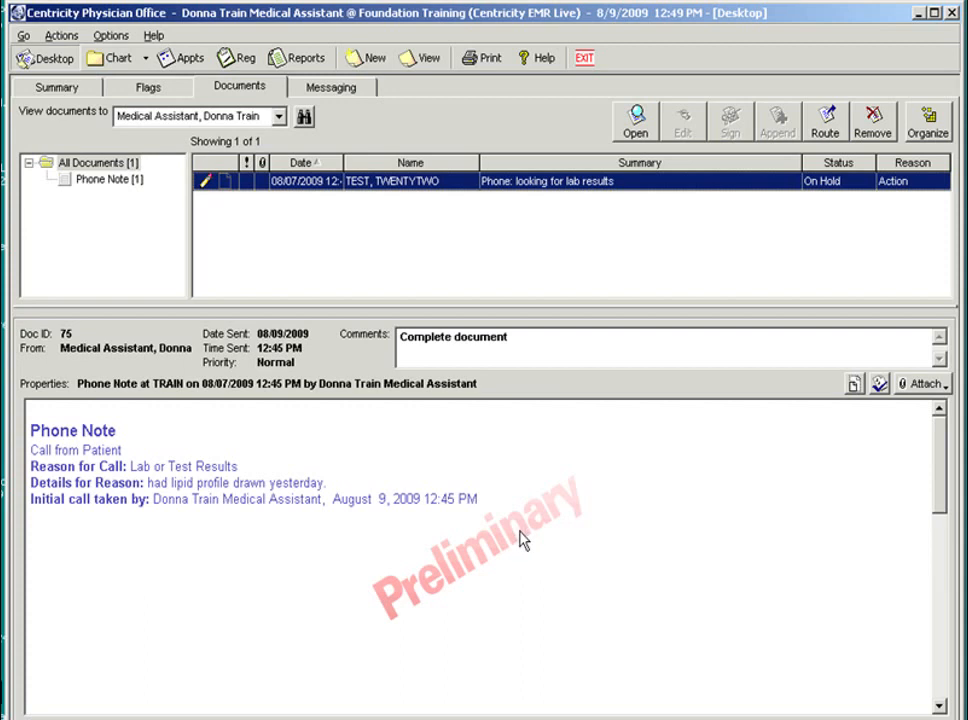
mouse_move(521, 538)
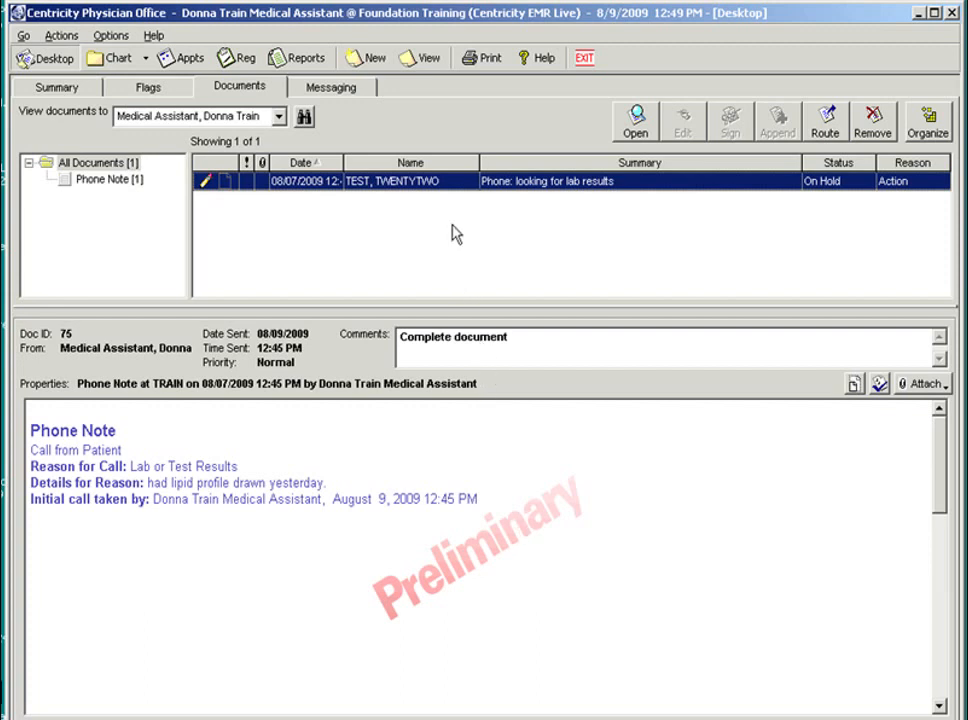
right_click(460, 181)
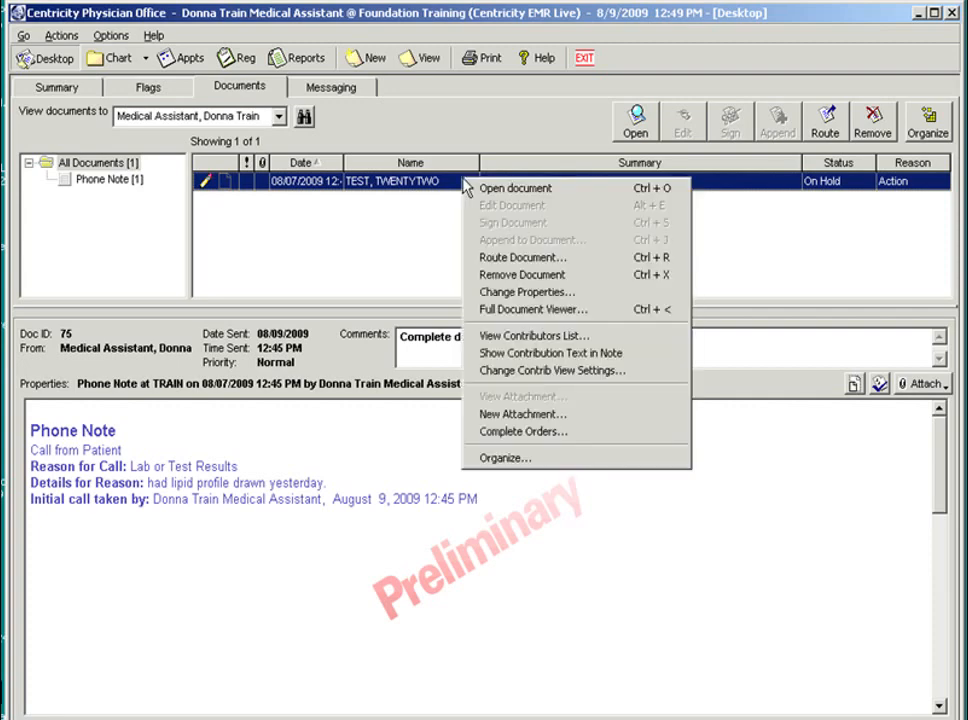
left_click(515, 188)
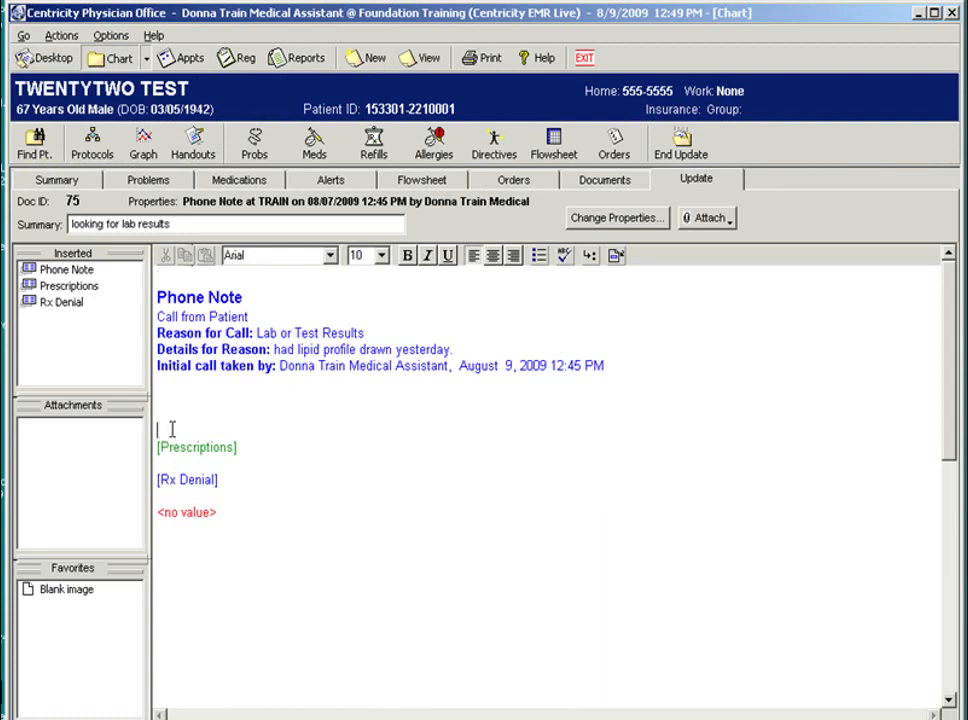
Type the patient notification of normal lipid results and insert a .sig signature line
type("p")
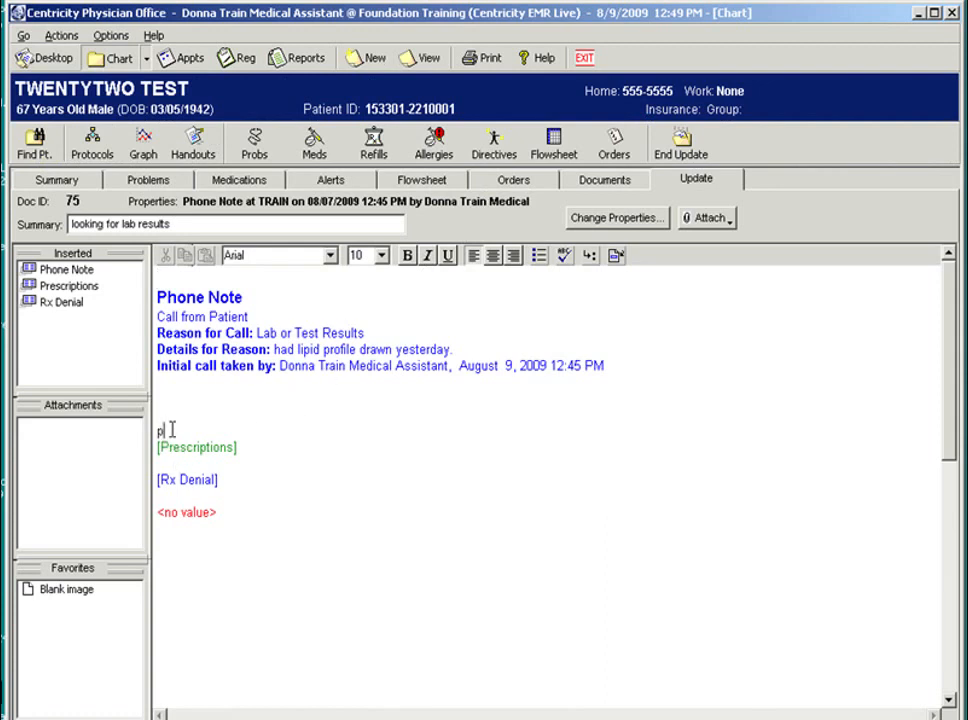
type("atient notie")
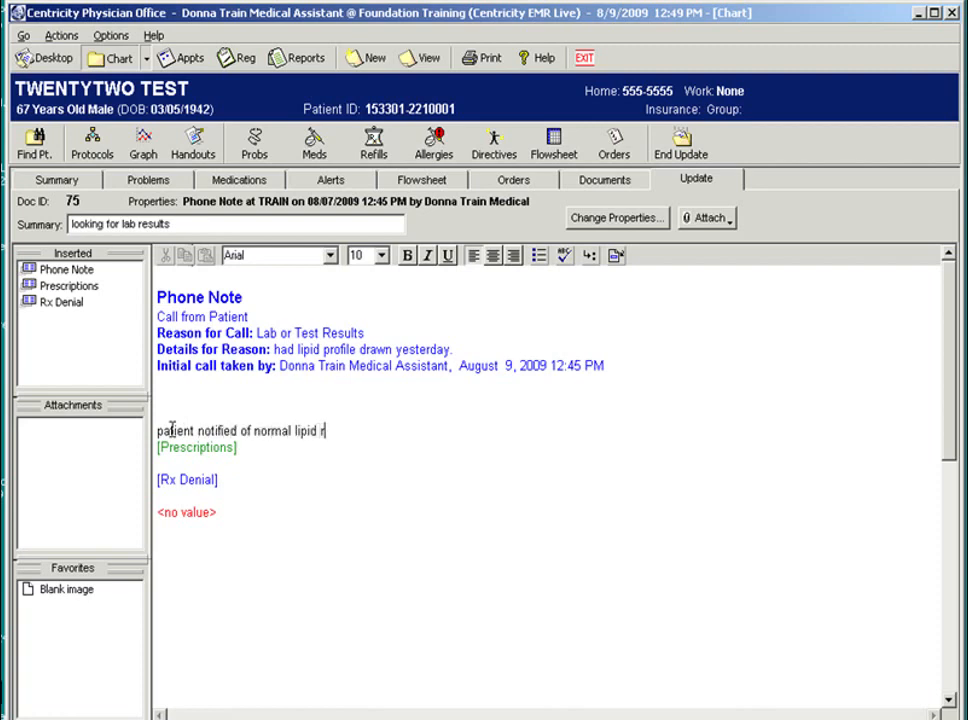
type("esults.")
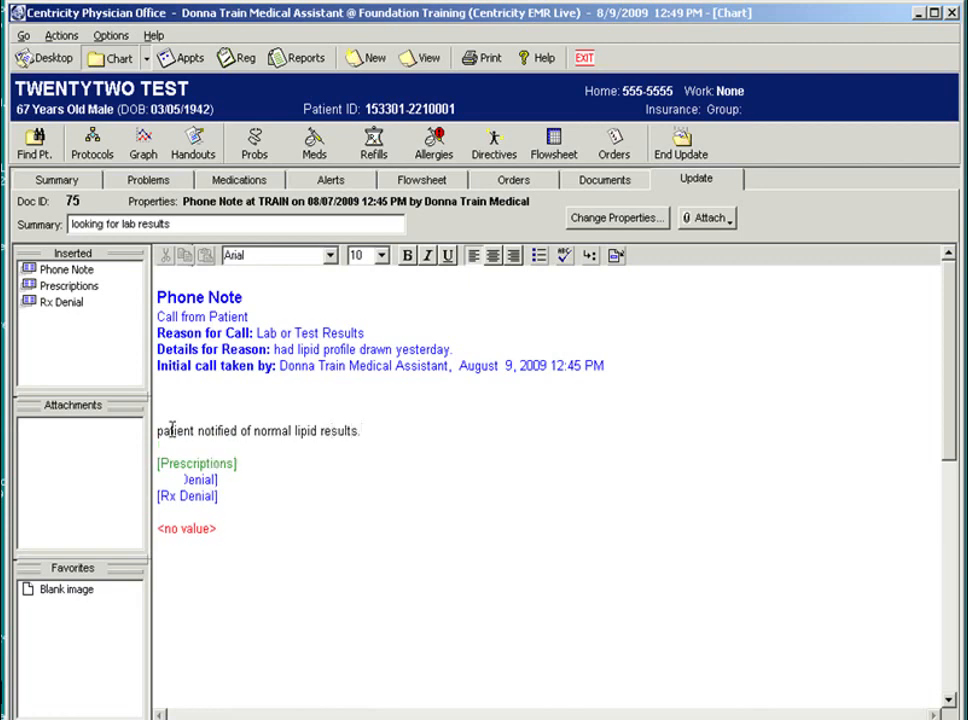
type(".signed by:  Donna Train Medical Assistant  August  9, 2009")
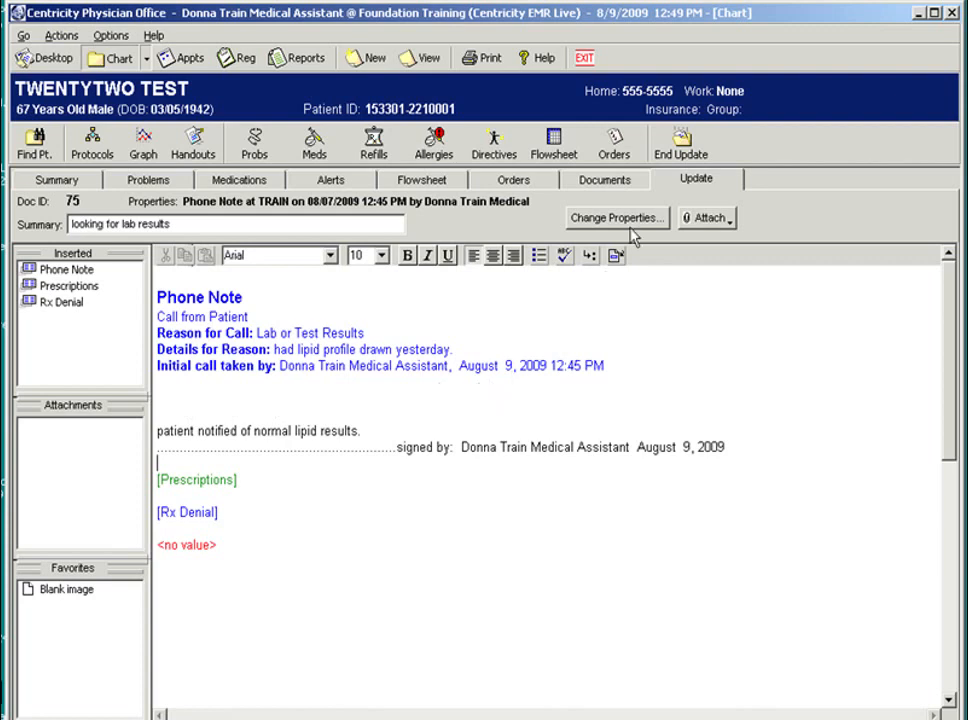
End the update and sign the lab-results phone note, confirming with OK
left_click(680, 143)
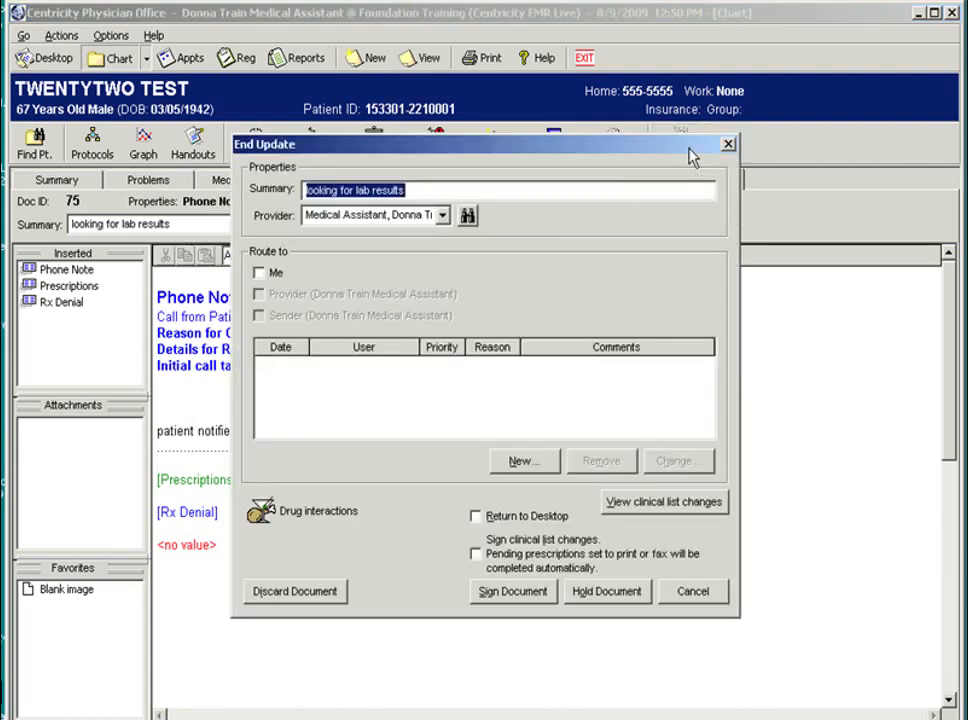
mouse_move(446, 282)
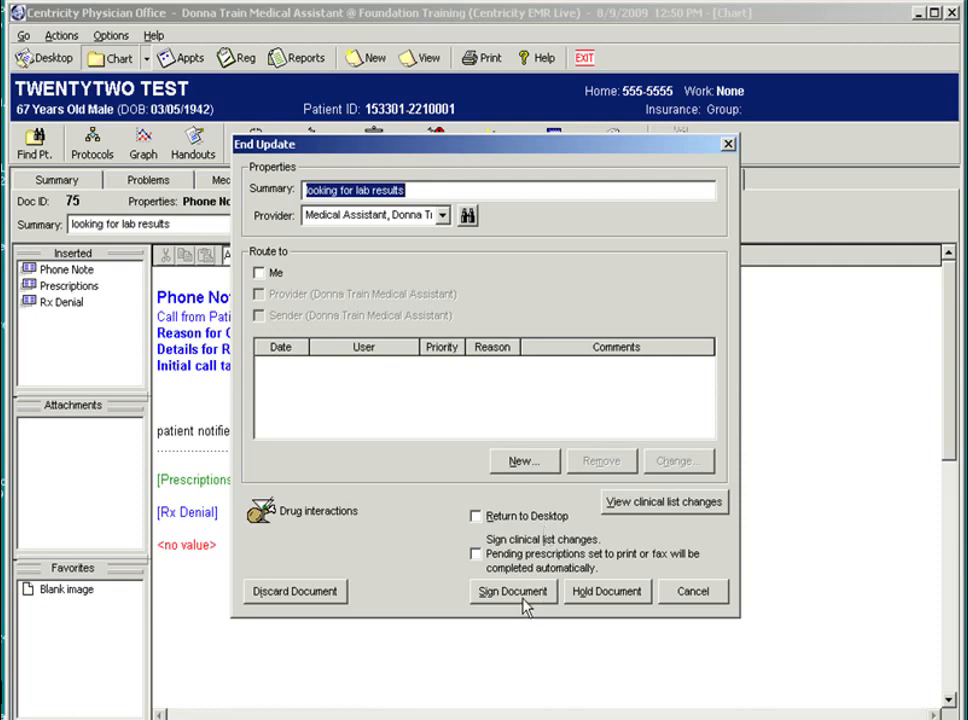
left_click(512, 591)
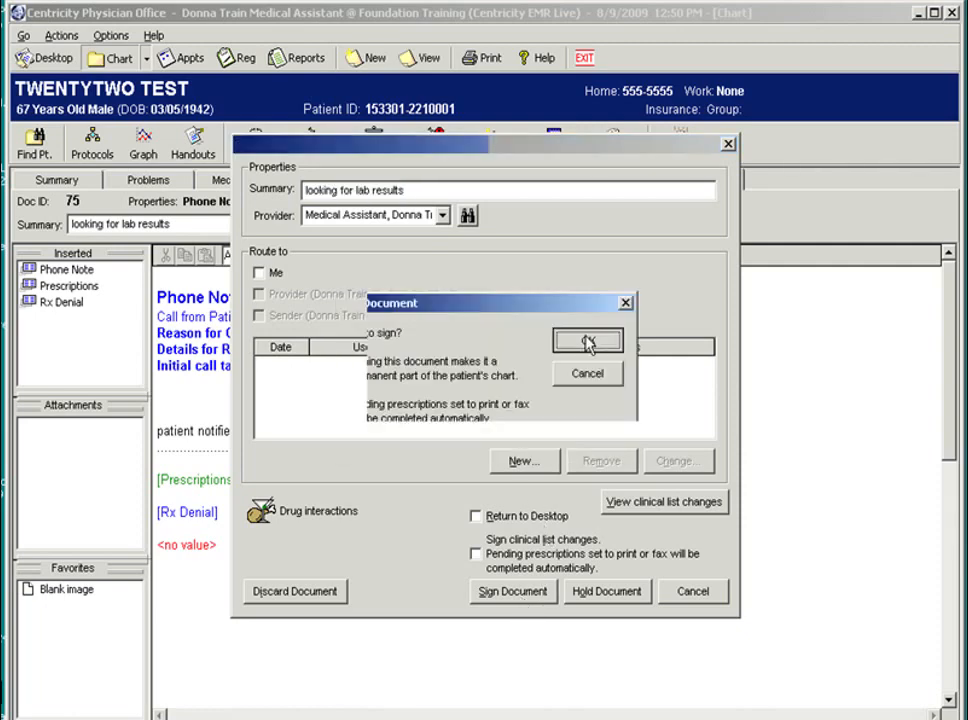
left_click(587, 342)
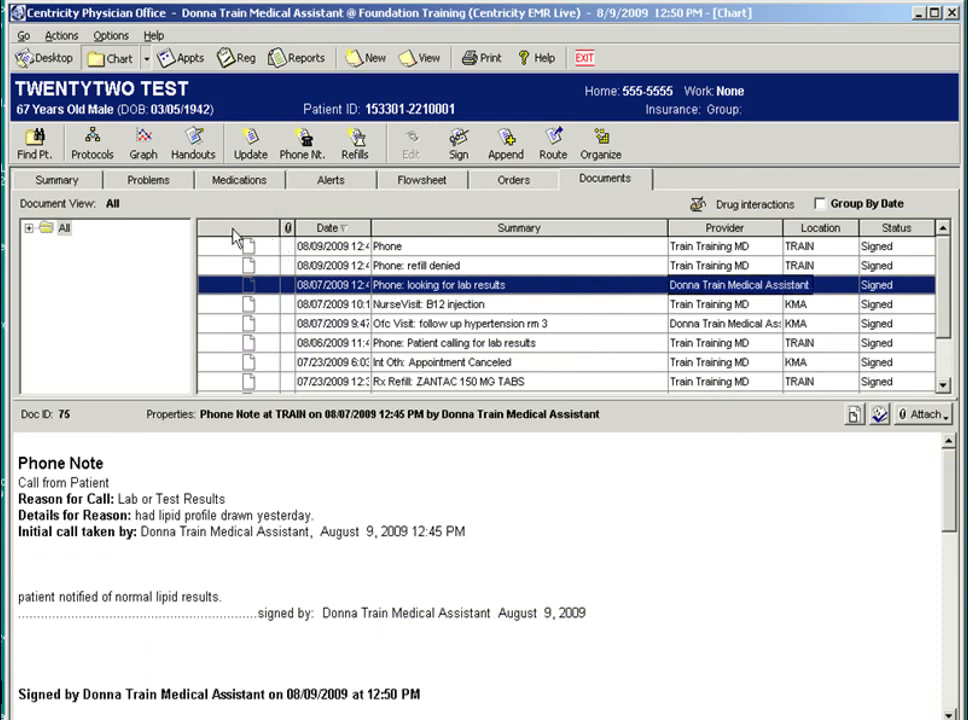
Go to the Desktop and show the Summary tab of appointments and flags
left_click(45, 57)
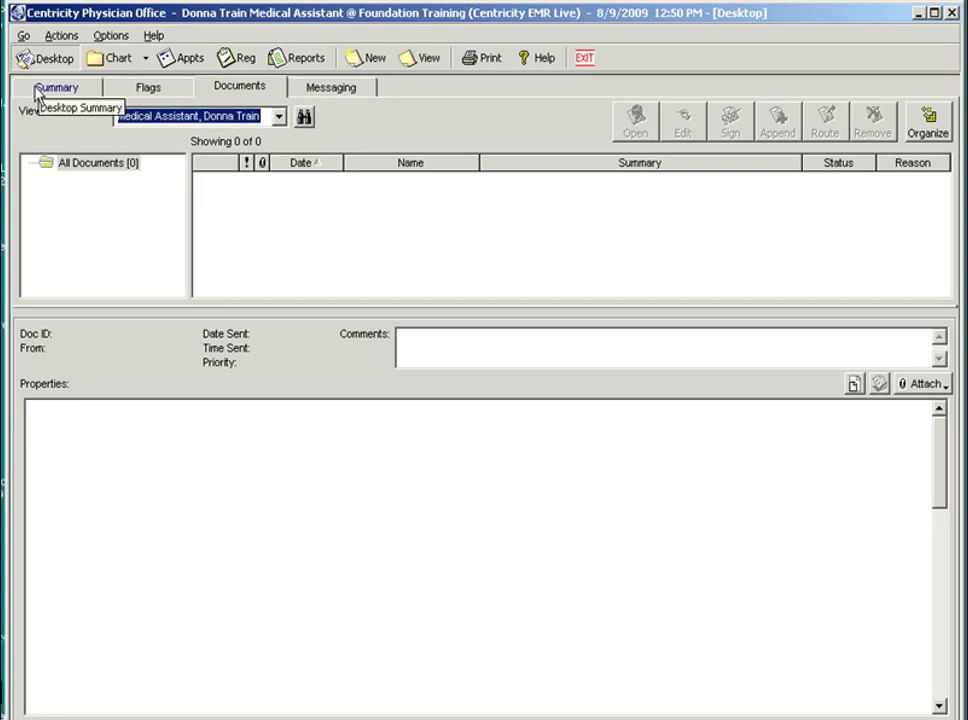
left_click(57, 86)
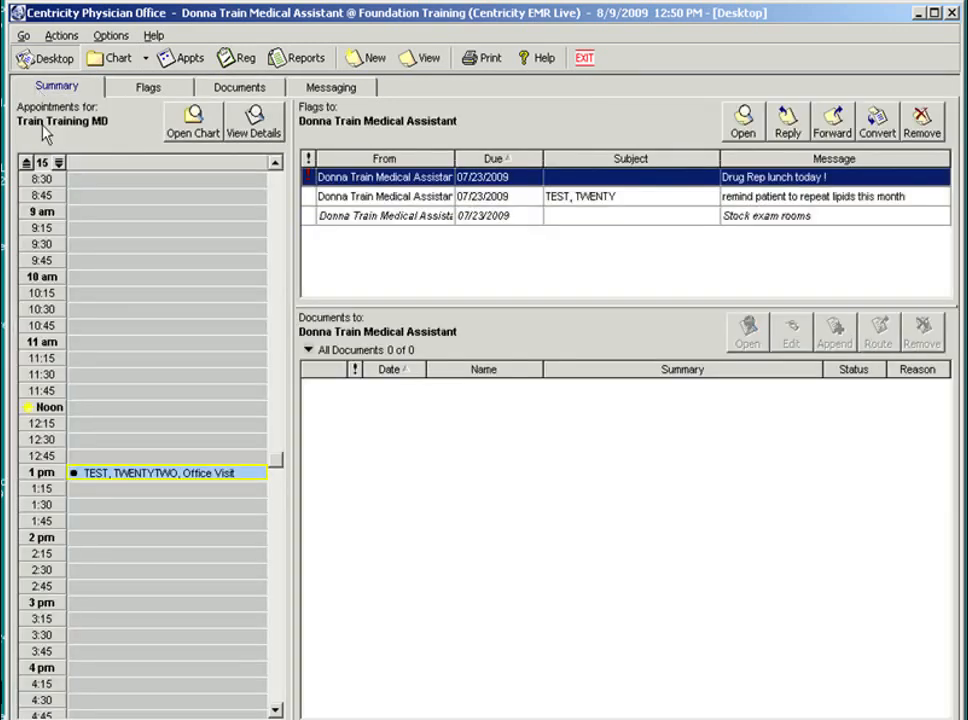
mouse_move(113, 446)
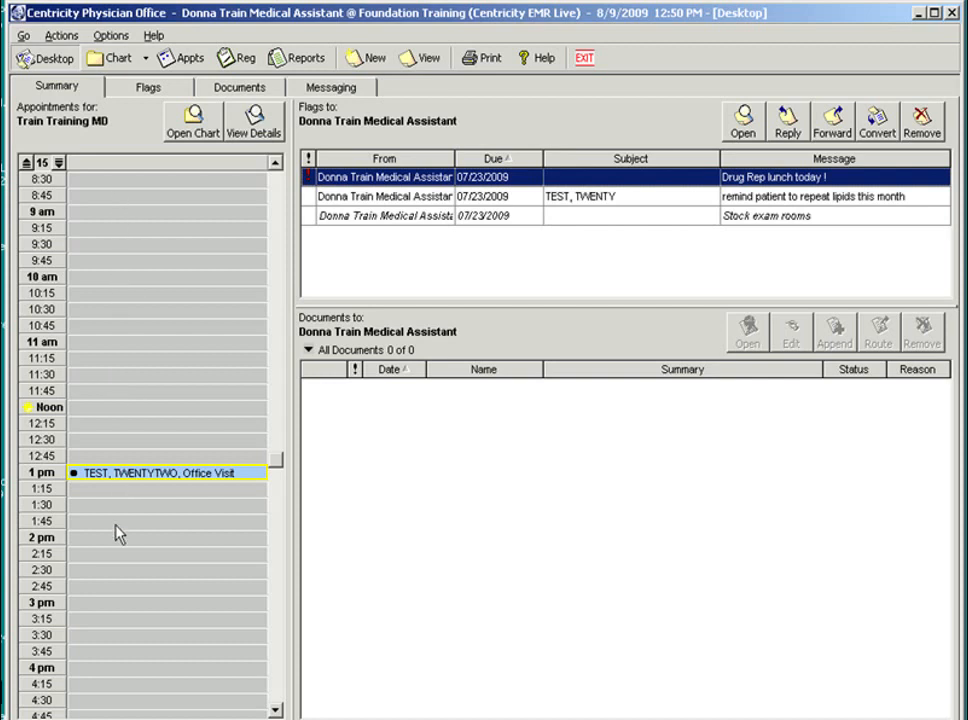
mouse_move(122, 298)
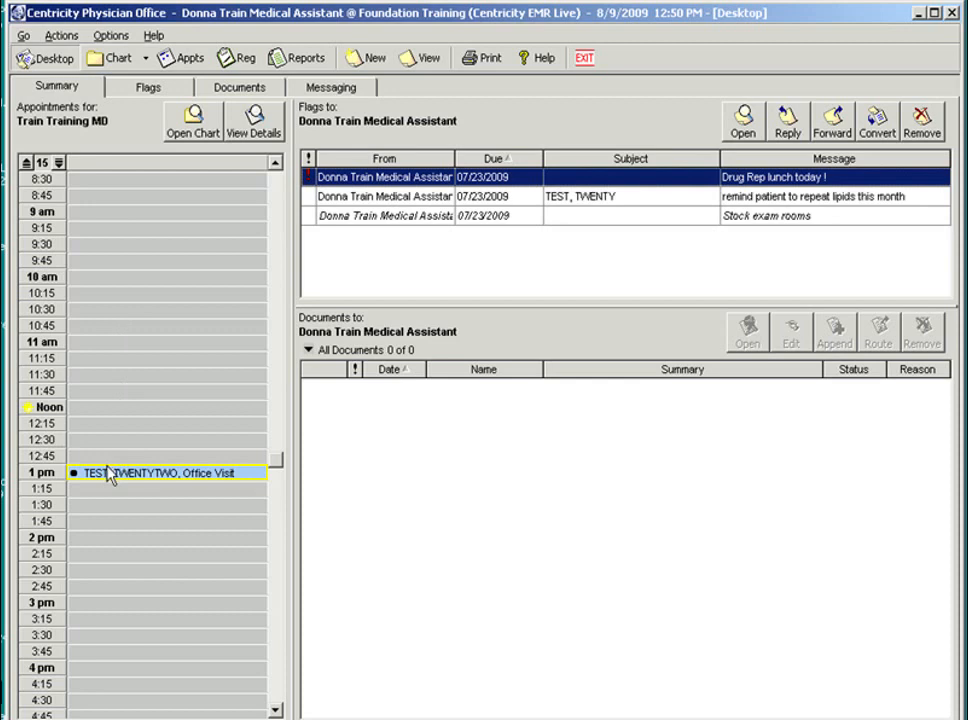
mouse_move(75, 485)
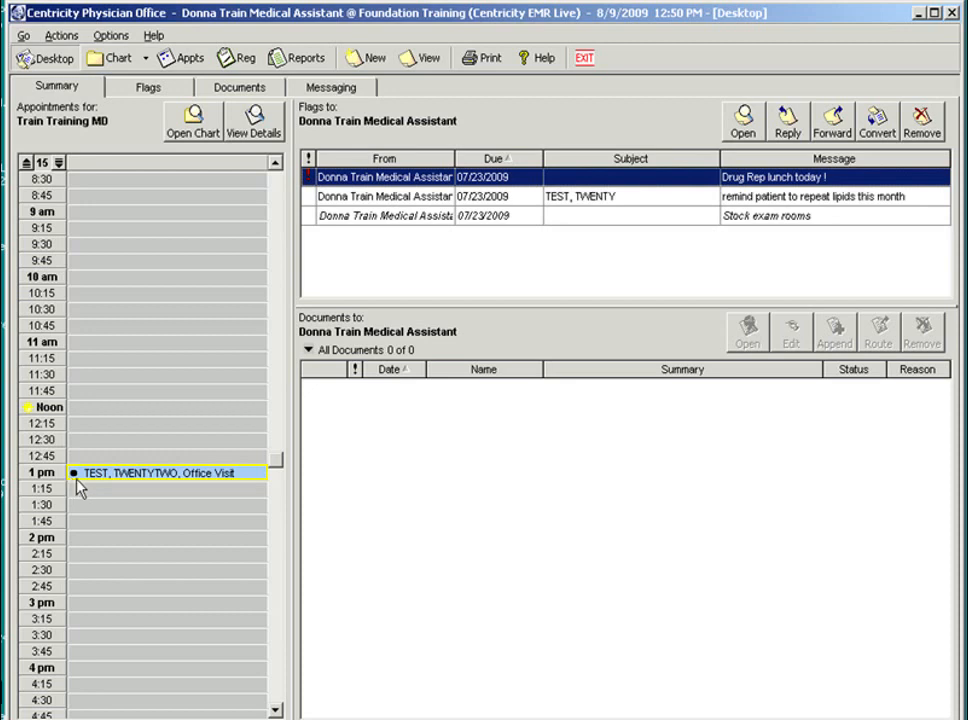
mouse_move(85, 485)
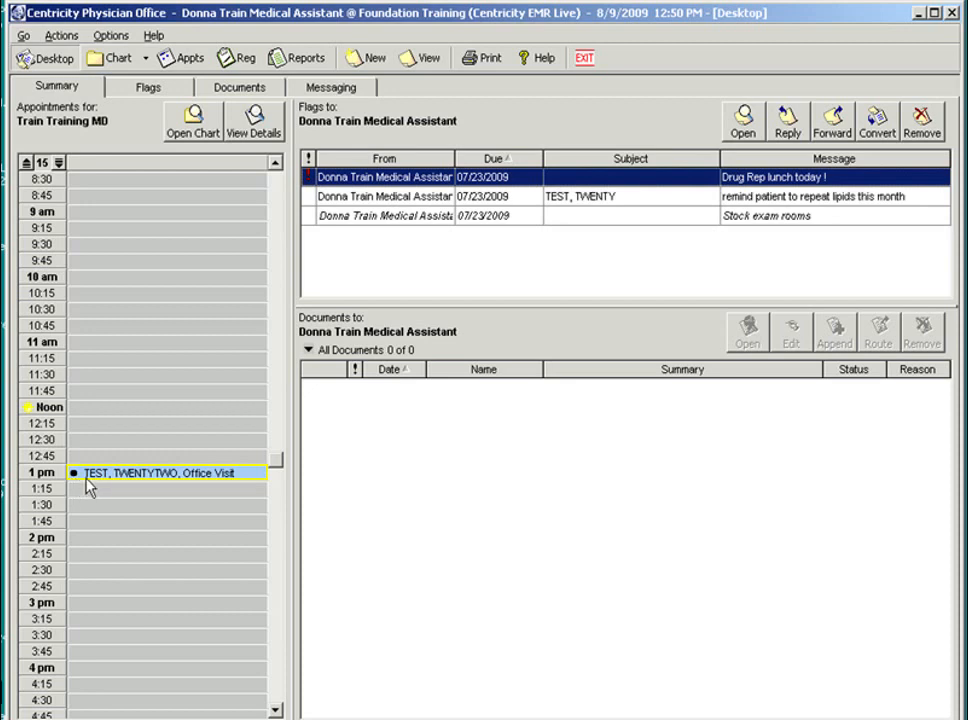
mouse_move(100, 487)
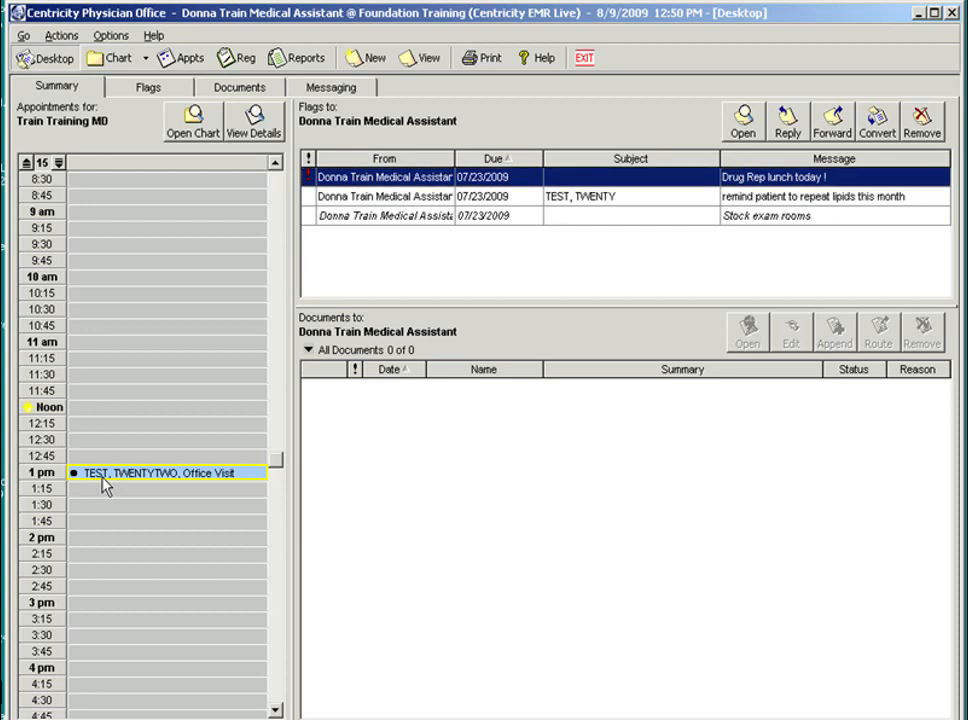
mouse_move(138, 231)
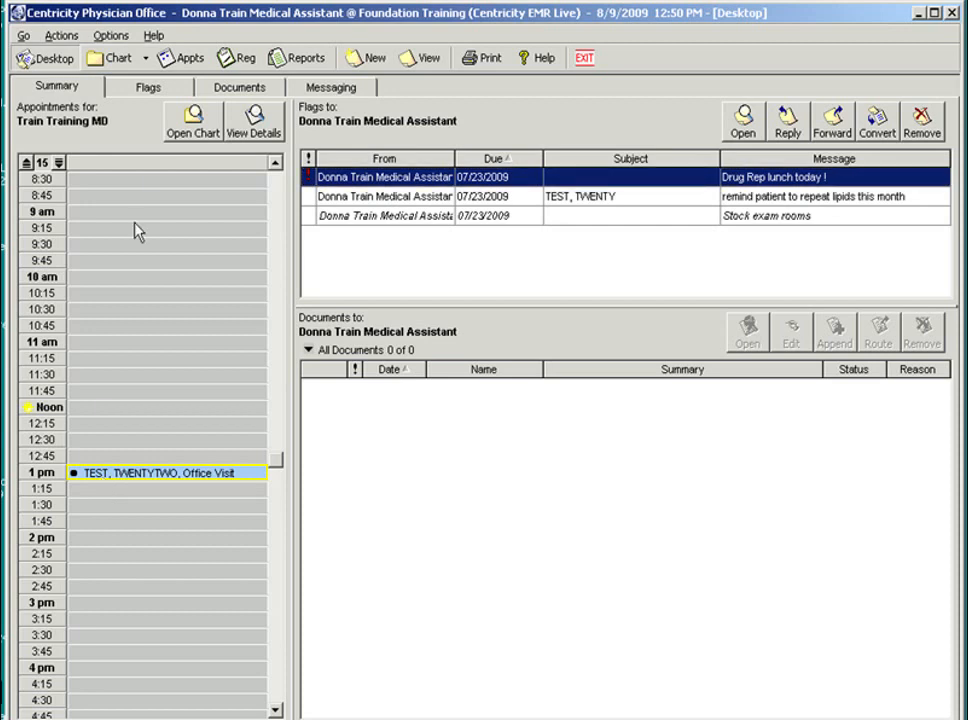
mouse_move(203, 135)
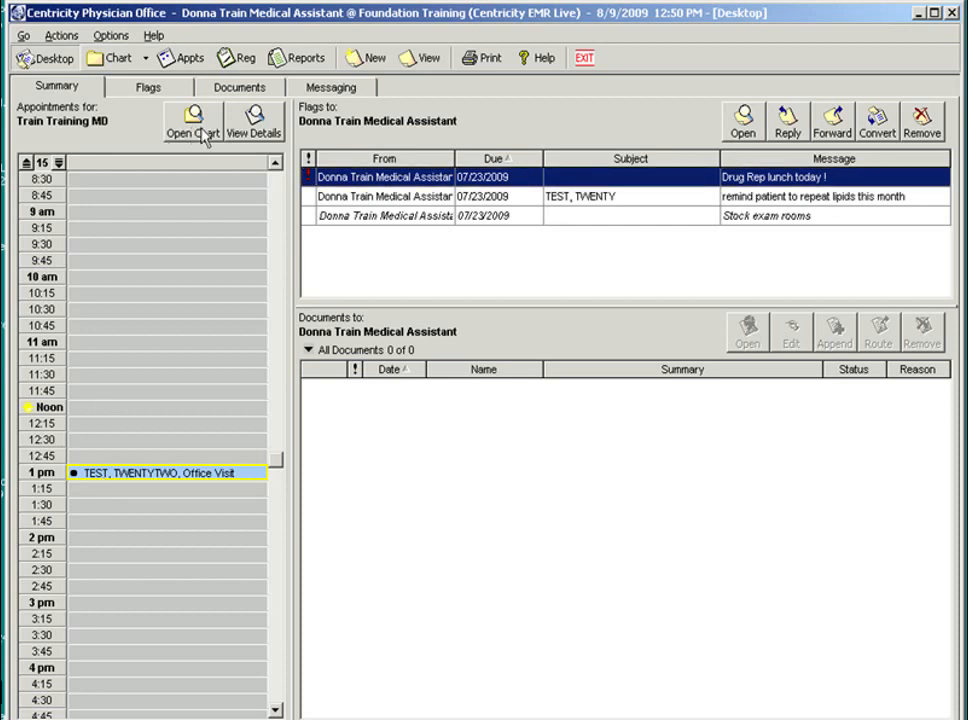
mouse_move(190, 120)
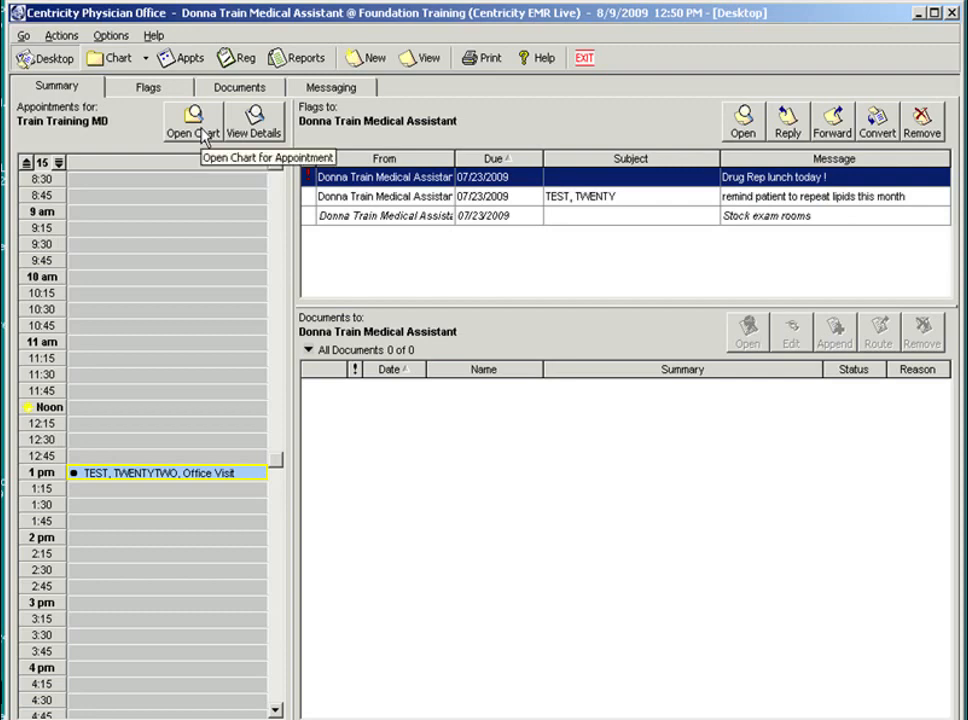
Open TWENTYTWO TEST's chart from the 1 pm appointment
left_click(189, 125)
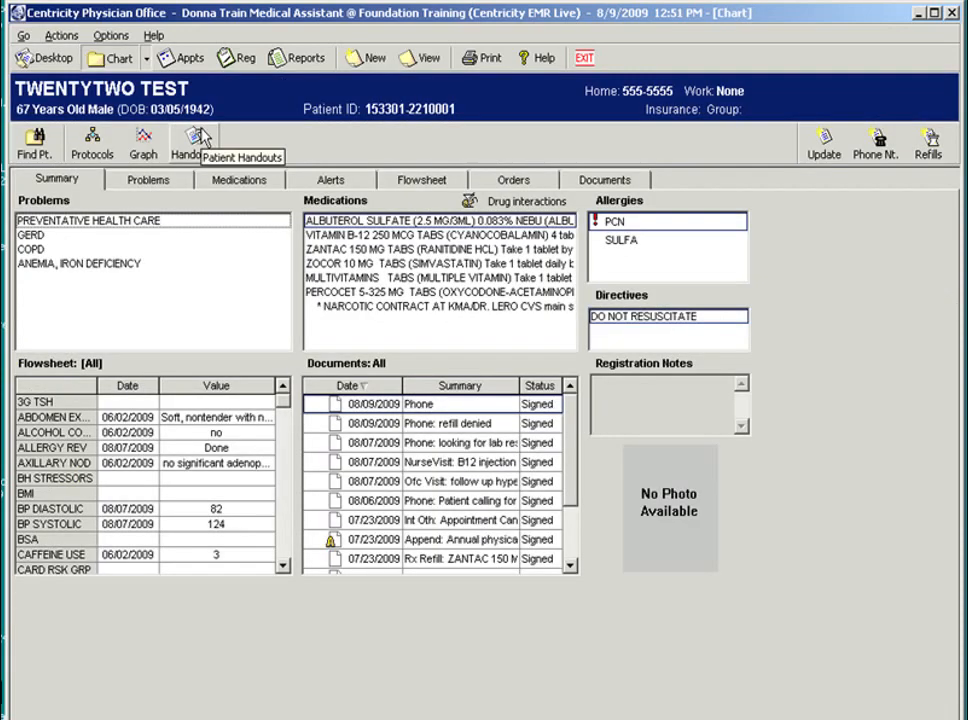
mouse_move(490, 188)
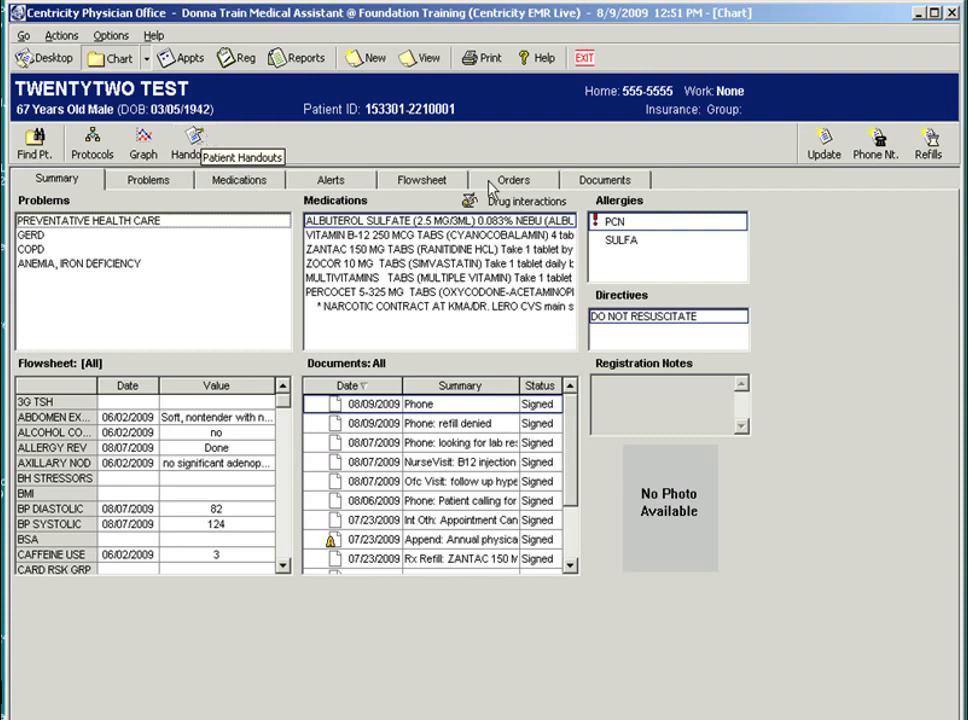
mouse_move(929, 140)
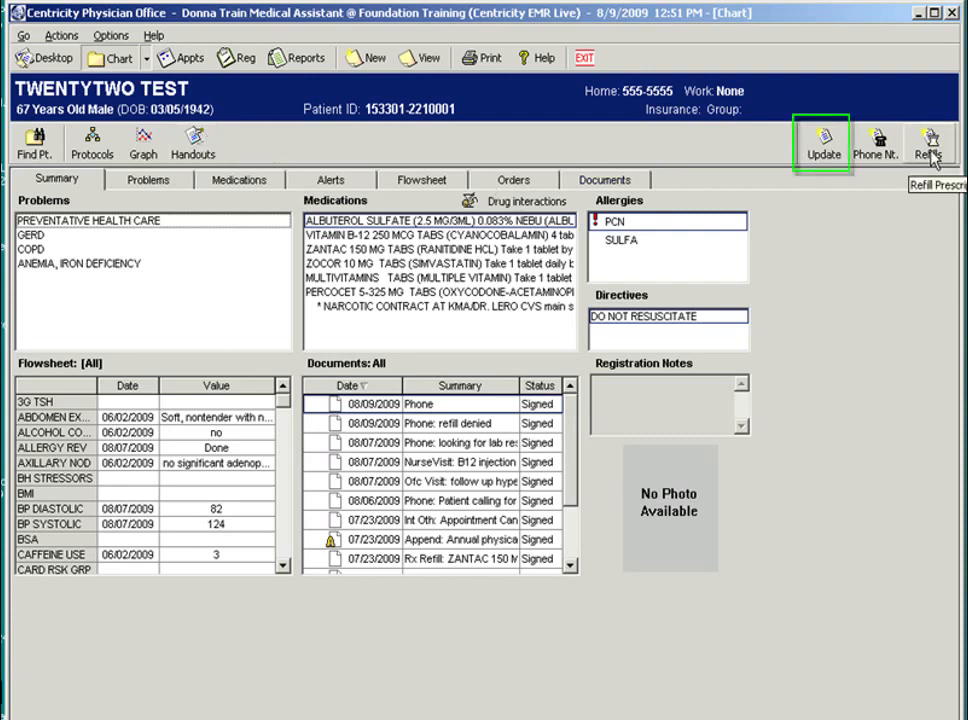
mouse_move(825, 143)
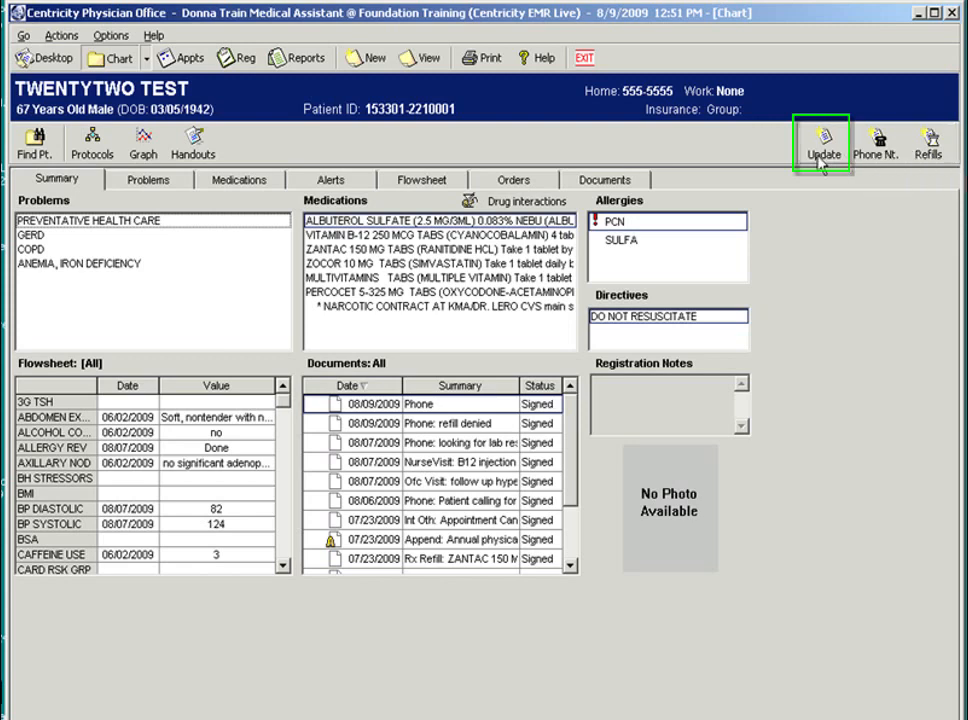
mouse_move(823, 155)
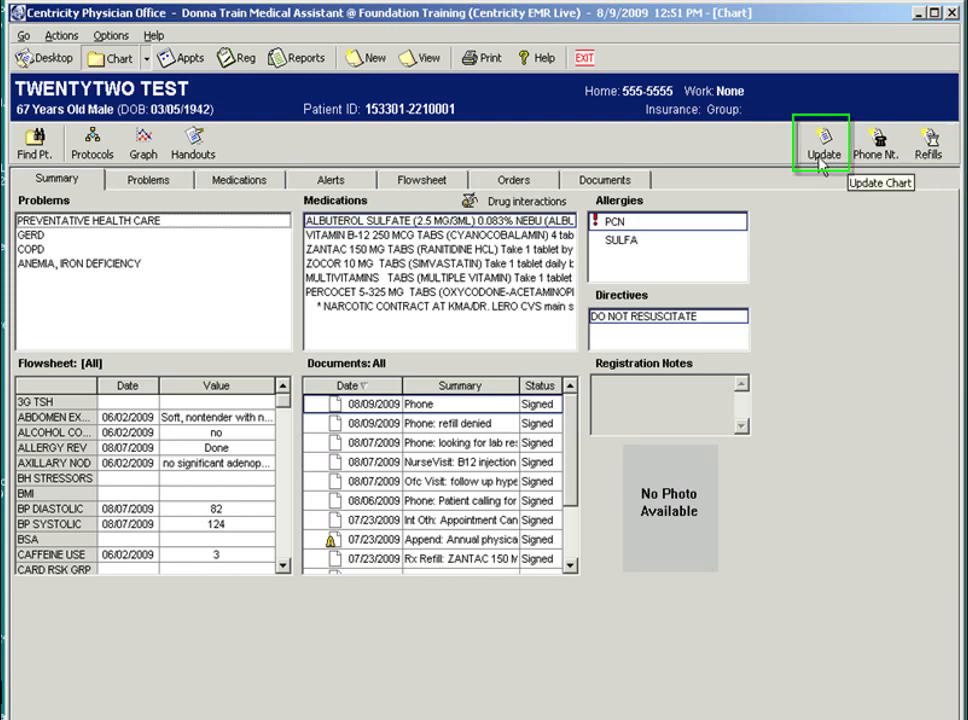
Start a new Office Visit Adult chart update with provider Training MD
left_click(823, 140)
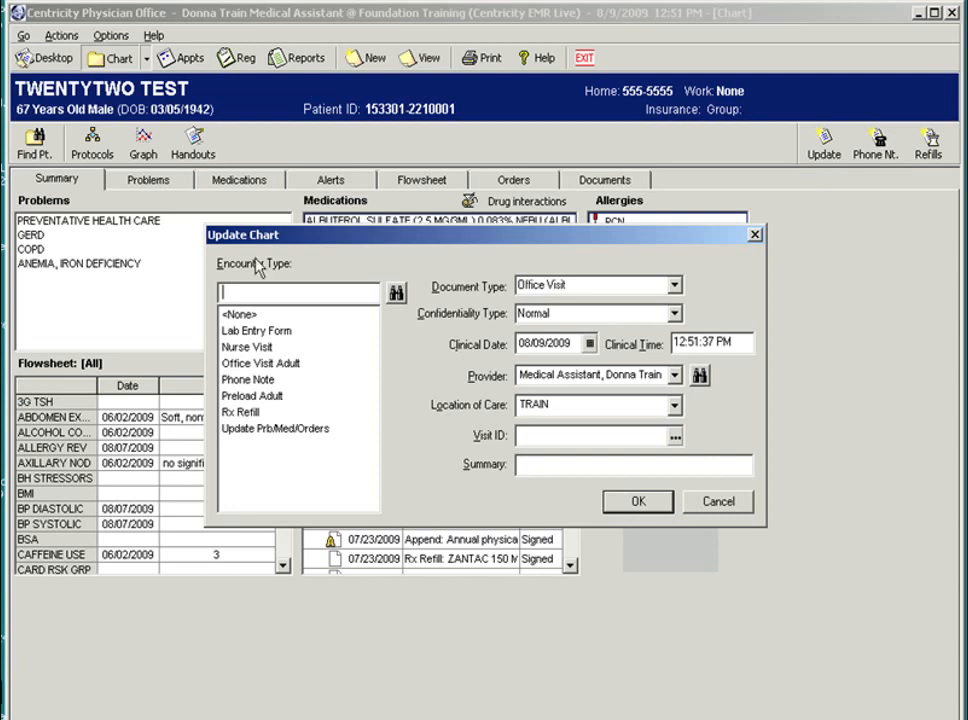
mouse_move(230, 287)
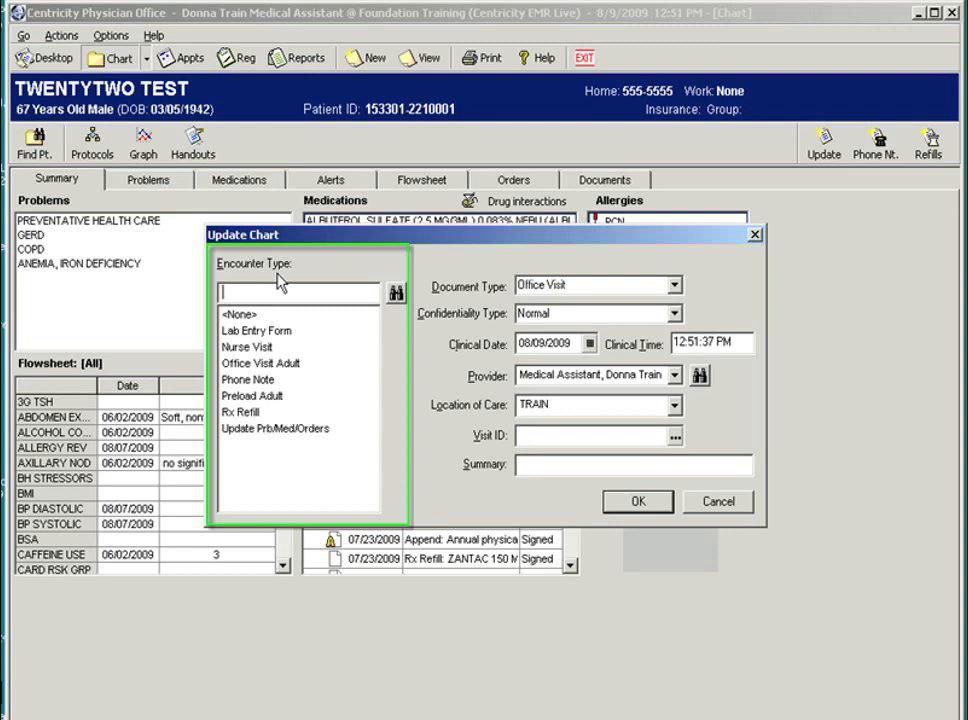
mouse_move(277, 318)
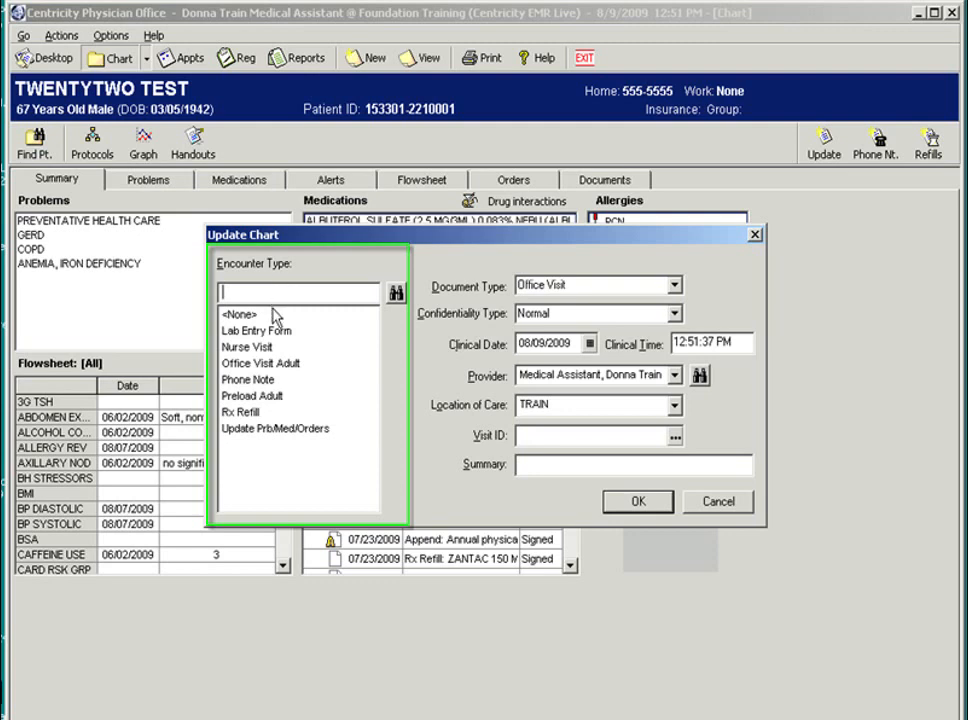
mouse_move(313, 375)
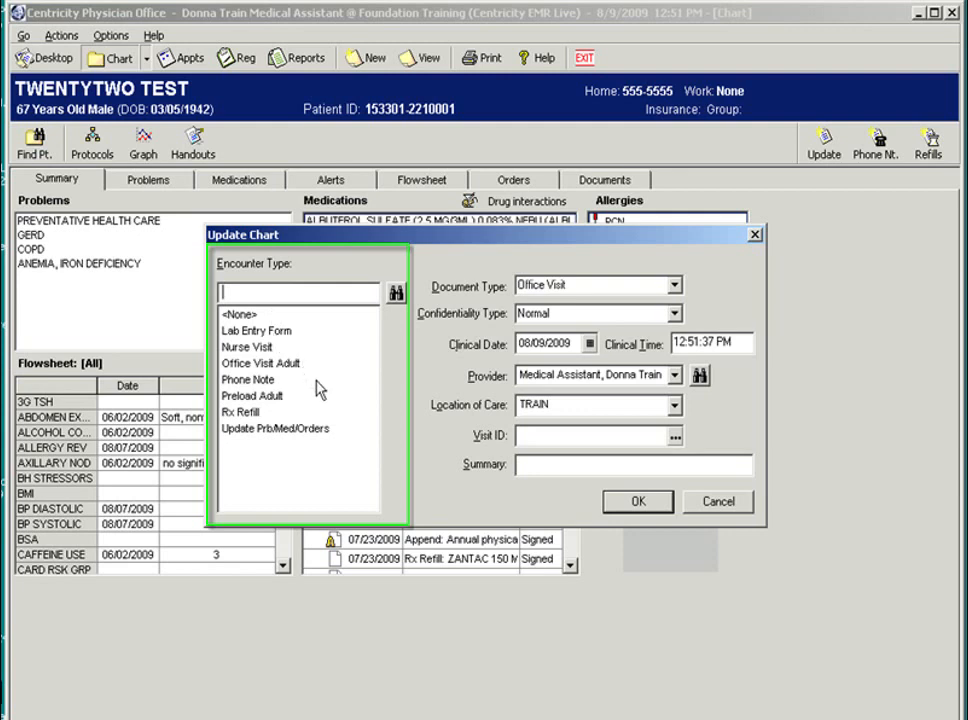
left_click(260, 363)
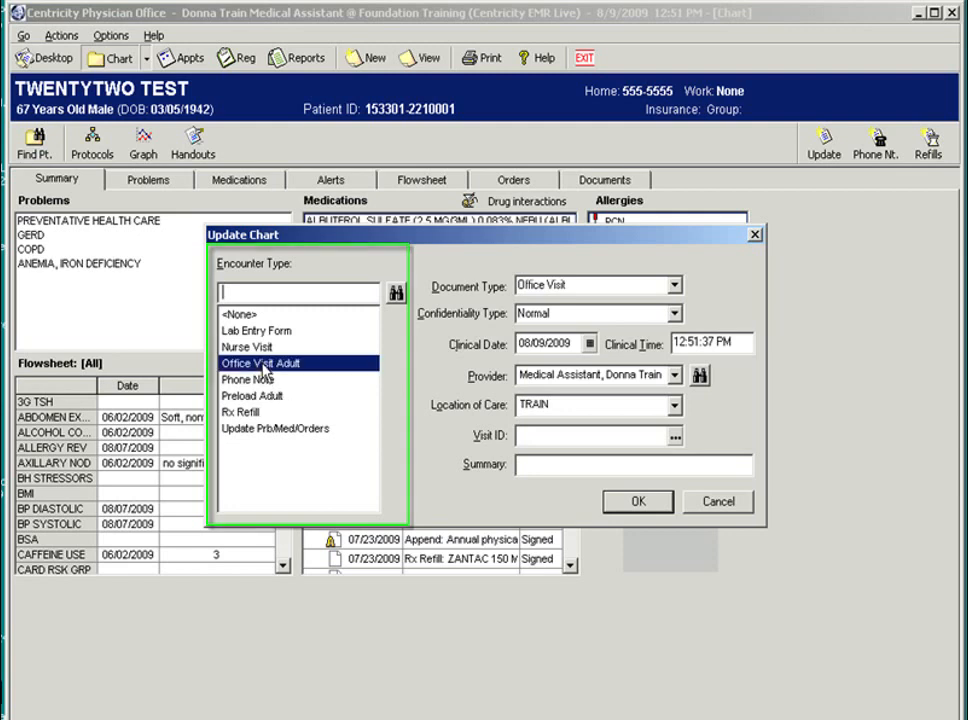
left_click(263, 363)
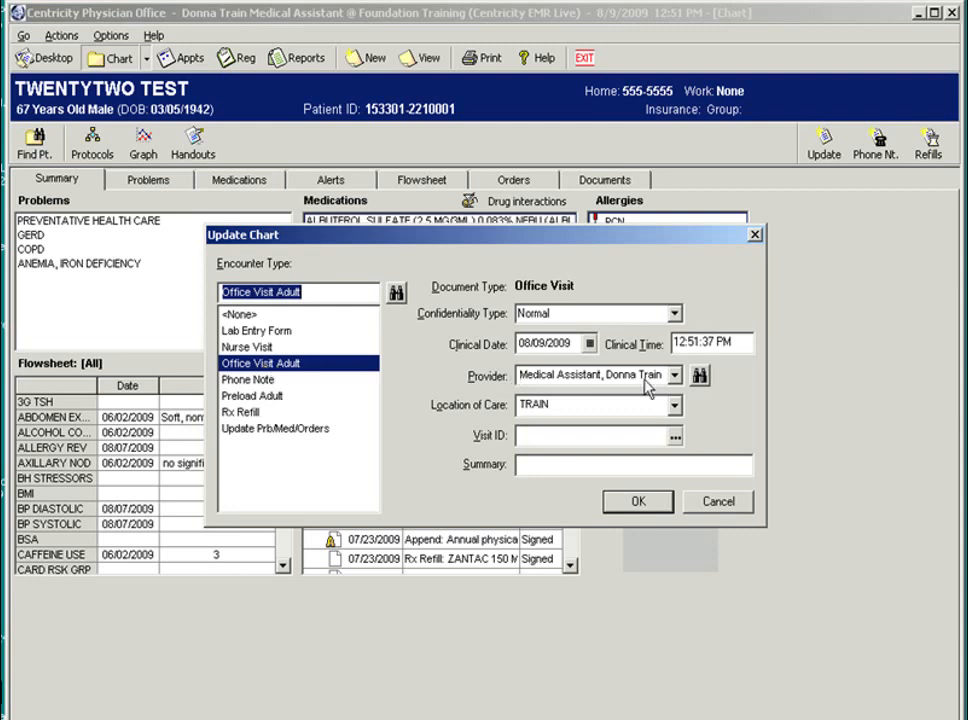
left_click(675, 375)
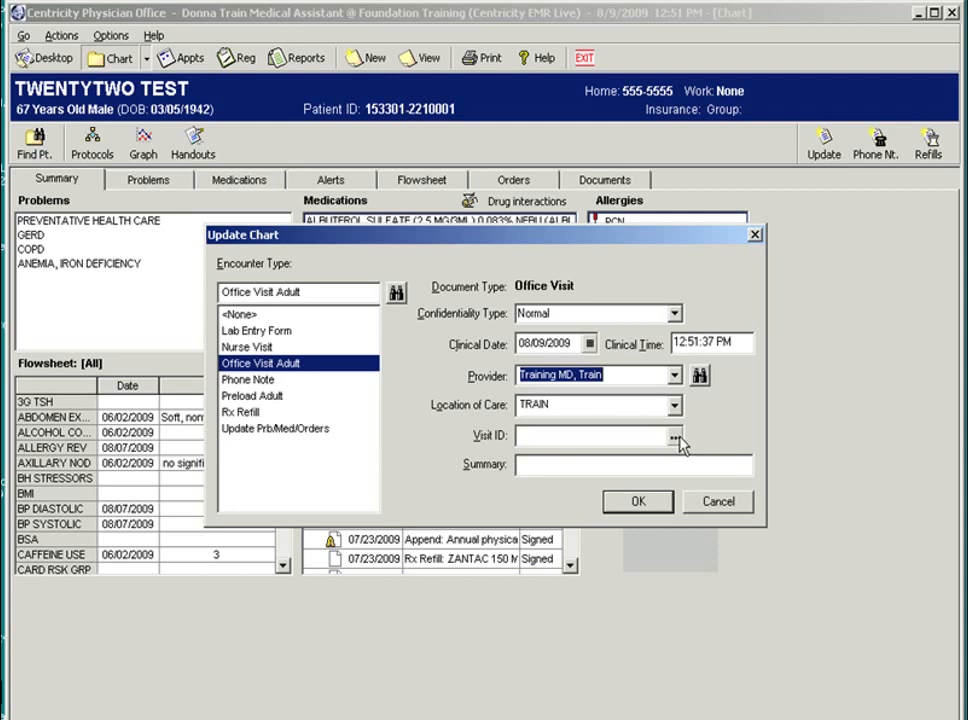
Enter 'Knee Pain' as the visit summary
left_click(635, 465)
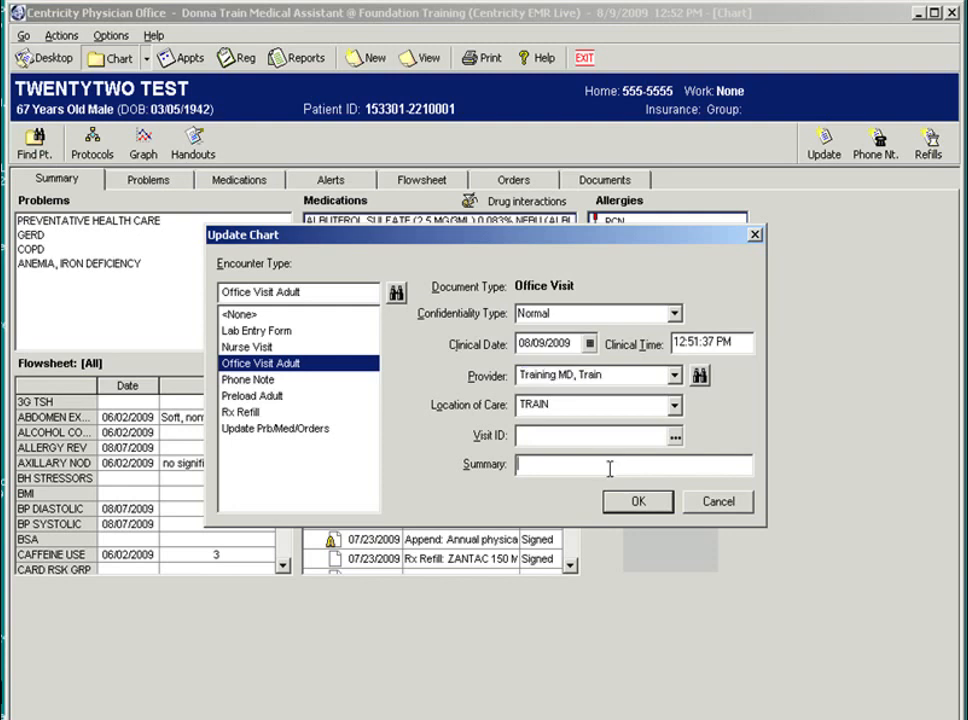
type("Ke")
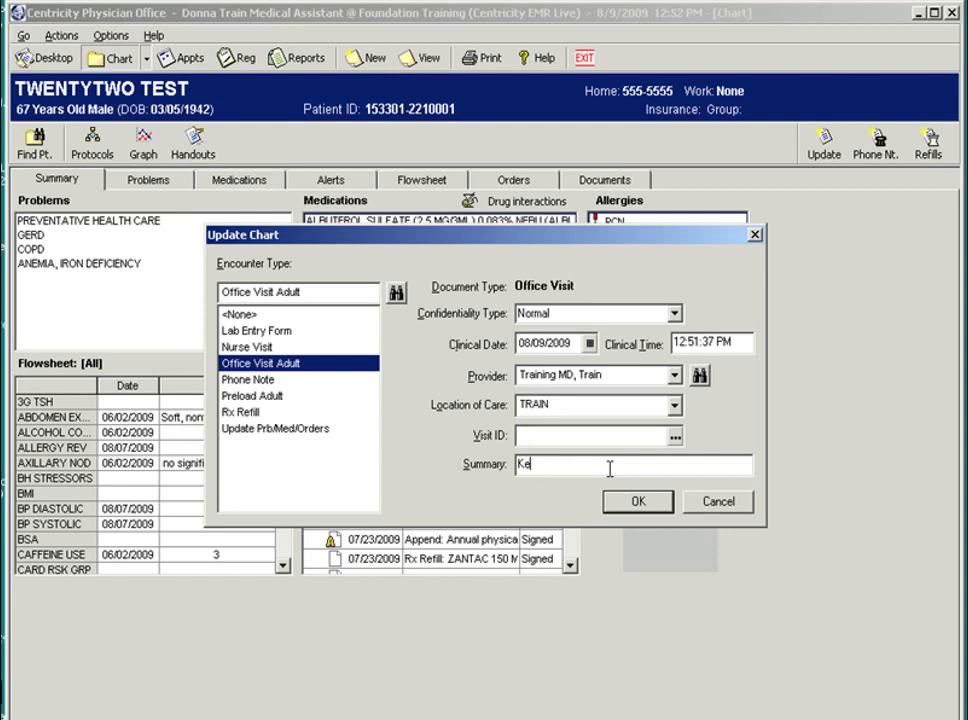
type("nee Pa")
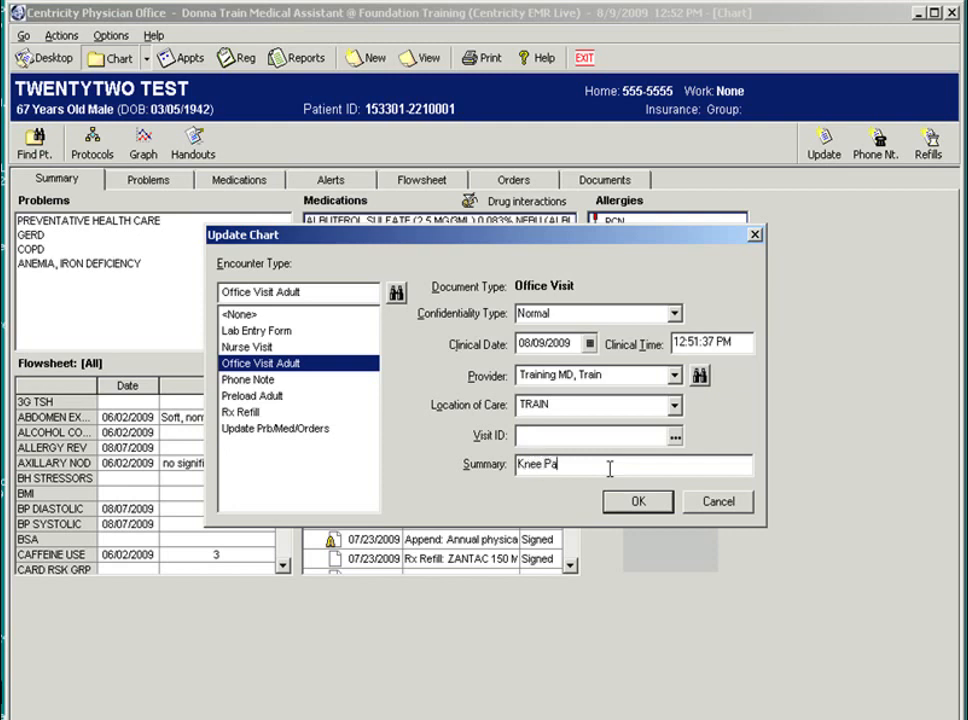
type("in")
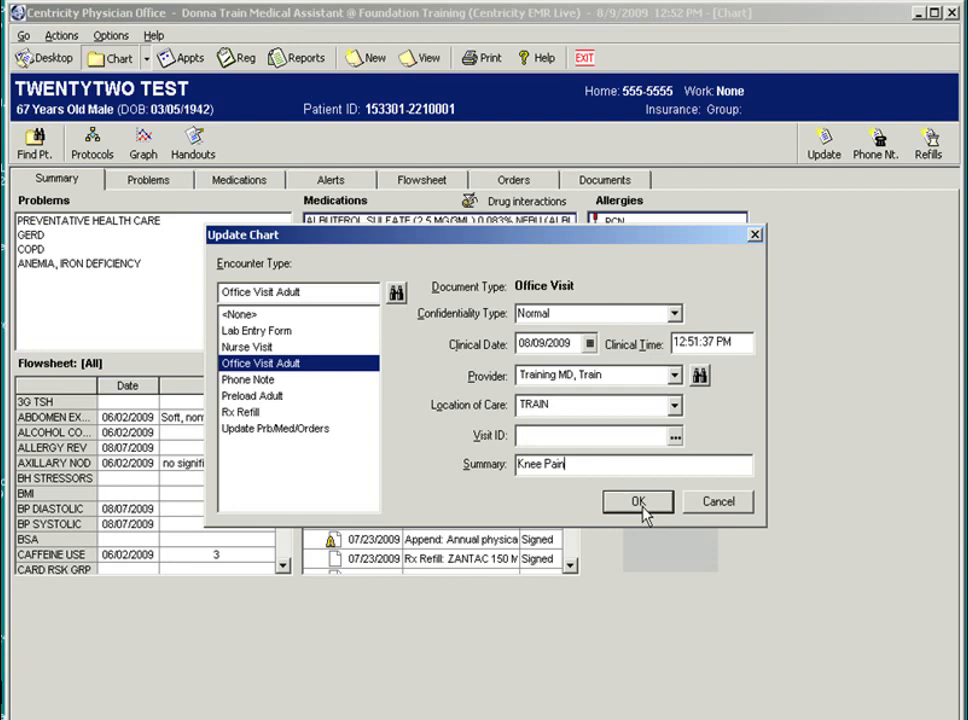
mouse_move(645, 515)
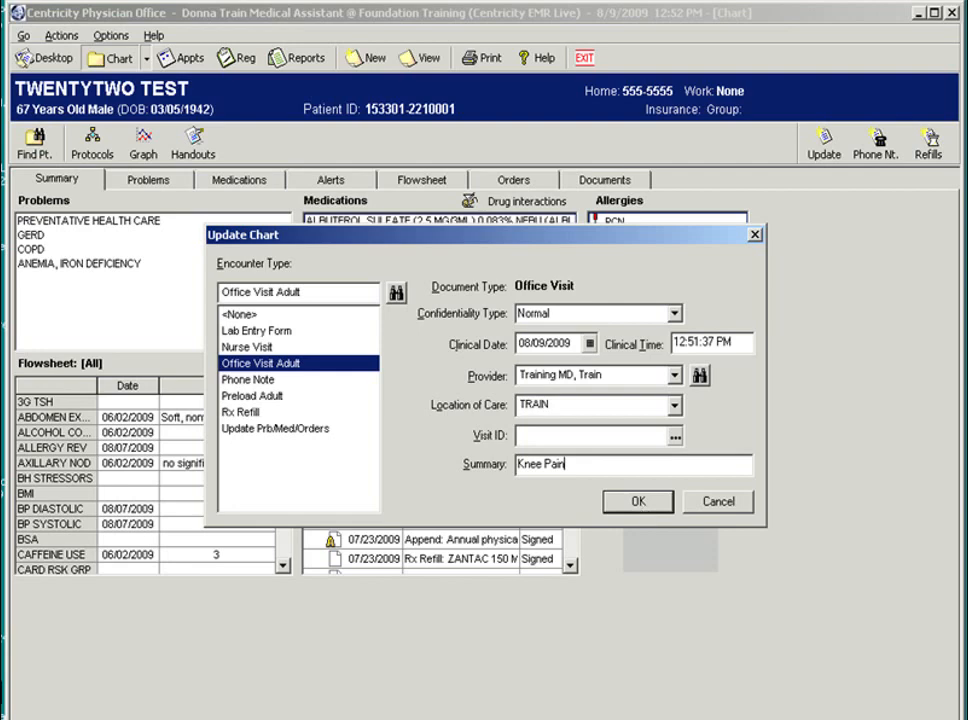
Confirm the update and enter weight 180, temperature 98.6 oral, and regular pulse rhythm
left_click(637, 501)
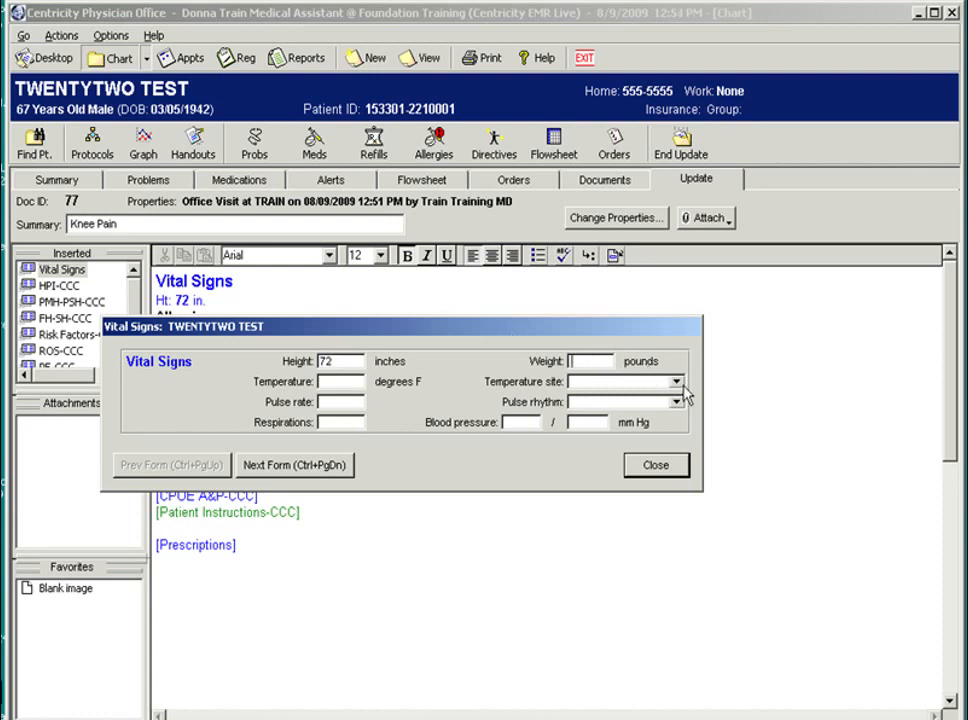
type("180")
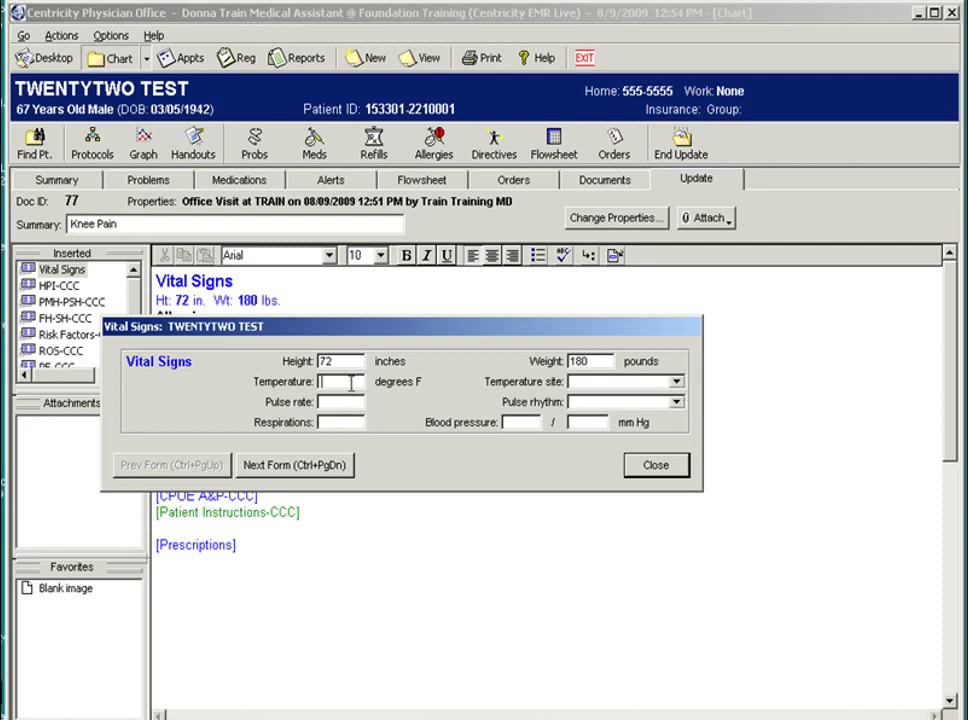
type("98.6")
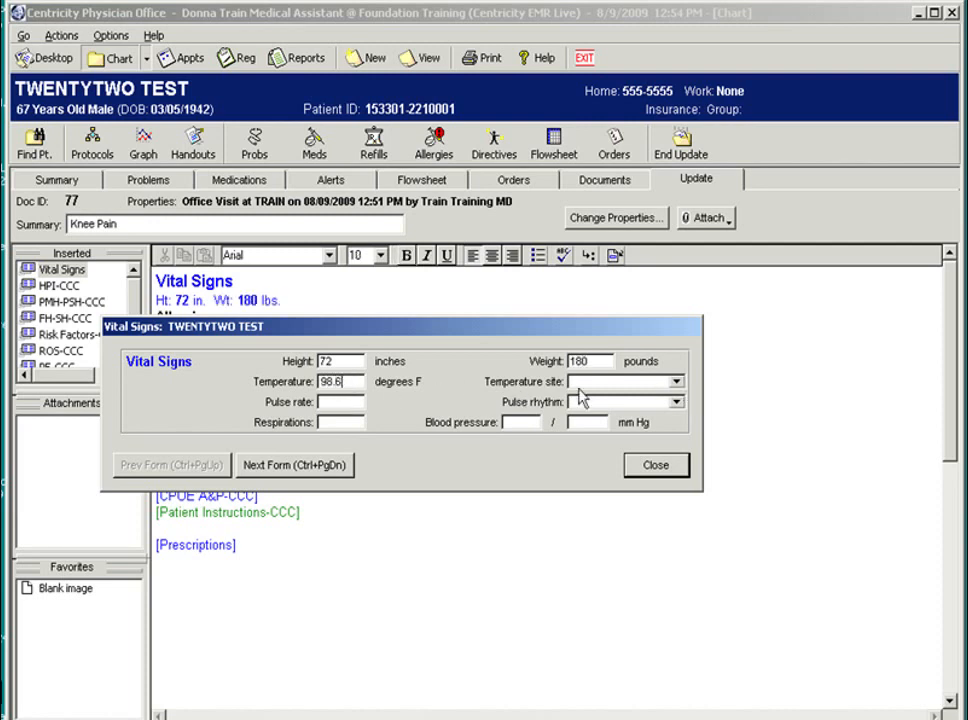
left_click(678, 381)
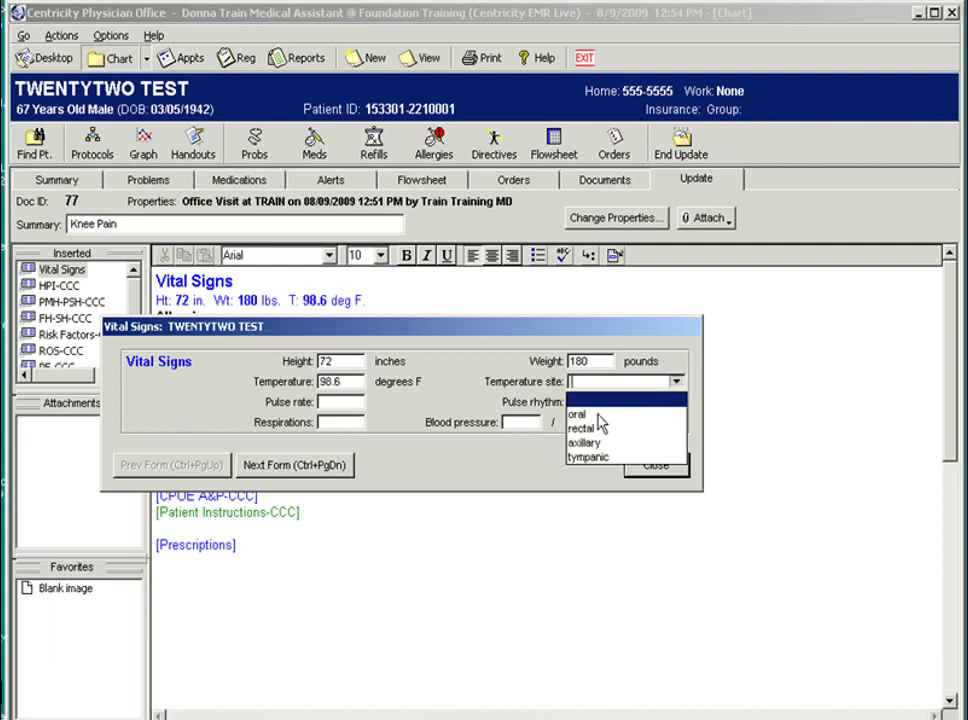
left_click(578, 413)
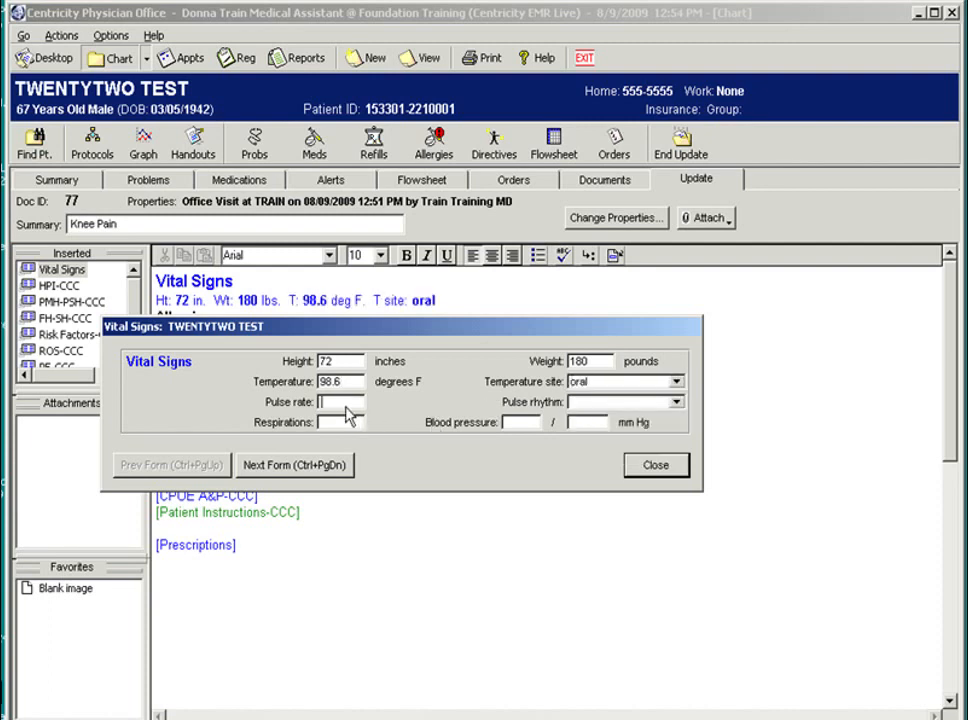
left_click(680, 401)
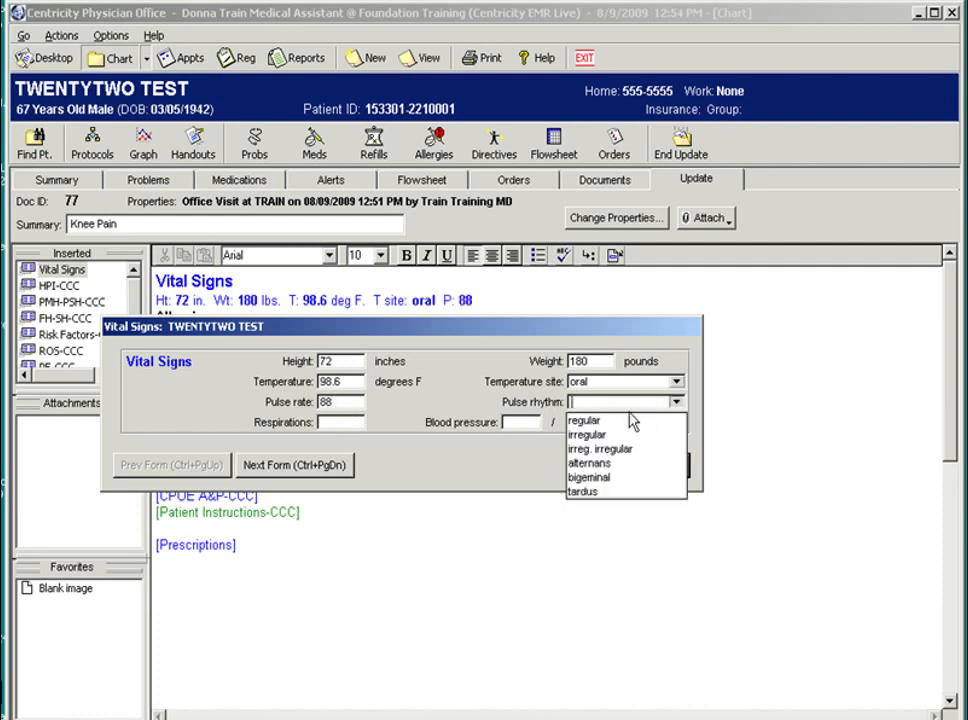
left_click(585, 420)
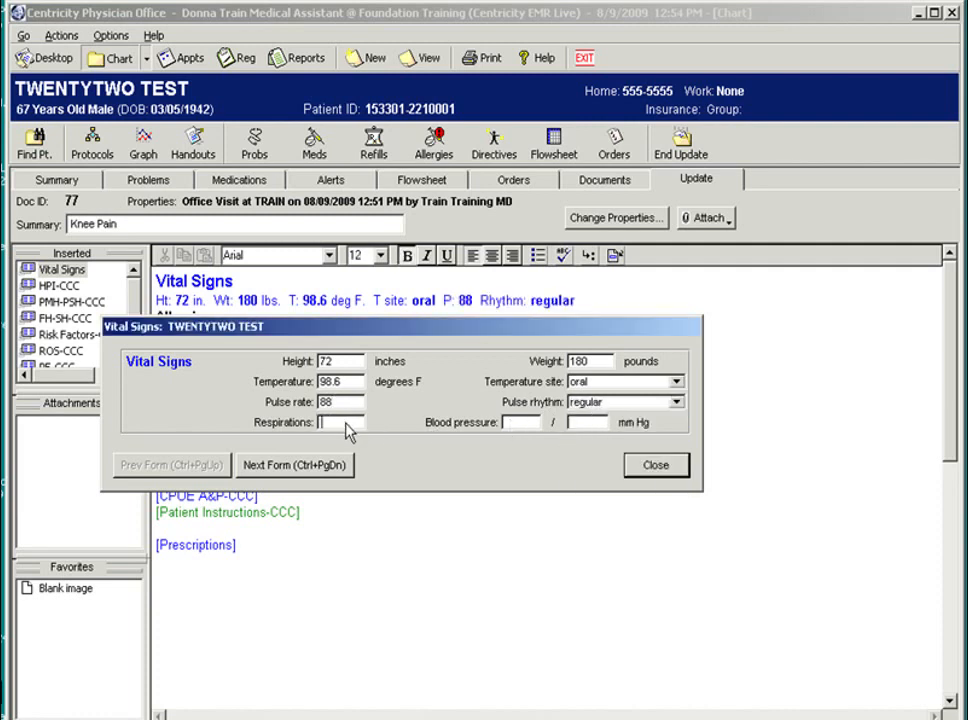
Enter respirations 18 and blood pressure 180/90, then close Vital Signs
type("18")
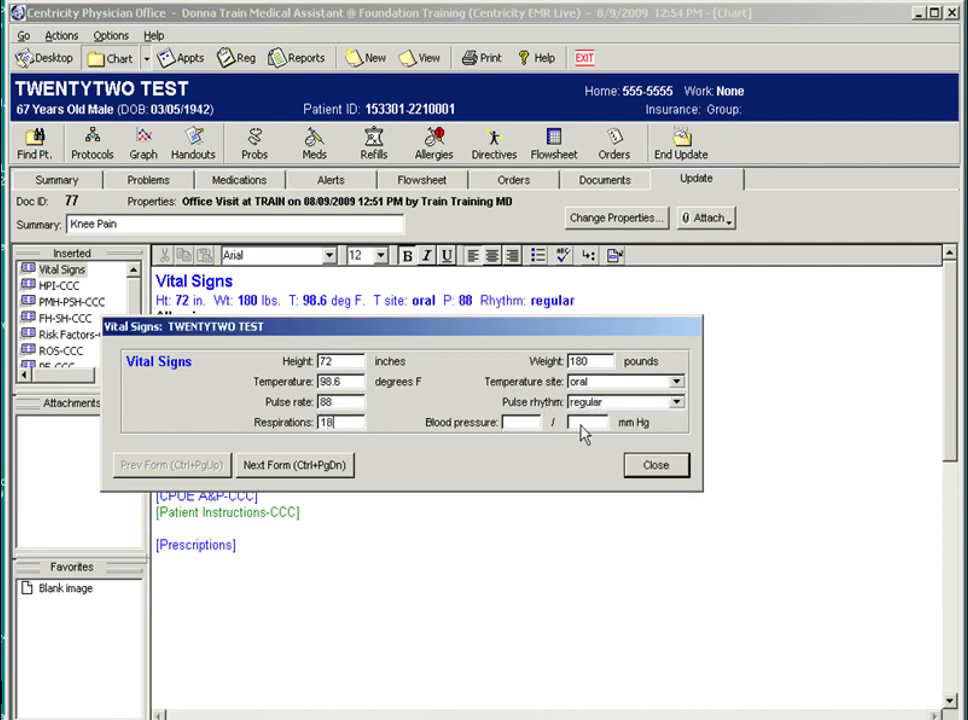
type("180")
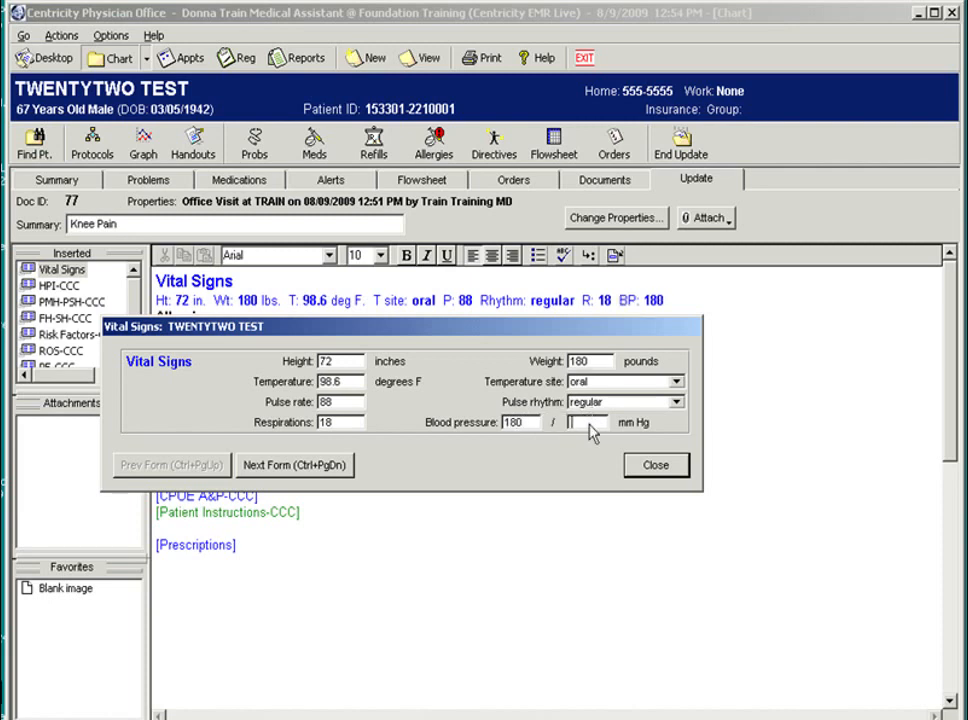
type("9")
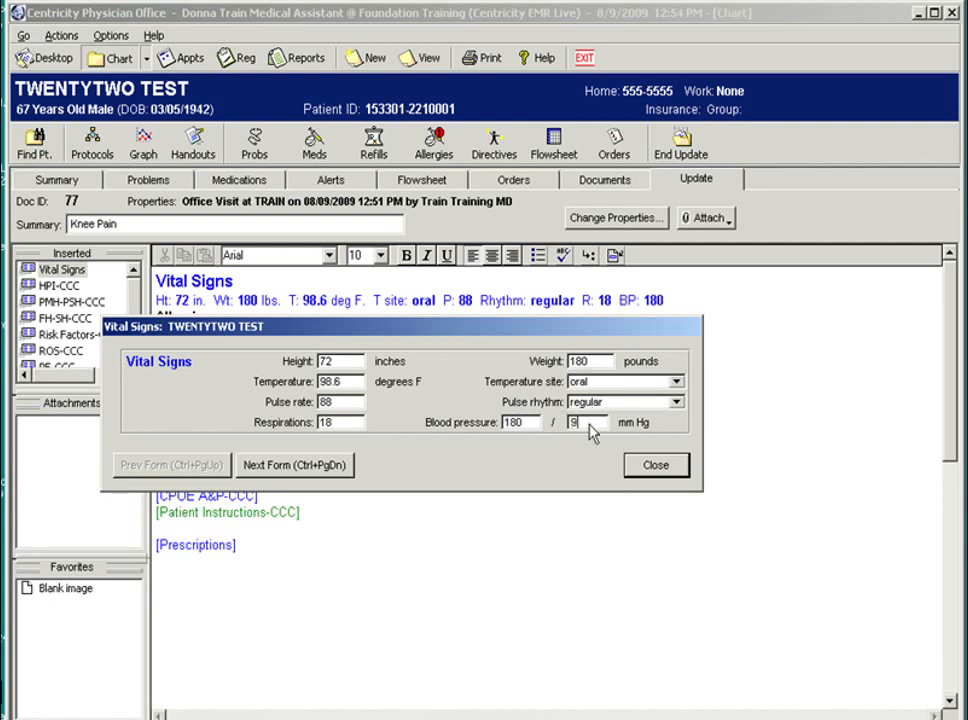
type("0")
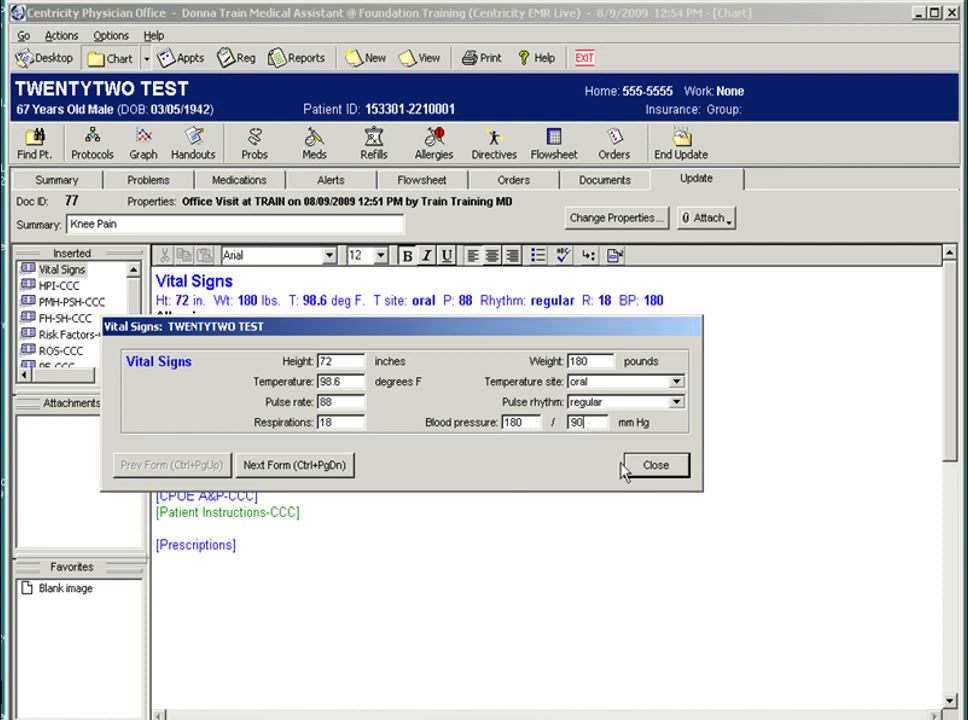
mouse_move(611, 484)
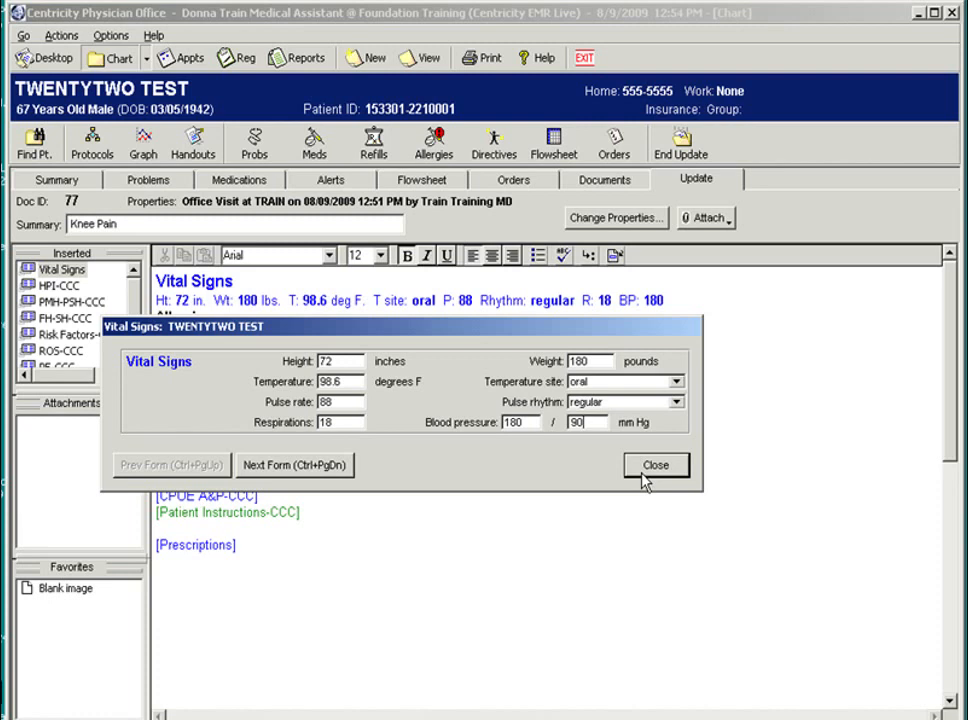
left_click(656, 464)
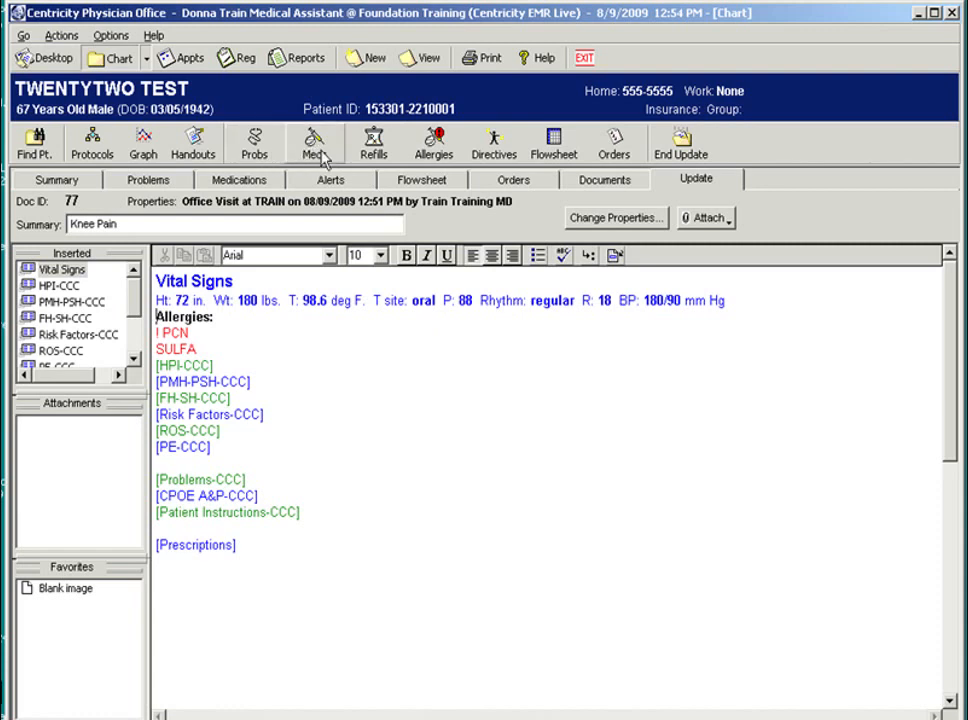
mouse_move(314, 143)
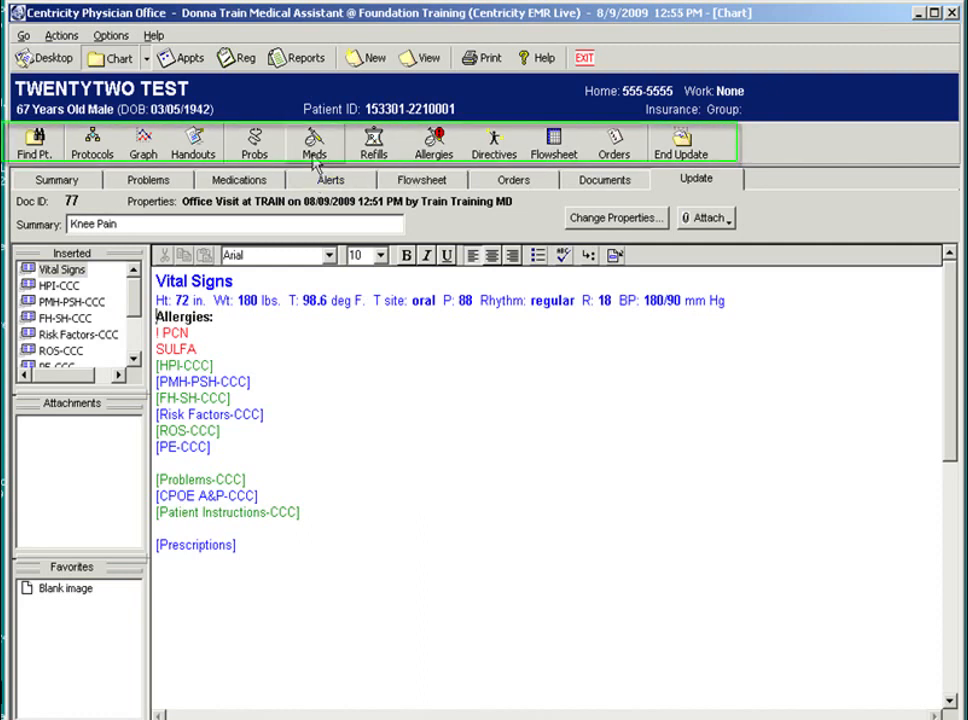
mouse_move(314, 142)
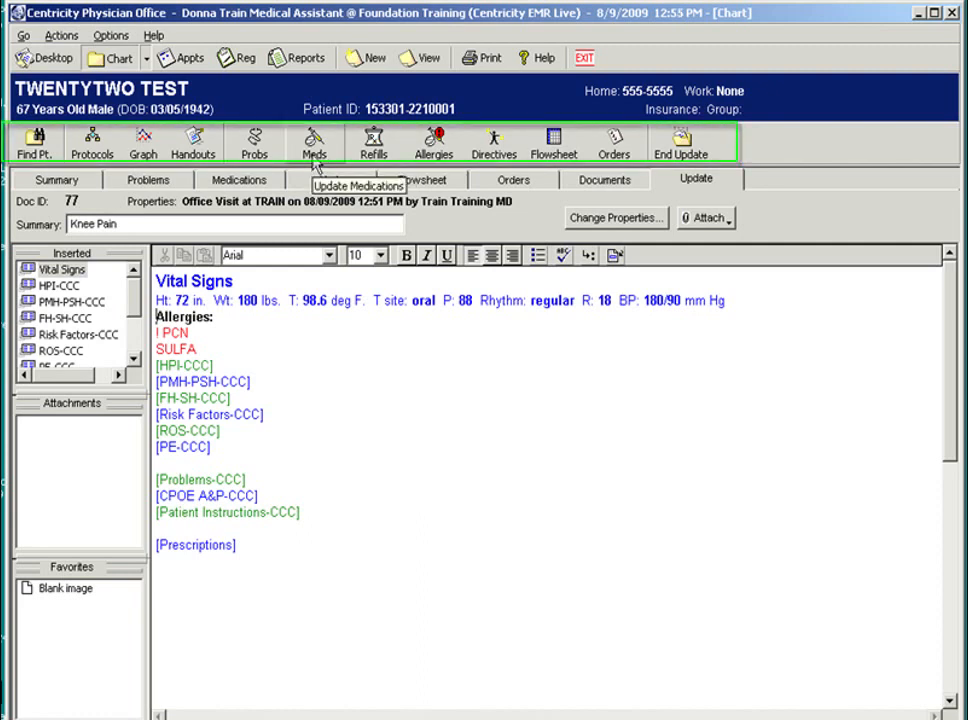
Open a blank New Medication form from TWENTYTWO TEST's medication update list
left_click(314, 142)
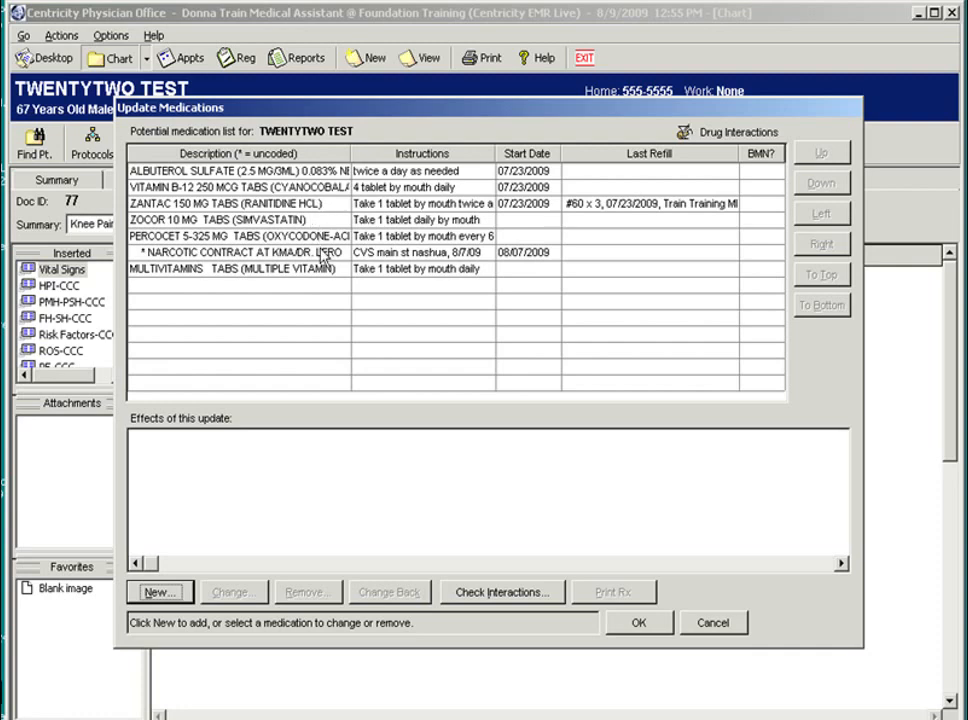
mouse_move(324, 252)
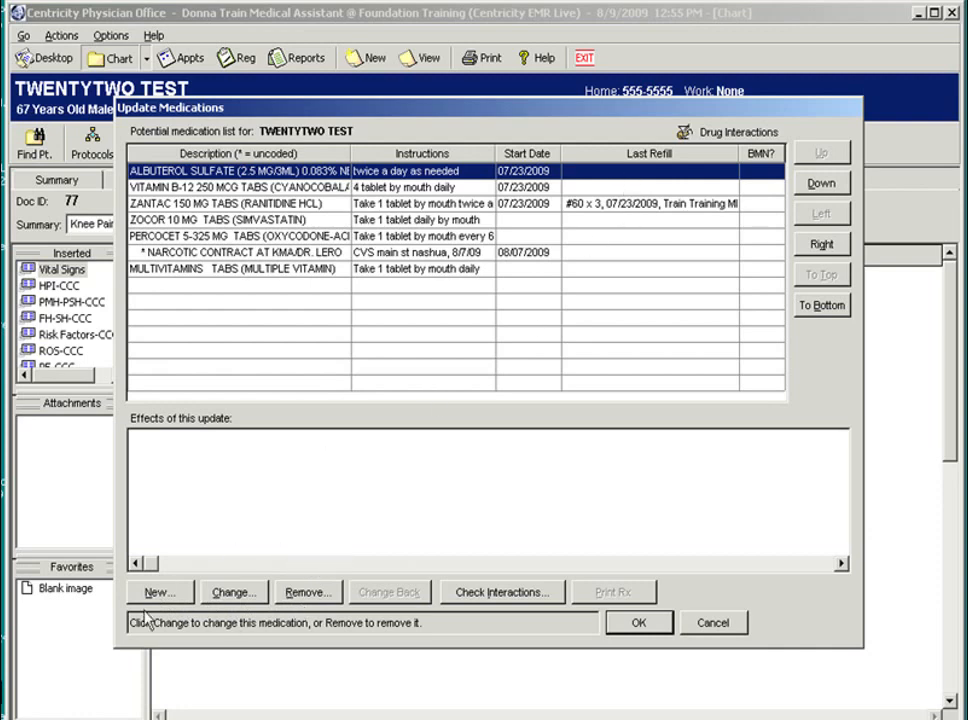
mouse_move(160, 600)
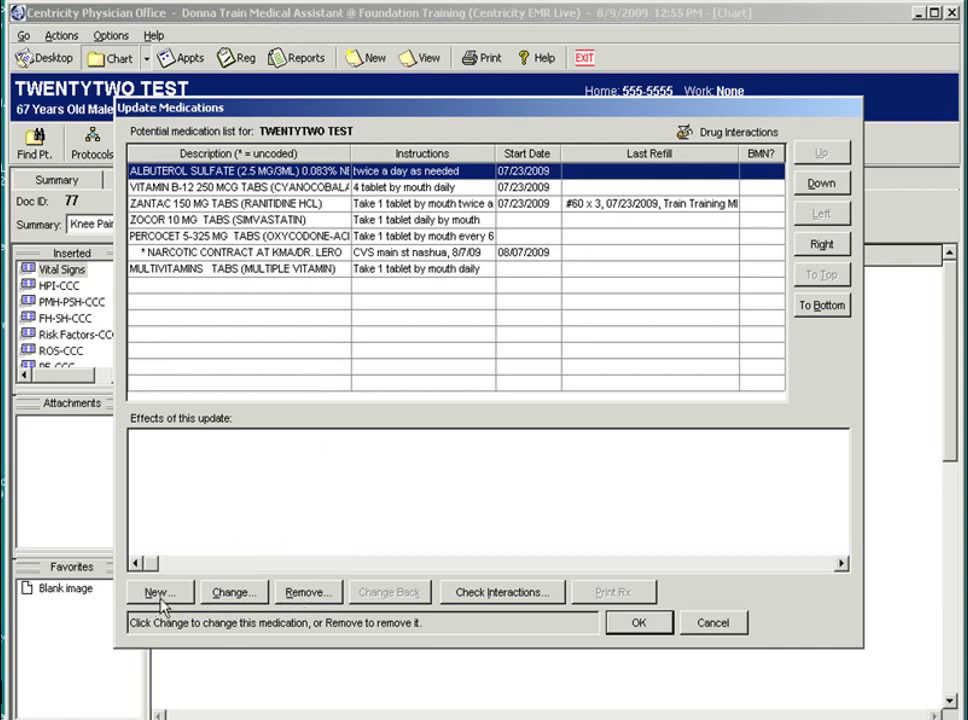
left_click(157, 591)
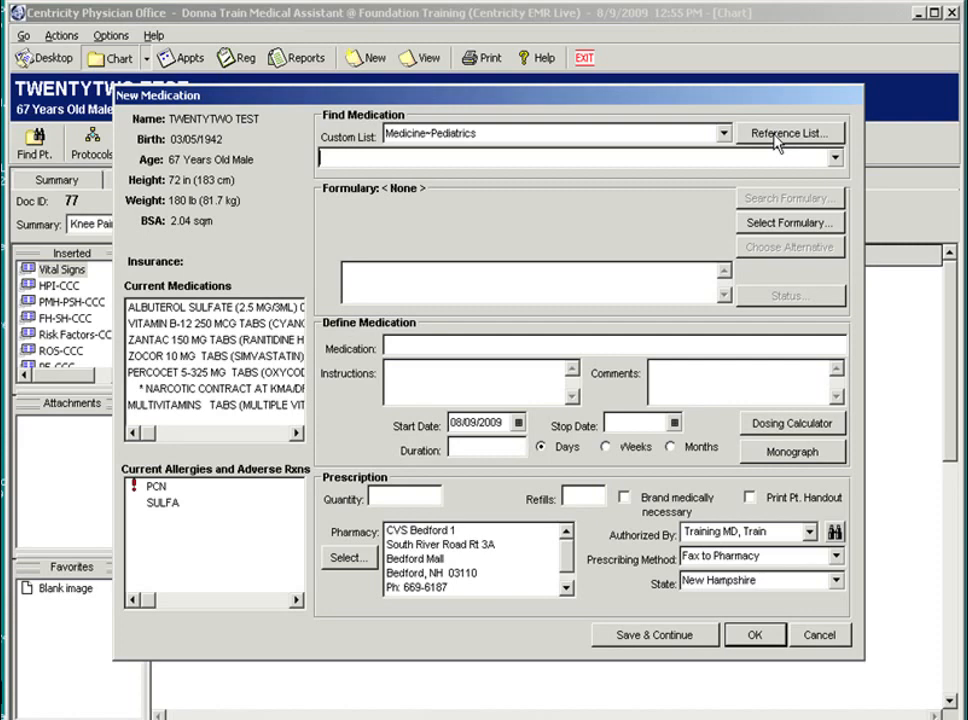
Search the drug reference for 'ibupr' and select IBUPROFEN 200 MG TABS
left_click(789, 132)
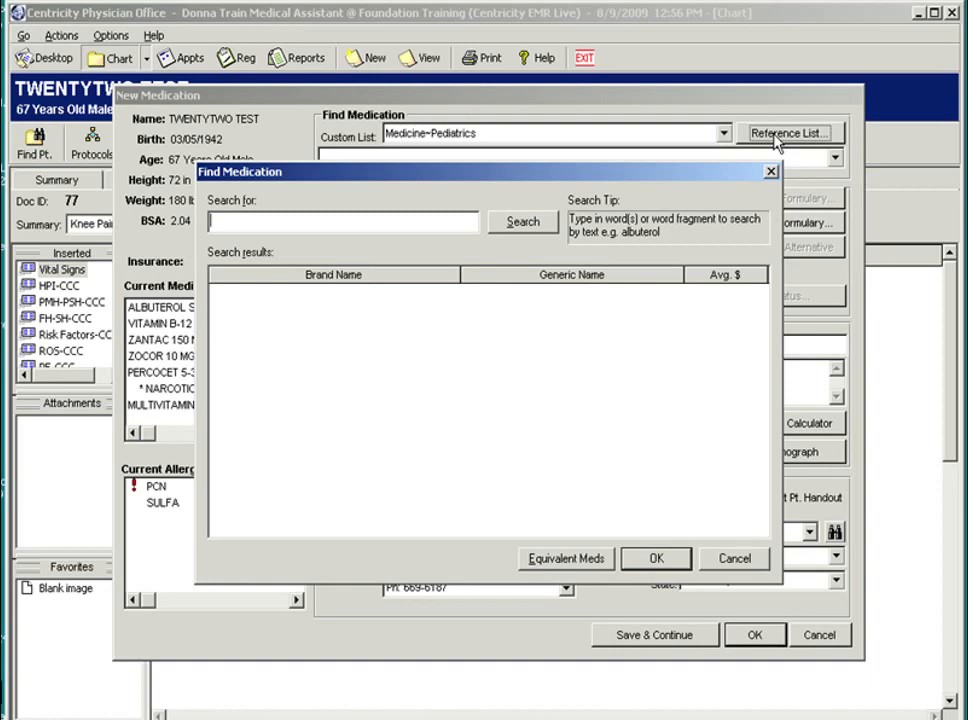
mouse_move(648, 207)
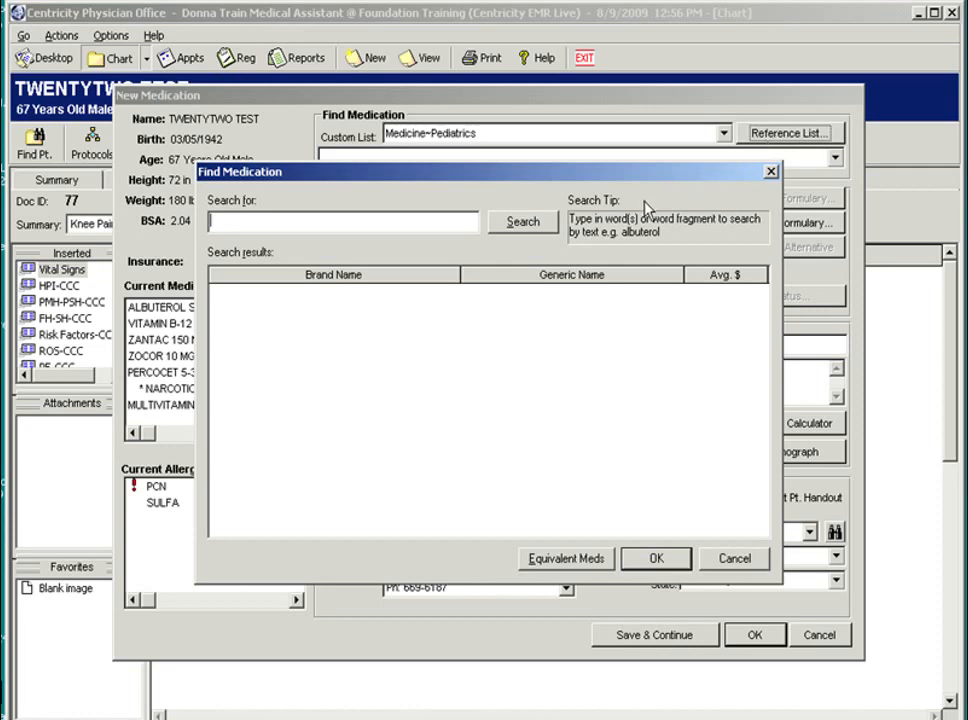
mouse_move(527, 260)
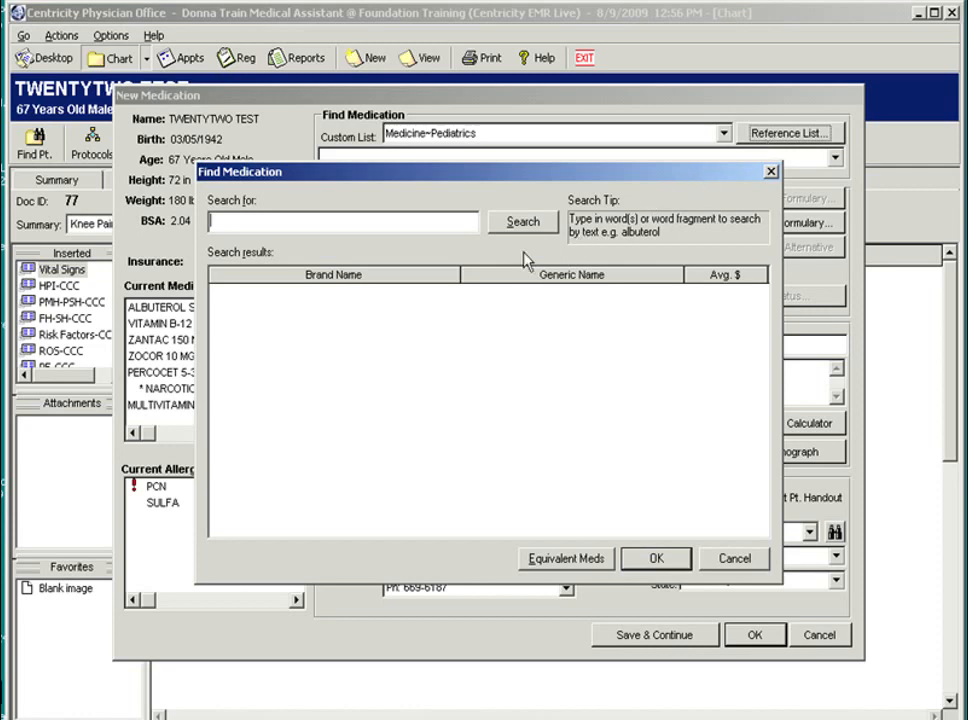
mouse_move(437, 270)
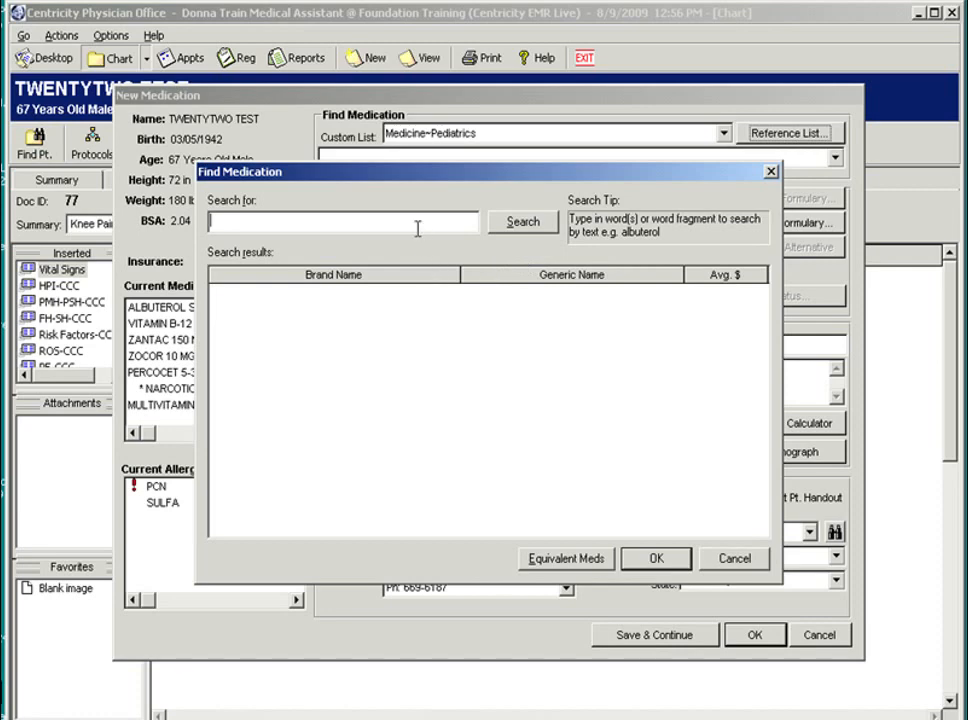
mouse_move(610, 181)
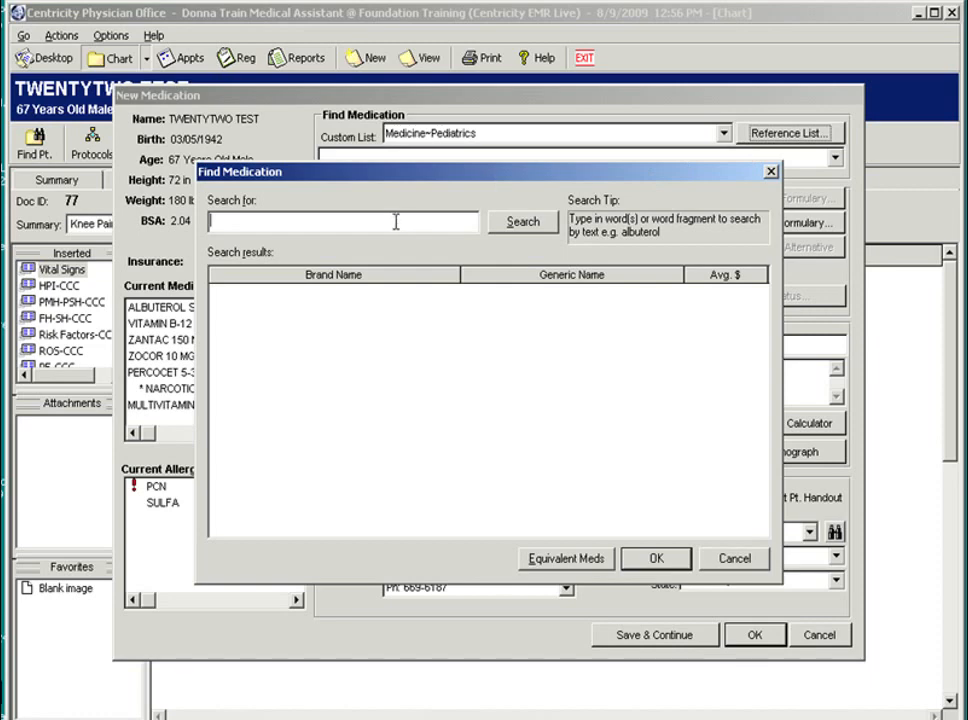
type("ibuprof")
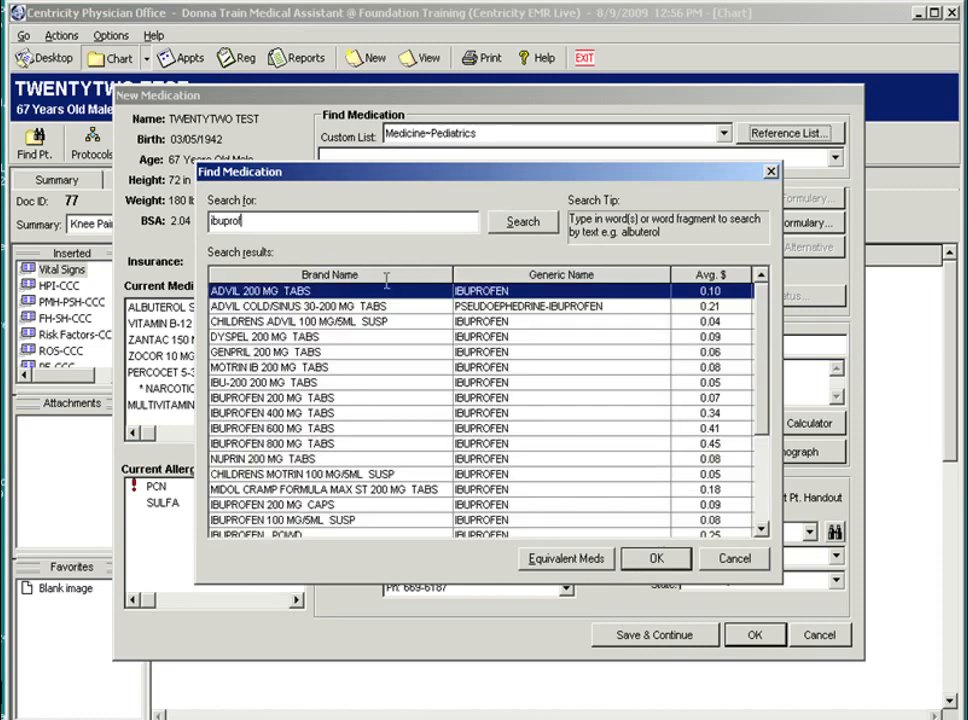
left_click(272, 397)
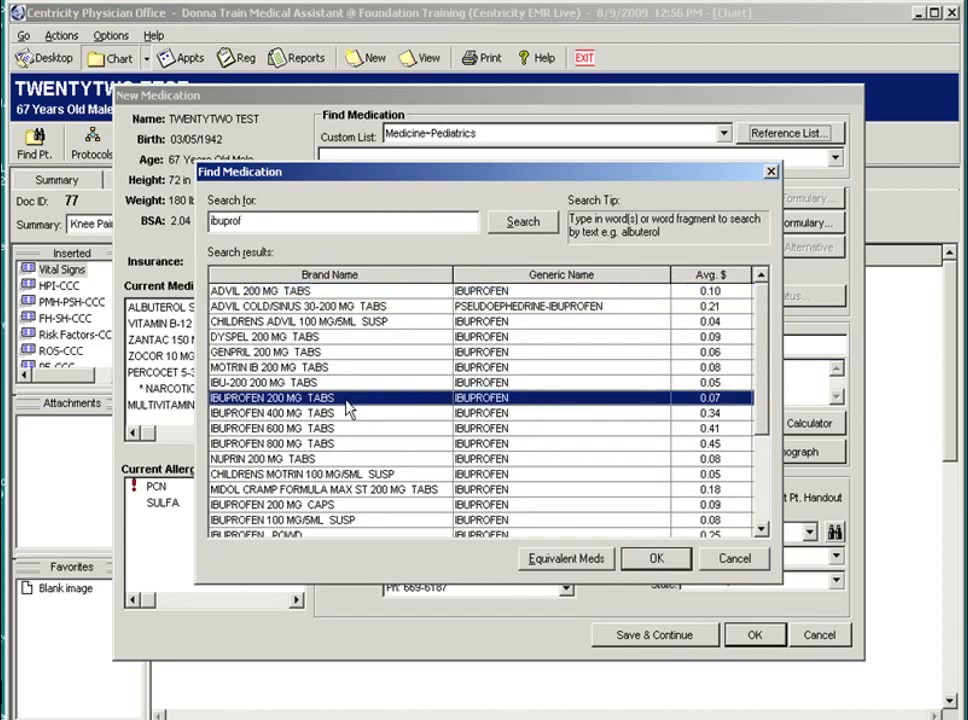
mouse_move(600, 463)
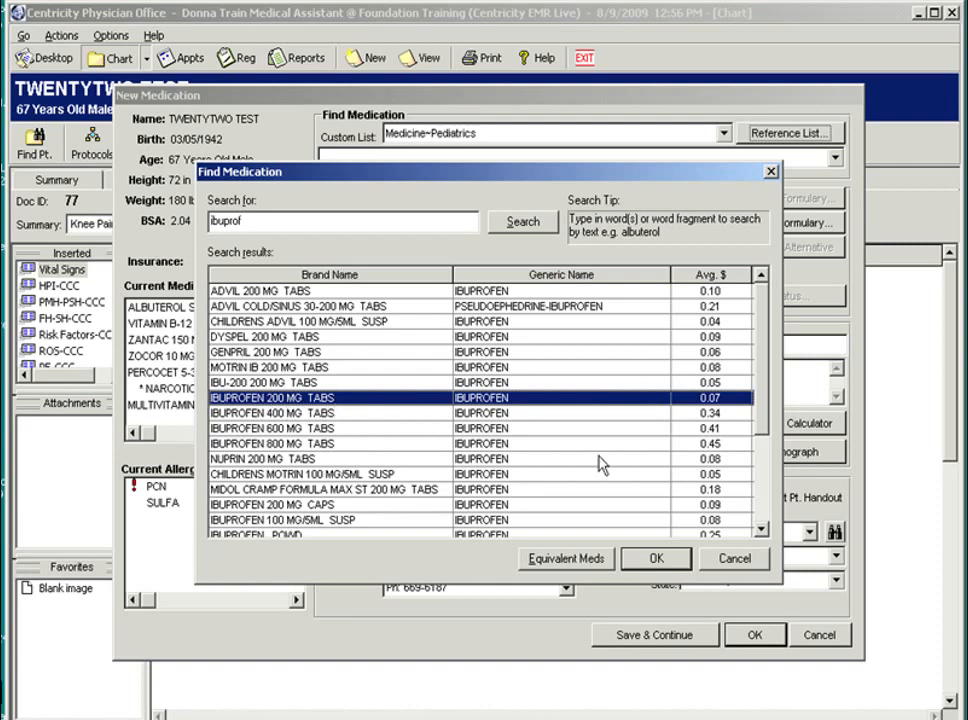
Set ibuprofen to '4 tablets every 6 hours for pain', 10 days, prescribing method Historical
left_click(655, 558)
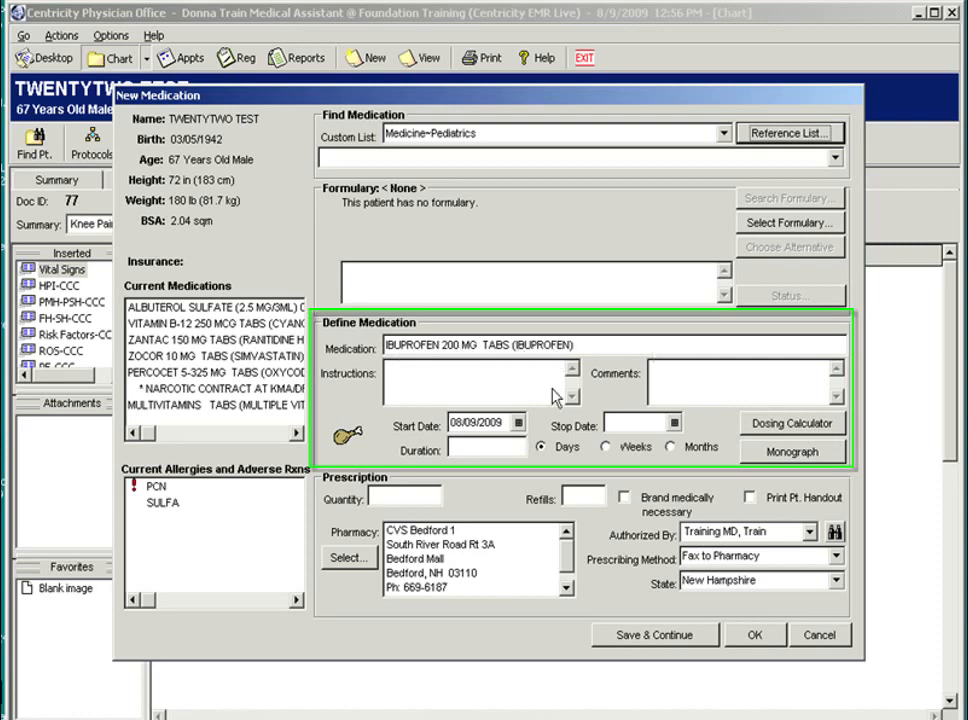
type("4 tablets every 6 hours for pain")
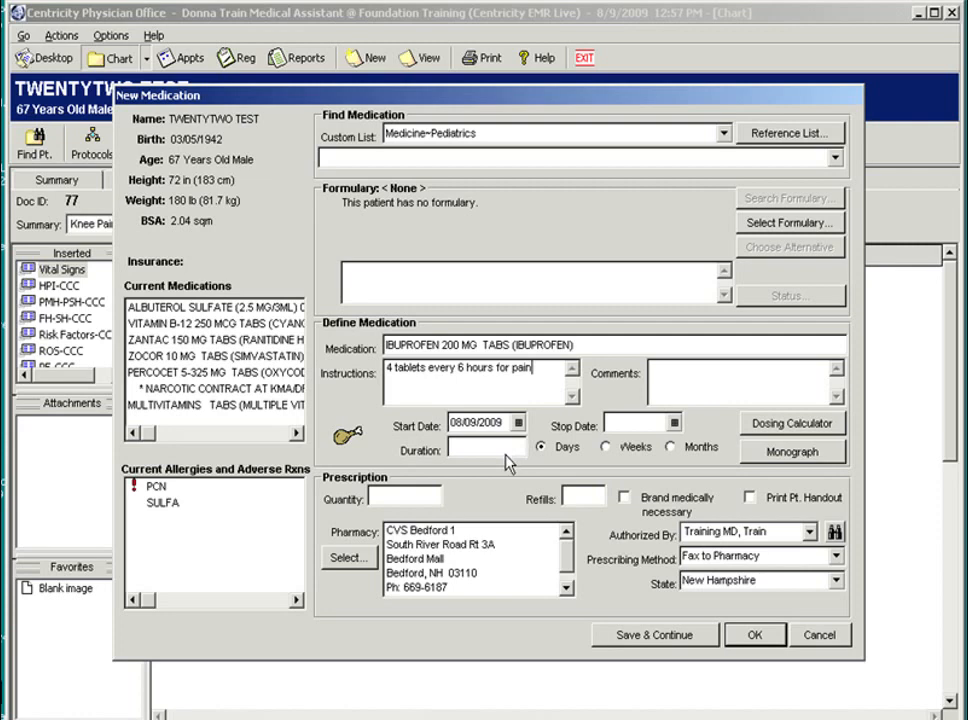
mouse_move(688, 428)
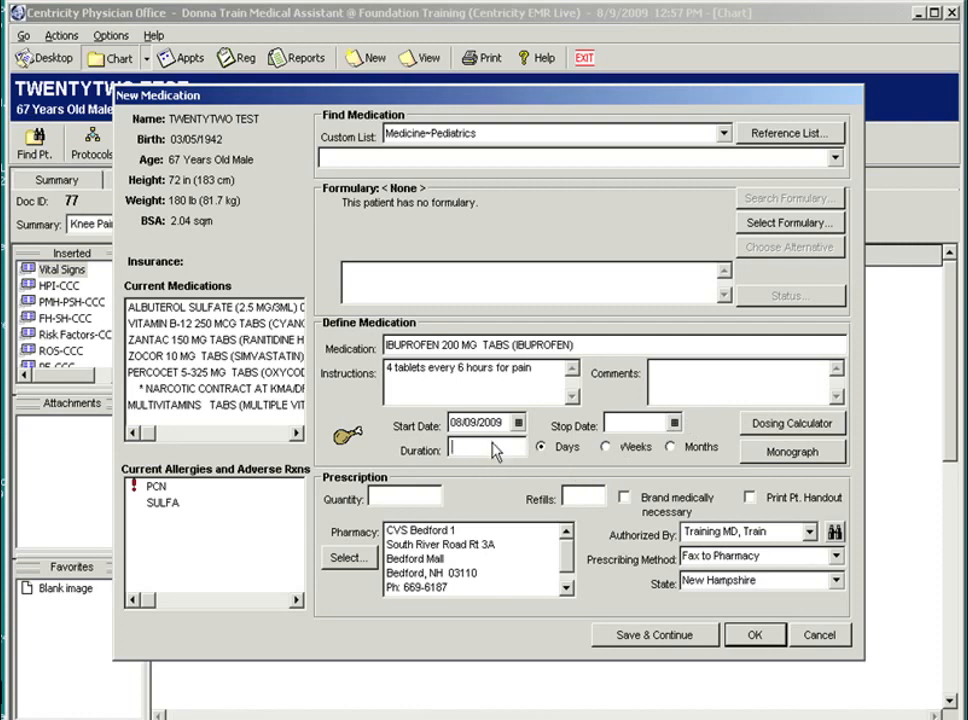
type("10")
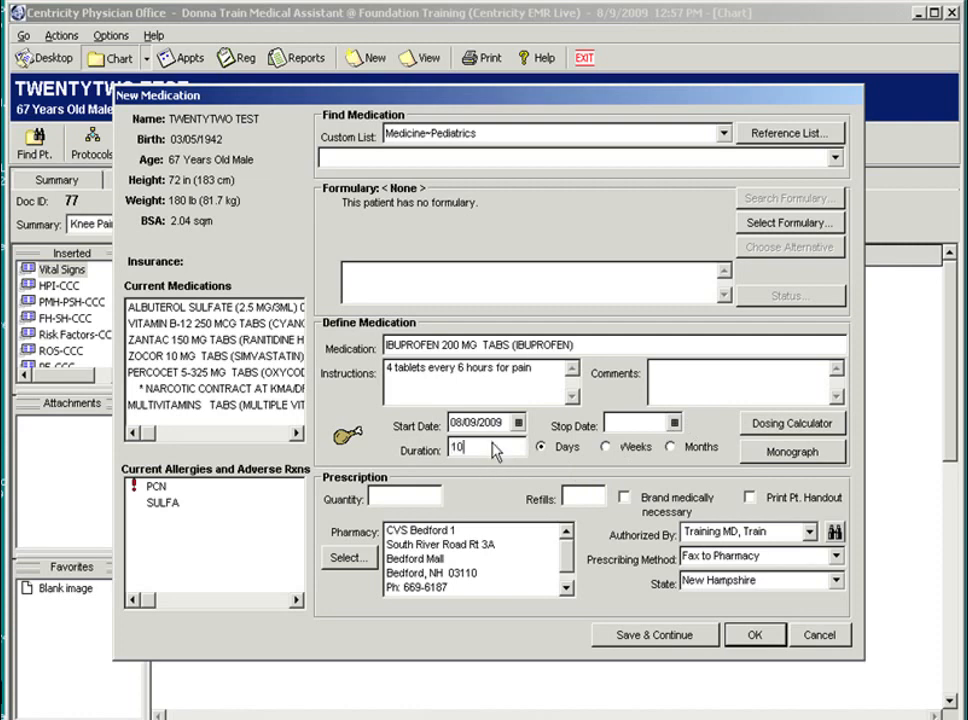
mouse_move(496, 452)
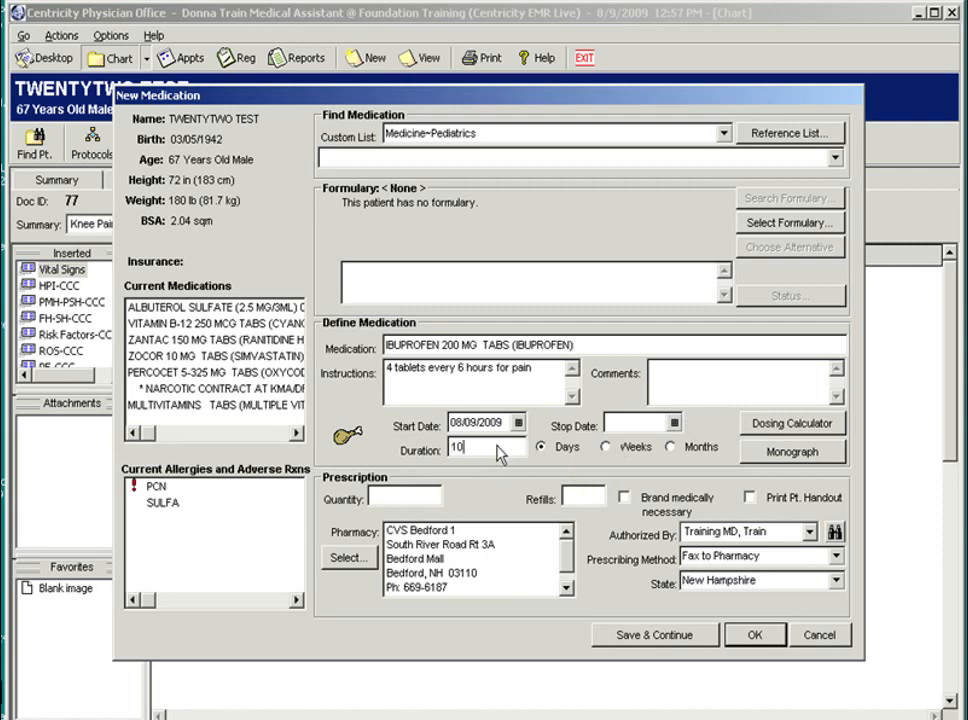
mouse_move(510, 462)
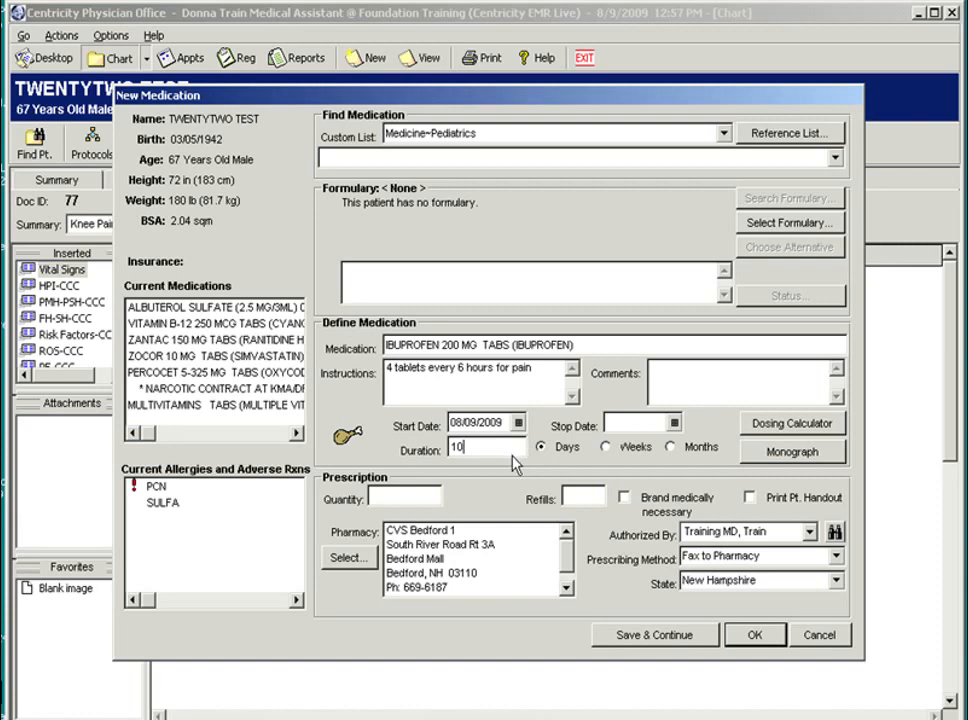
mouse_move(730, 465)
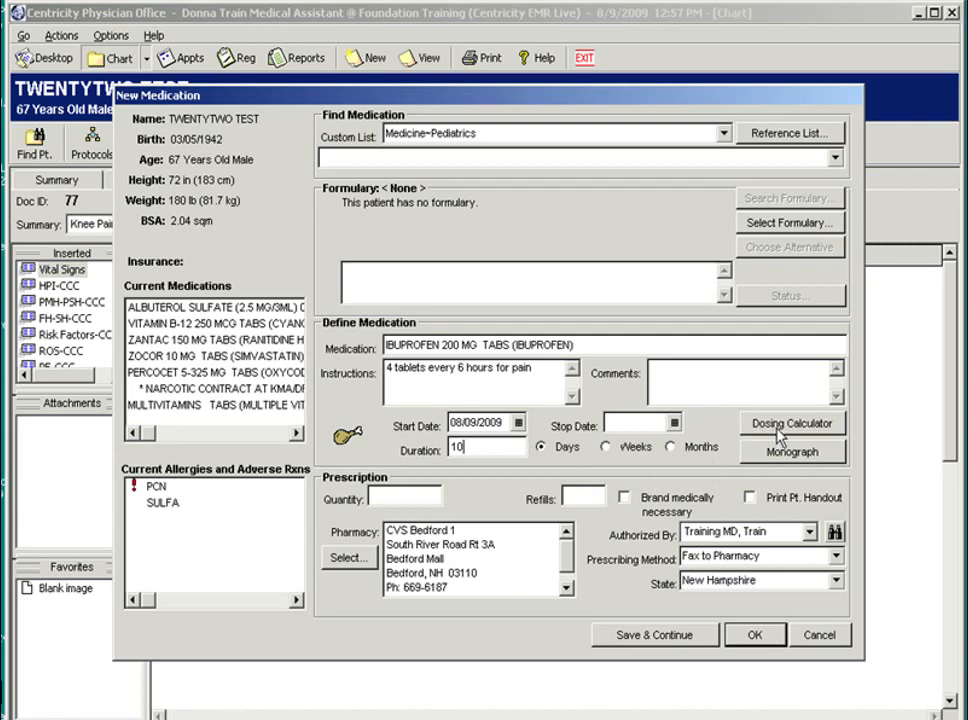
mouse_move(770, 438)
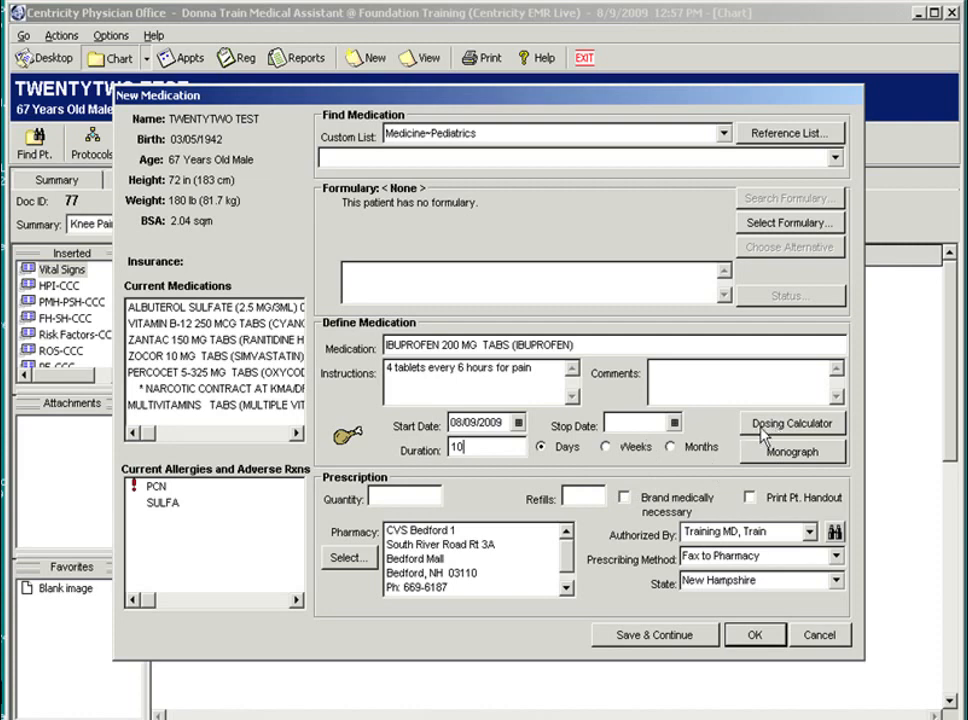
mouse_move(338, 543)
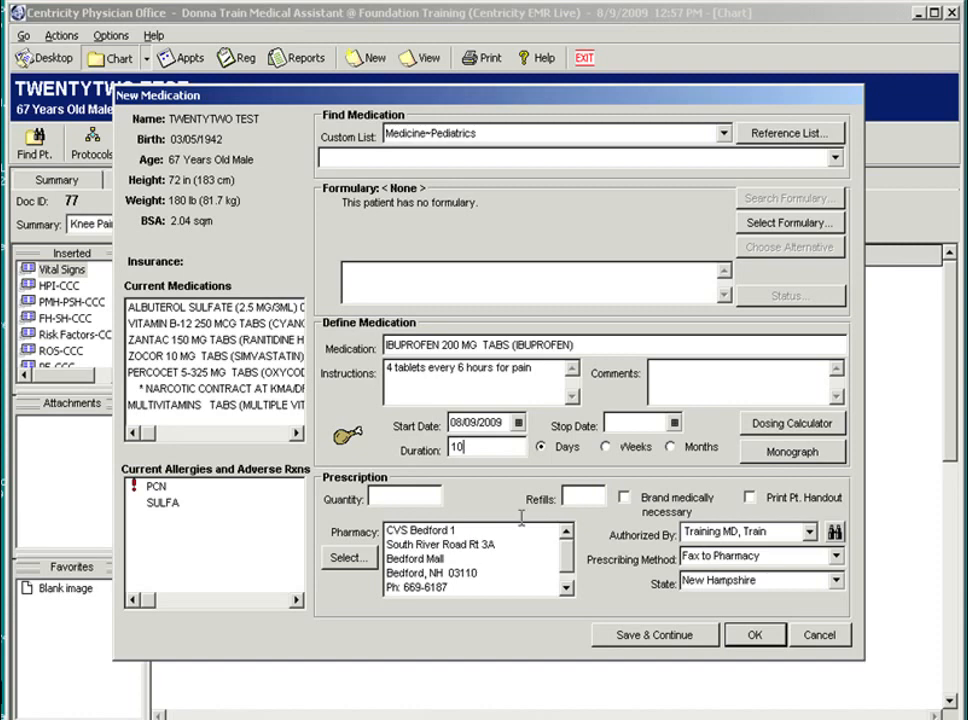
mouse_move(613, 503)
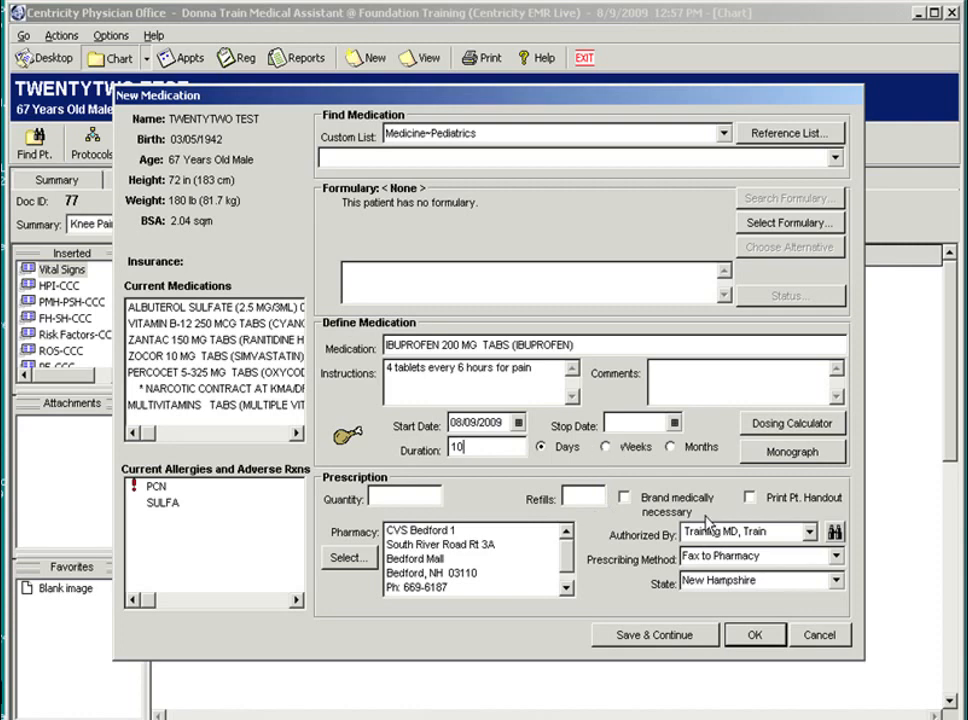
mouse_move(820, 558)
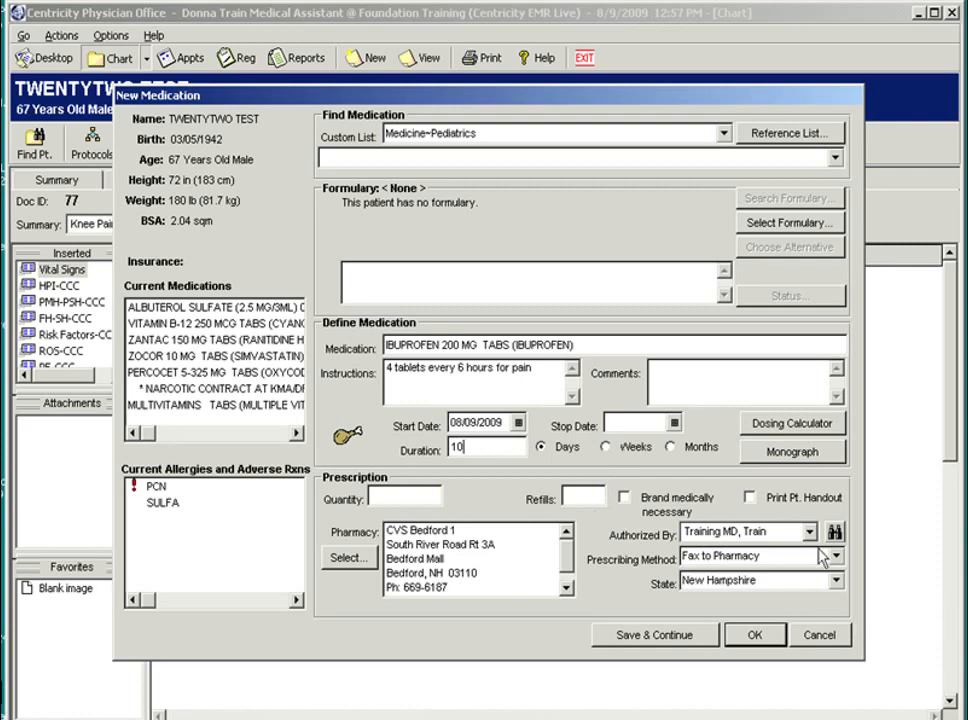
left_click(836, 556)
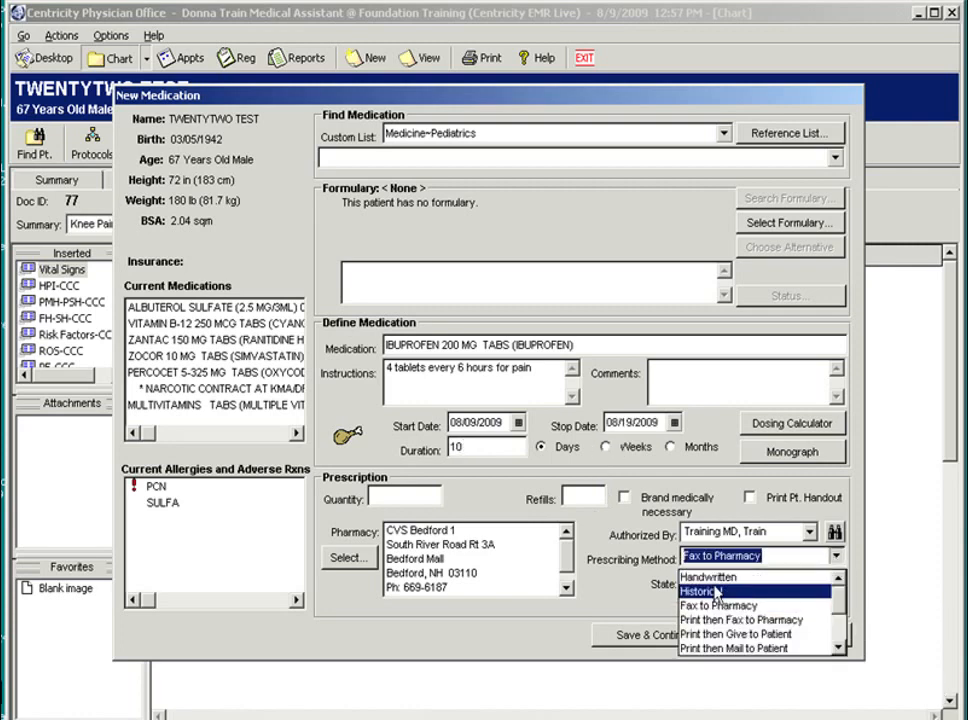
left_click(707, 590)
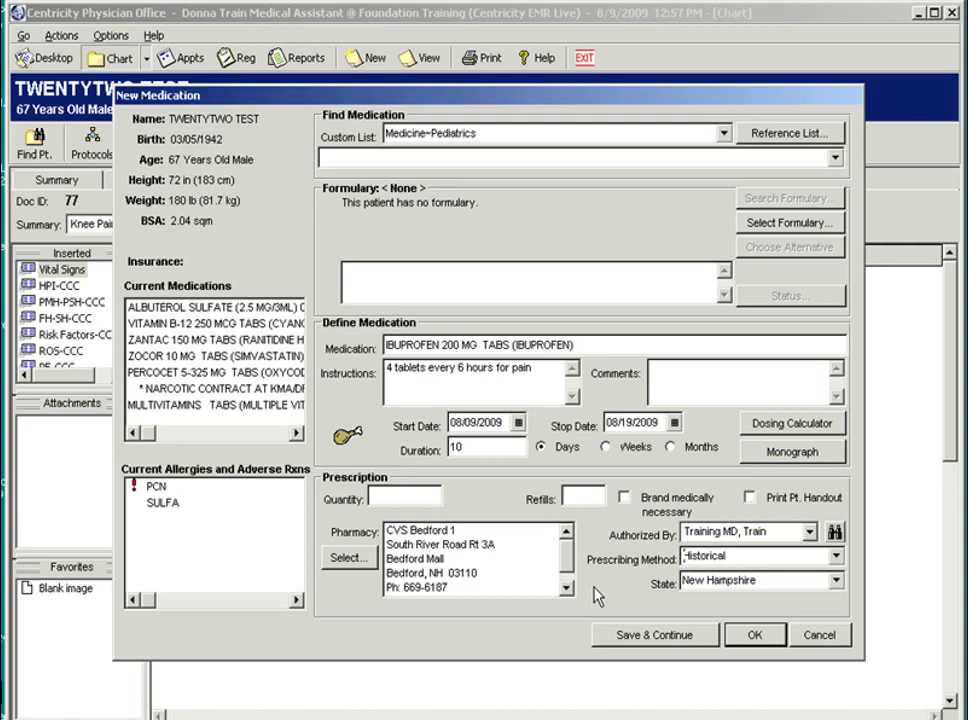
mouse_move(623, 630)
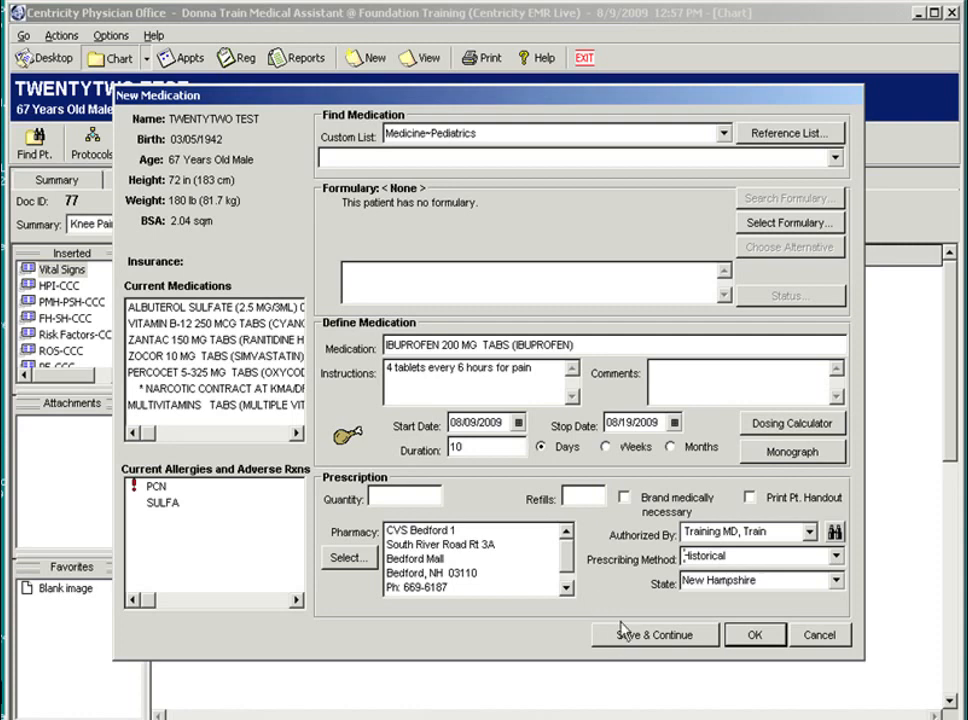
mouse_move(712, 630)
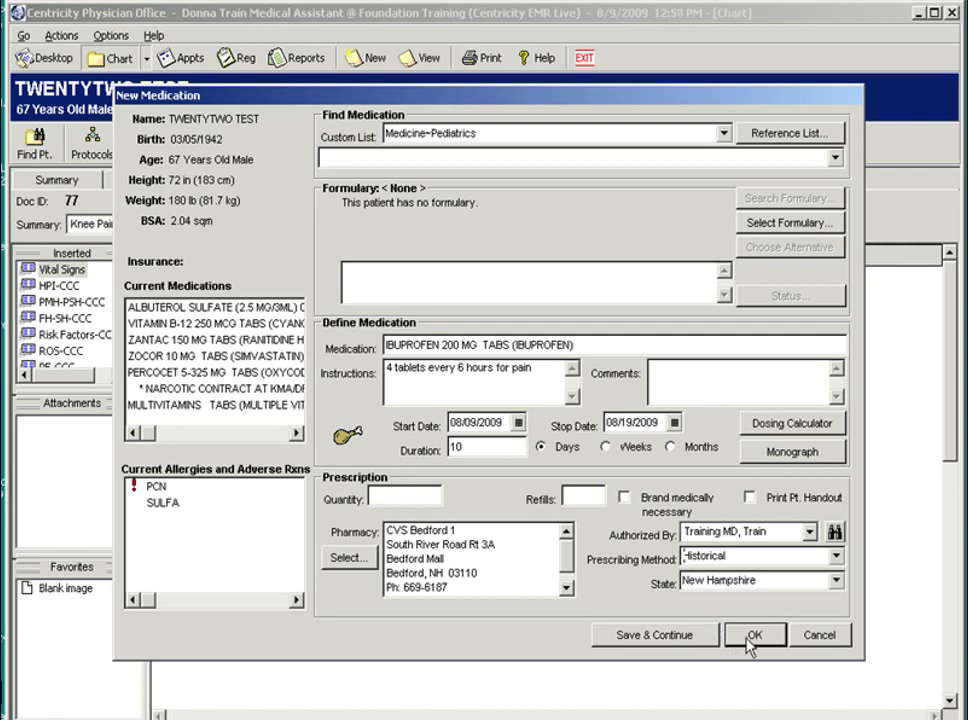
Confirm the ibuprofen 200 mg medication and save the medication update into the note
left_click(754, 635)
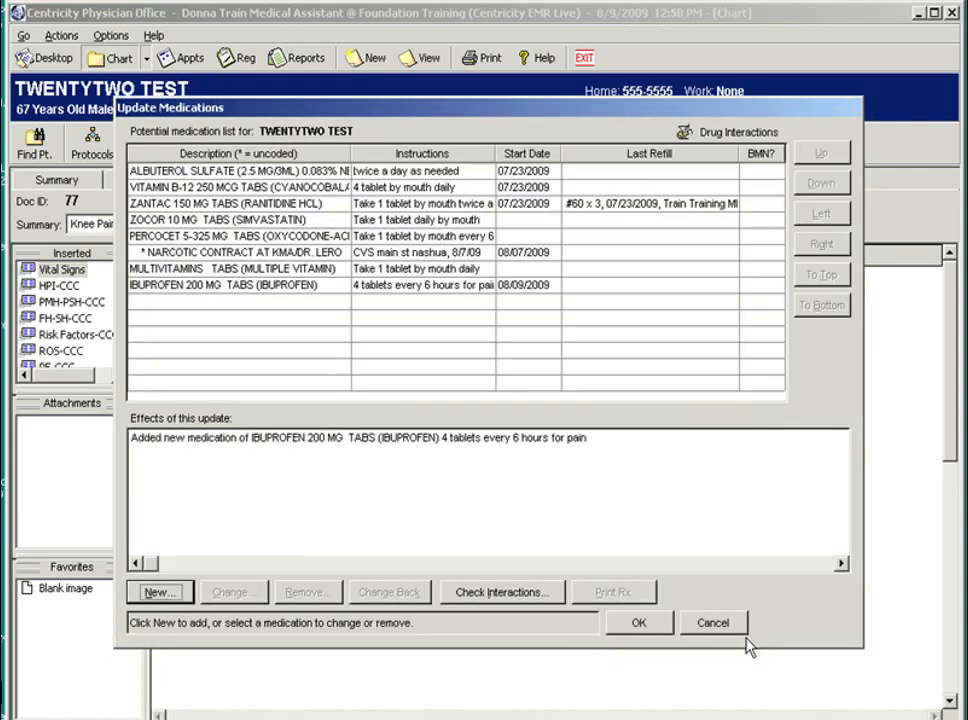
mouse_move(505, 445)
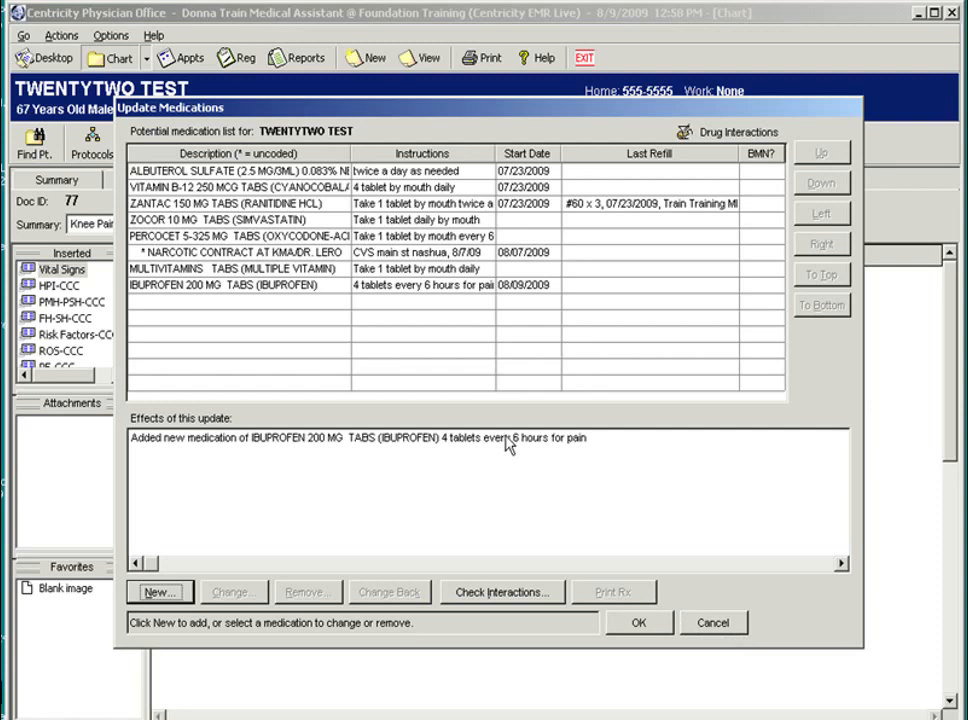
mouse_move(420, 472)
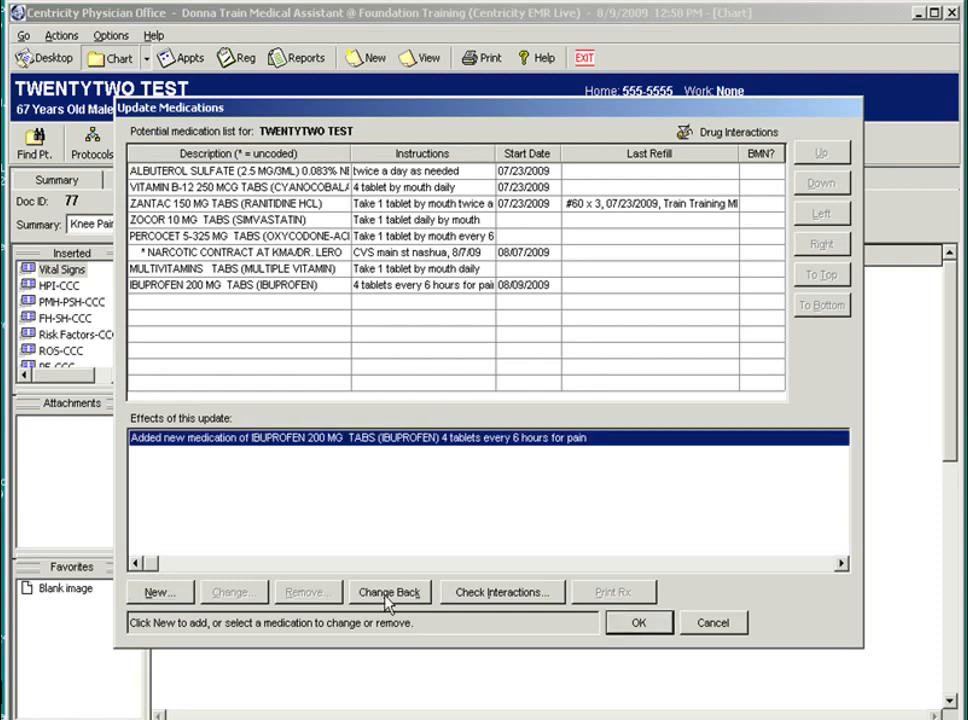
mouse_move(587, 650)
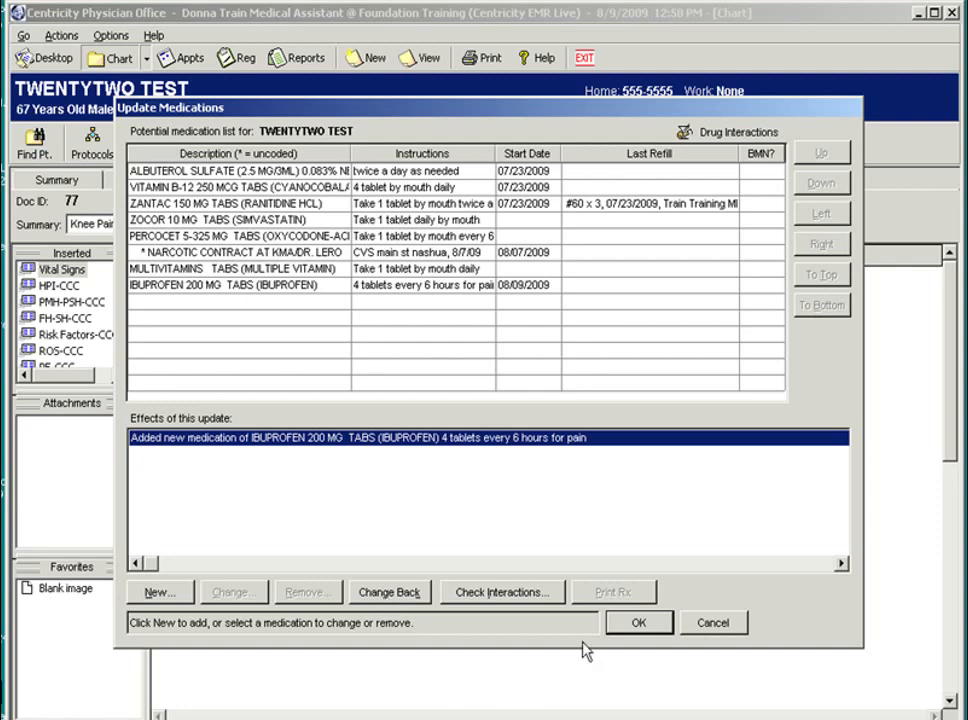
left_click(638, 622)
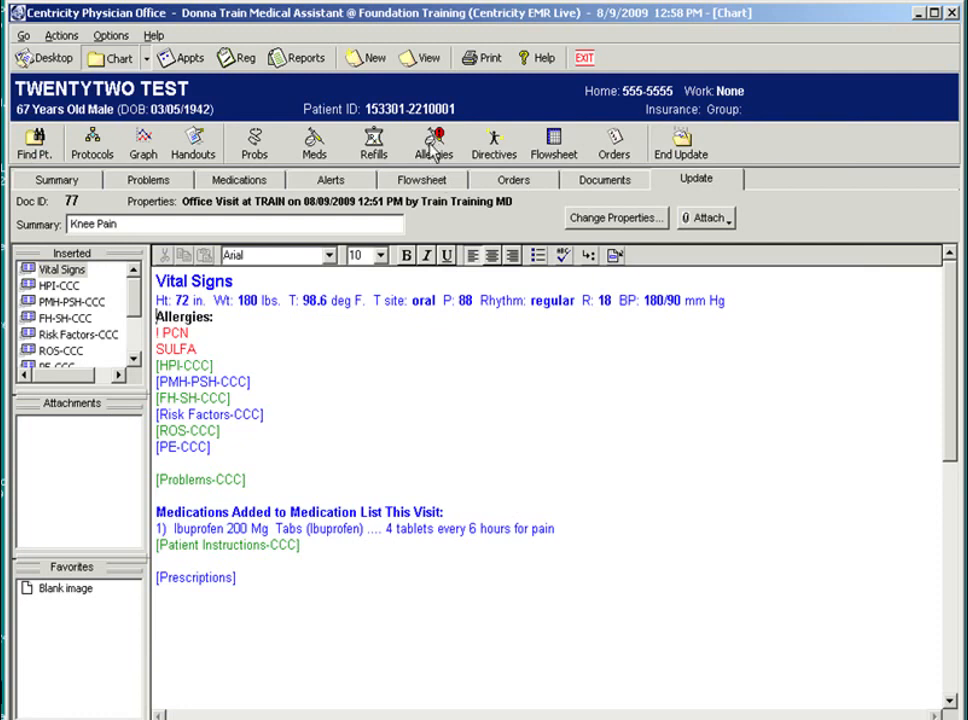
mouse_move(432, 140)
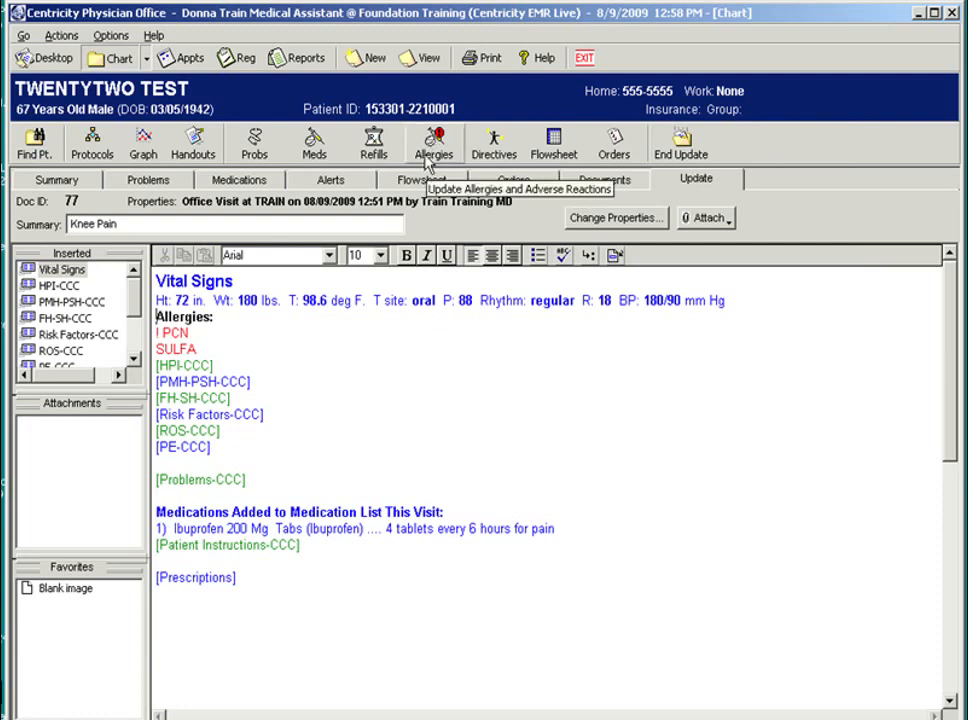
Add a Flexeril allergy described as hallucinates alongside PCN and SULFA
left_click(433, 140)
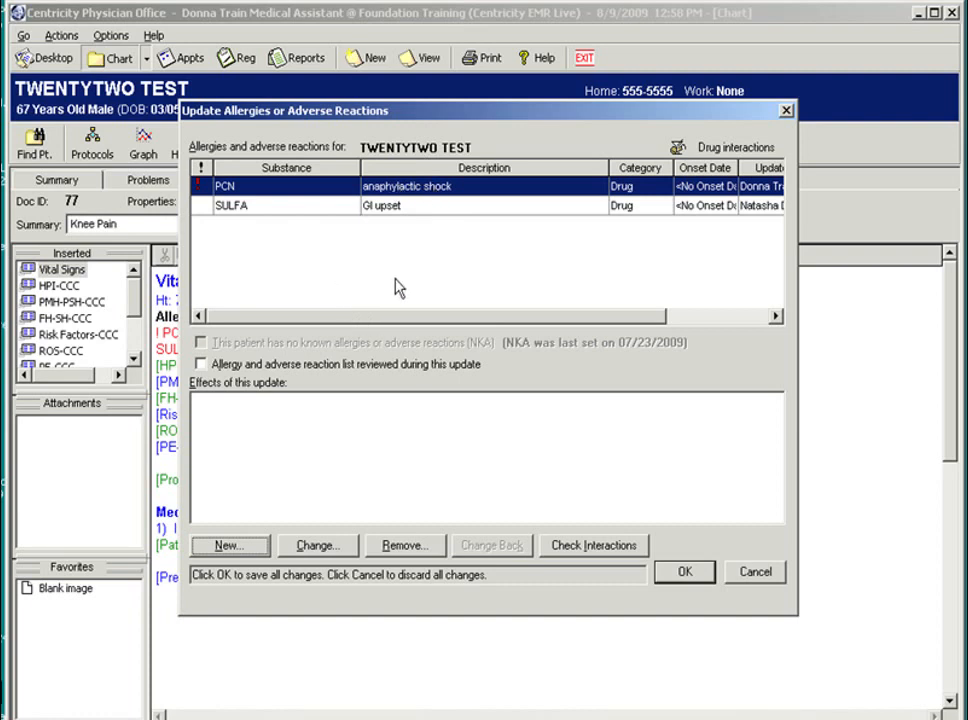
left_click(230, 545)
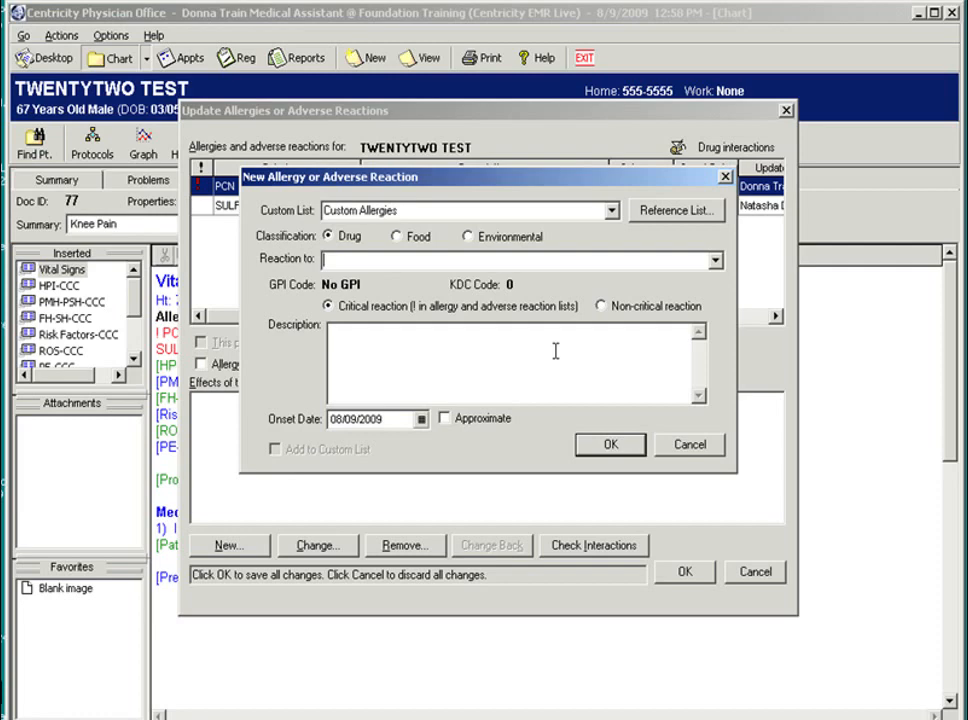
mouse_move(536, 330)
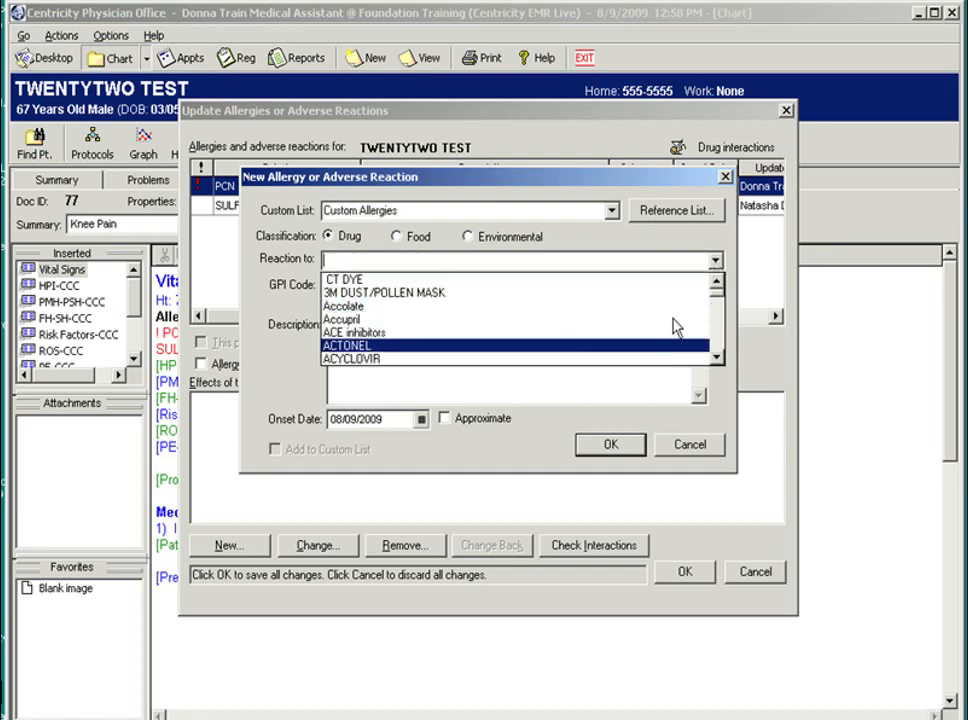
scroll("down", 3)
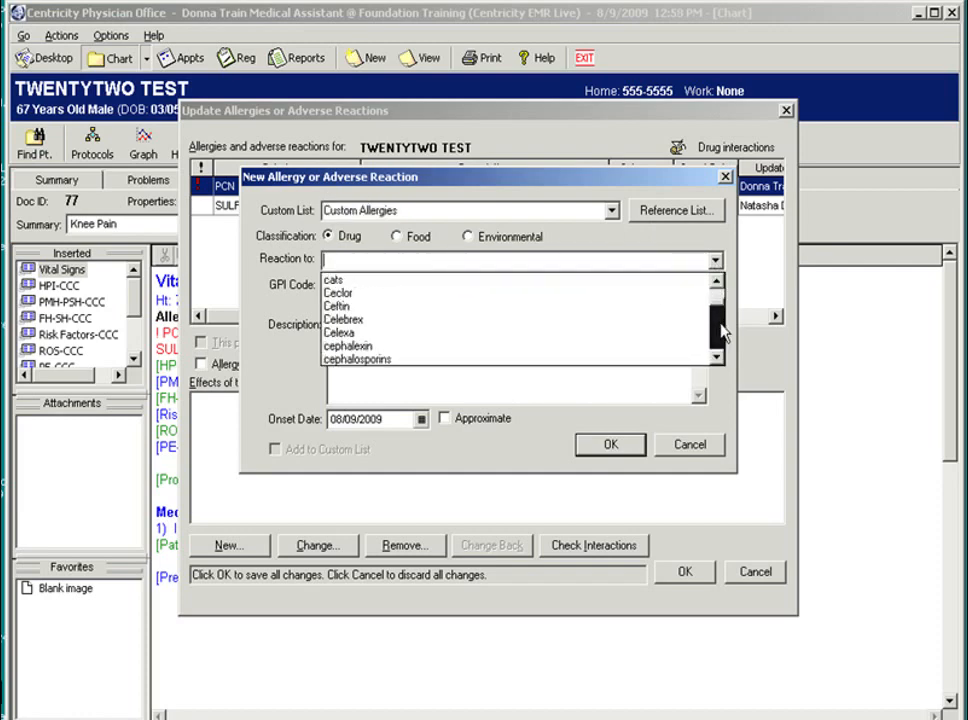
left_click(718, 320)
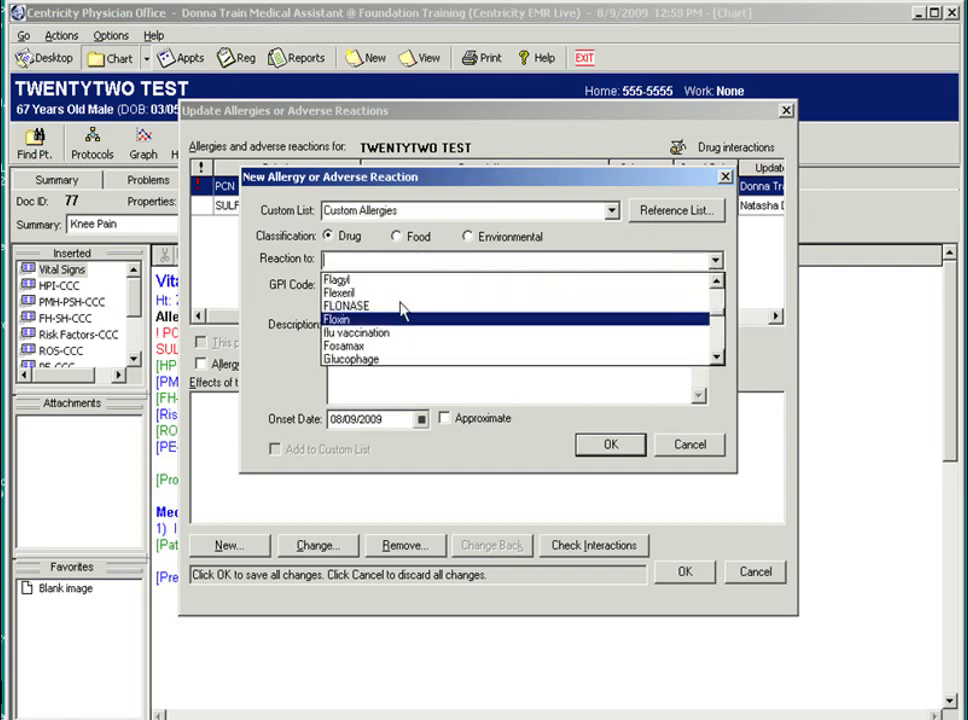
left_click(341, 292)
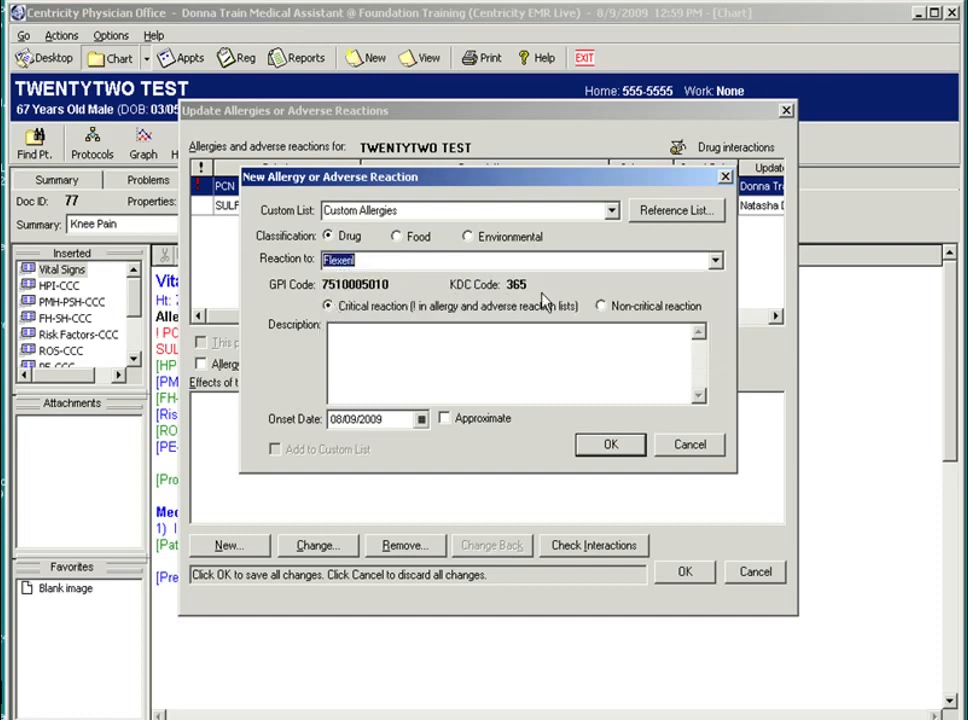
left_click(610, 444)
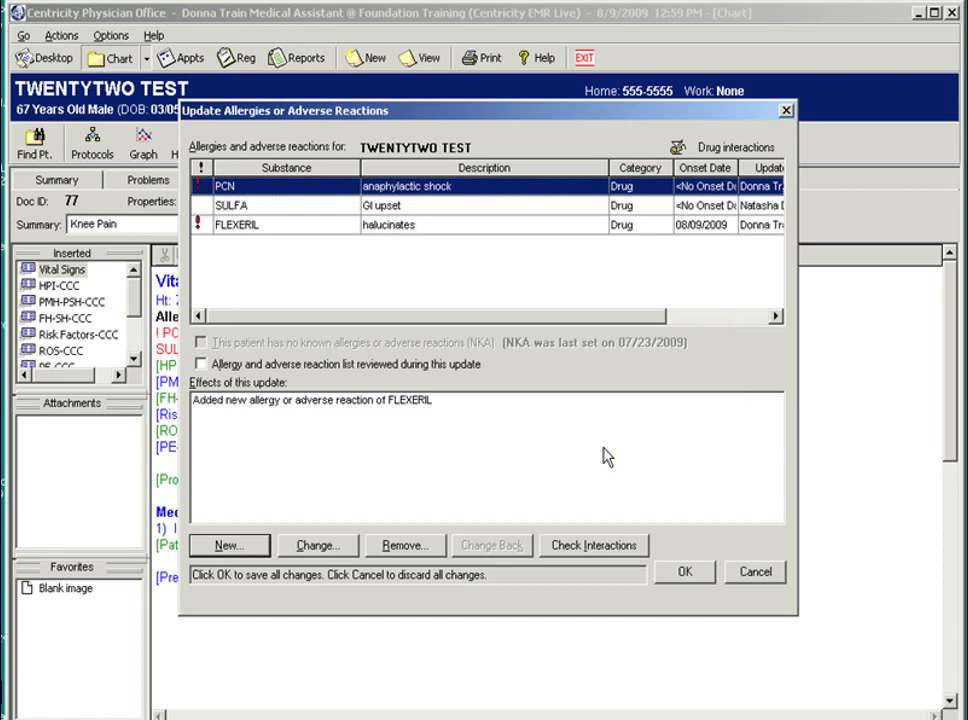
mouse_move(513, 410)
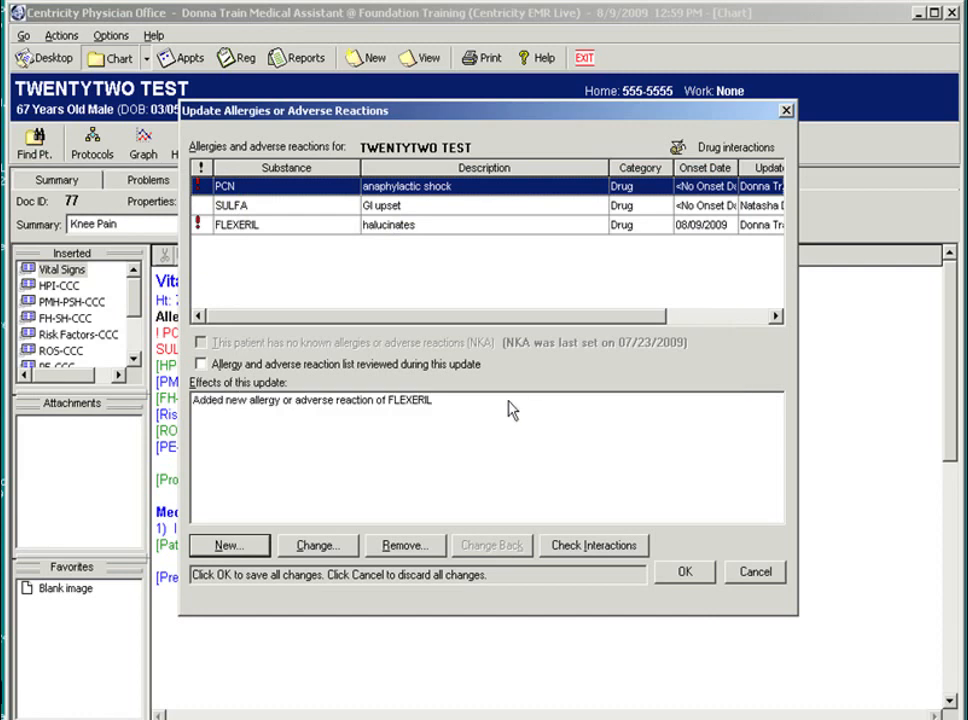
Save the allergy update, then route the visit to Training MD as Urgent with comment 'exam room 3'
left_click(684, 571)
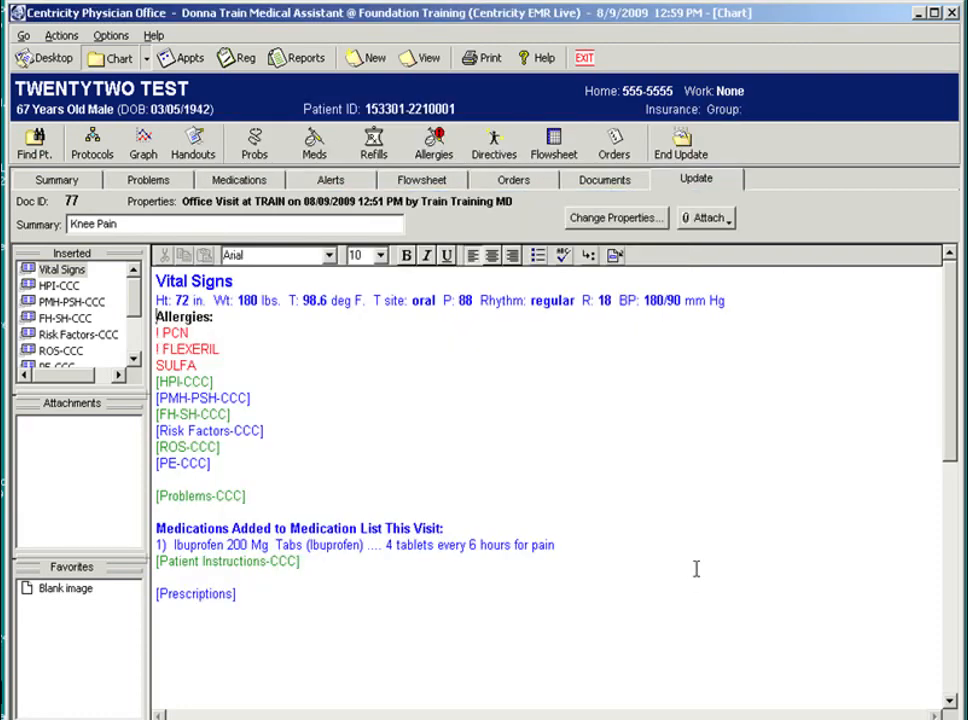
mouse_move(556, 462)
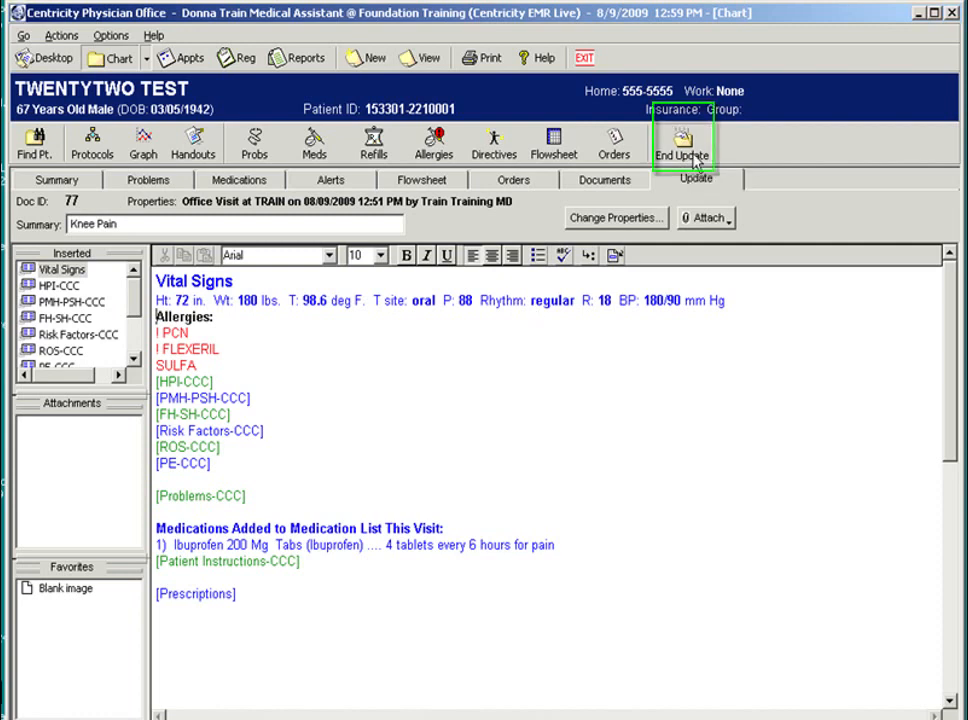
left_click(684, 143)
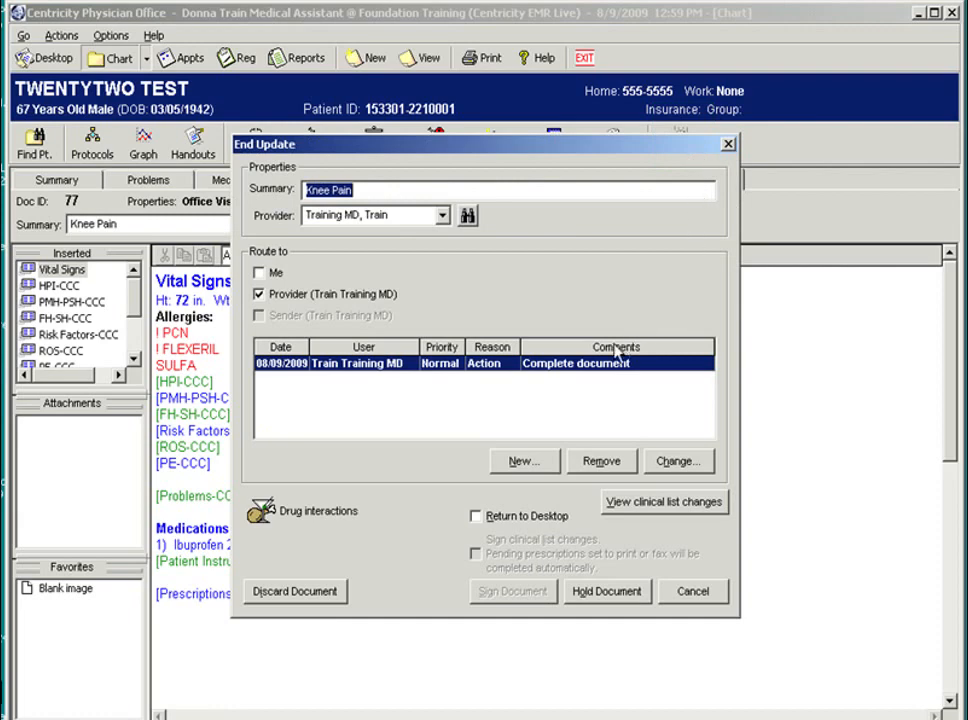
mouse_move(563, 390)
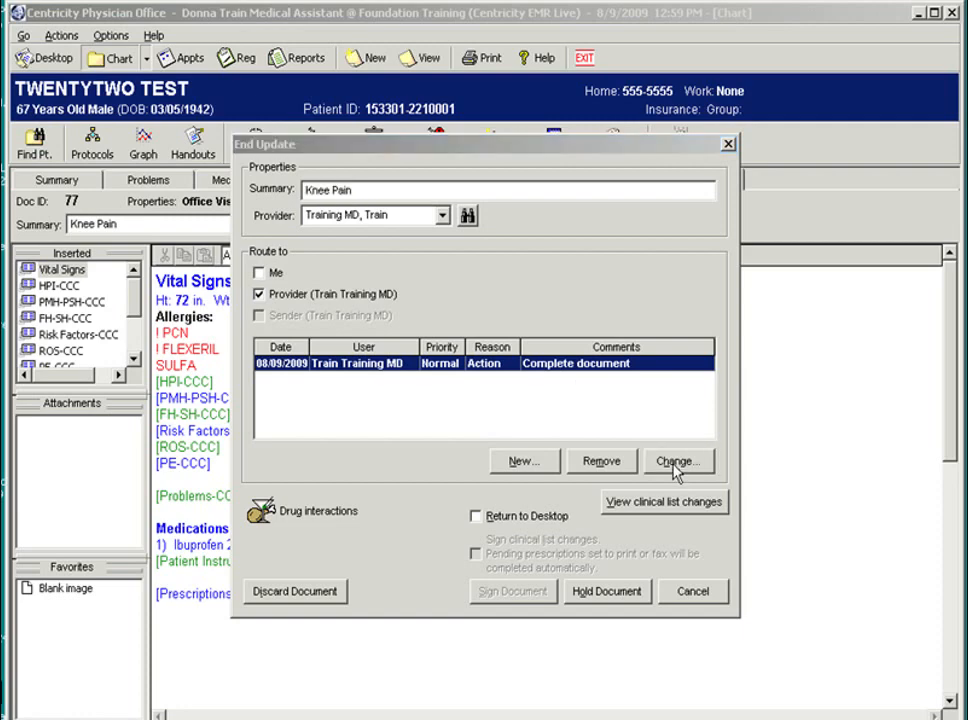
left_click(678, 461)
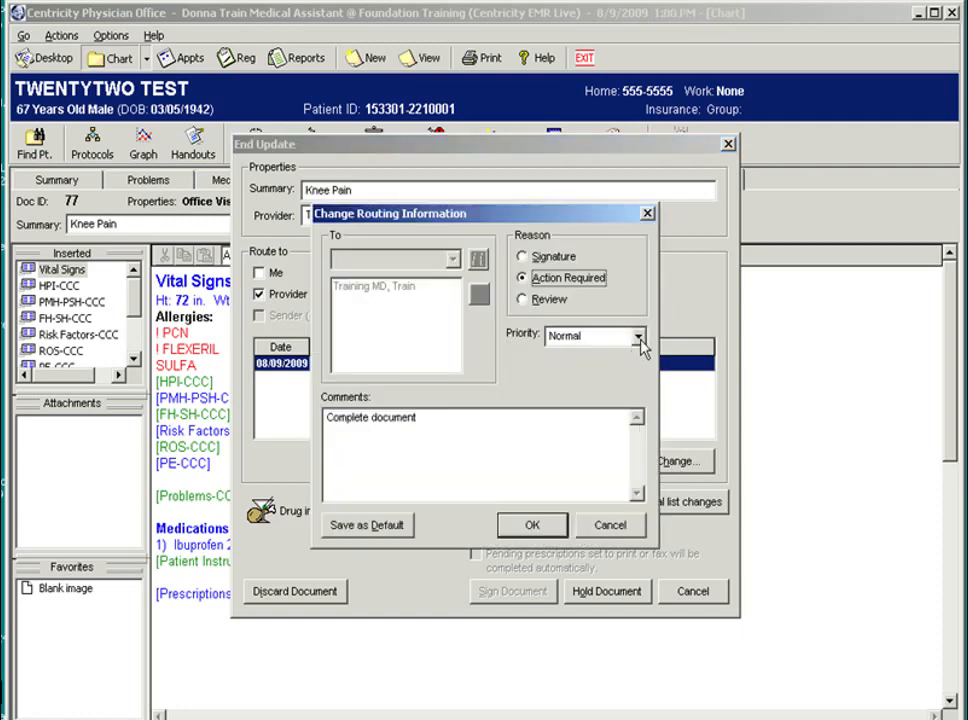
left_click(637, 336)
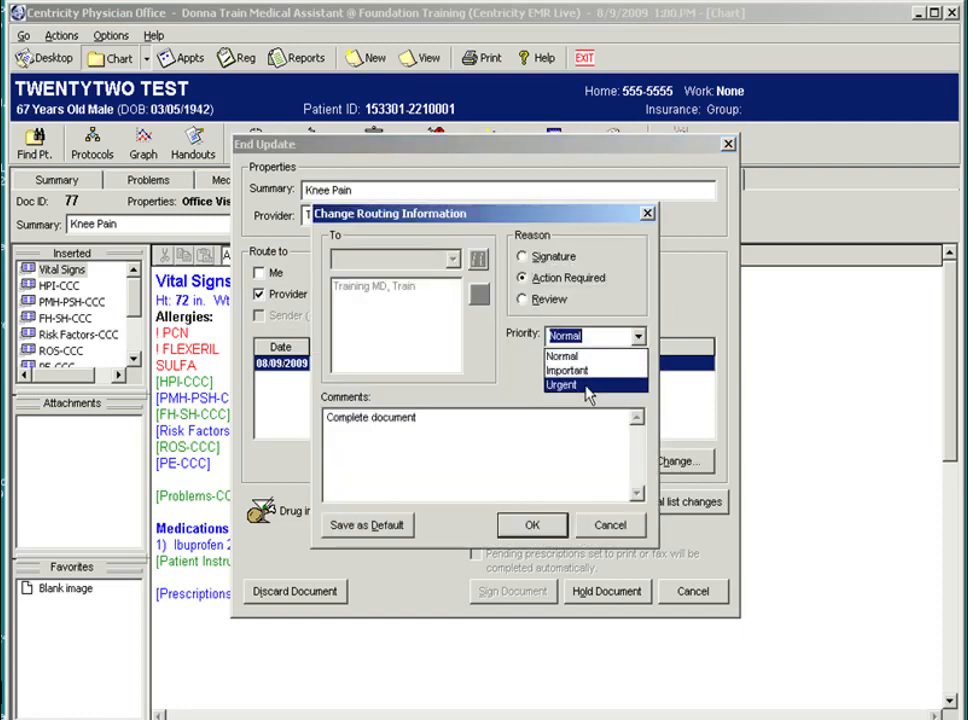
left_click(562, 384)
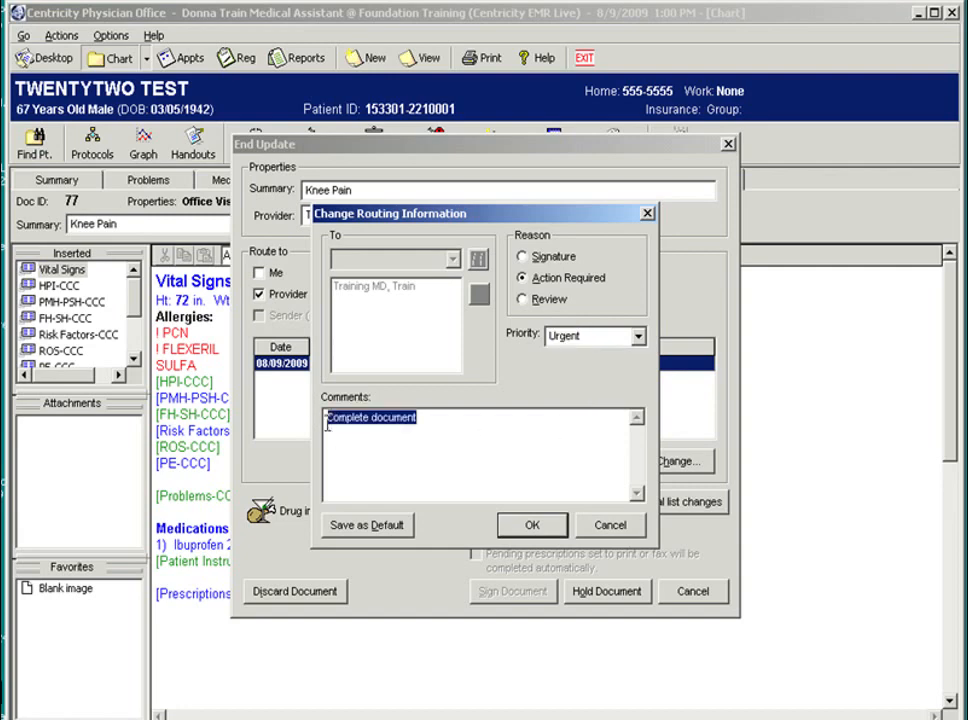
type("exam")
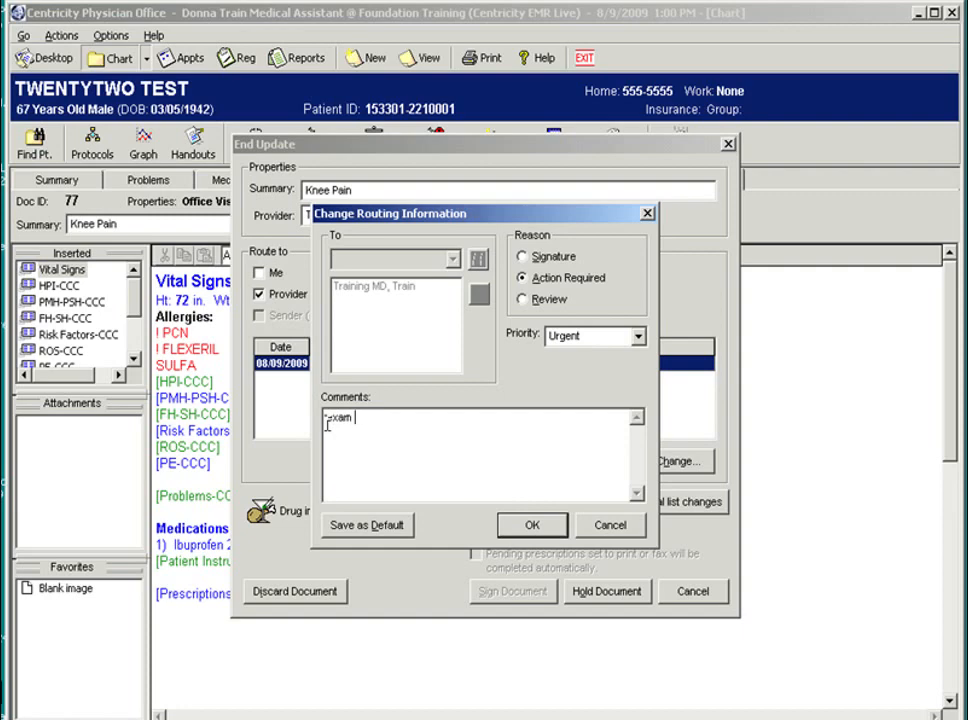
type("room w")
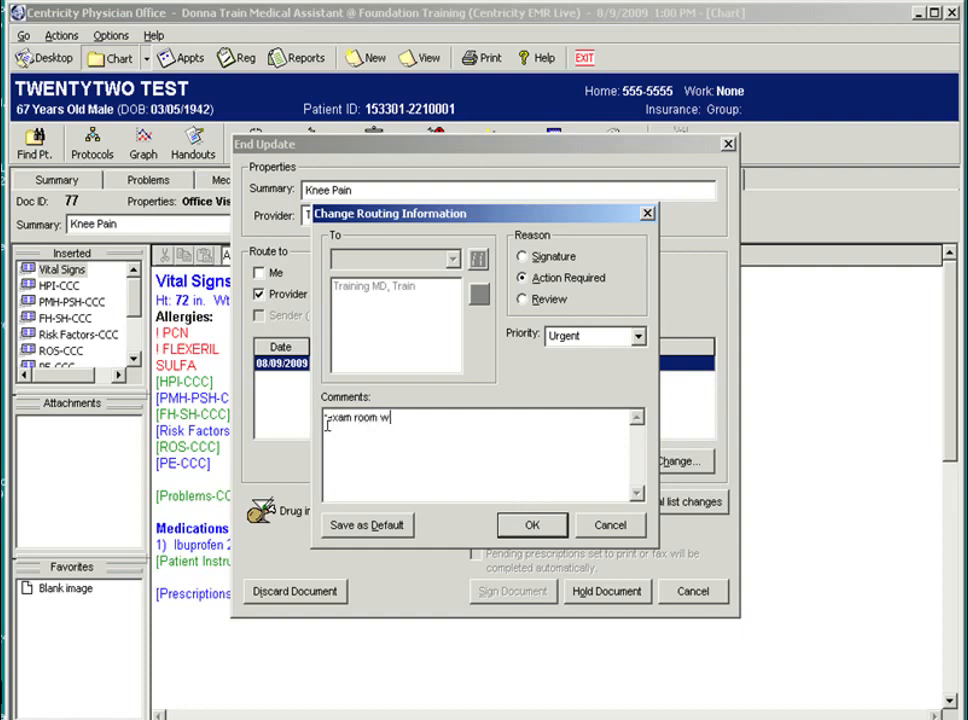
left_click(532, 525)
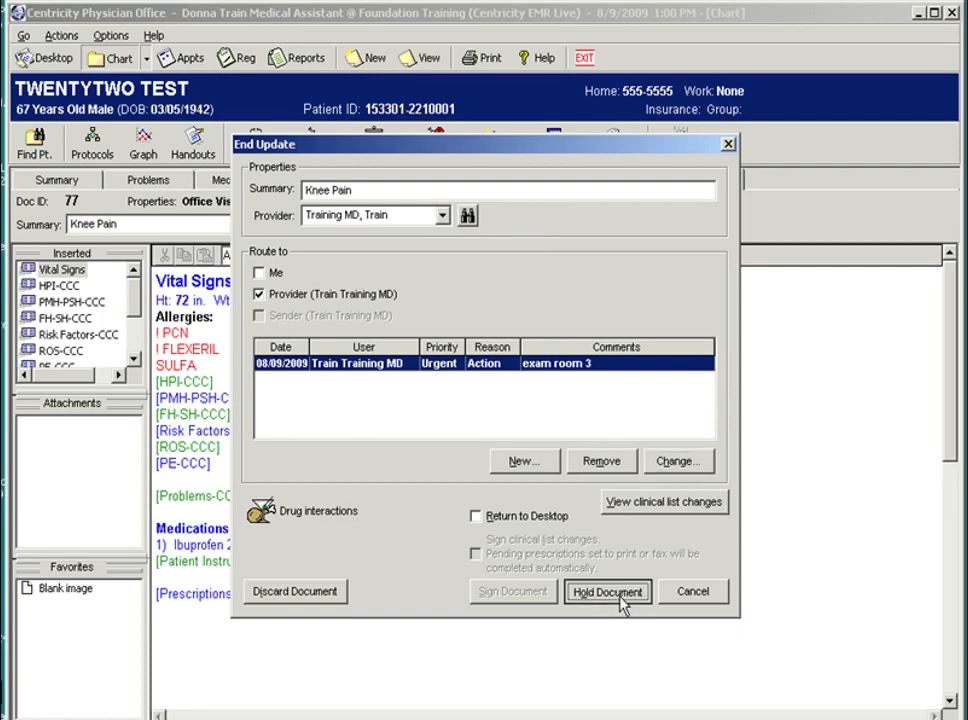
Hold the Knee Pain visit document from the End Update dialog
left_click(607, 591)
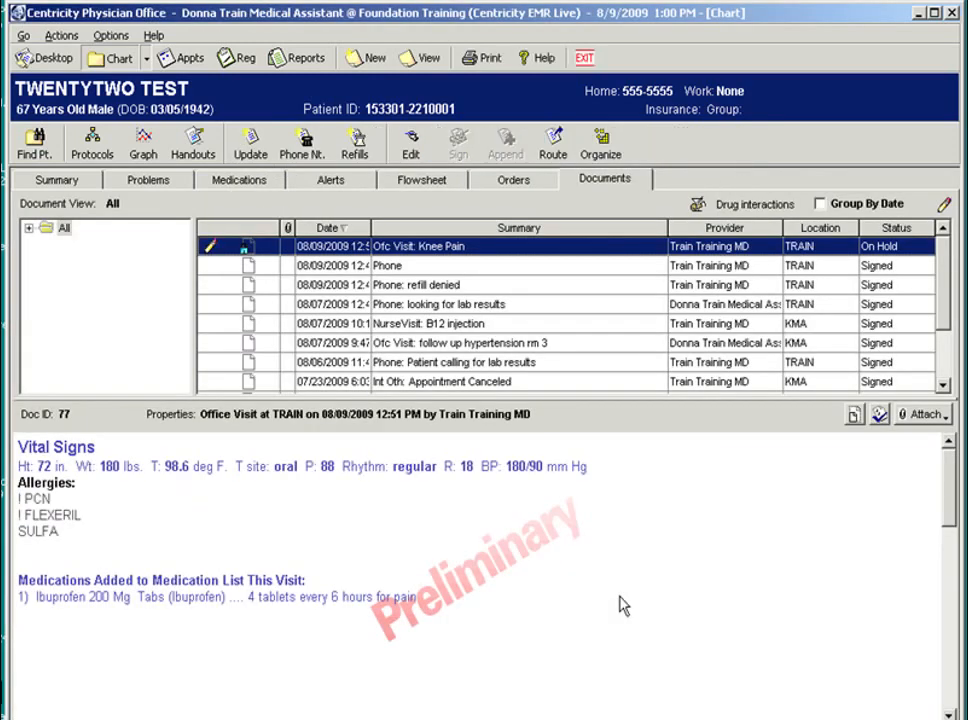
mouse_move(580, 298)
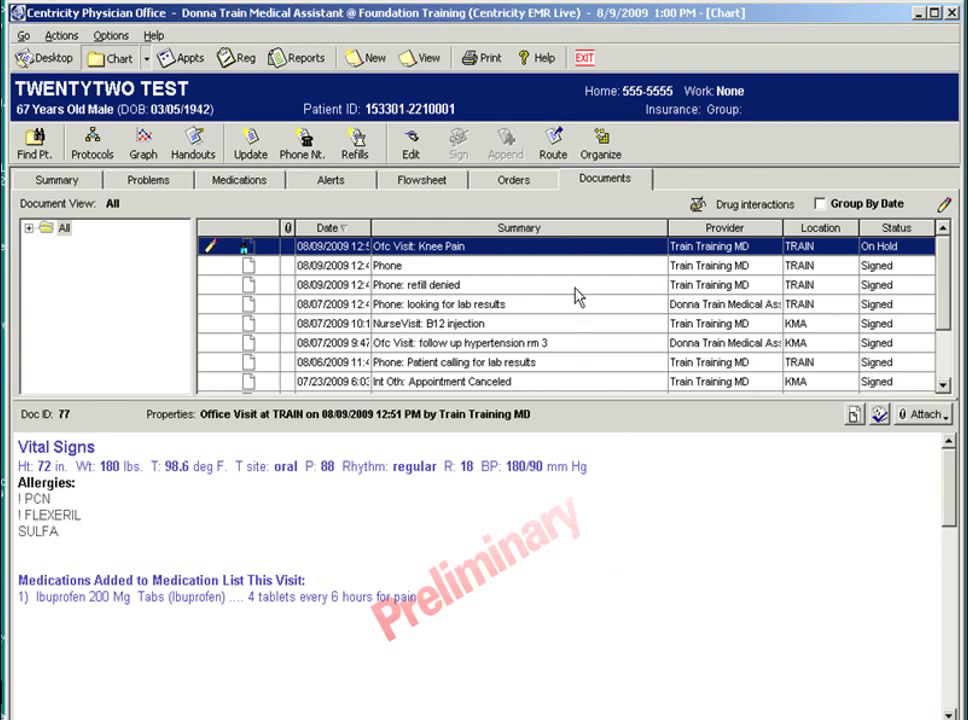
mouse_move(400, 470)
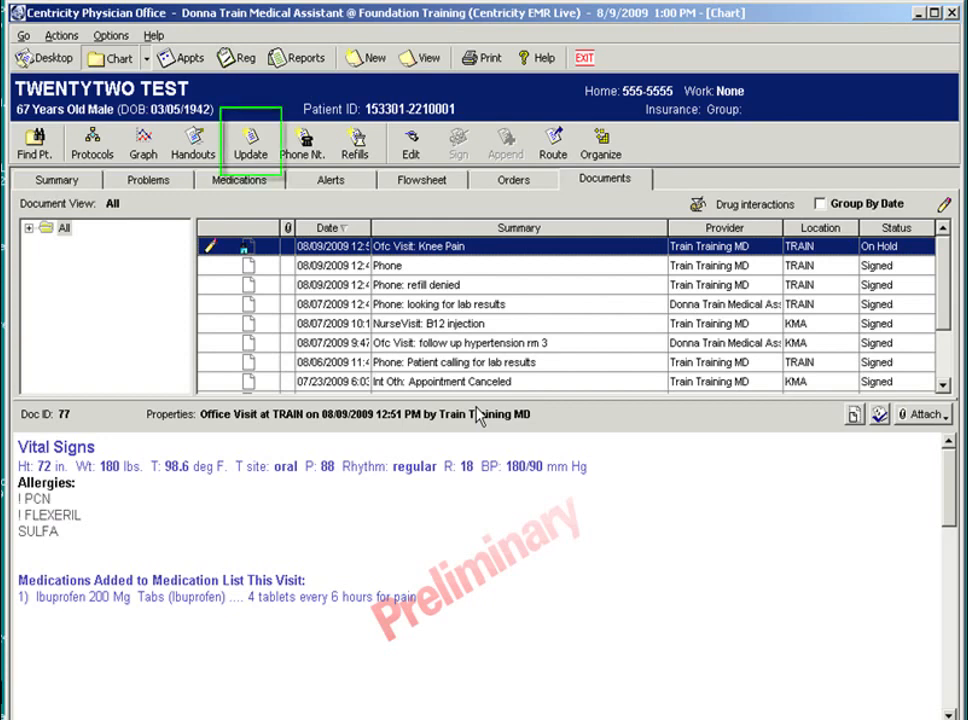
Start a new chart update with Nurse Visit as the encounter type
left_click(250, 140)
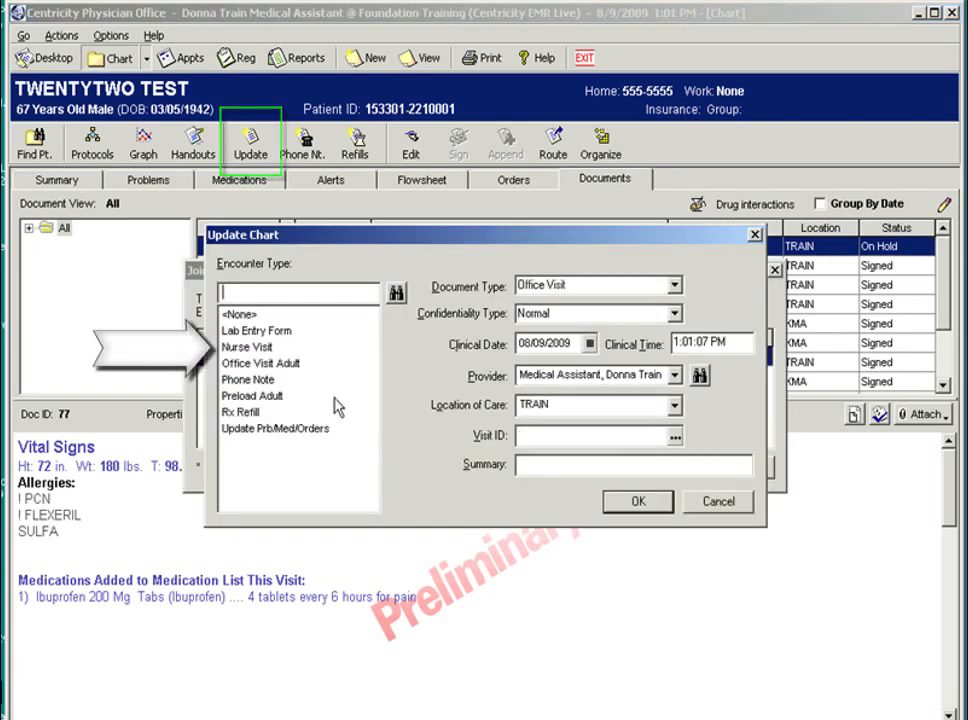
left_click(247, 347)
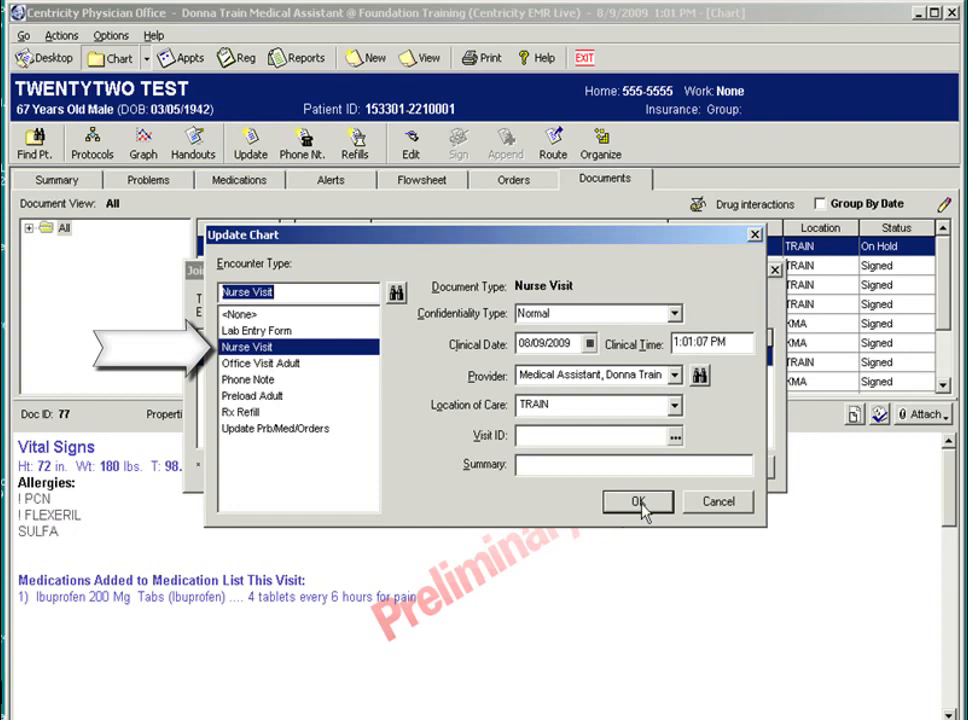
left_click(638, 501)
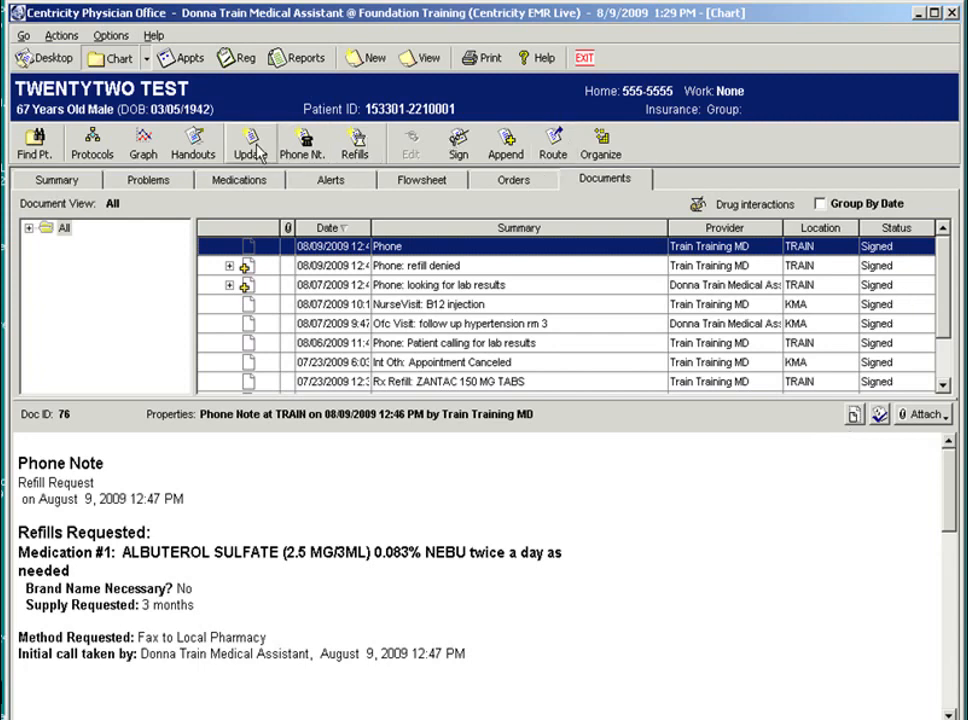
Start a Preload Adult chart update and move past the clinical lists and vital signs forms
left_click(249, 143)
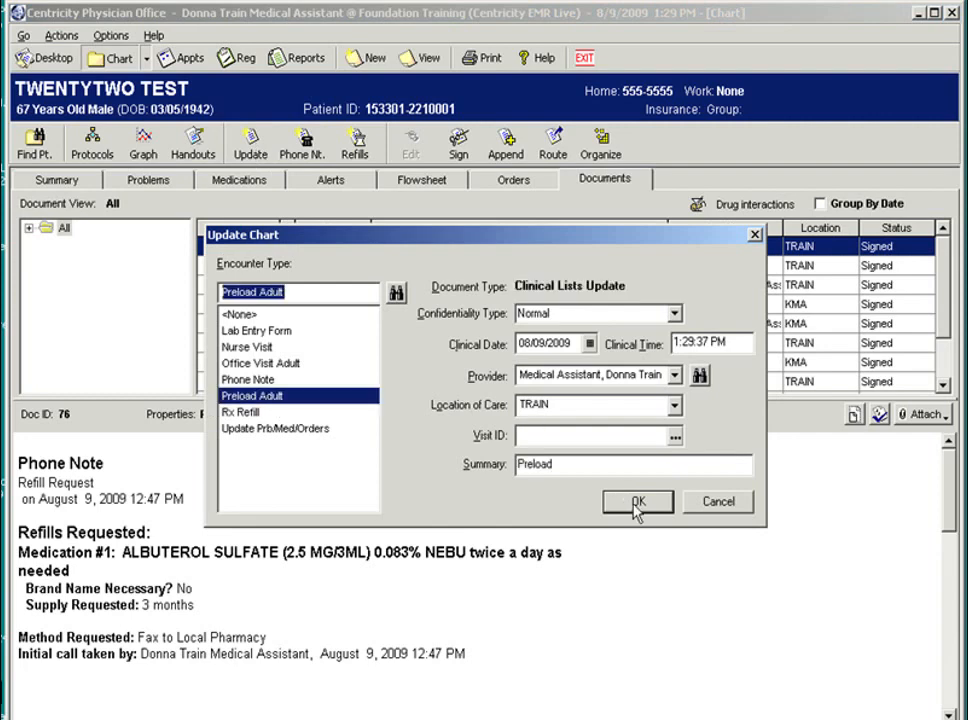
left_click(637, 502)
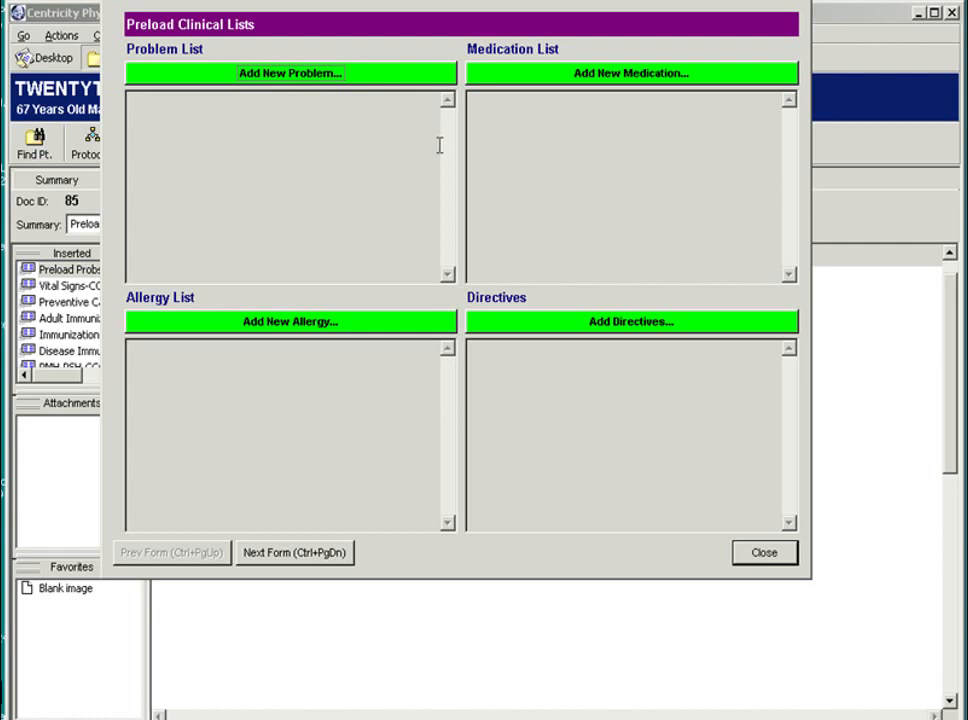
mouse_move(605, 92)
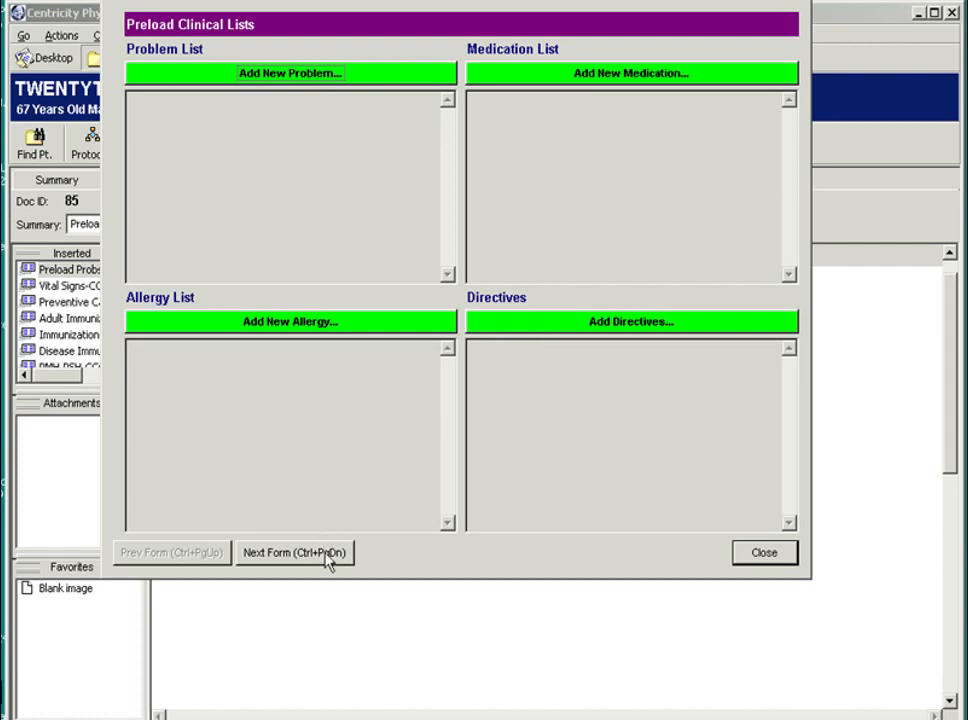
left_click(294, 552)
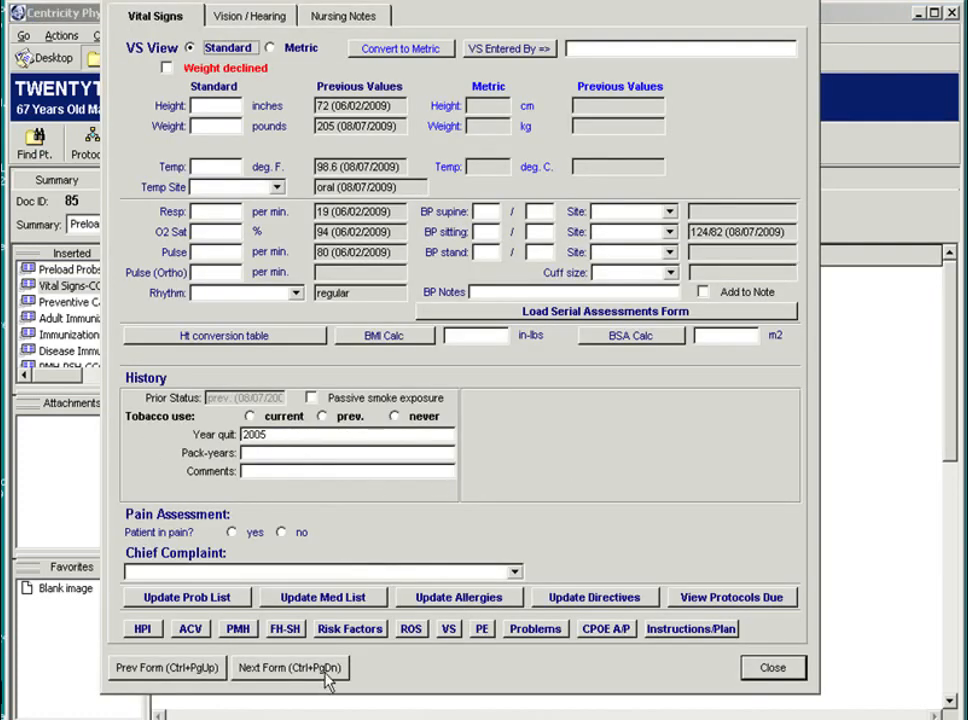
left_click(290, 668)
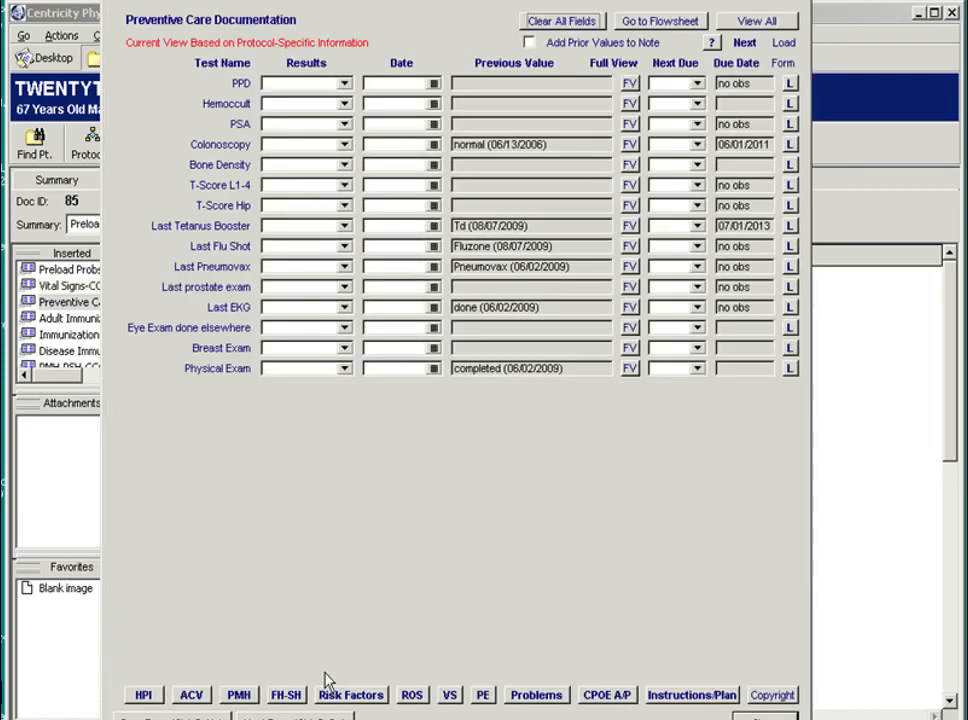
Show all preventive care tests and advance through past medical history to the Lipid Profile form
left_click(755, 20)
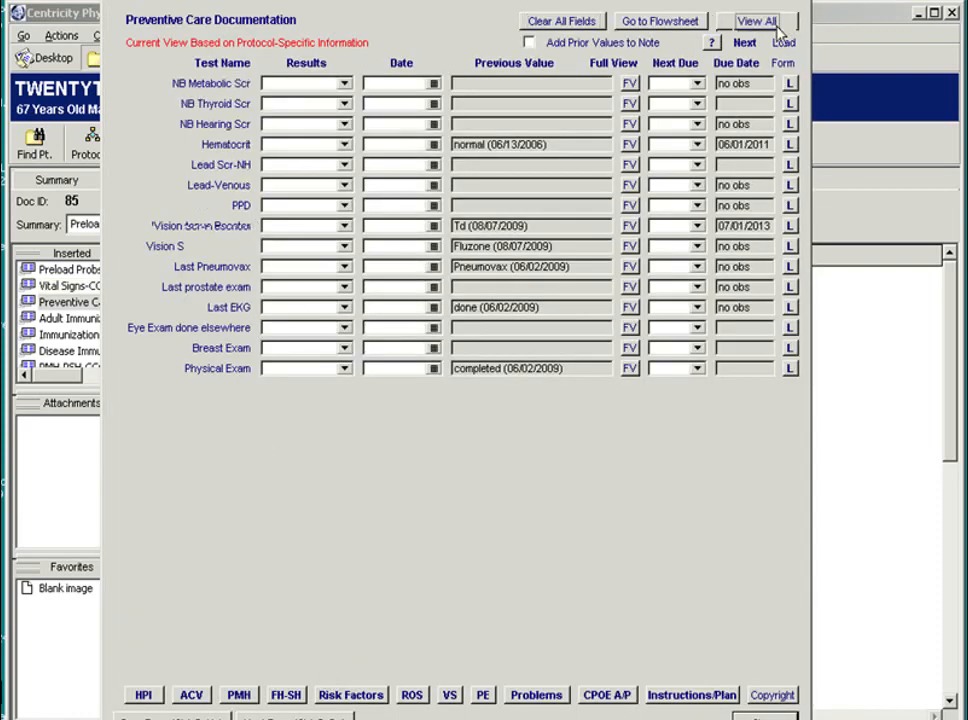
left_click(757, 20)
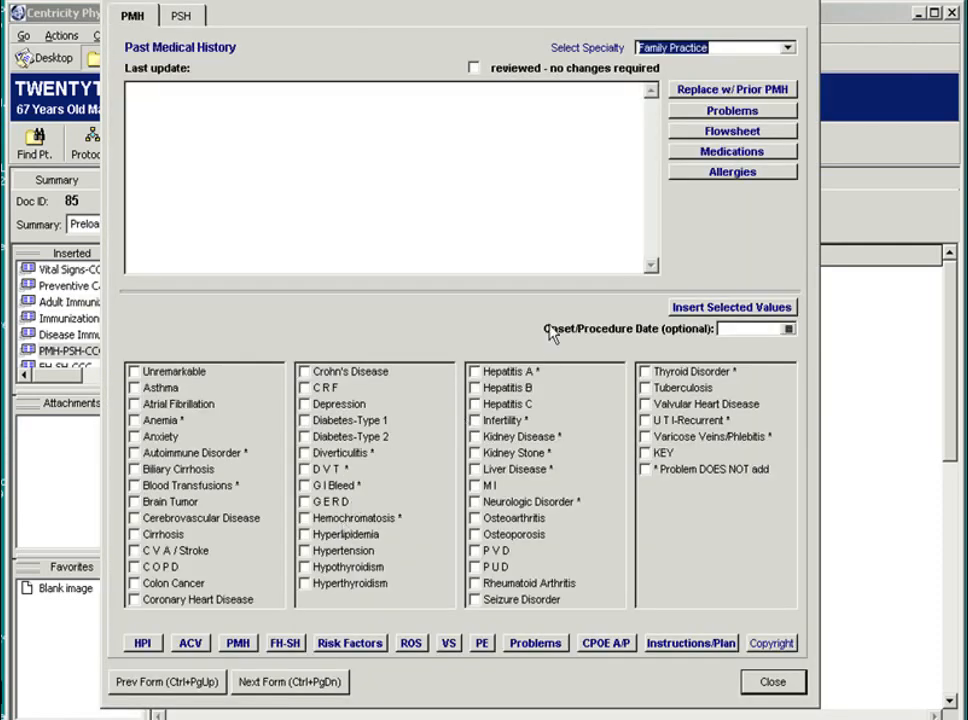
left_click(181, 15)
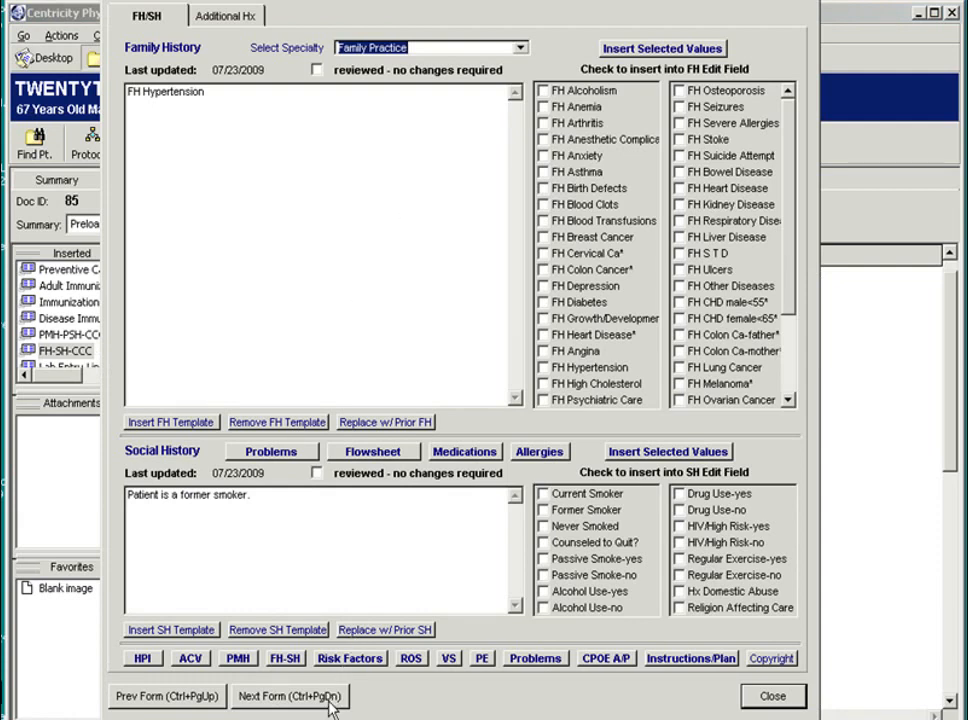
left_click(290, 696)
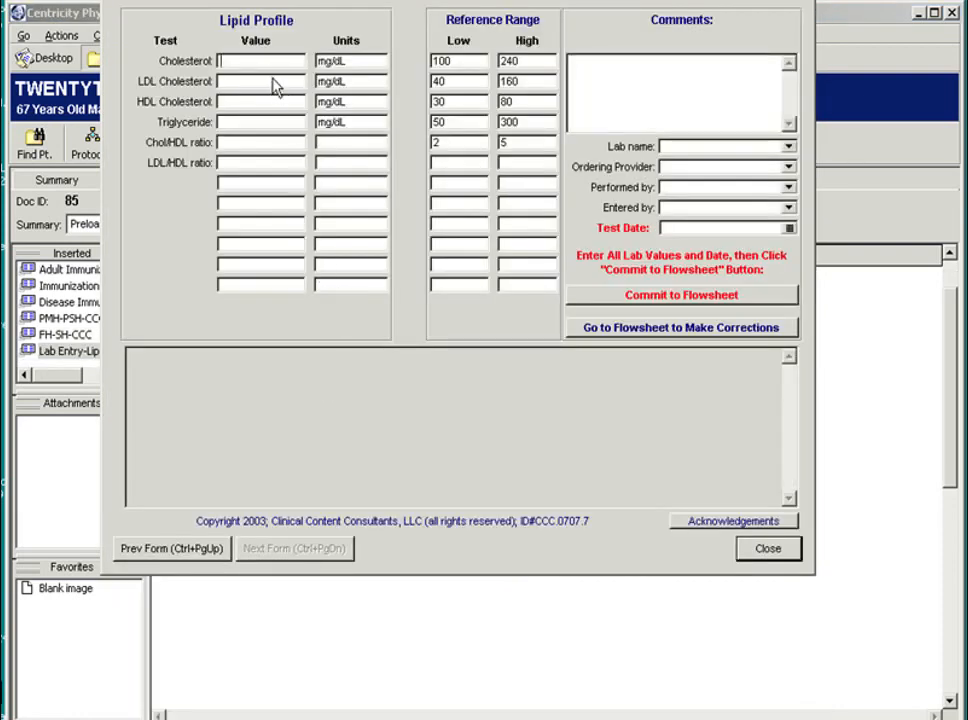
mouse_move(277, 165)
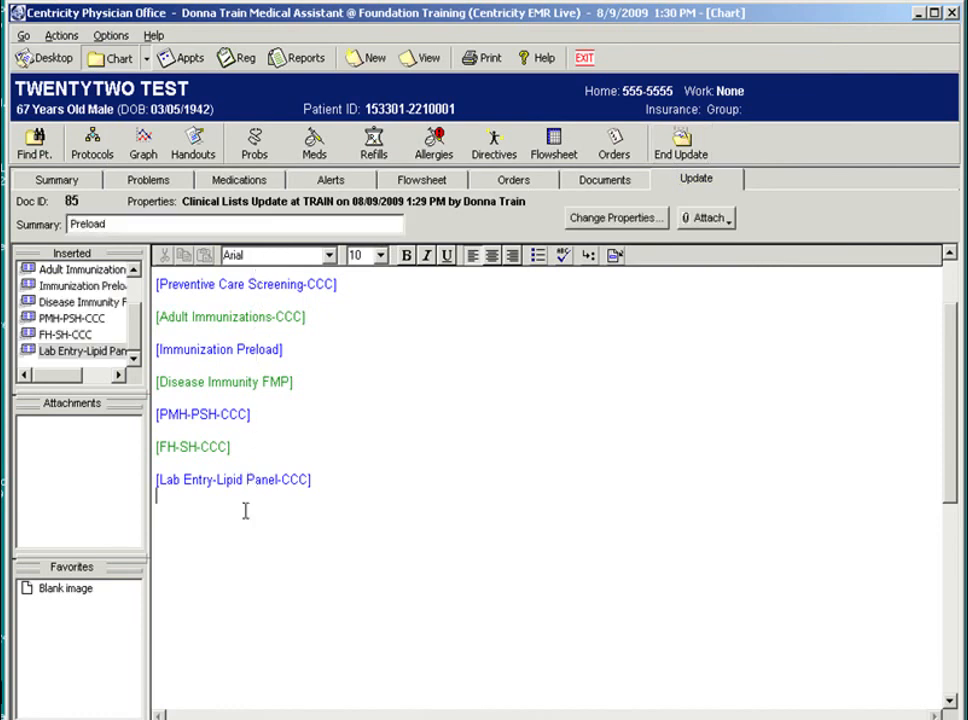
mouse_move(712, 386)
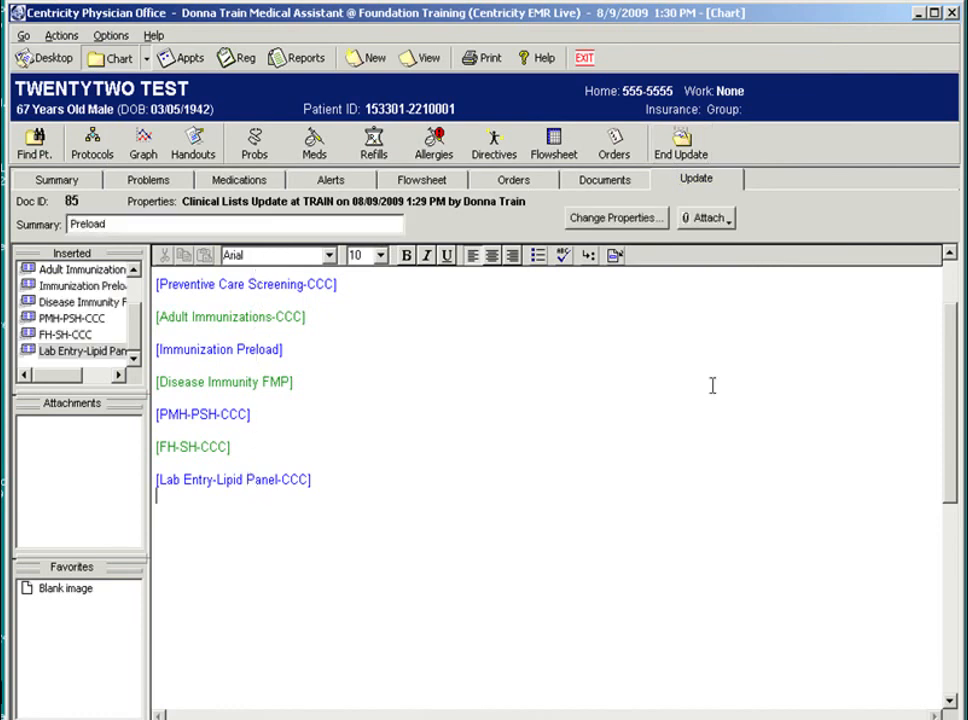
End the Preload update and sign the document, confirming the Sign Document prompt
left_click(680, 143)
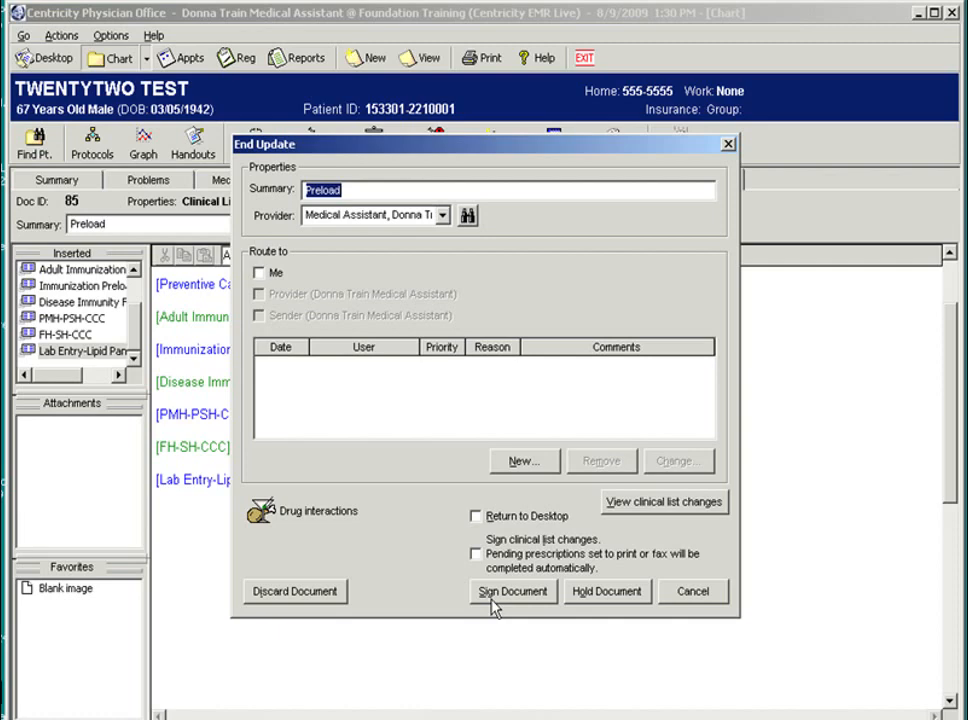
mouse_move(525, 603)
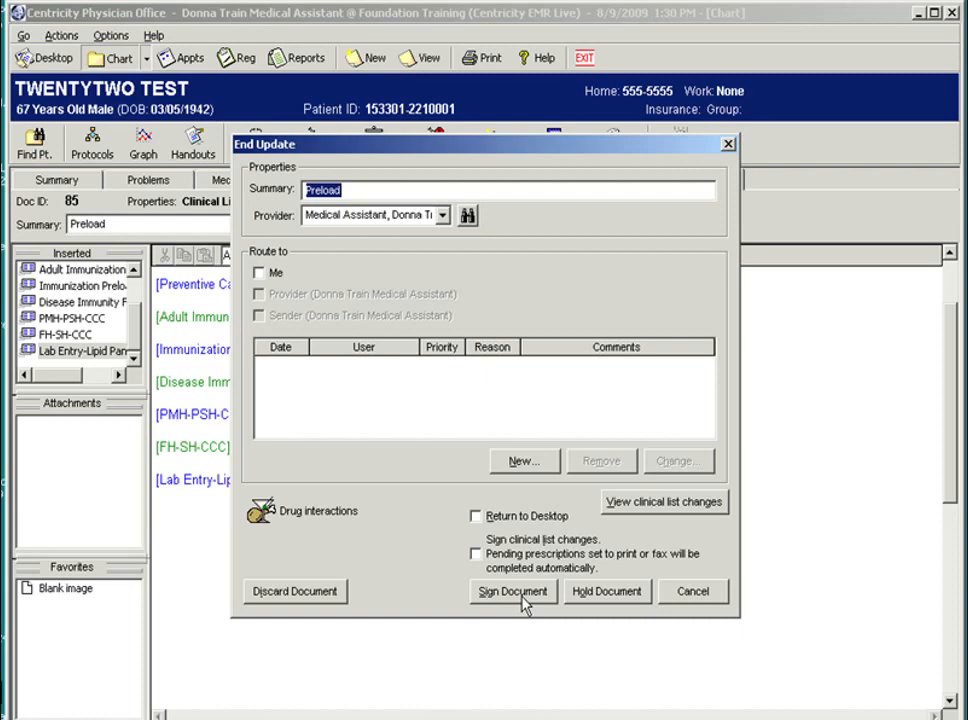
left_click(511, 591)
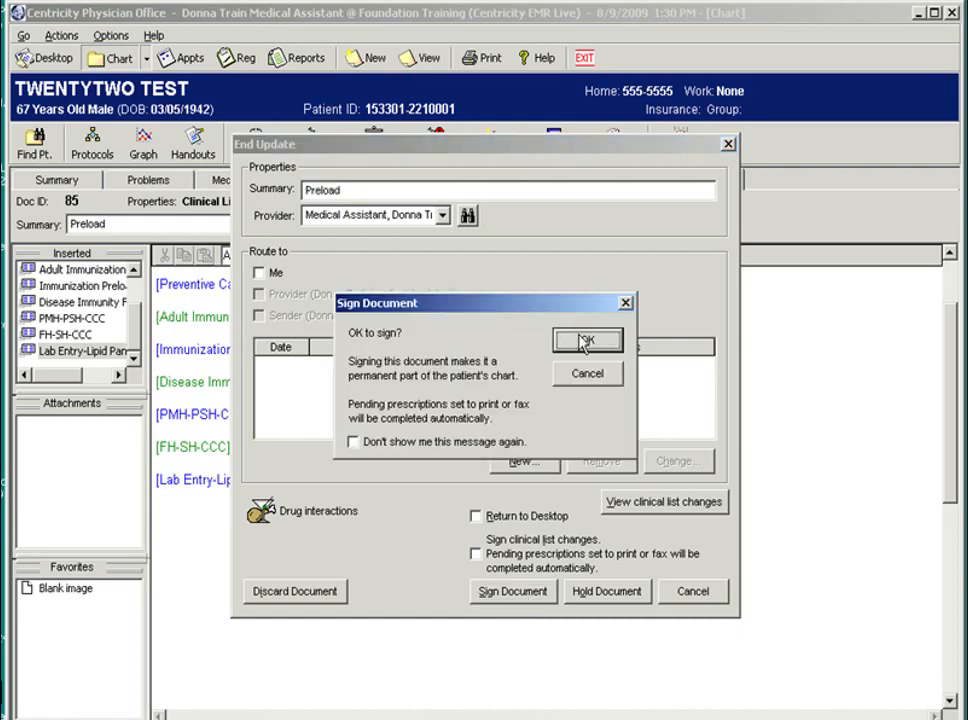
left_click(587, 340)
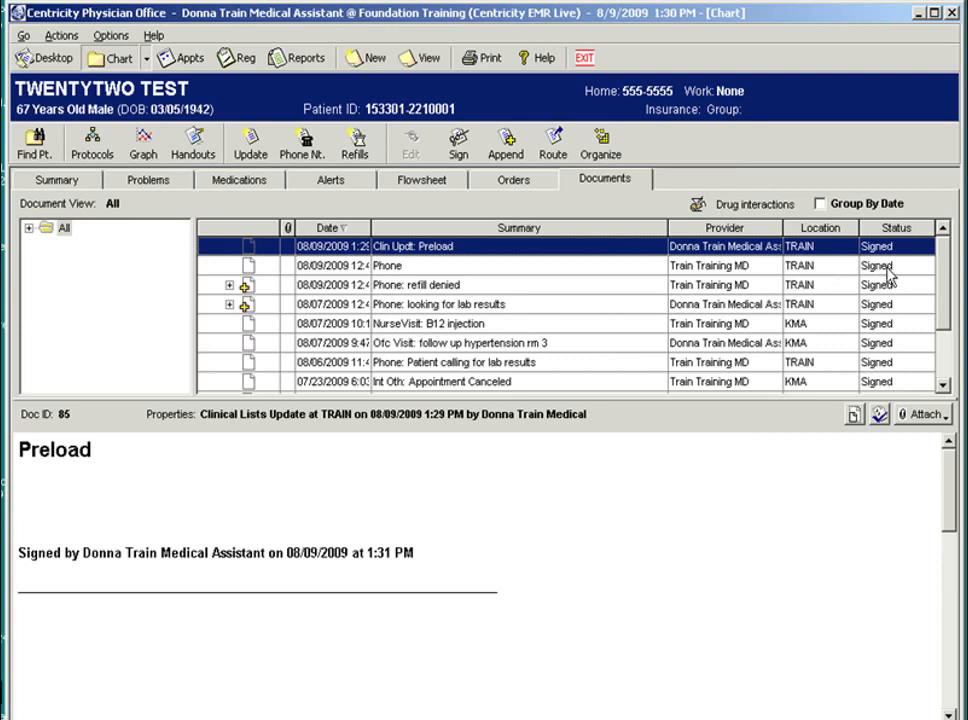
mouse_move(470, 290)
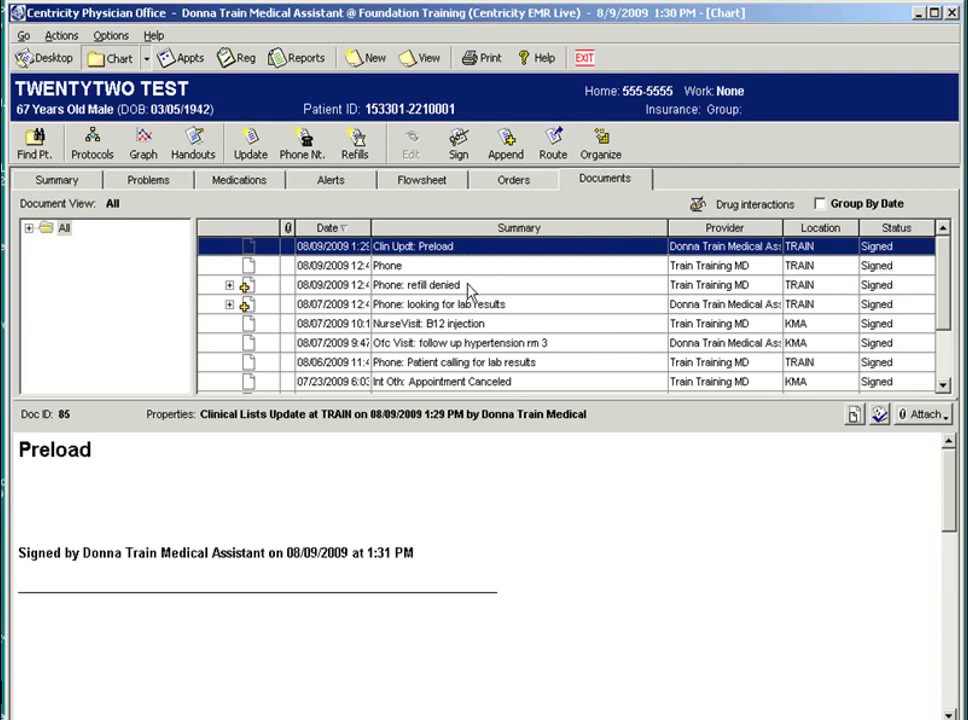
mouse_move(510, 252)
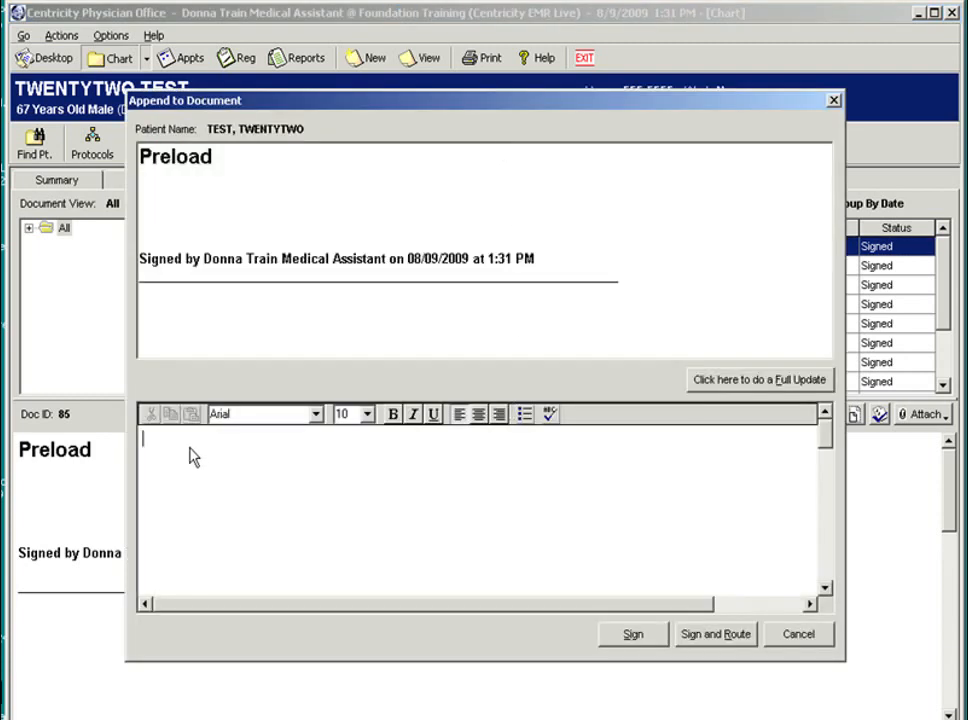
mouse_move(562, 471)
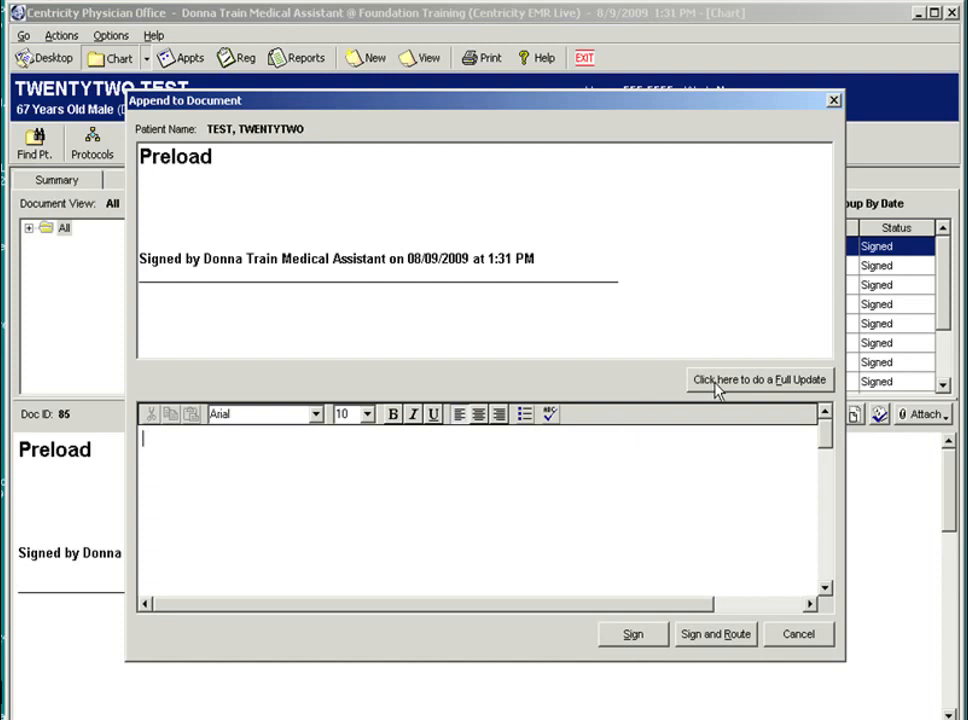
Start a full-update addendum with the Preload Adult encounter, then close the clinical lists form
left_click(759, 380)
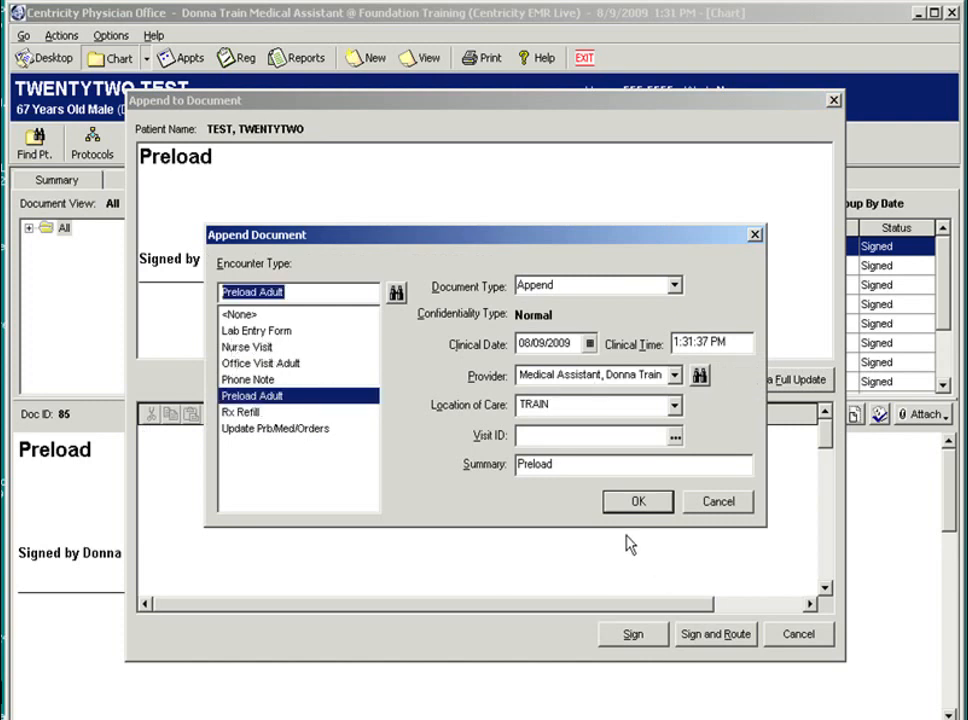
left_click(637, 501)
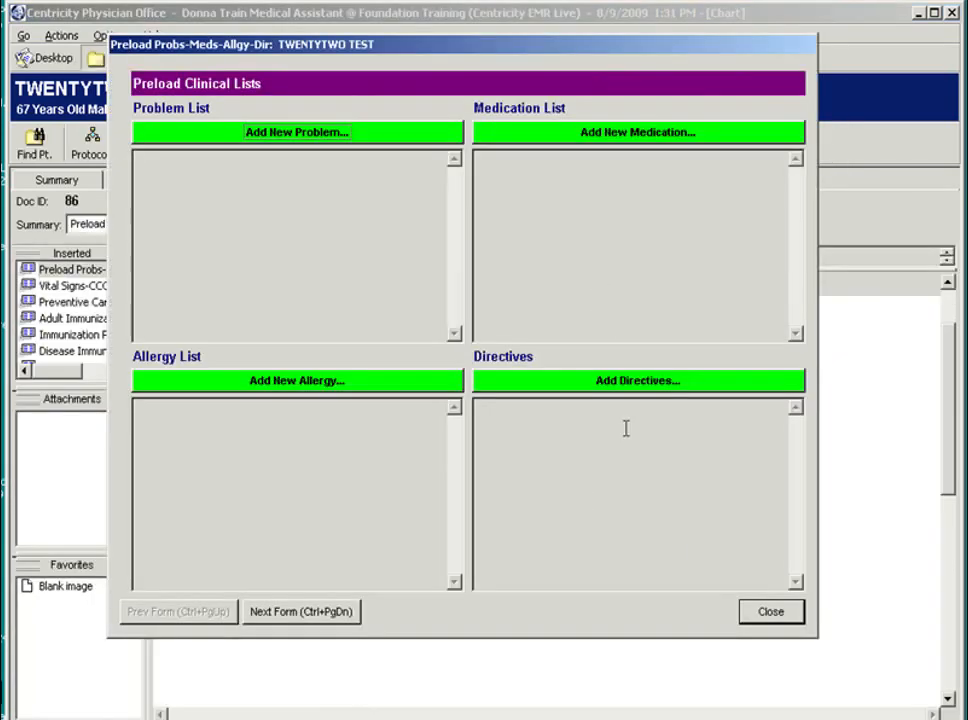
left_click(771, 611)
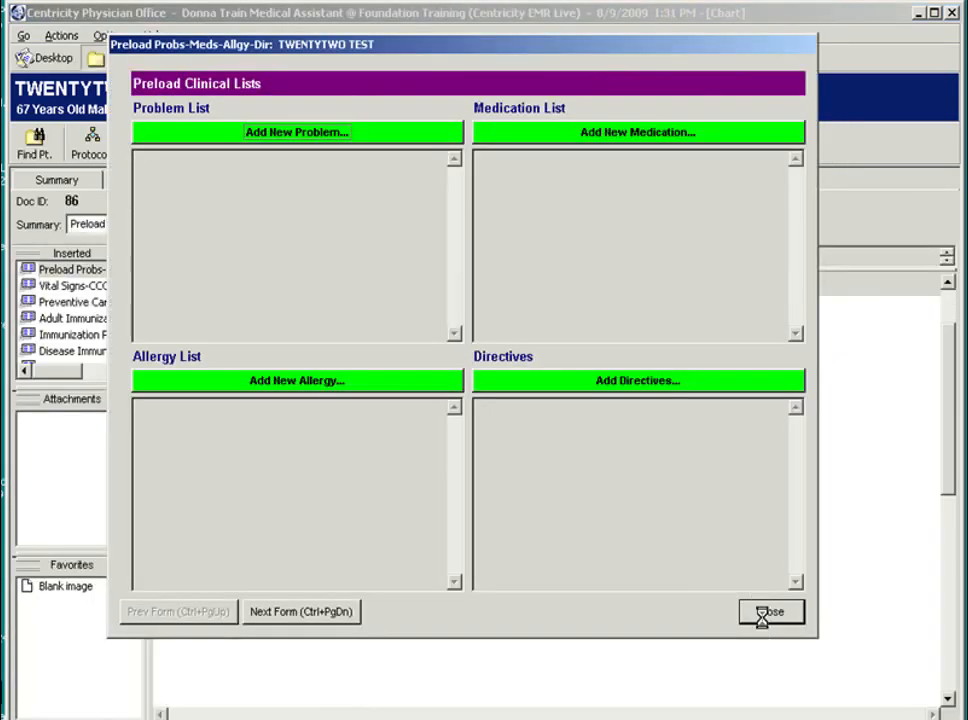
left_click(770, 611)
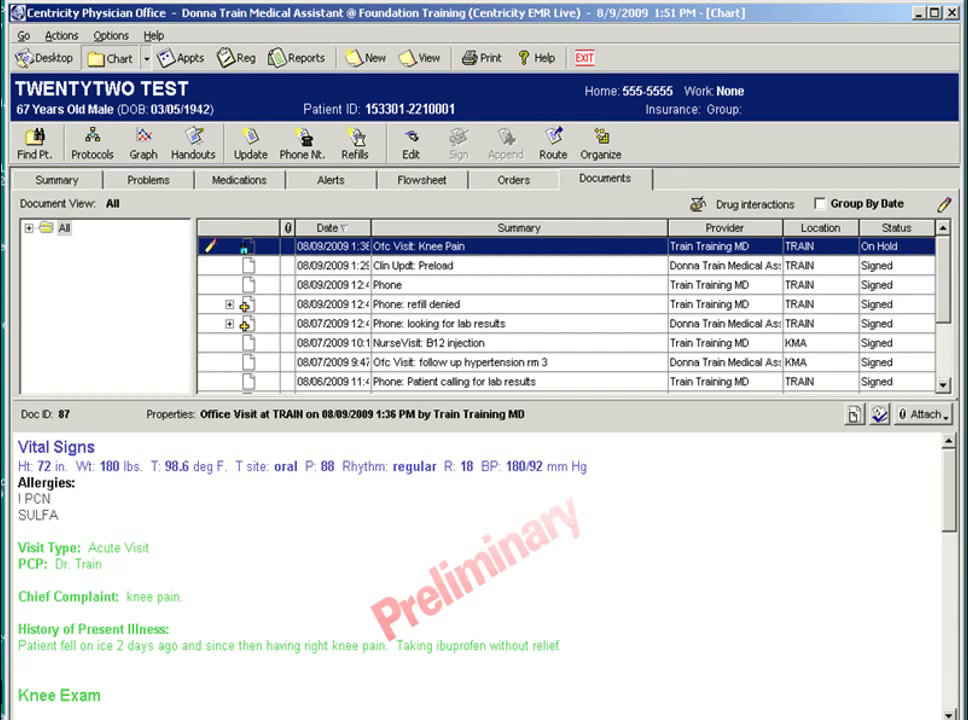
mouse_move(485, 293)
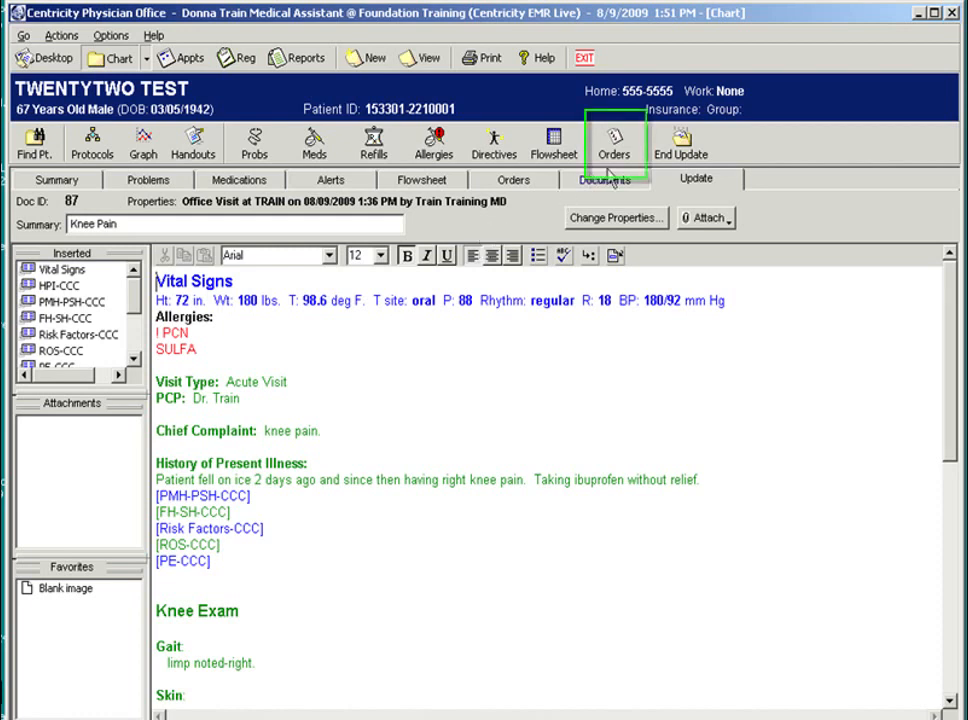
Search referral orders for 'orth' and add the Orthopaedic referral to the visit
left_click(615, 143)
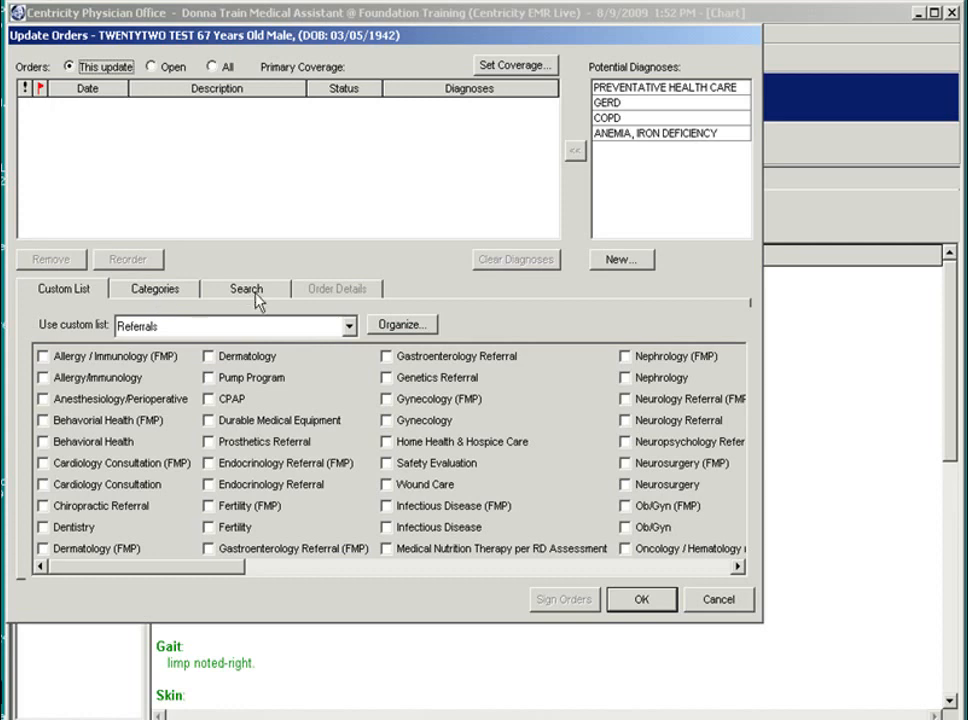
left_click(246, 288)
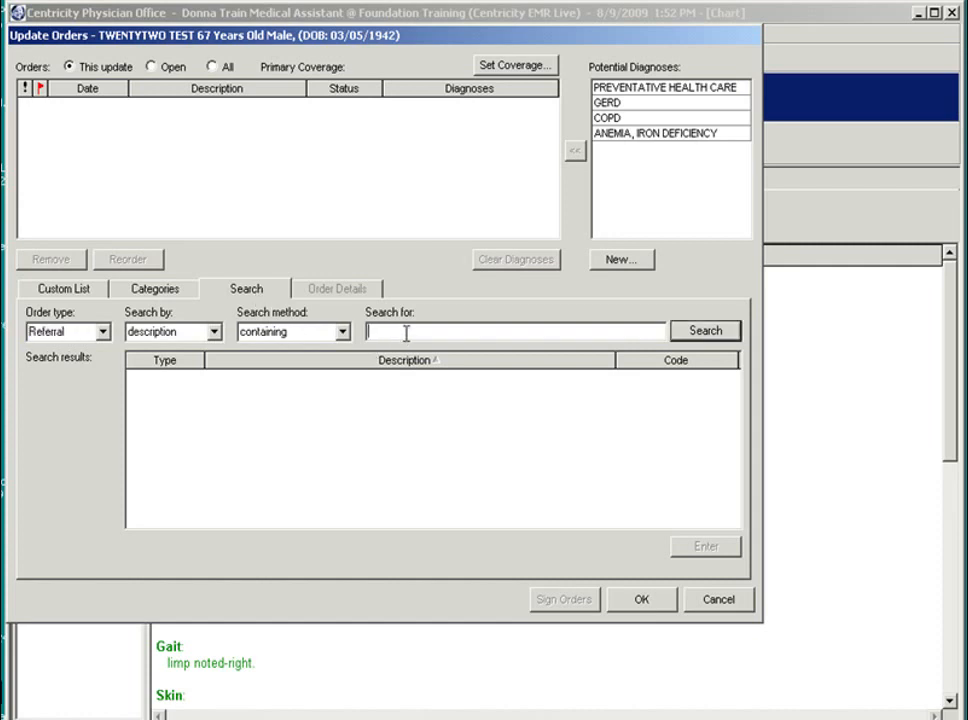
type("orth")
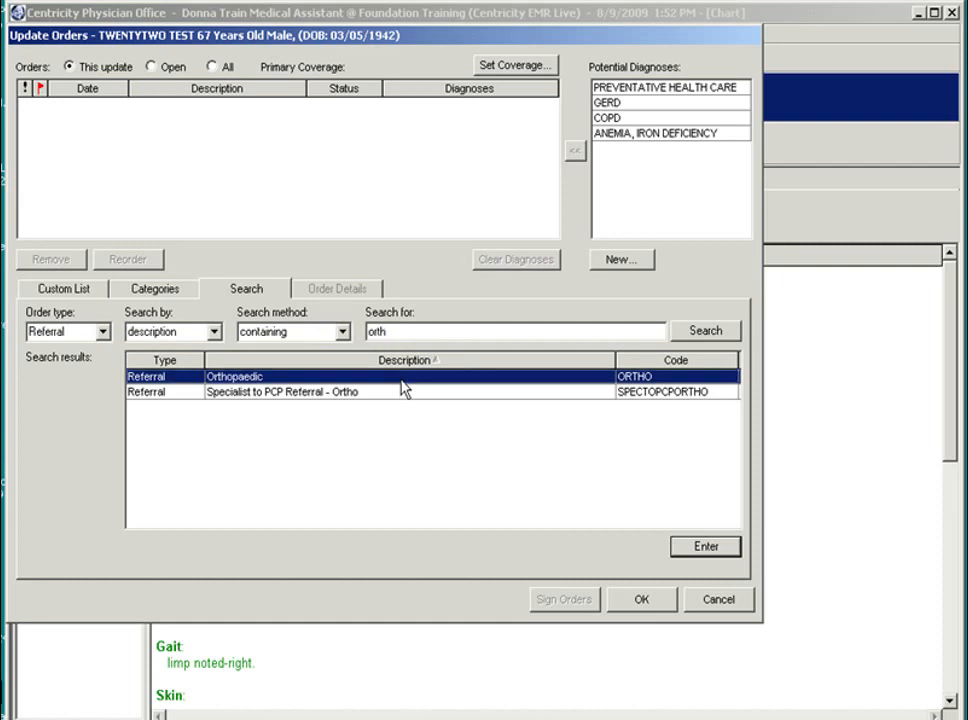
left_click(705, 546)
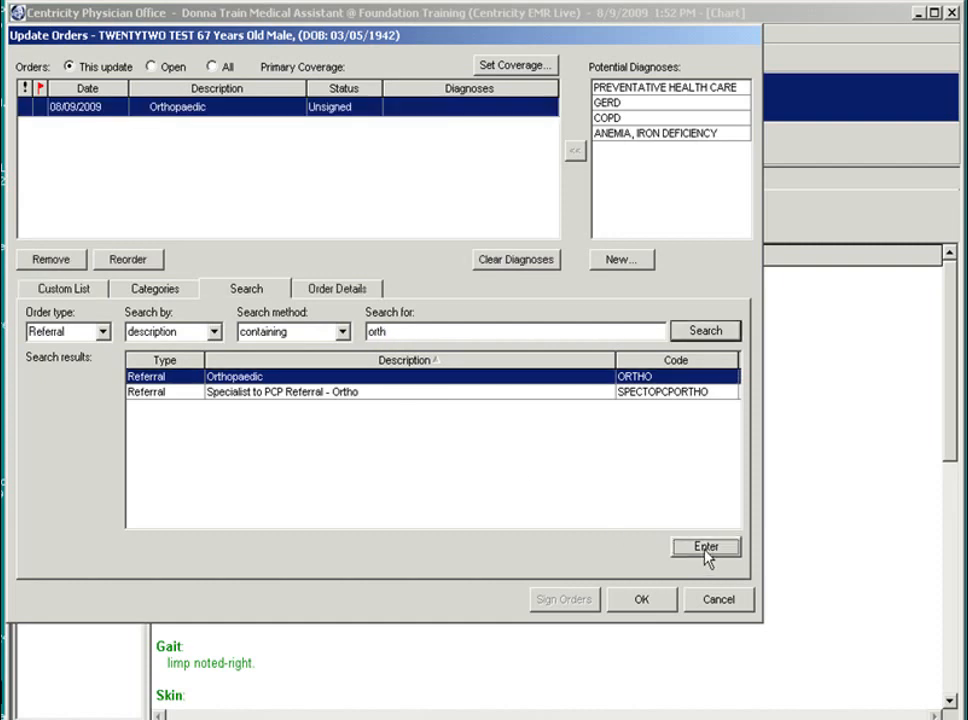
mouse_move(258, 170)
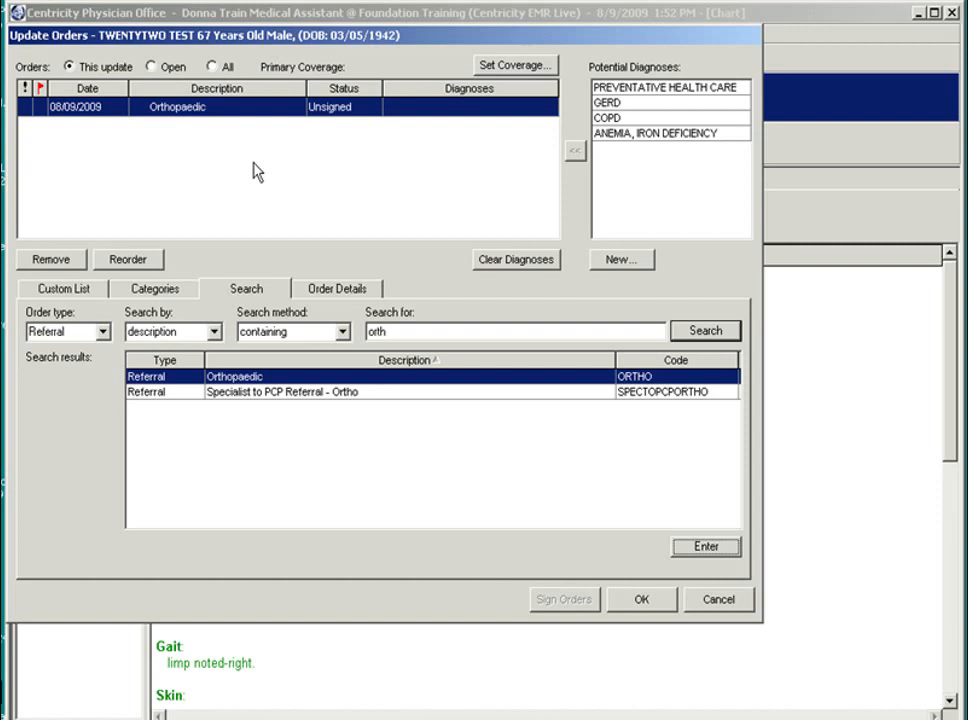
mouse_move(275, 176)
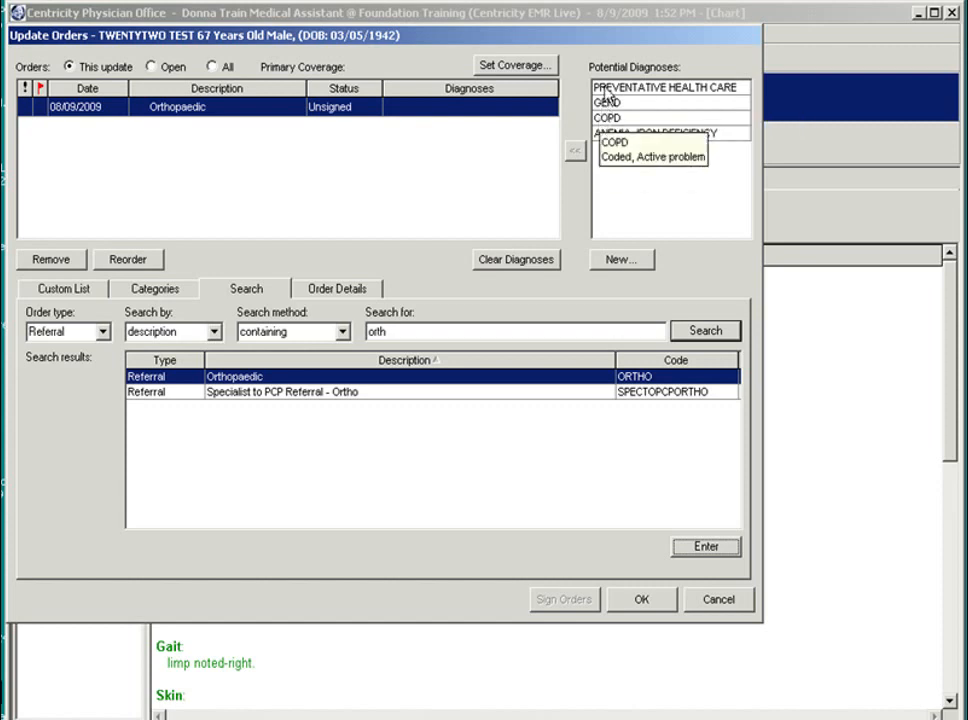
mouse_move(557, 148)
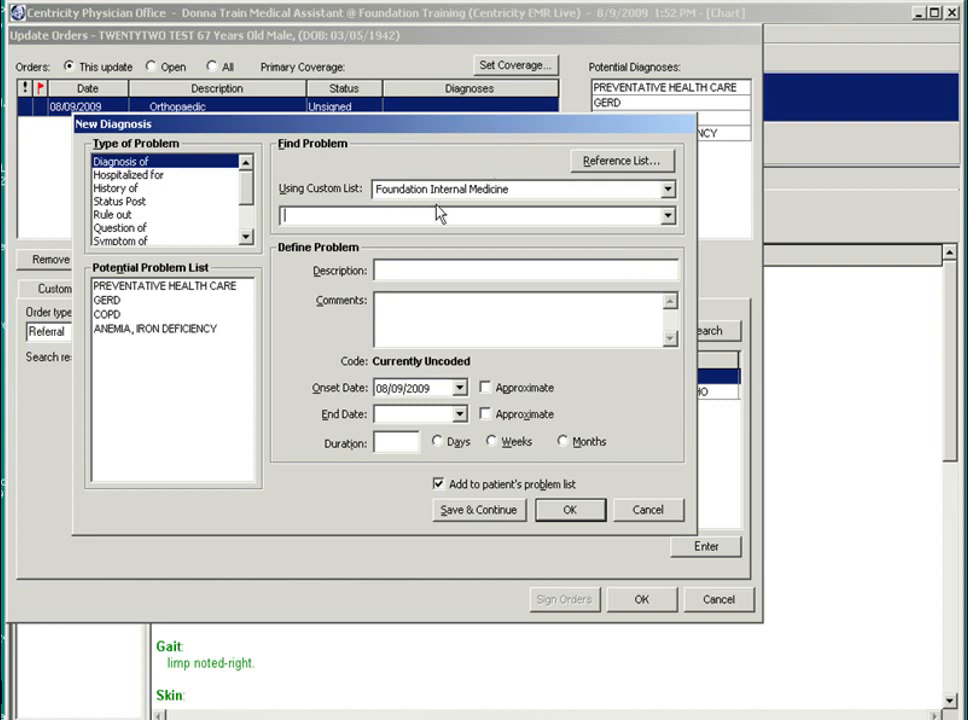
mouse_move(480, 208)
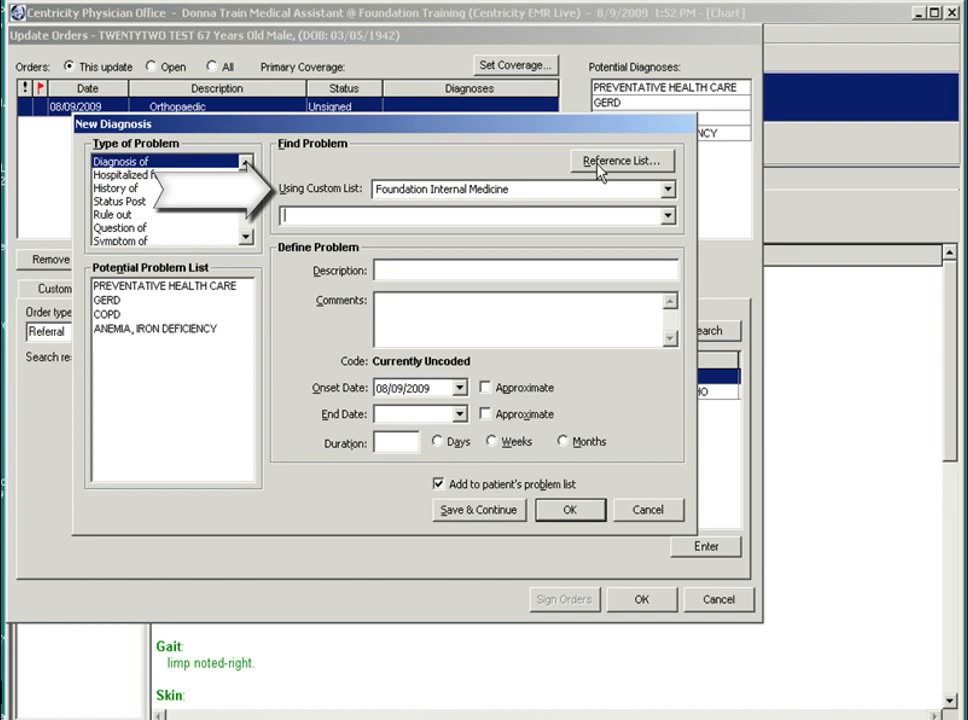
mouse_move(628, 276)
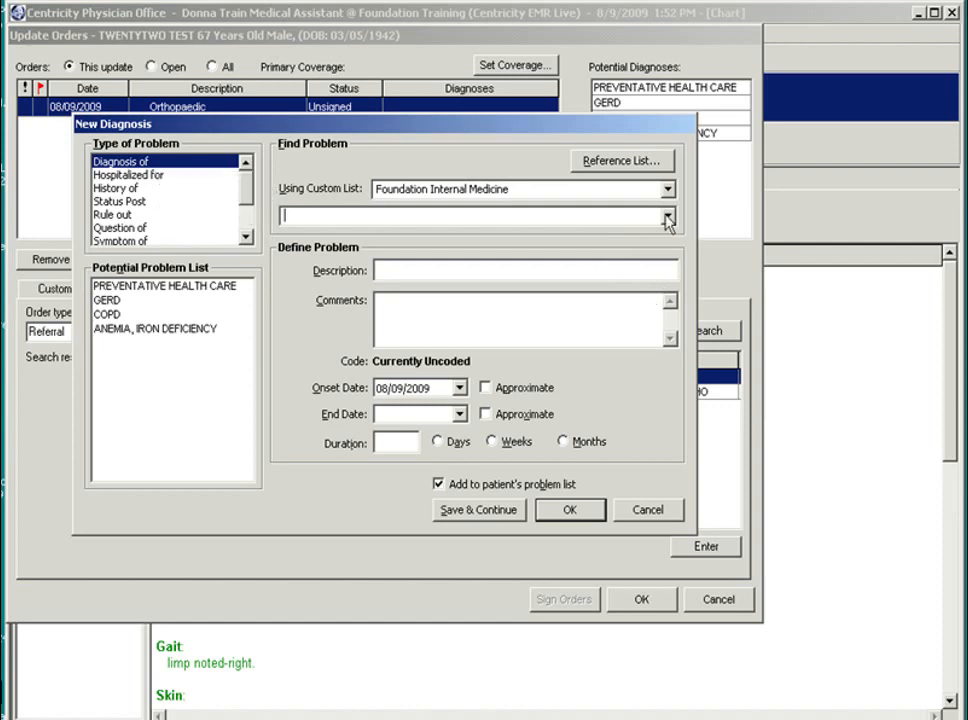
mouse_move(618, 170)
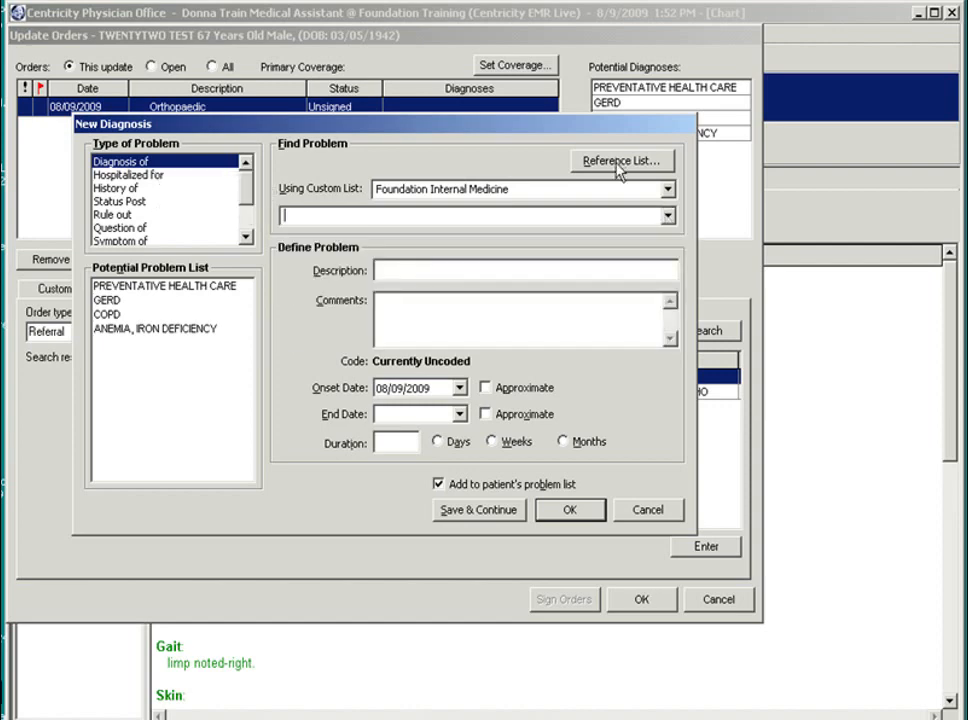
Look up 'knee pain' in the reference list and choose the Knee pain code ICD-719.46
left_click(621, 161)
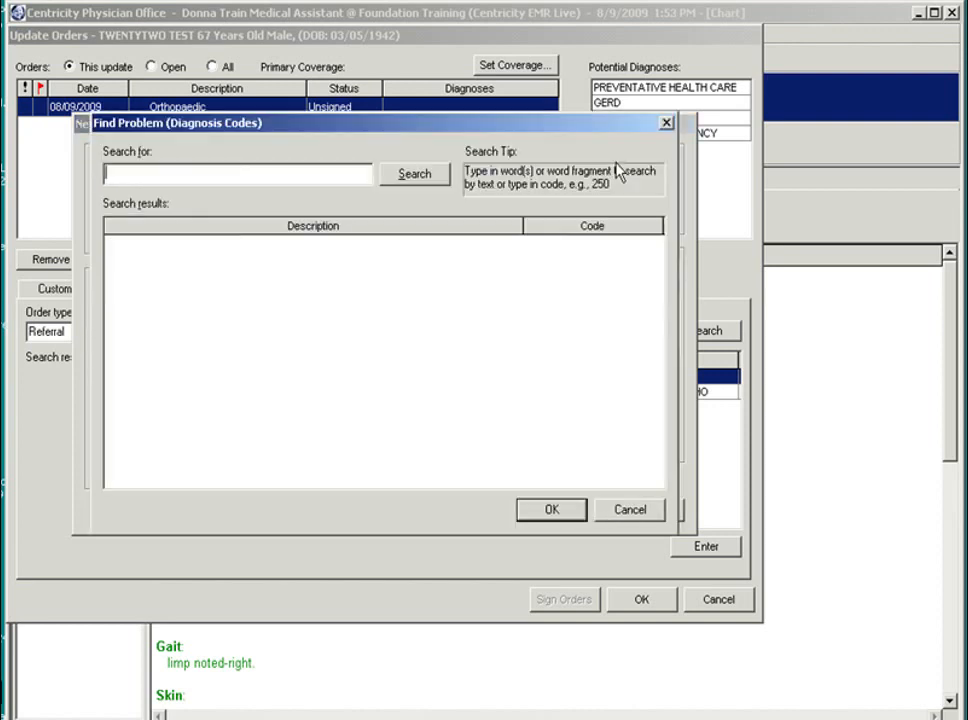
type("k")
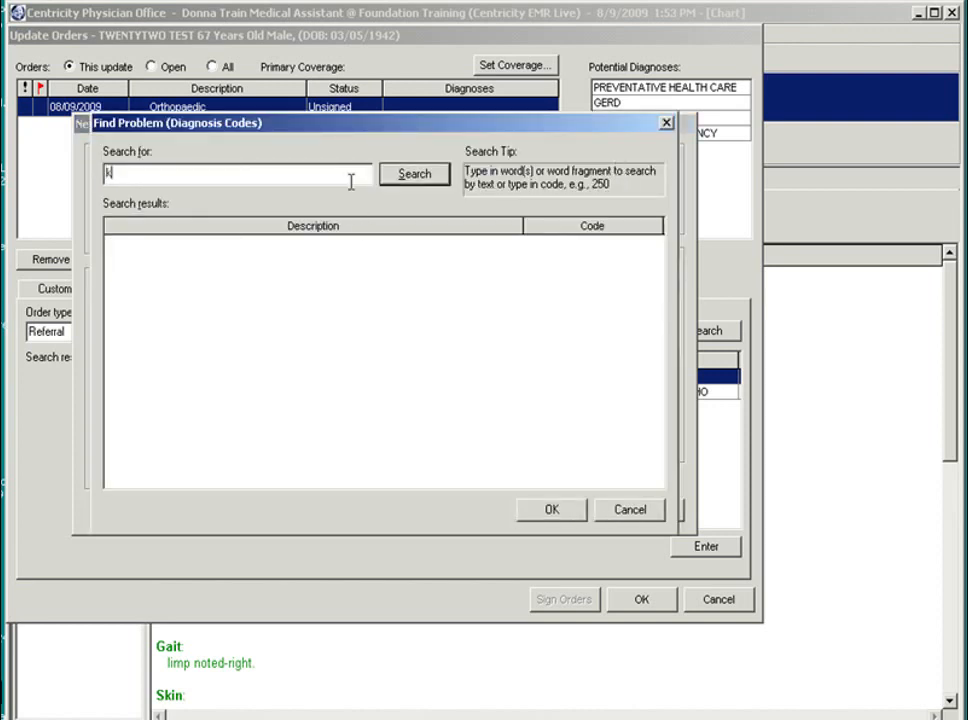
type("nee pain")
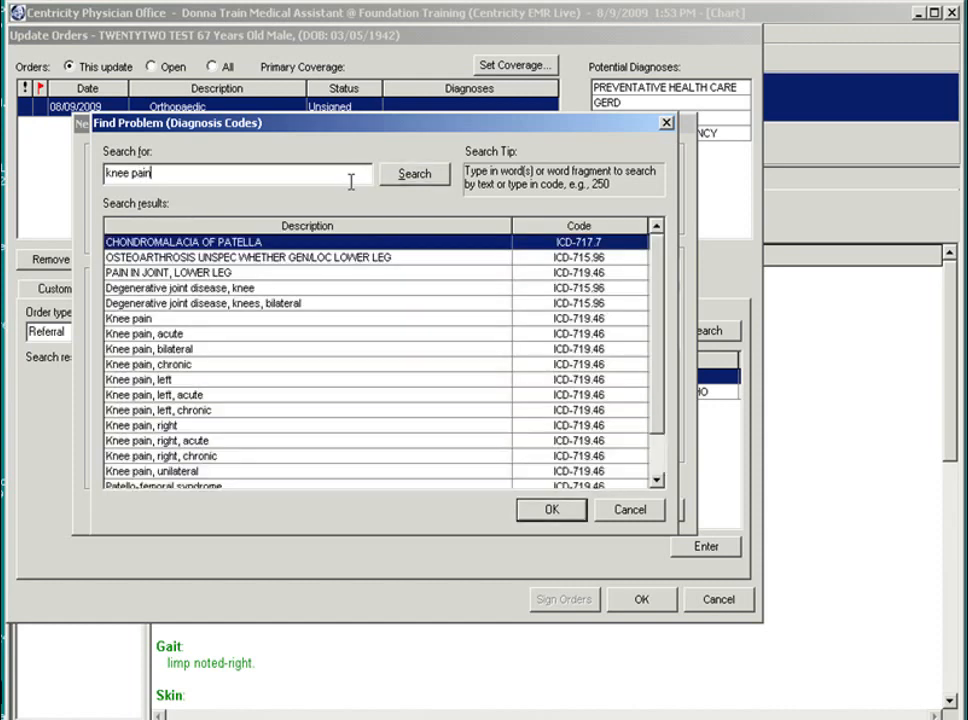
mouse_move(205, 328)
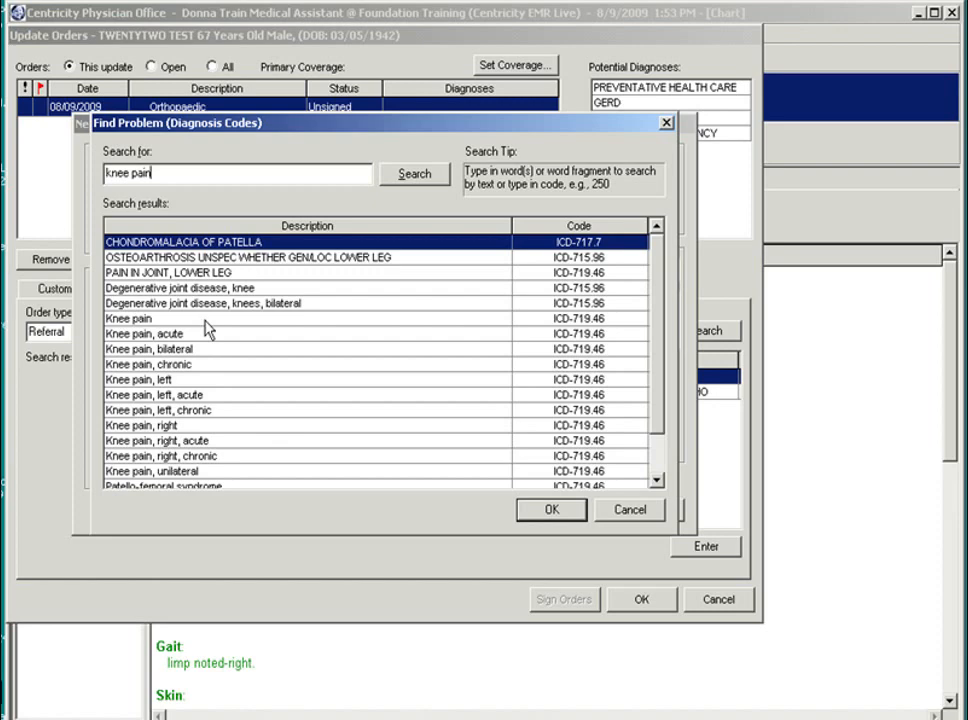
left_click(129, 318)
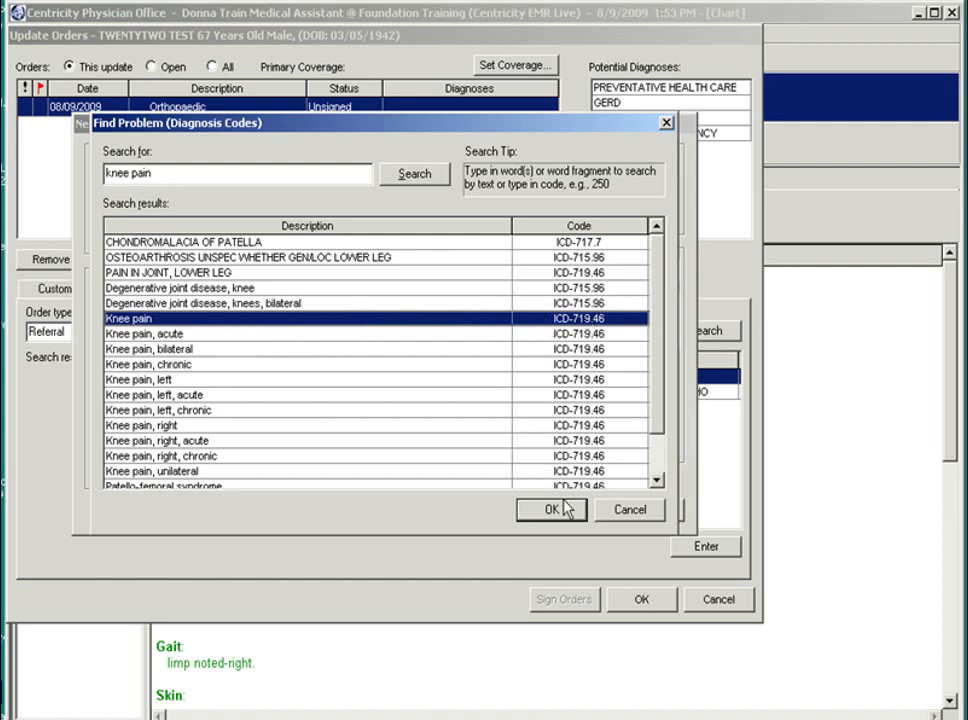
left_click(553, 510)
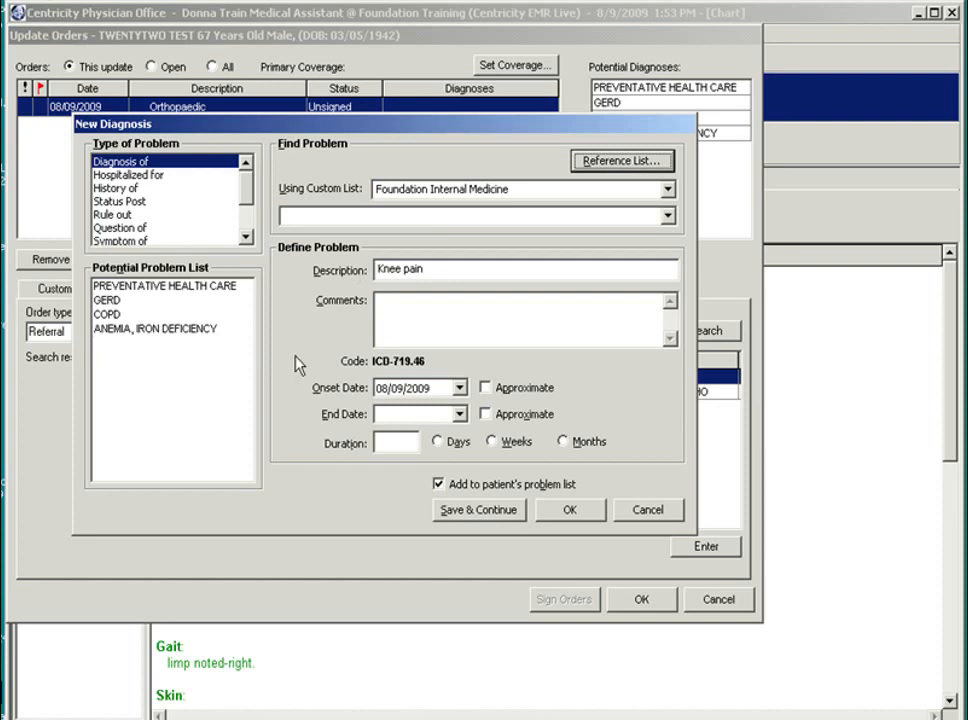
mouse_move(403, 380)
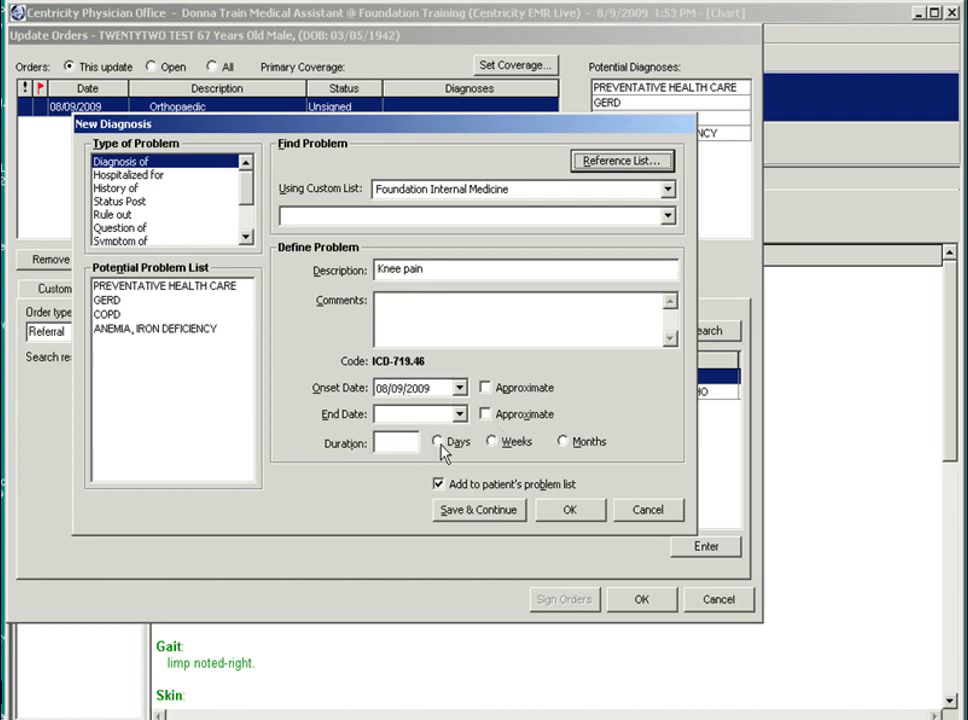
left_click(395, 443)
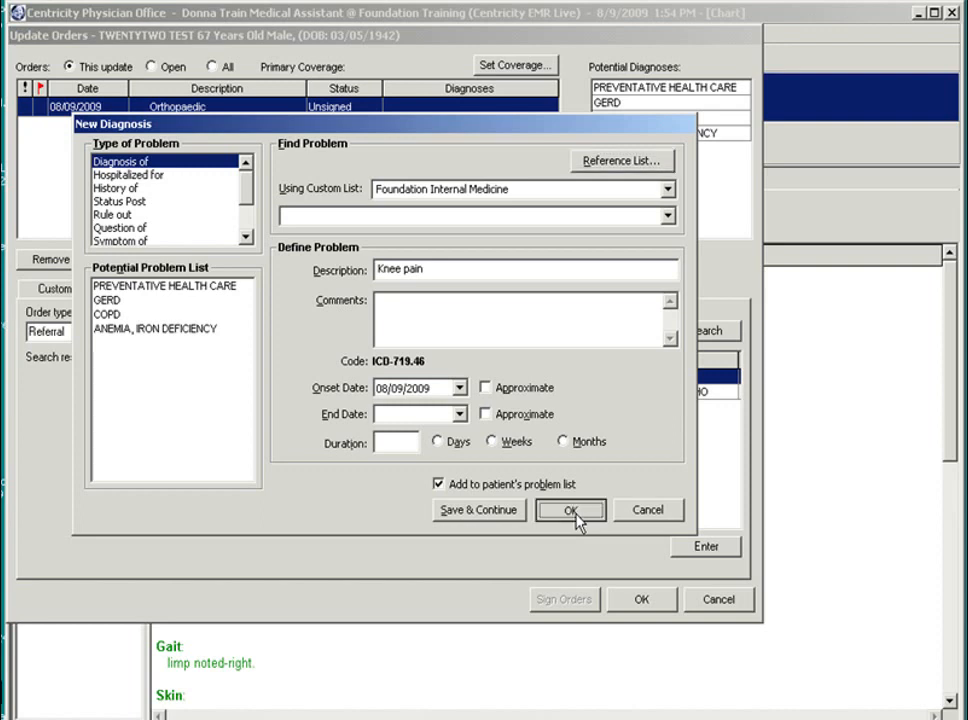
Save the Knee pain diagnosis and enter 'please evaluate and treat' as referral instructions
left_click(570, 510)
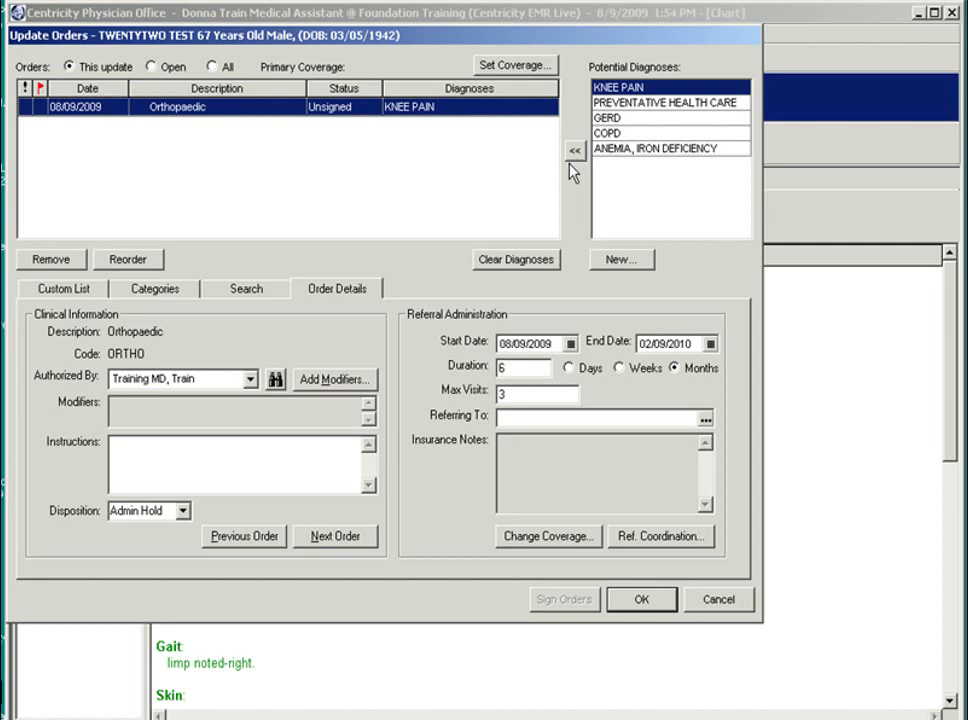
mouse_move(547, 305)
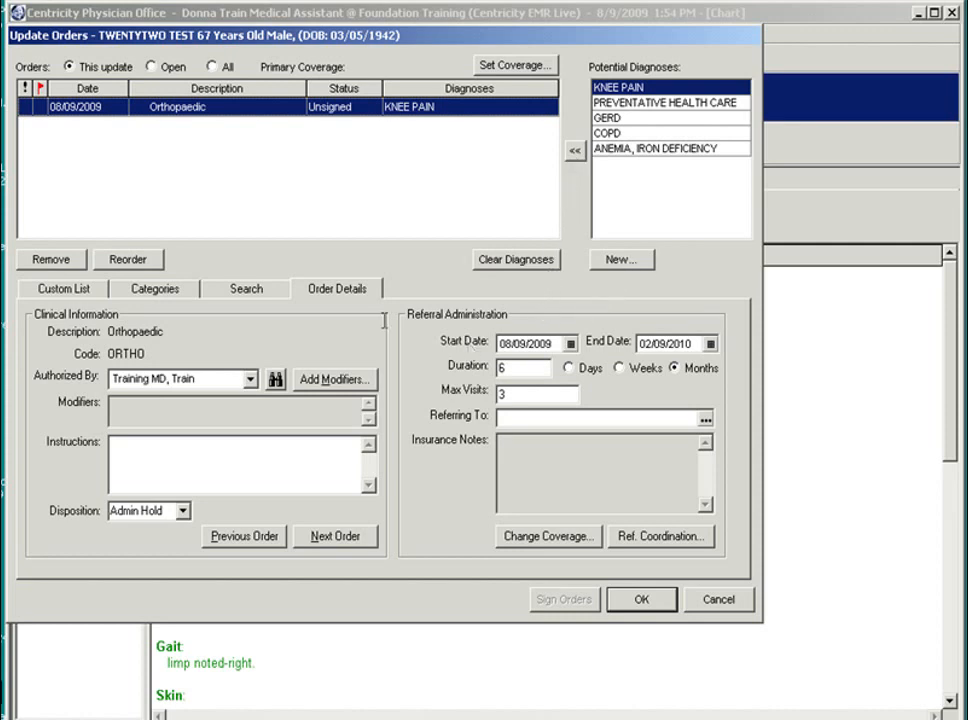
mouse_move(259, 415)
type("please evaluate and t")
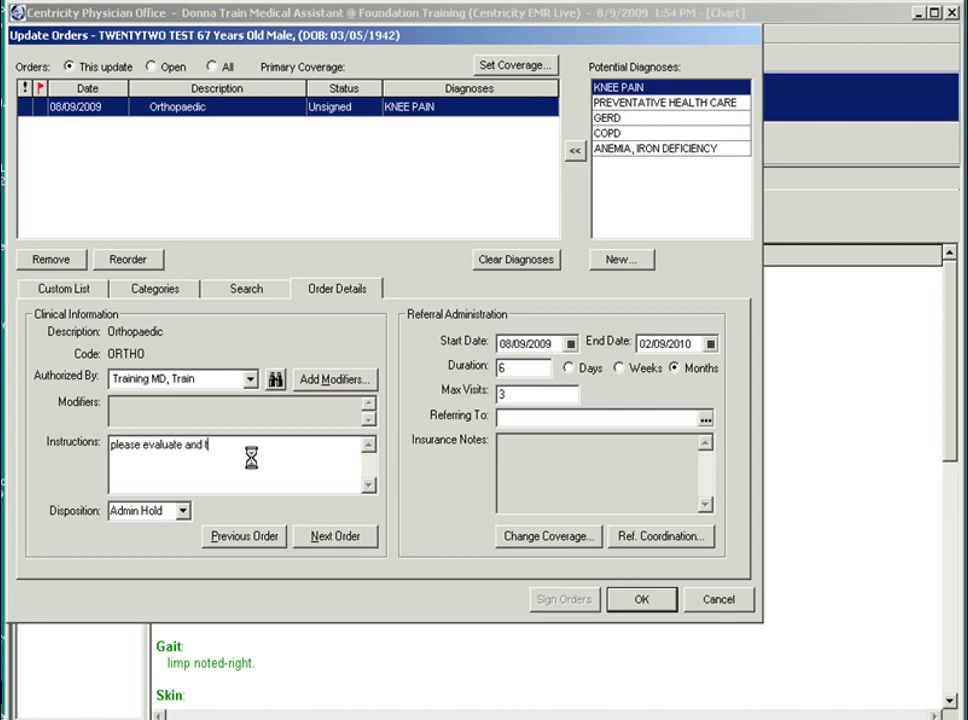
type("reat")
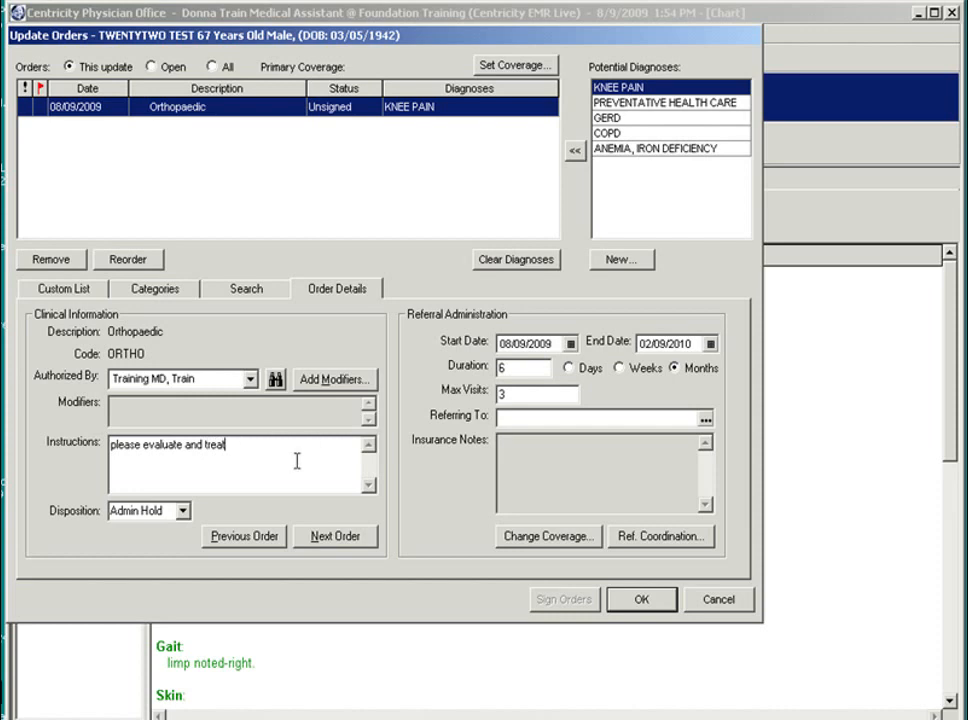
mouse_move(573, 369)
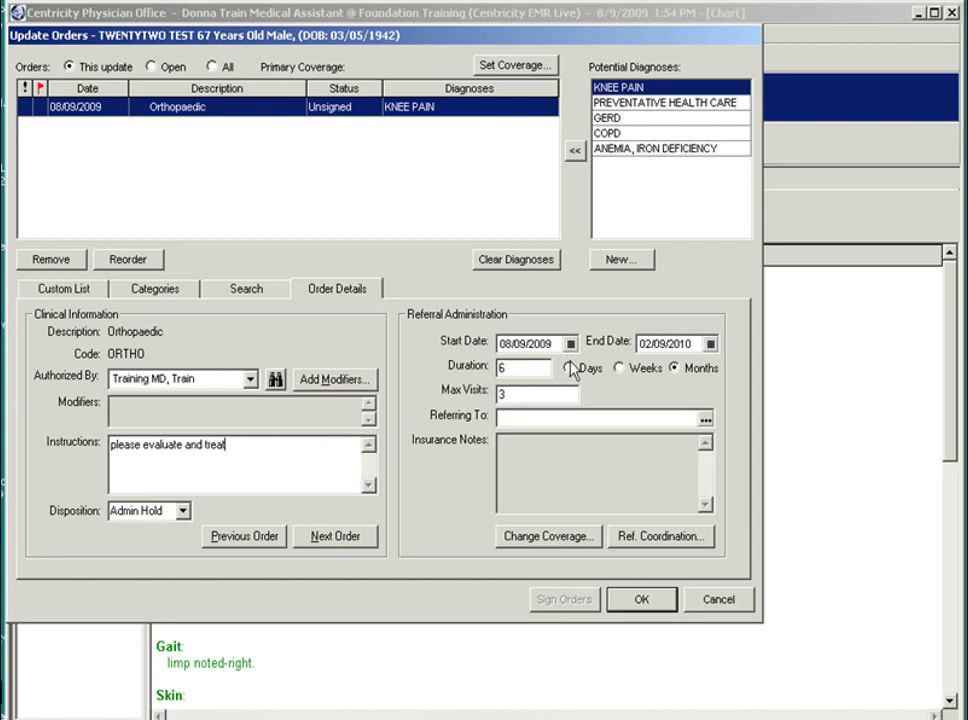
mouse_move(568, 362)
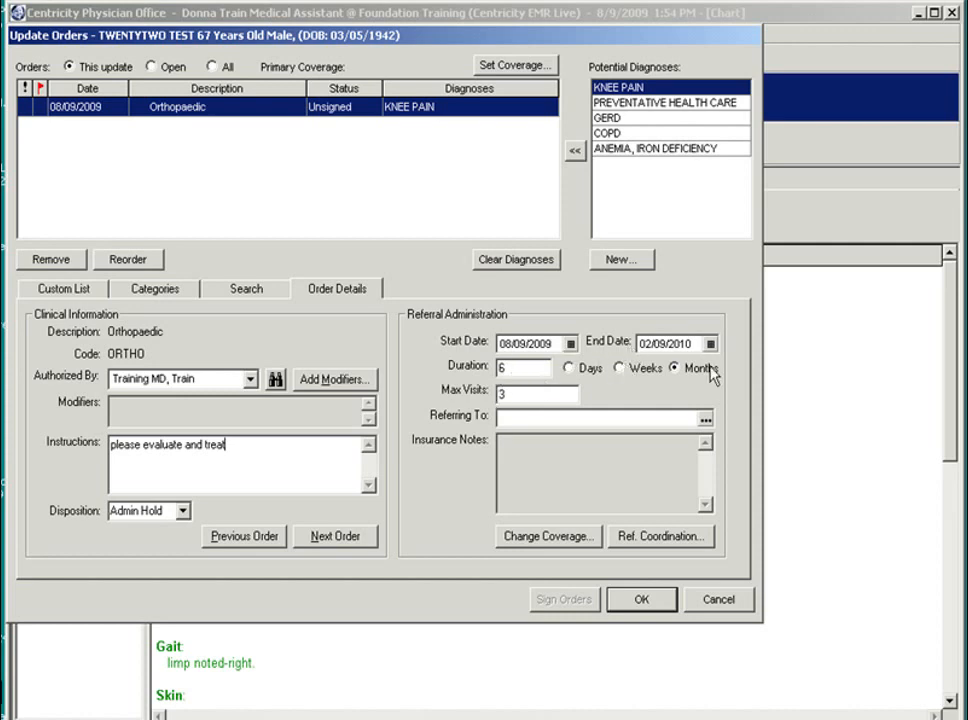
mouse_move(530, 415)
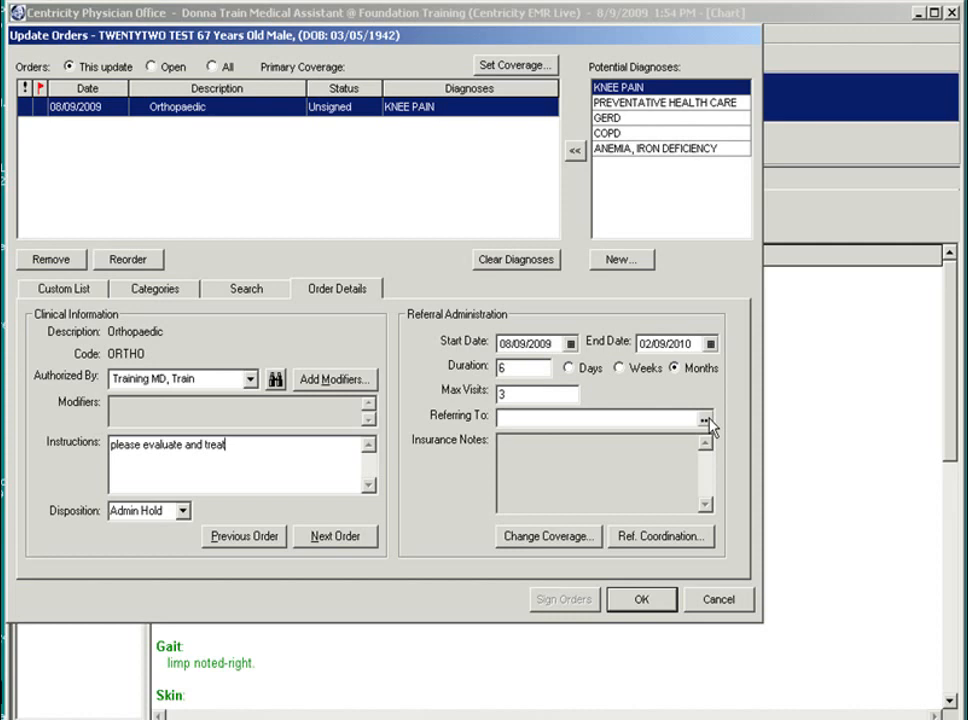
Refer the Orthopaedic order to Casey MD at Concord Orthopaedics and save the orders
left_click(704, 417)
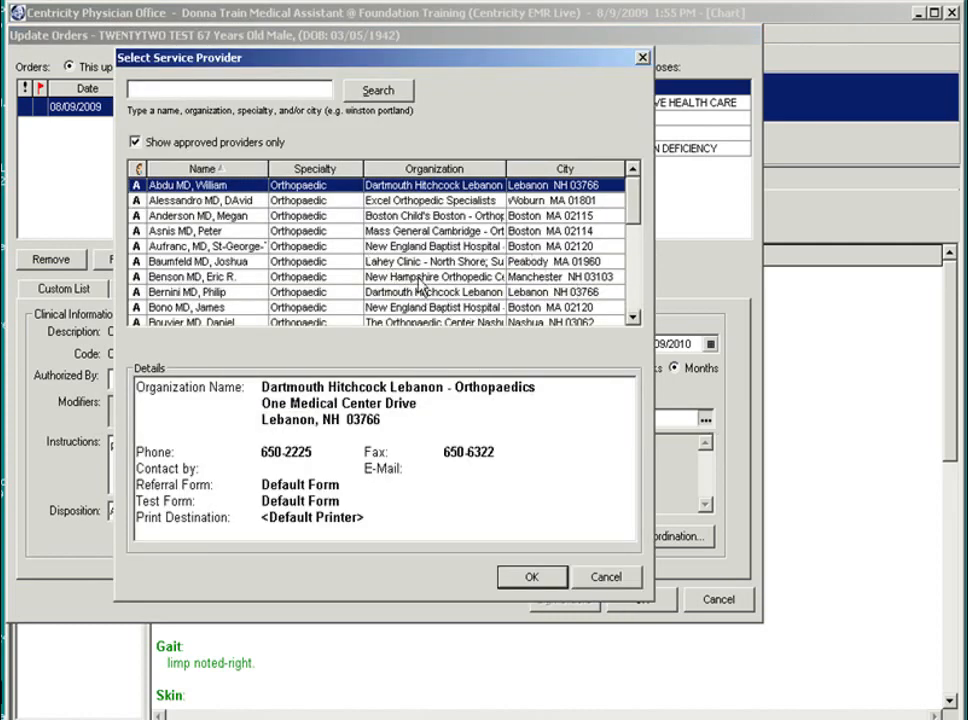
left_click(228, 89)
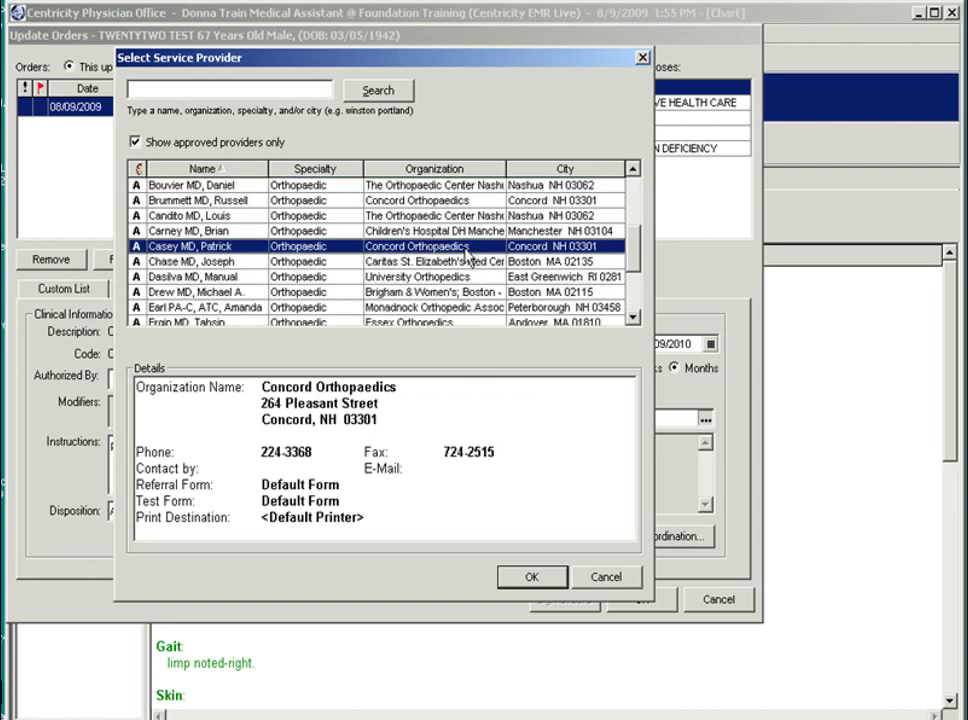
left_click(532, 577)
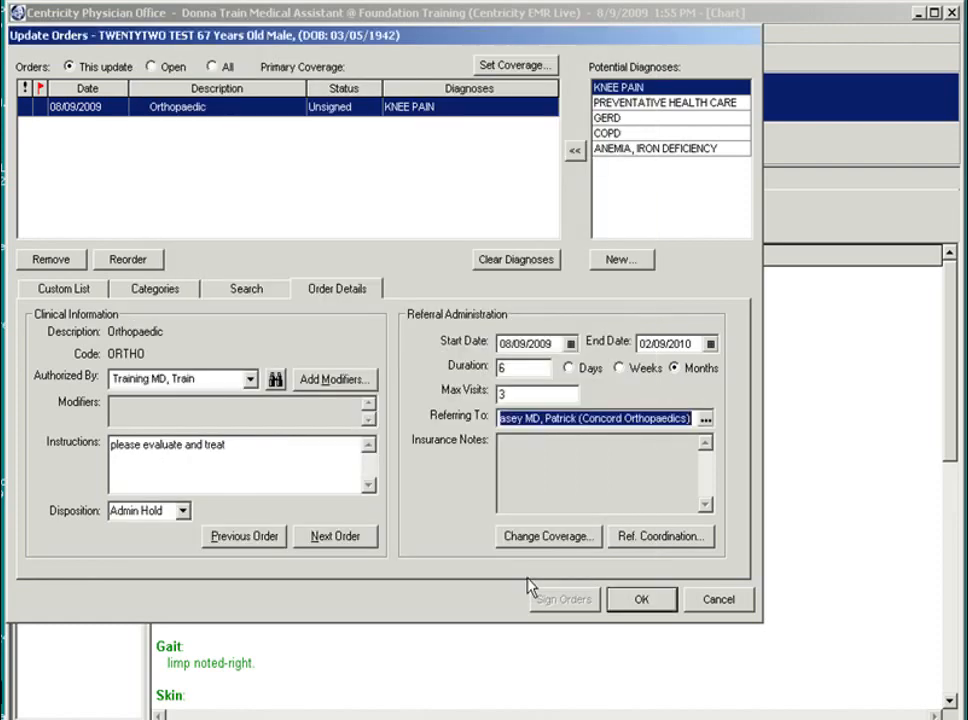
mouse_move(316, 312)
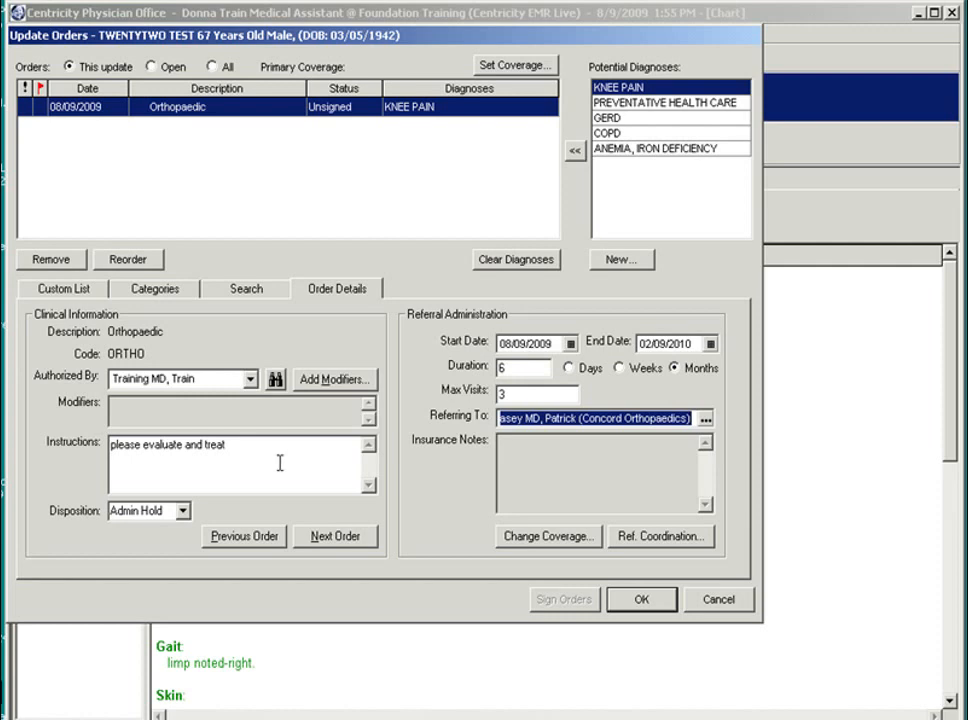
mouse_move(280, 462)
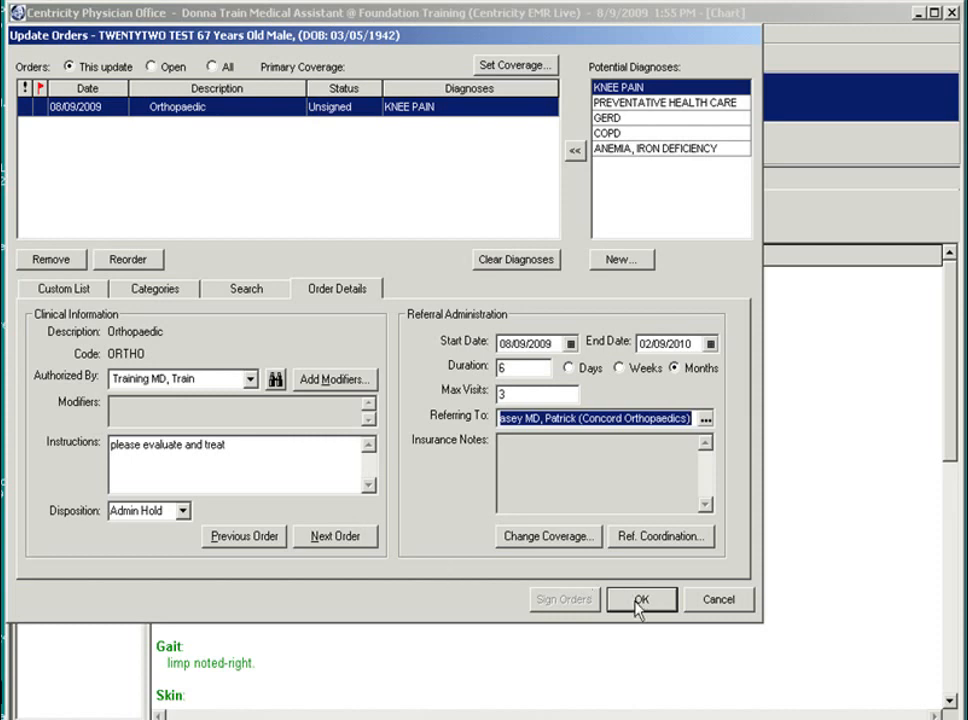
left_click(641, 599)
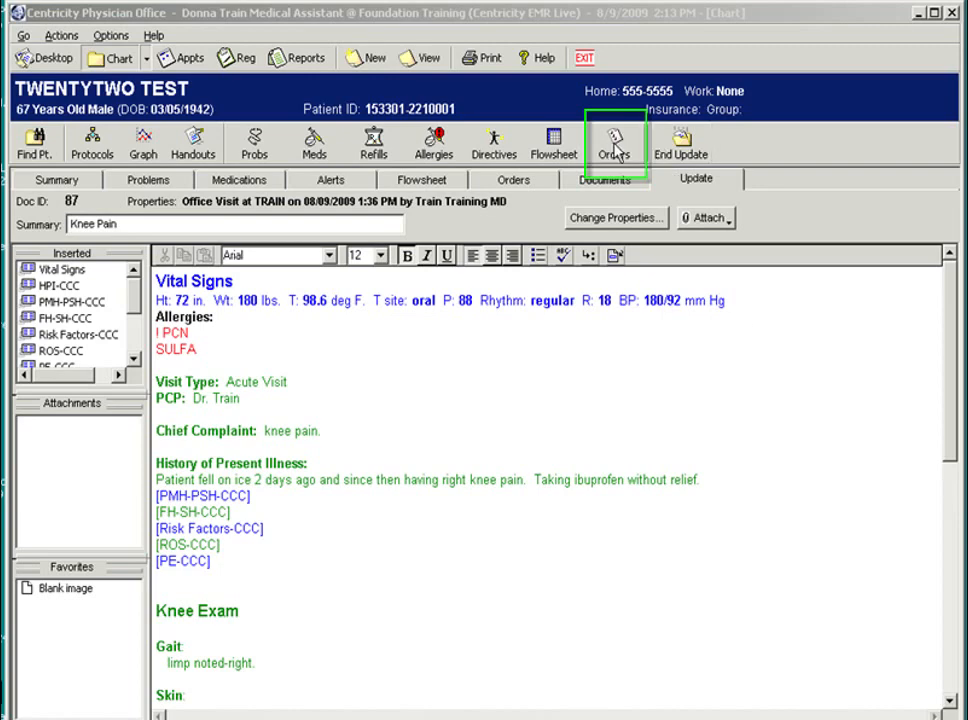
Order a right knee three-view X-ray with instructions 'injury 2 days ago' and save
left_click(616, 140)
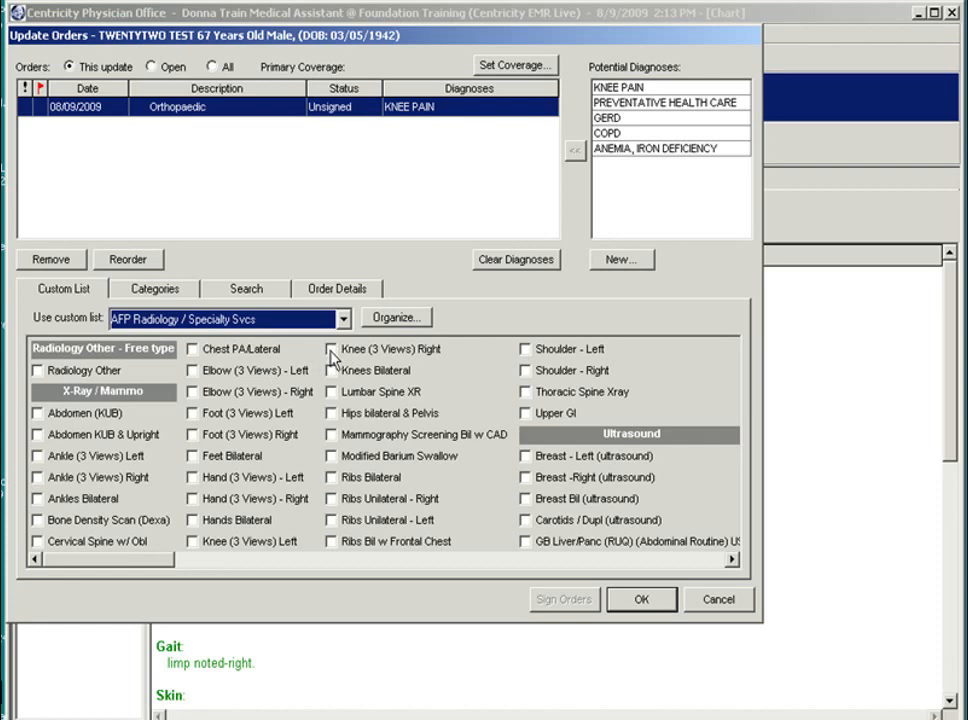
left_click(331, 349)
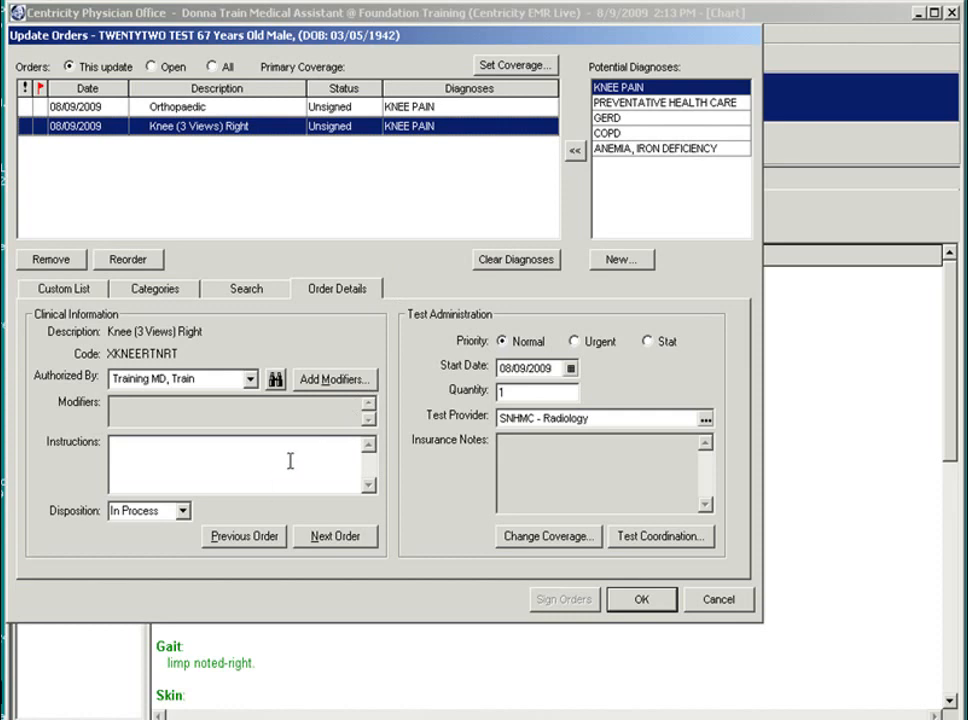
type("injury 2 days a")
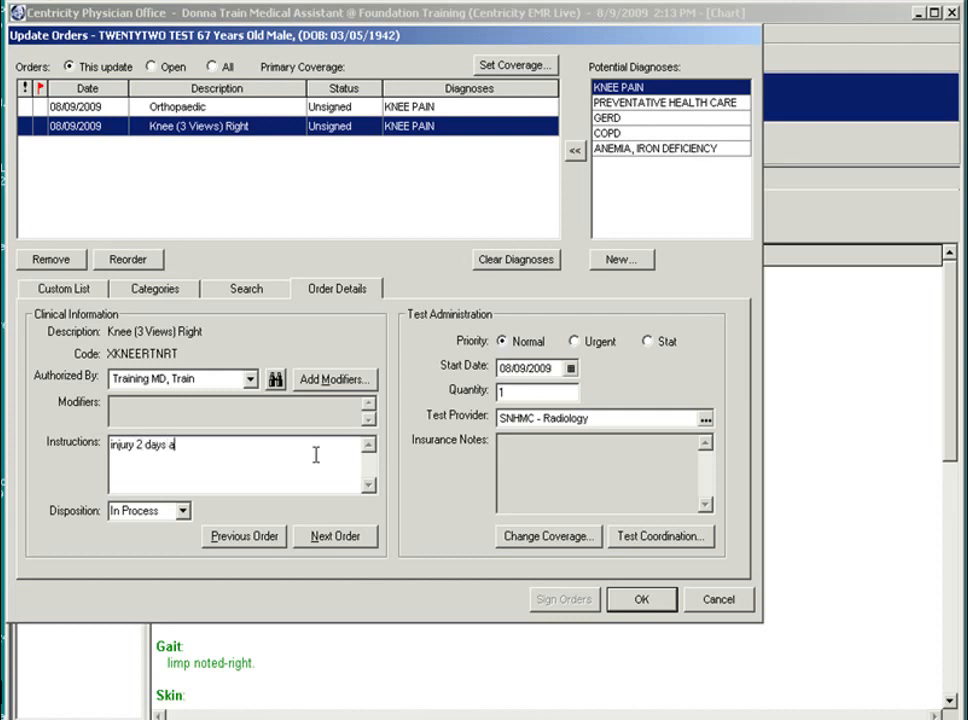
type("go")
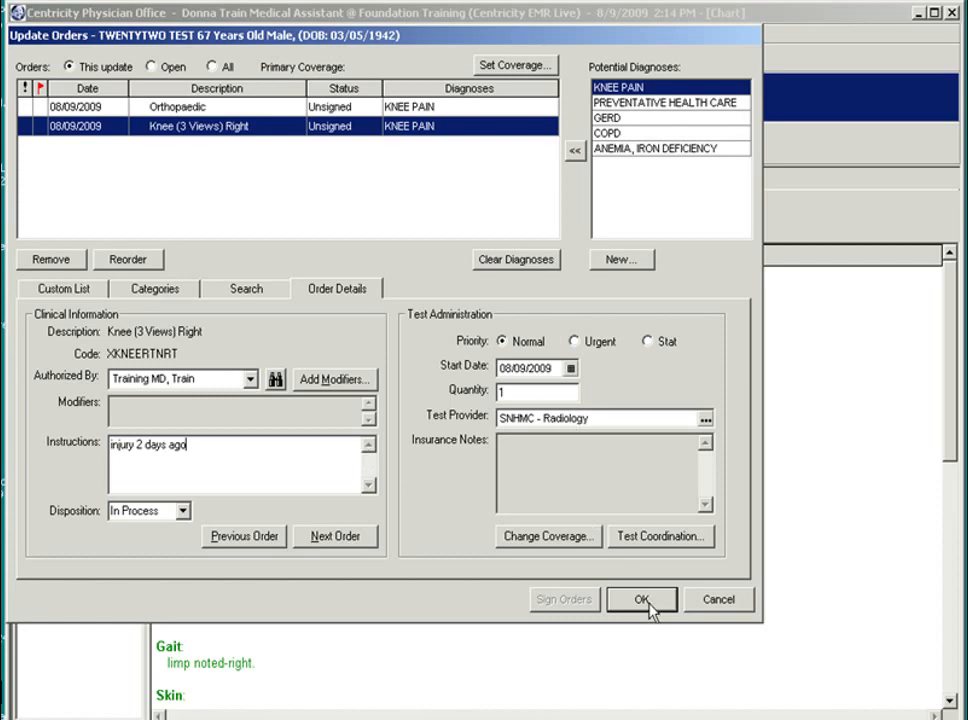
left_click(641, 599)
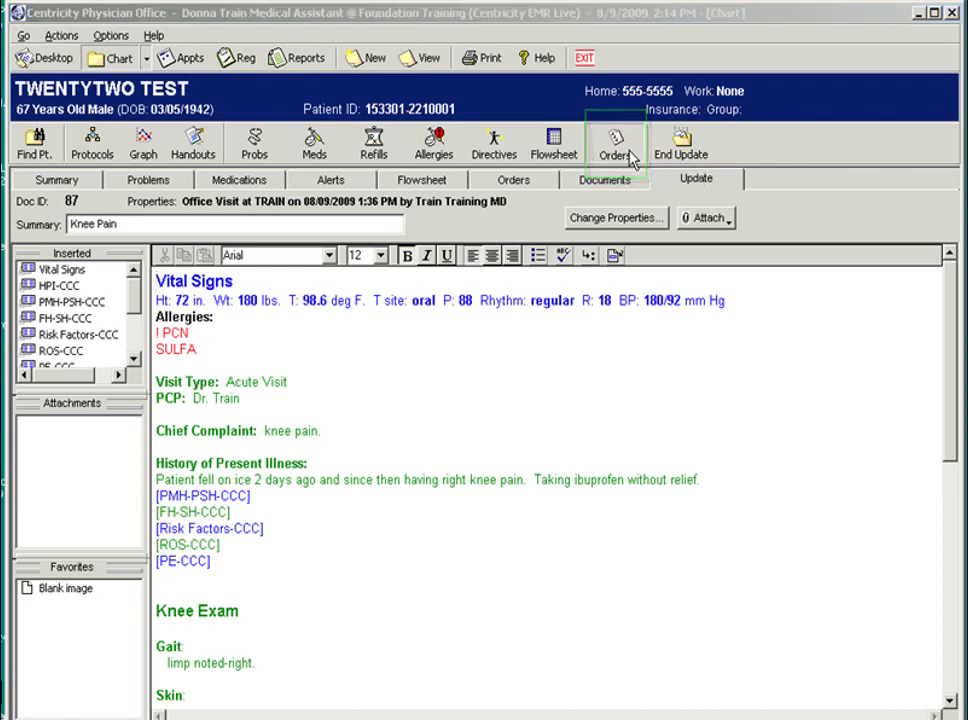
Add an E&M Ofc Vst, Est Level III order with the KNEE PAIN diagnosis and save
left_click(615, 140)
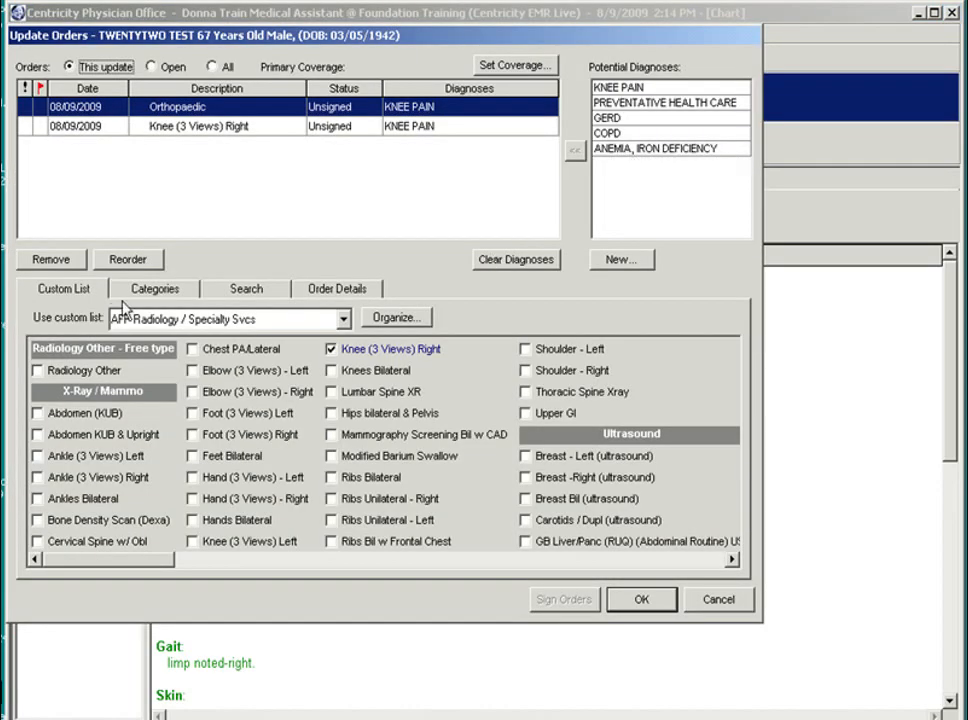
left_click(155, 288)
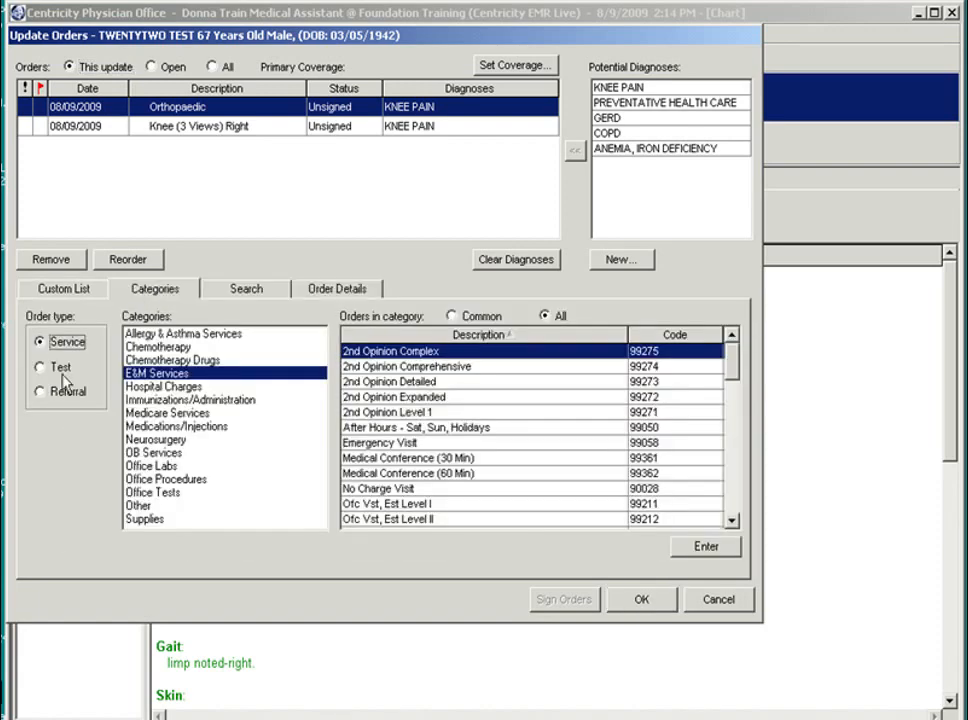
left_click(40, 367)
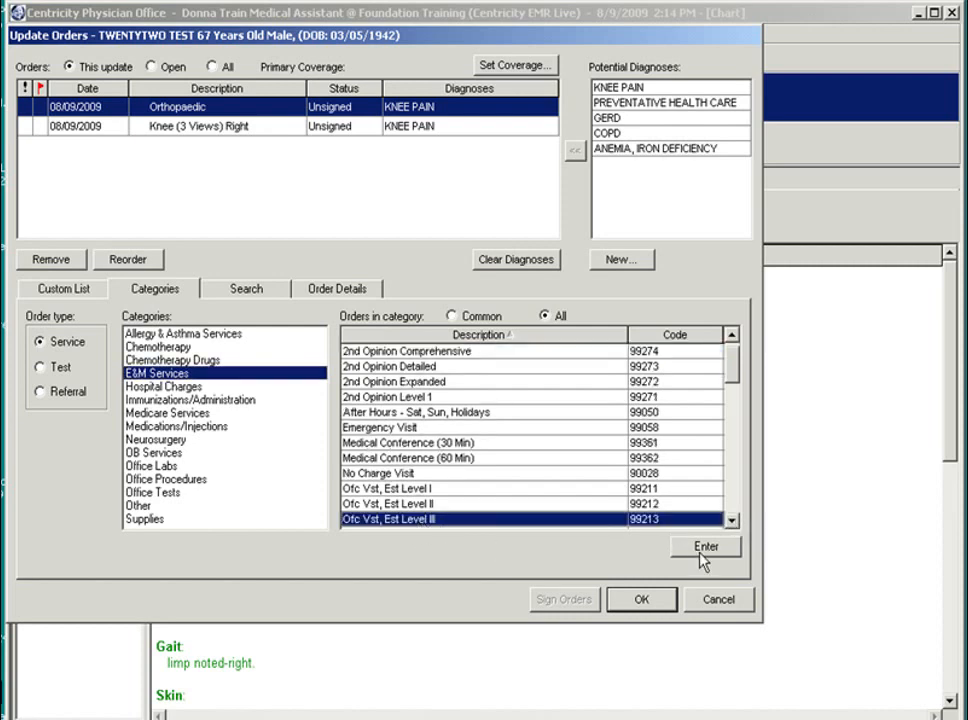
left_click(705, 546)
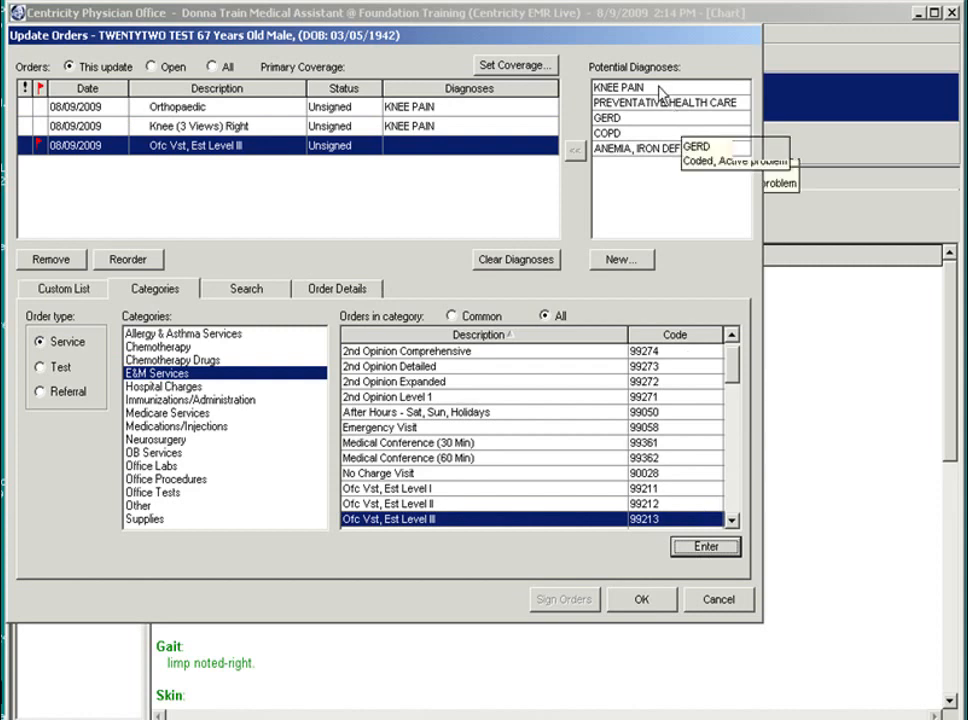
left_click(336, 288)
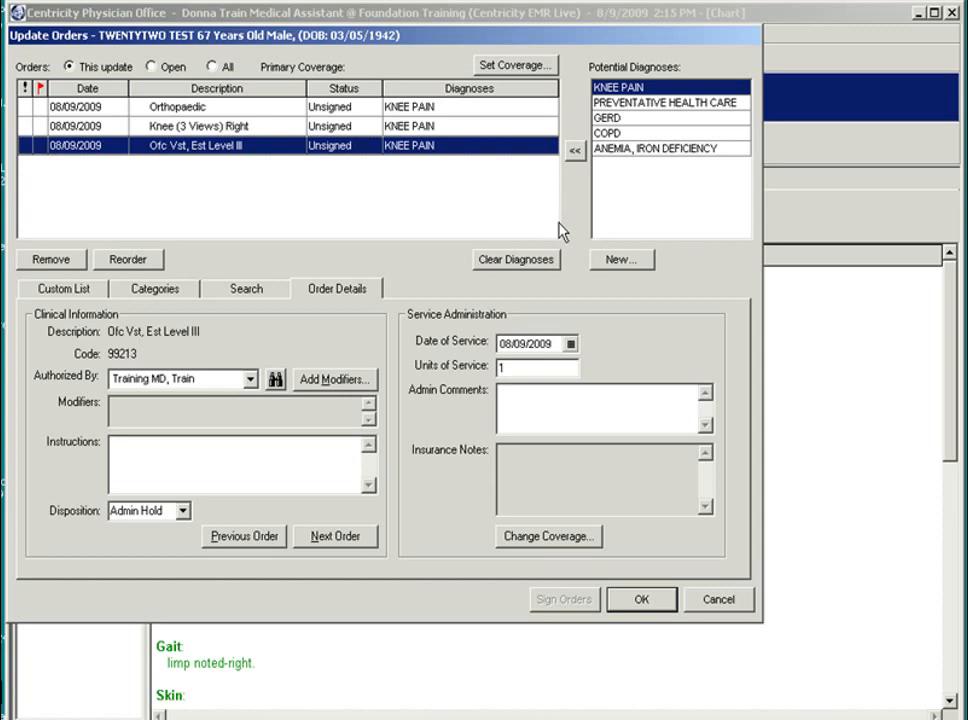
mouse_move(345, 467)
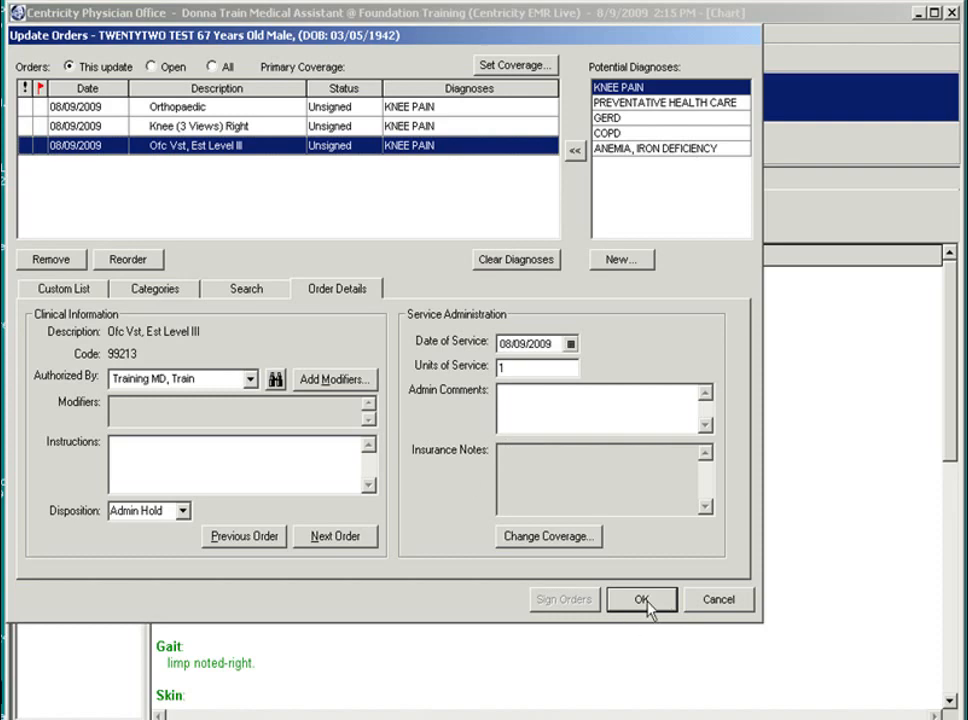
left_click(641, 599)
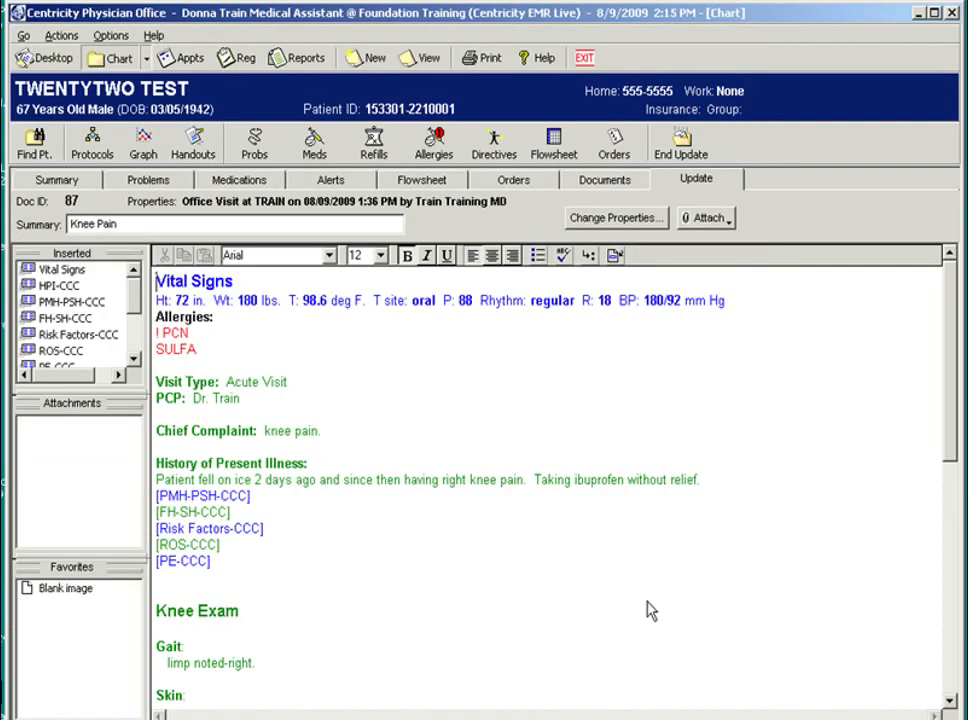
mouse_move(730, 320)
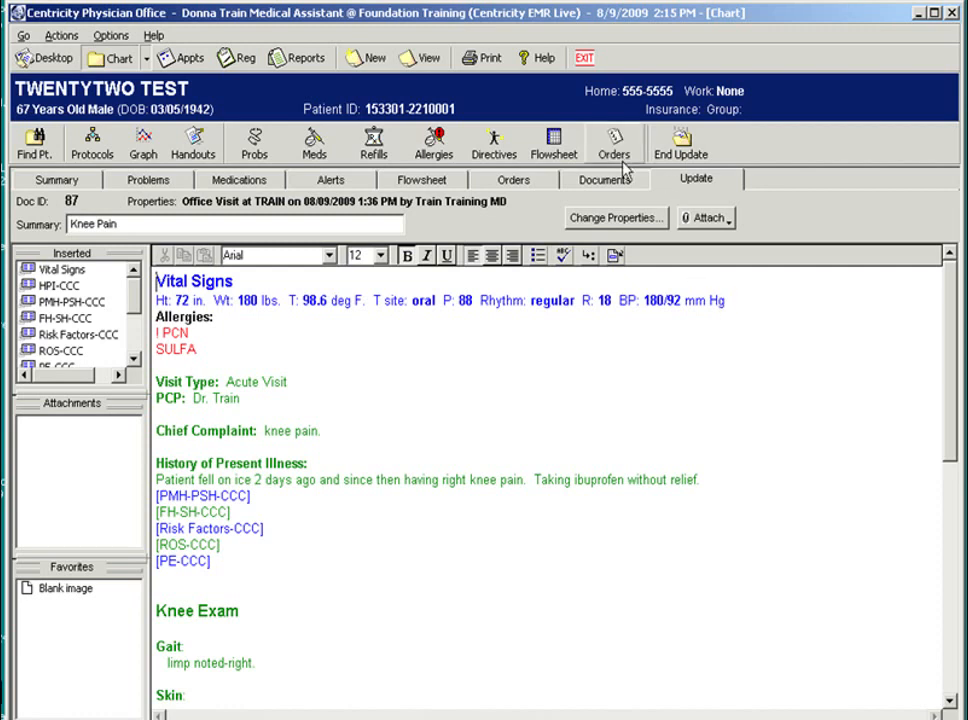
mouse_move(604, 180)
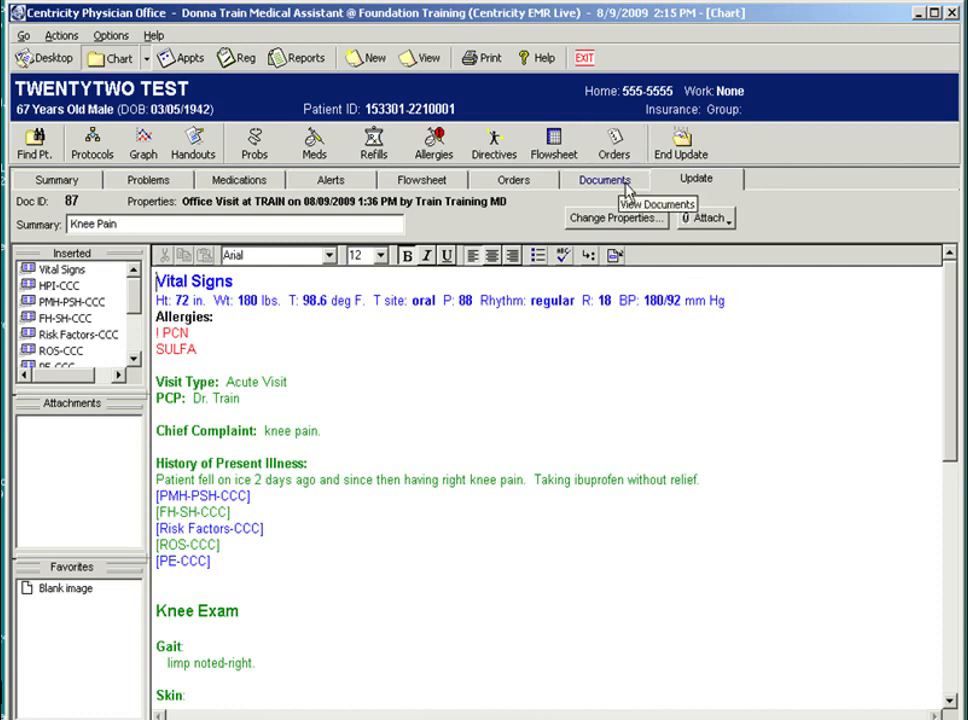
Show the chart's Orders list and select the Lipid Profile test row
left_click(513, 179)
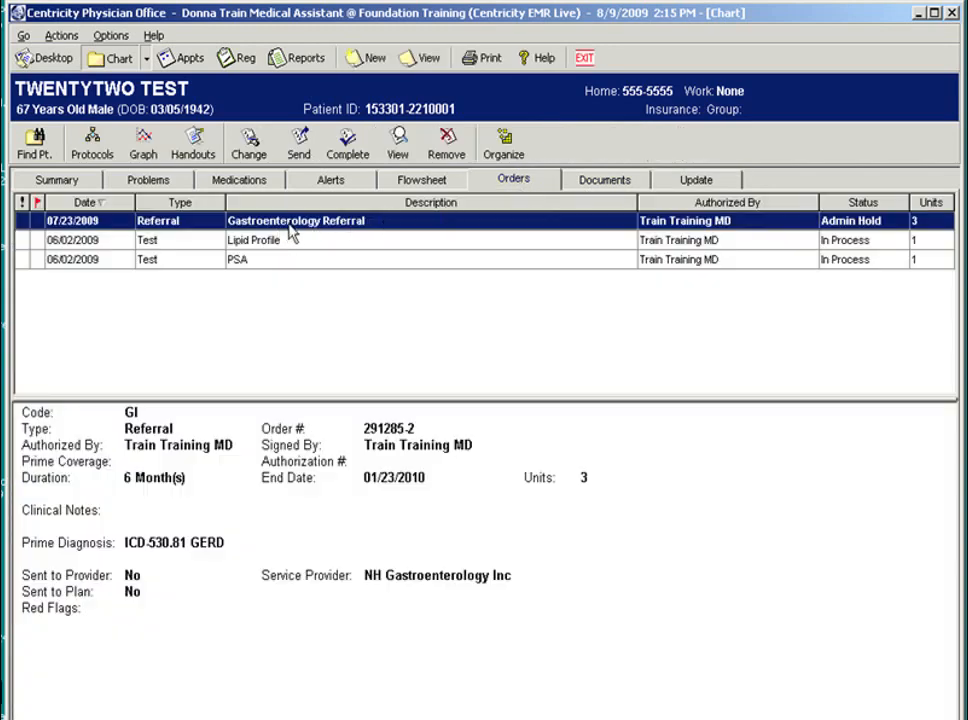
mouse_move(291, 265)
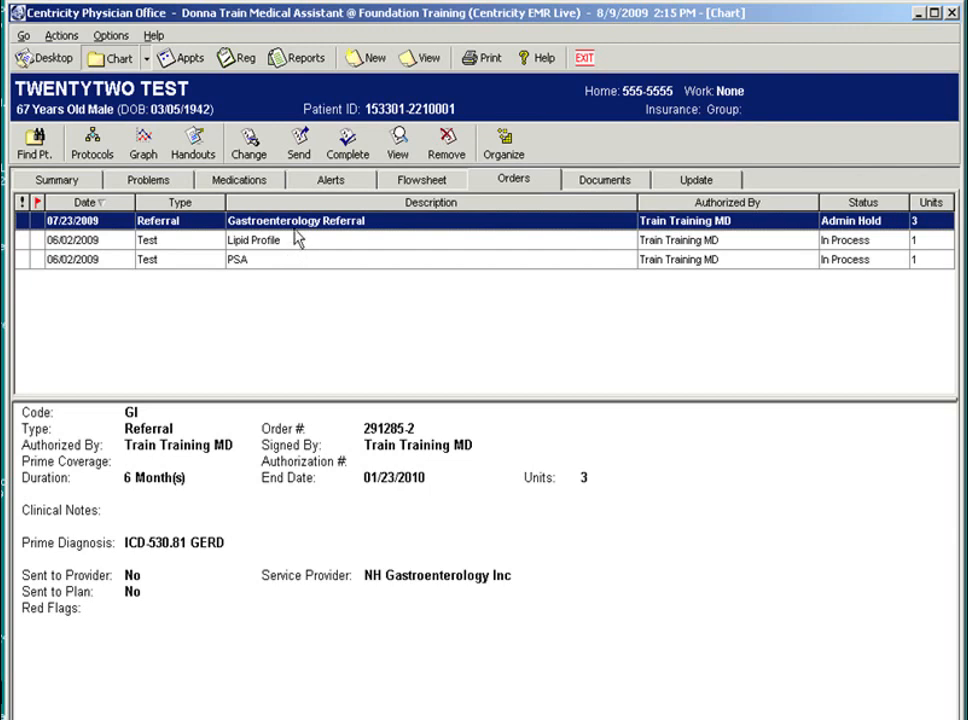
left_click(254, 240)
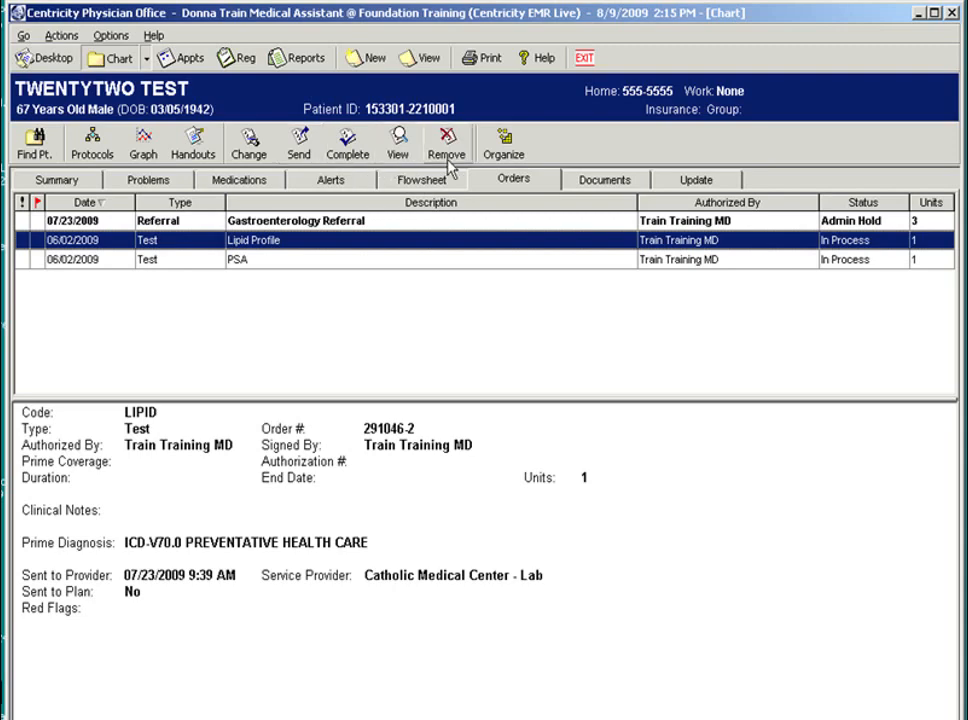
Give the Lipid Profile order the administrative comment 'fasting' and save the change
left_click(241, 142)
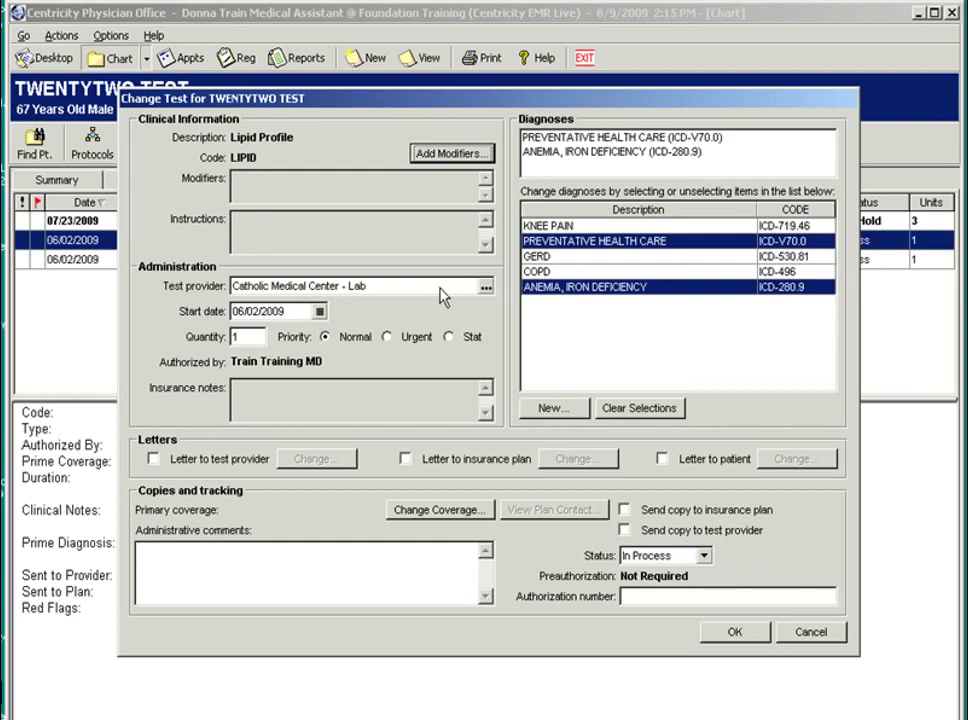
left_click(486, 287)
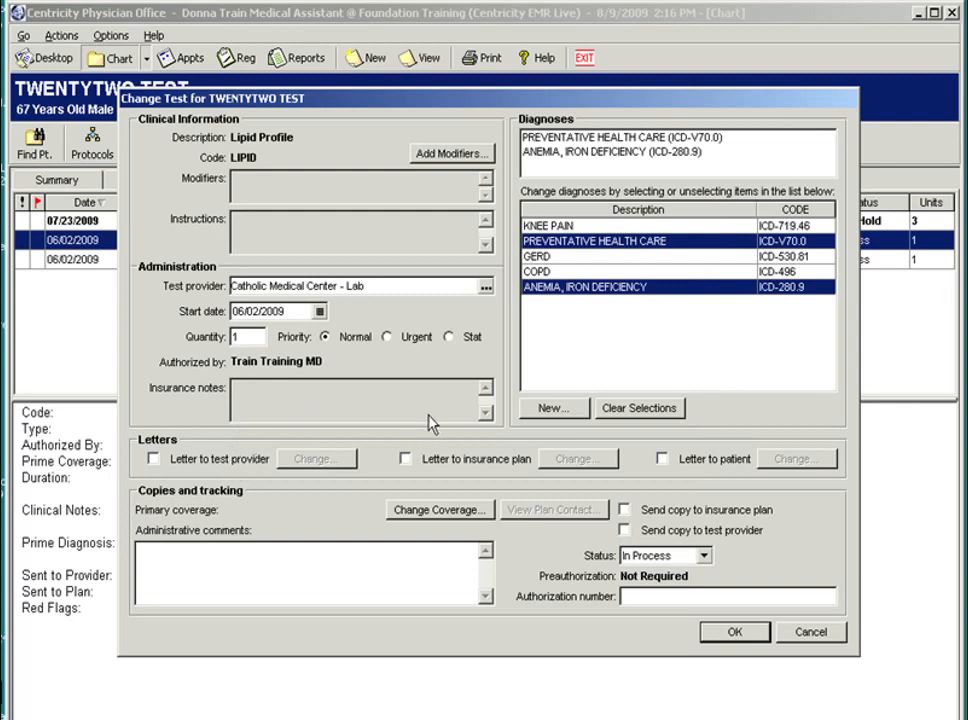
mouse_move(560, 285)
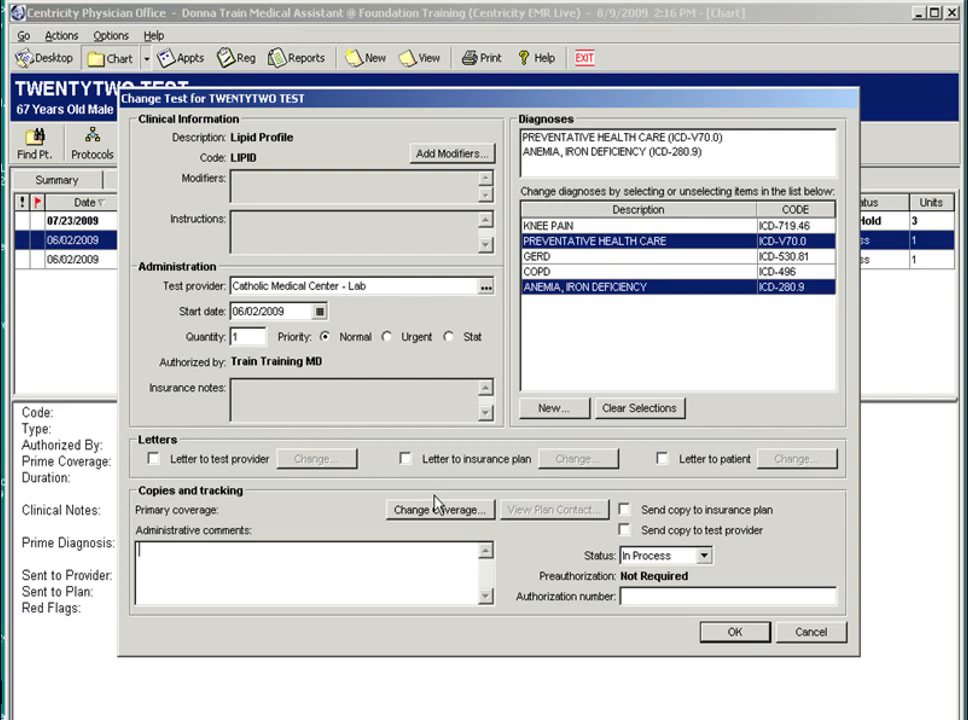
type("fasting")
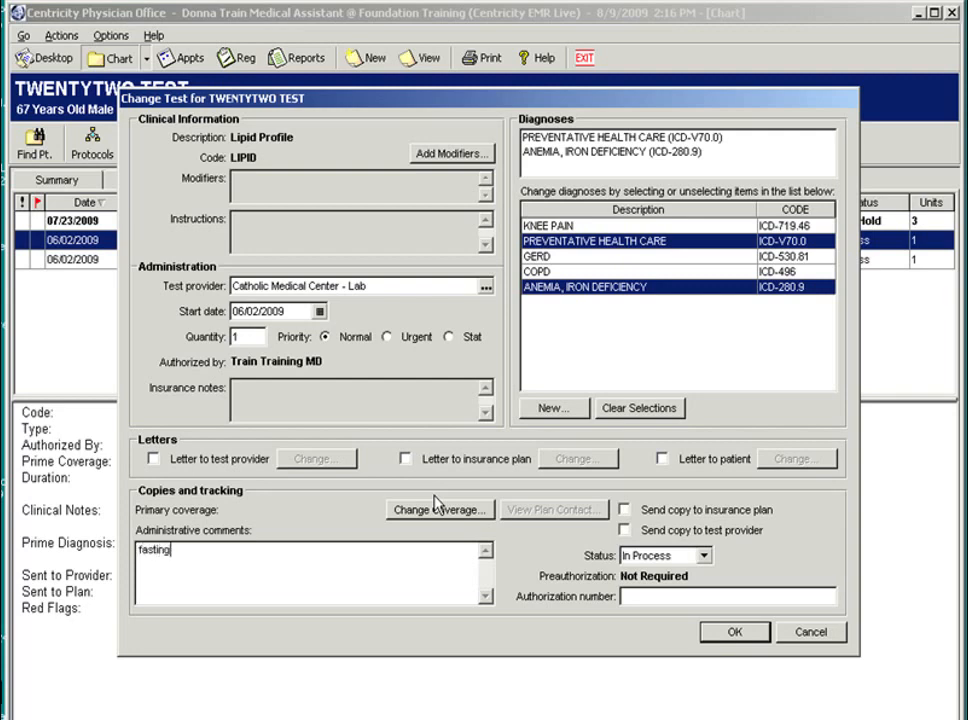
mouse_move(472, 542)
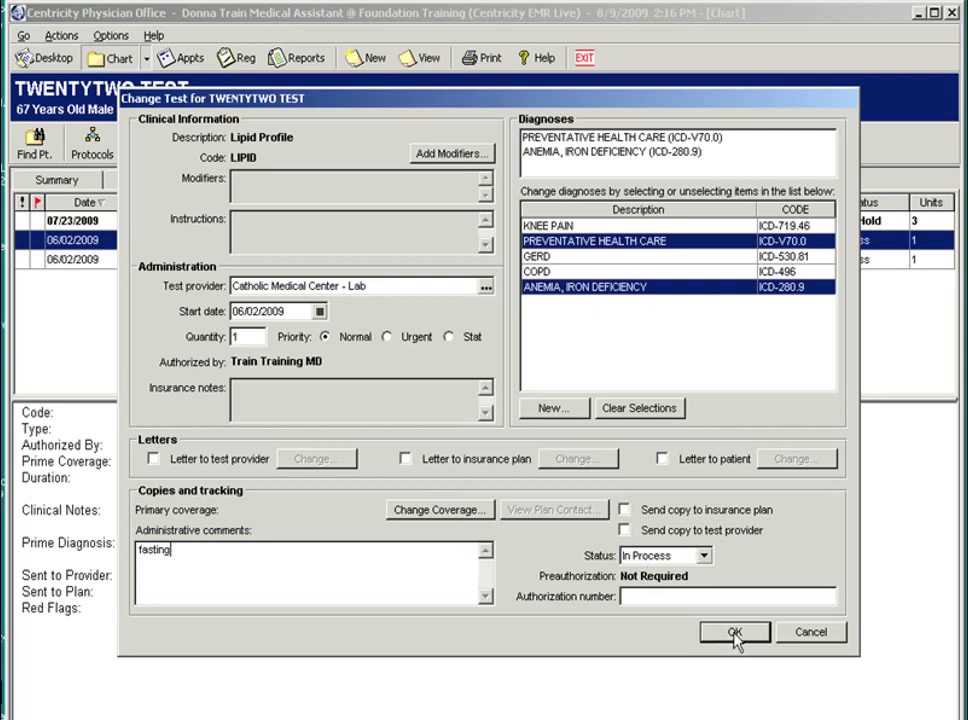
left_click(733, 631)
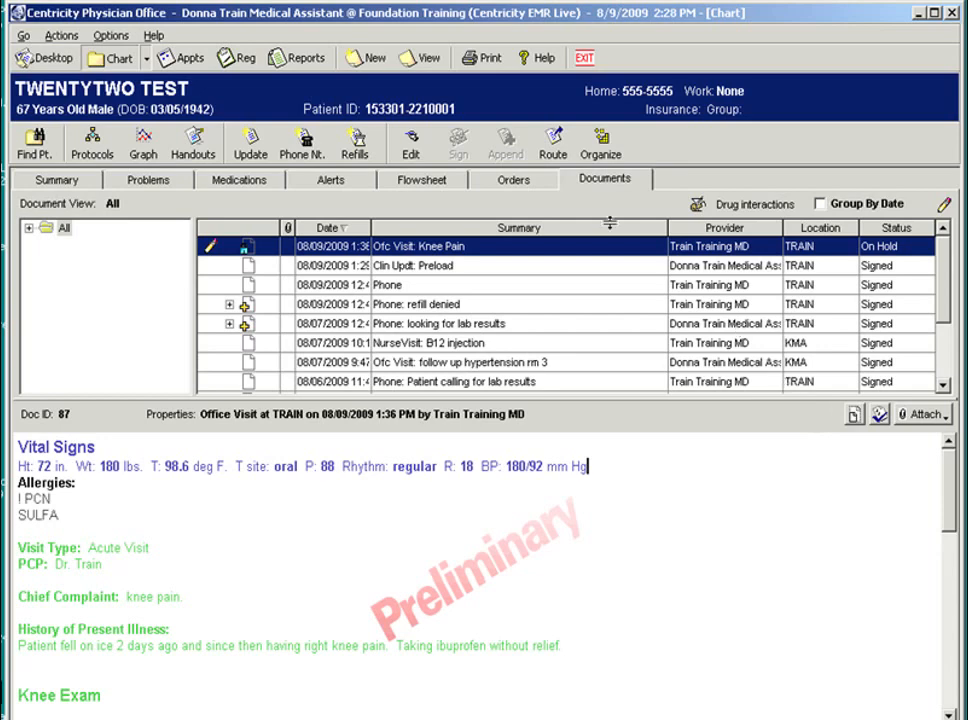
mouse_move(92, 143)
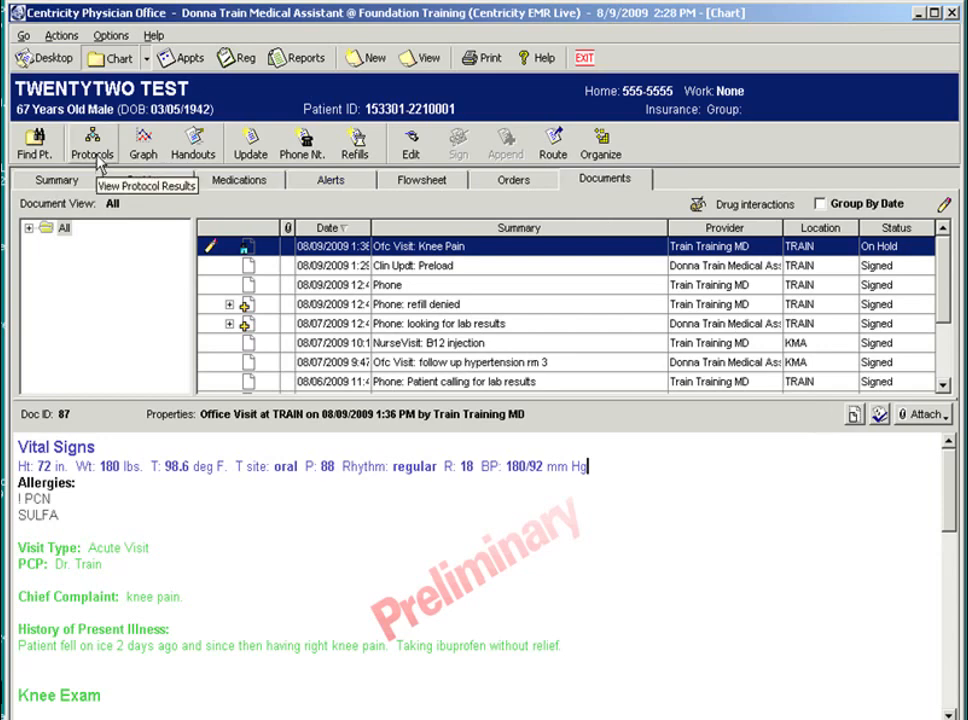
left_click(91, 143)
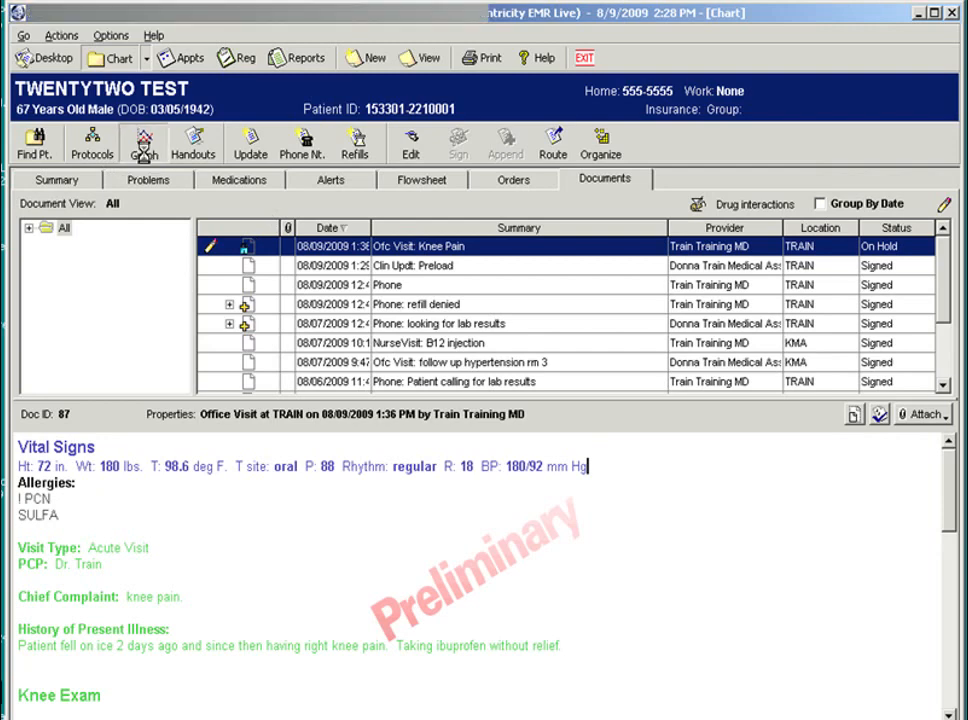
left_click(143, 143)
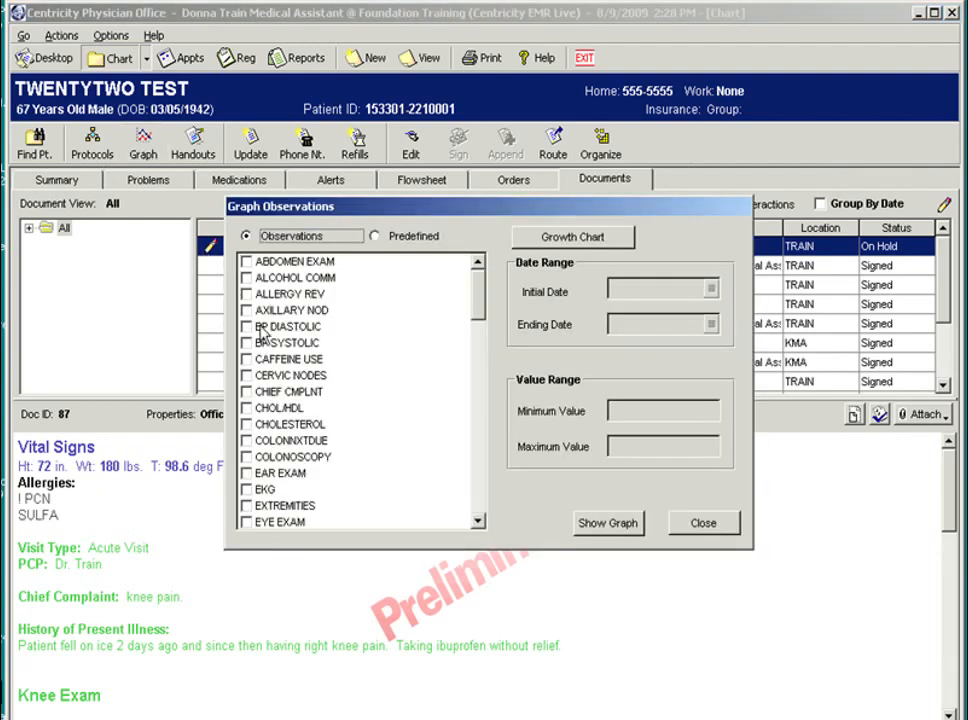
left_click(247, 342)
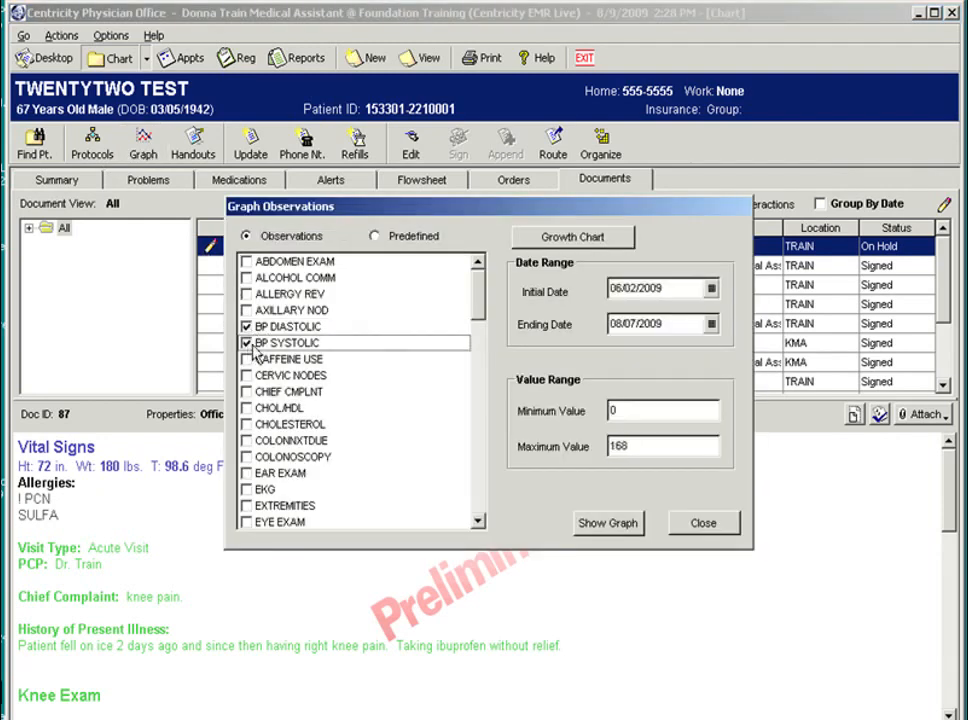
left_click(607, 523)
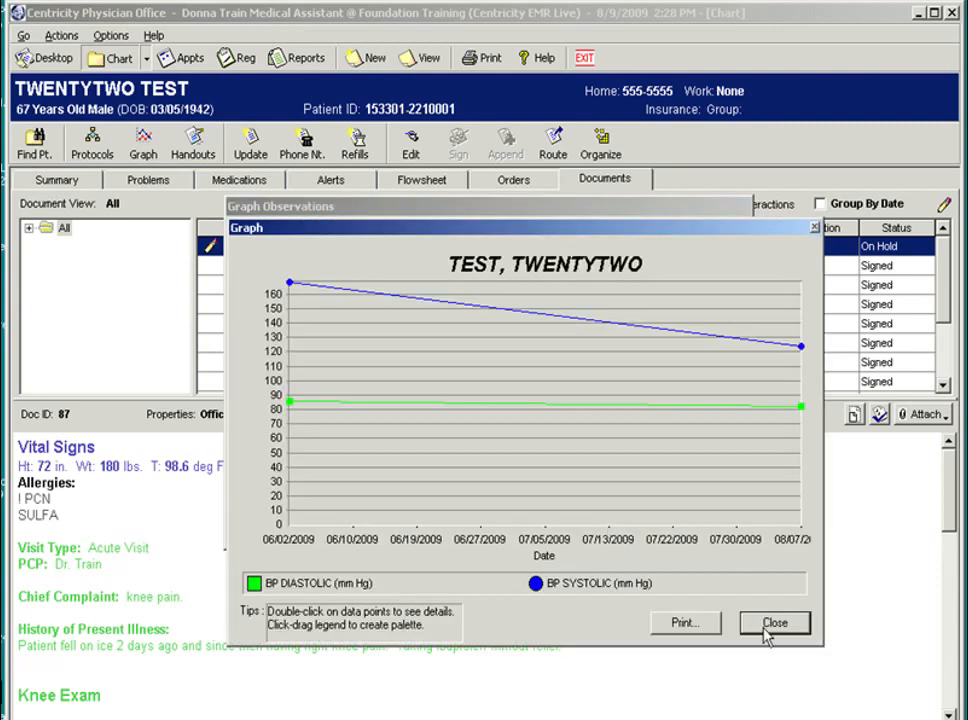
left_click(775, 622)
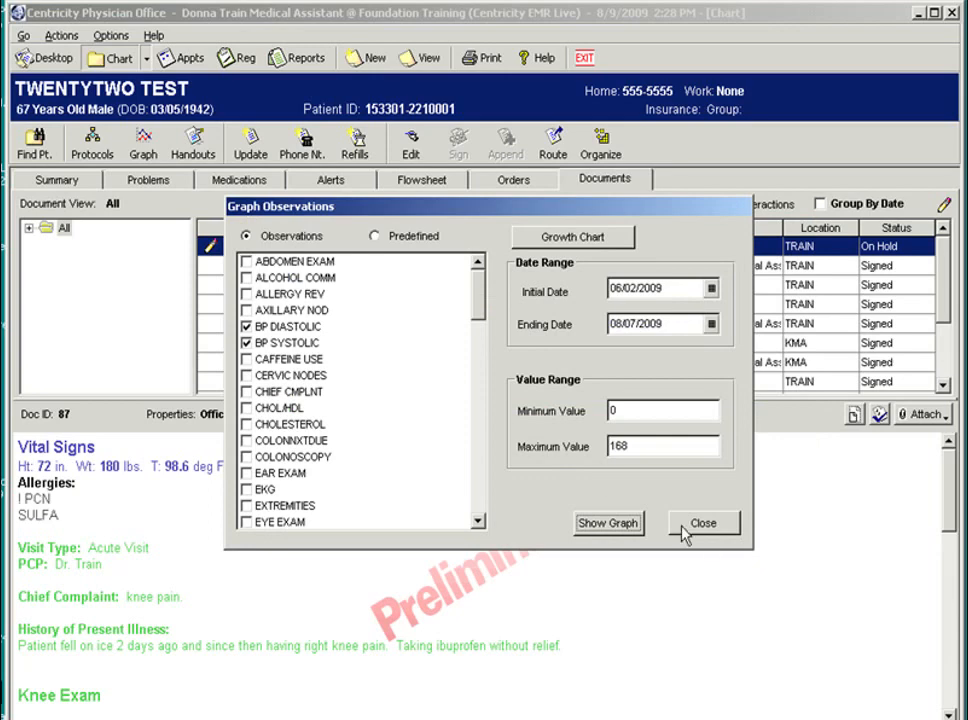
left_click(703, 522)
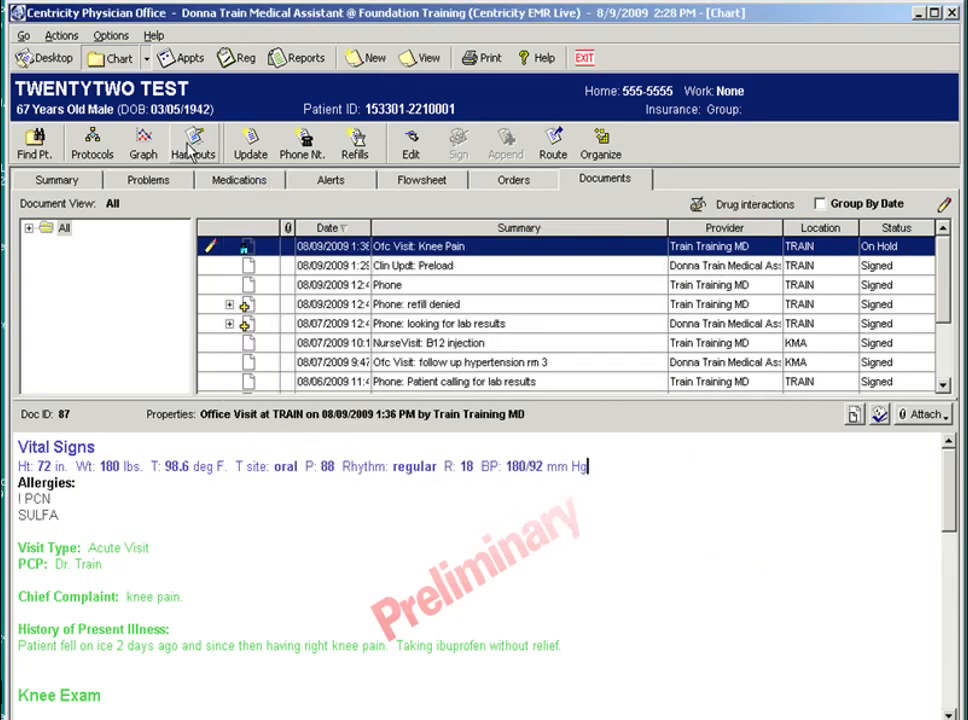
Open patient education handouts and search the handout library for 'knee pain'
left_click(192, 142)
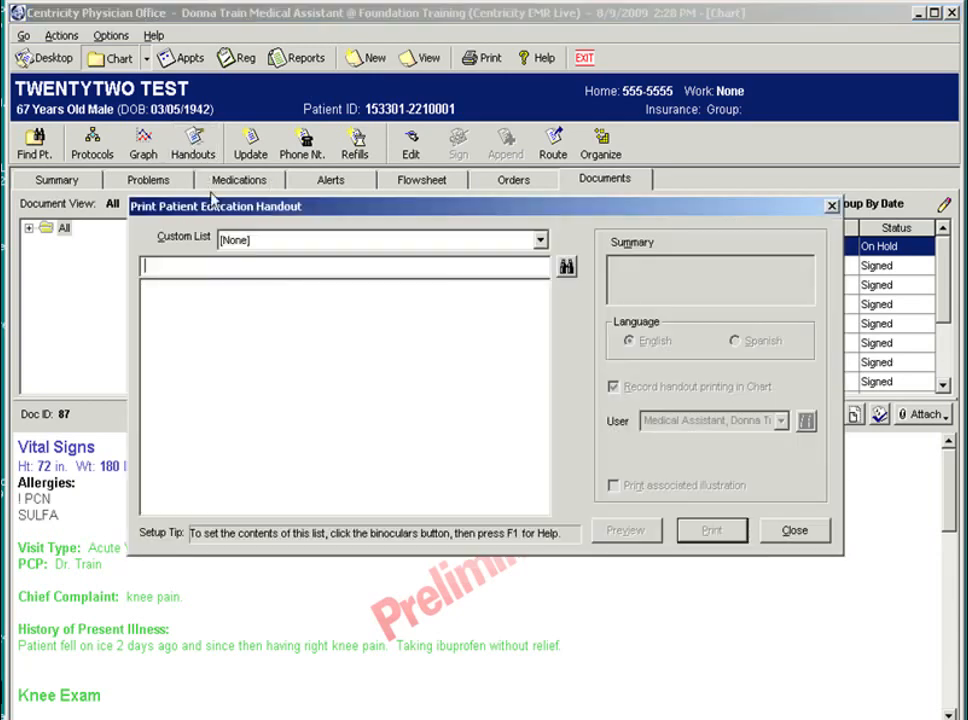
mouse_move(295, 272)
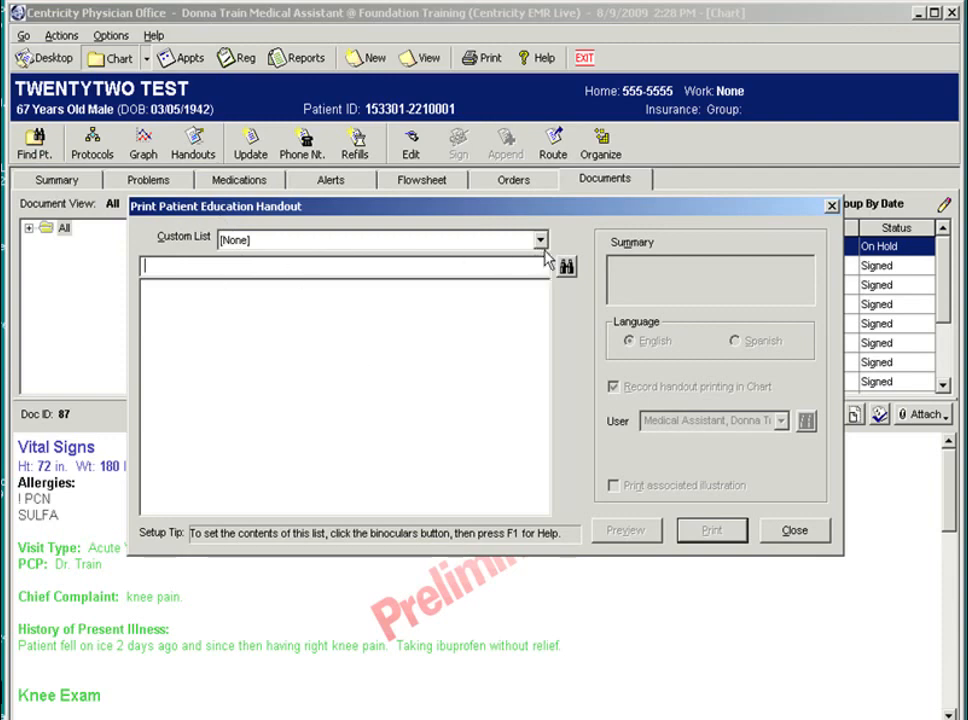
left_click(541, 239)
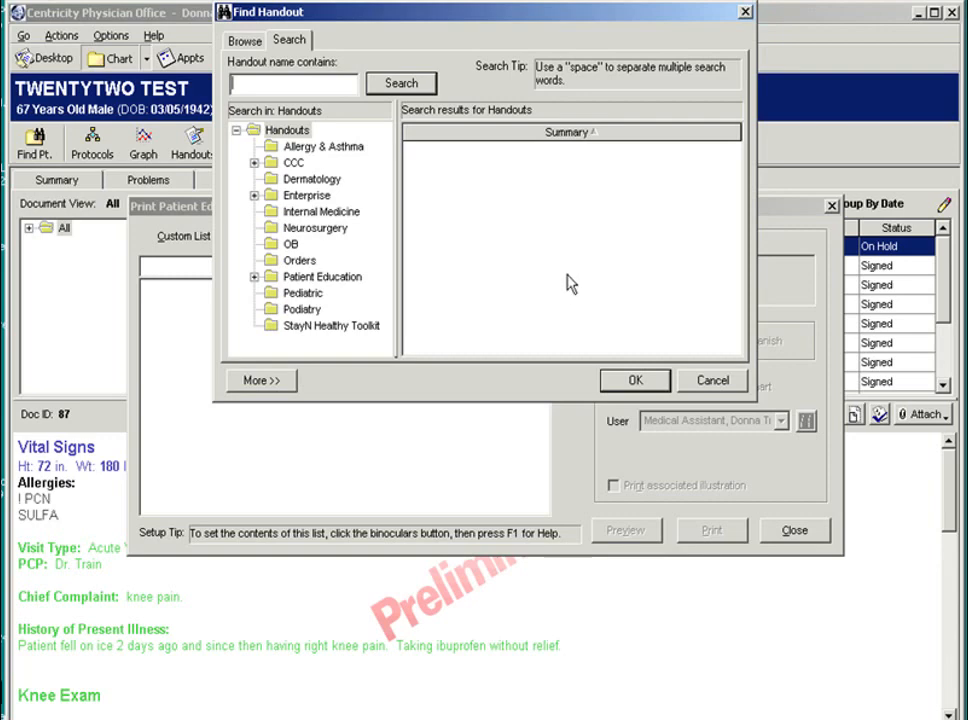
mouse_move(301, 107)
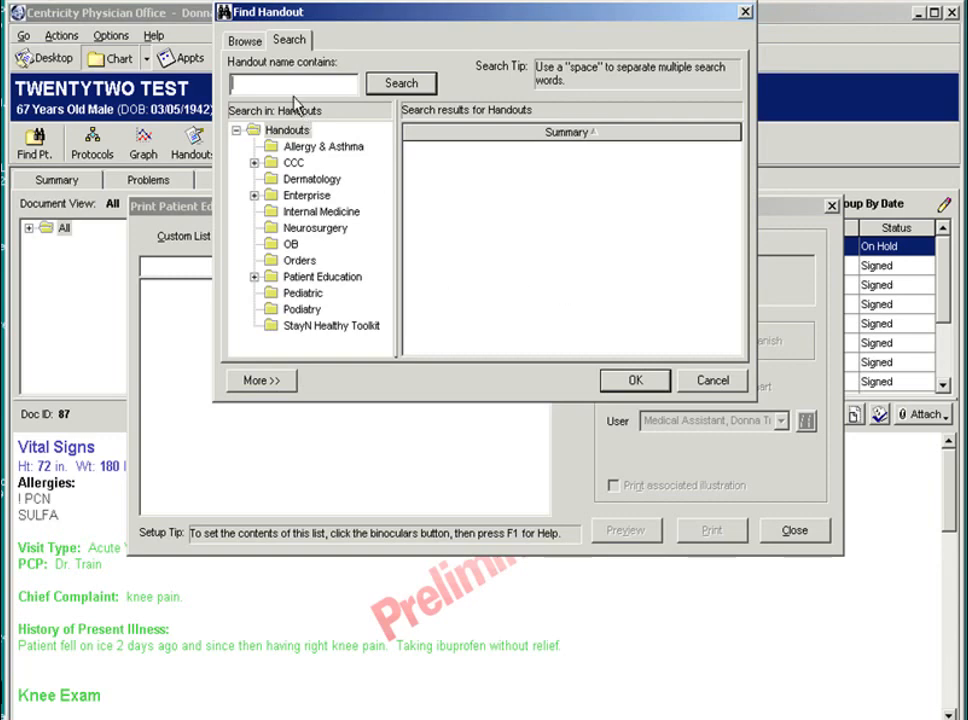
type("knee pai")
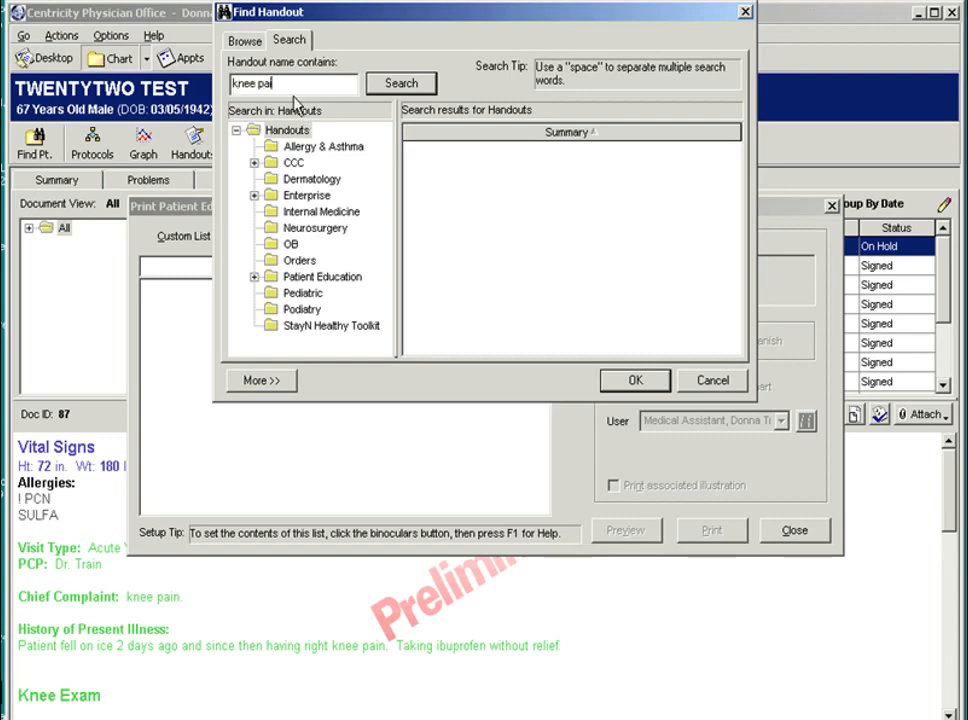
left_click(400, 83)
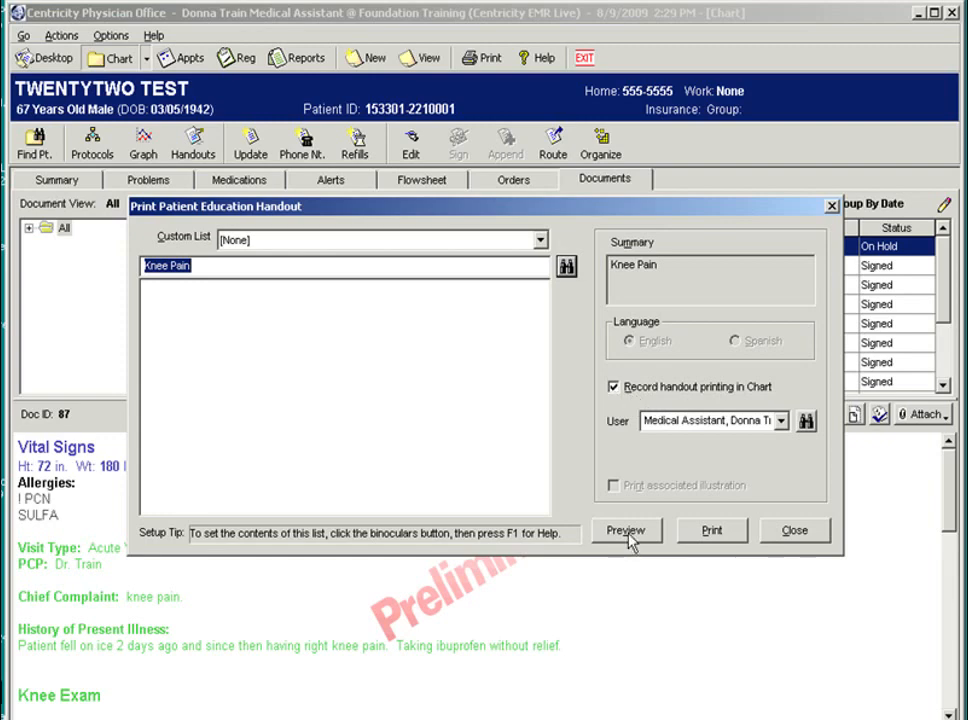
Preview the Knee Pain handout, then search 'pati' to find the Patient Instructions handout
left_click(626, 530)
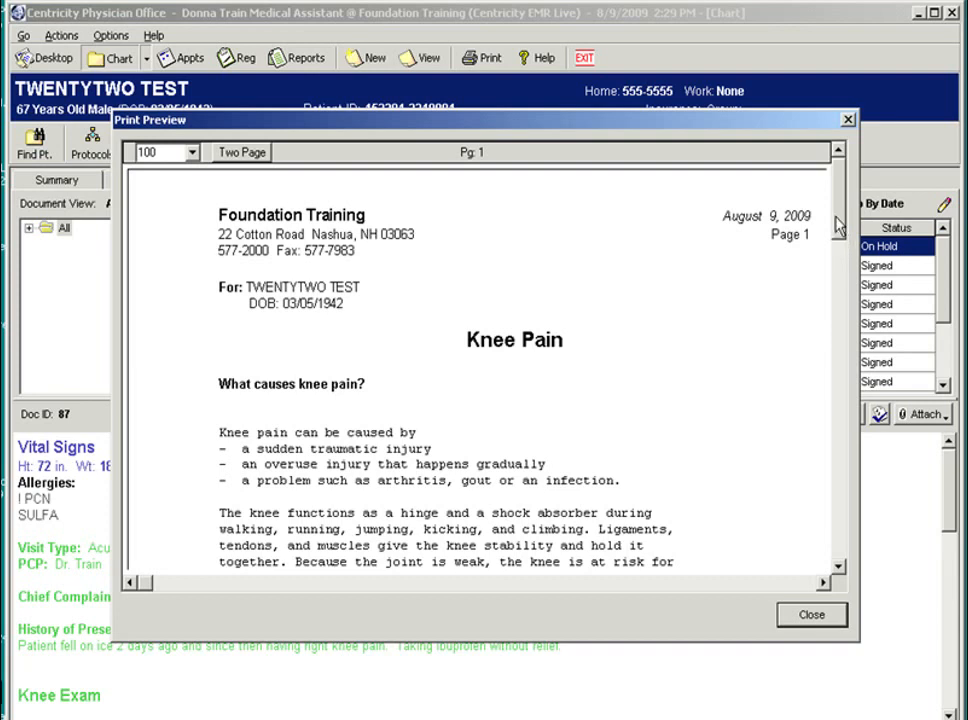
mouse_move(838, 222)
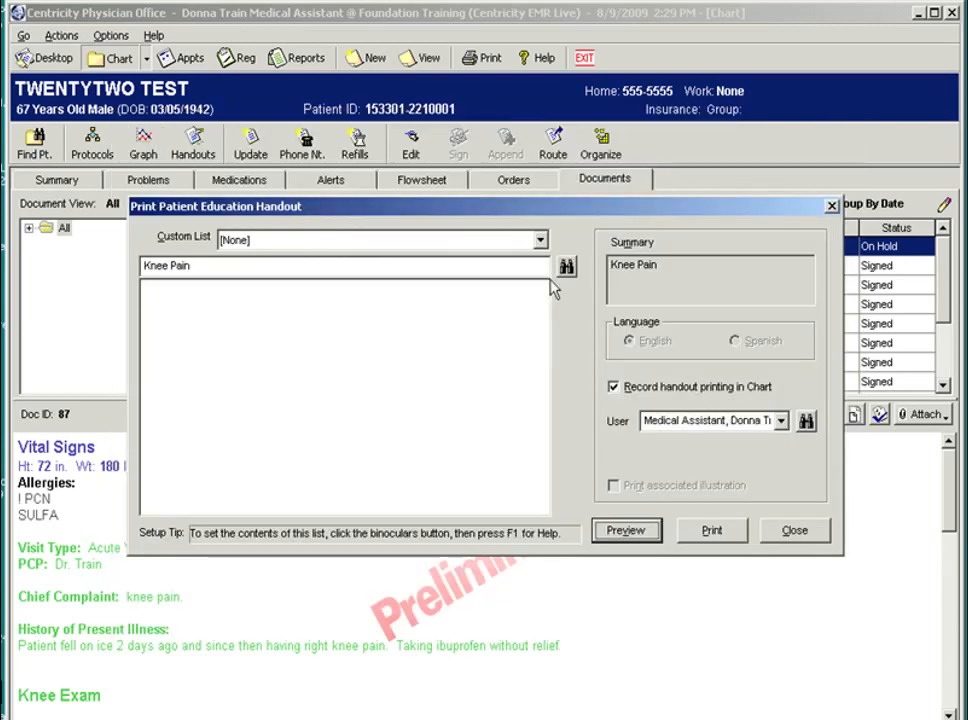
left_click(540, 240)
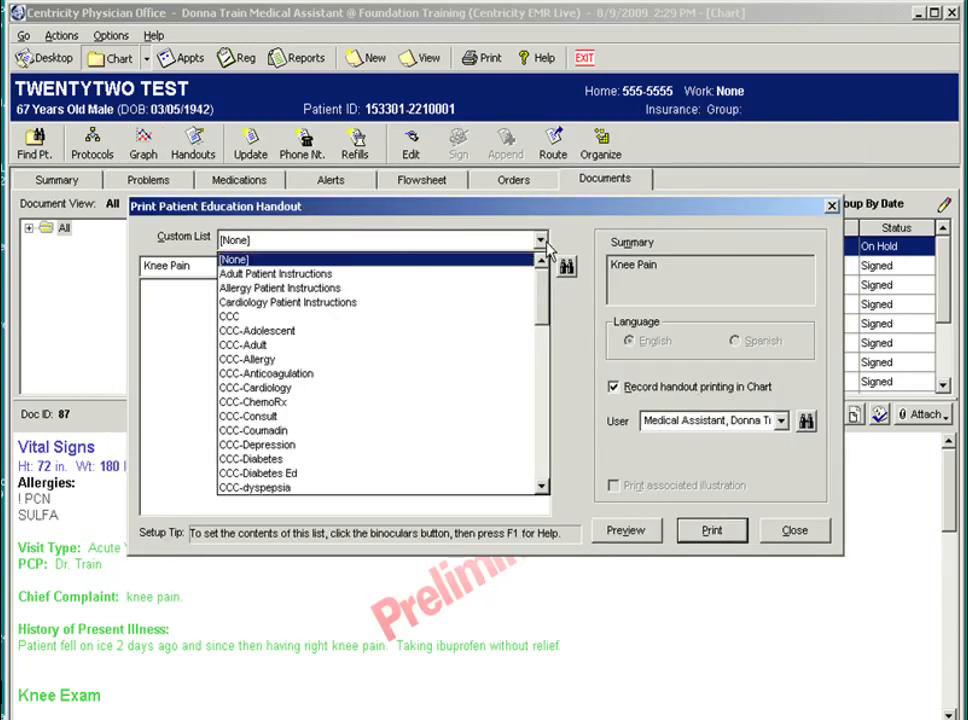
left_click(567, 266)
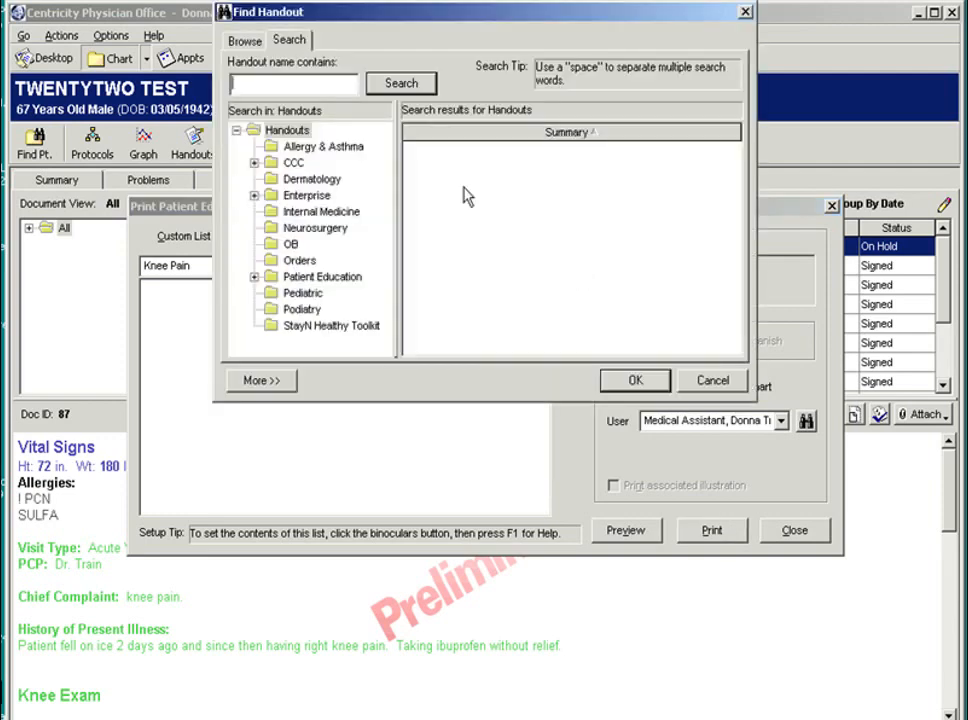
type("pati")
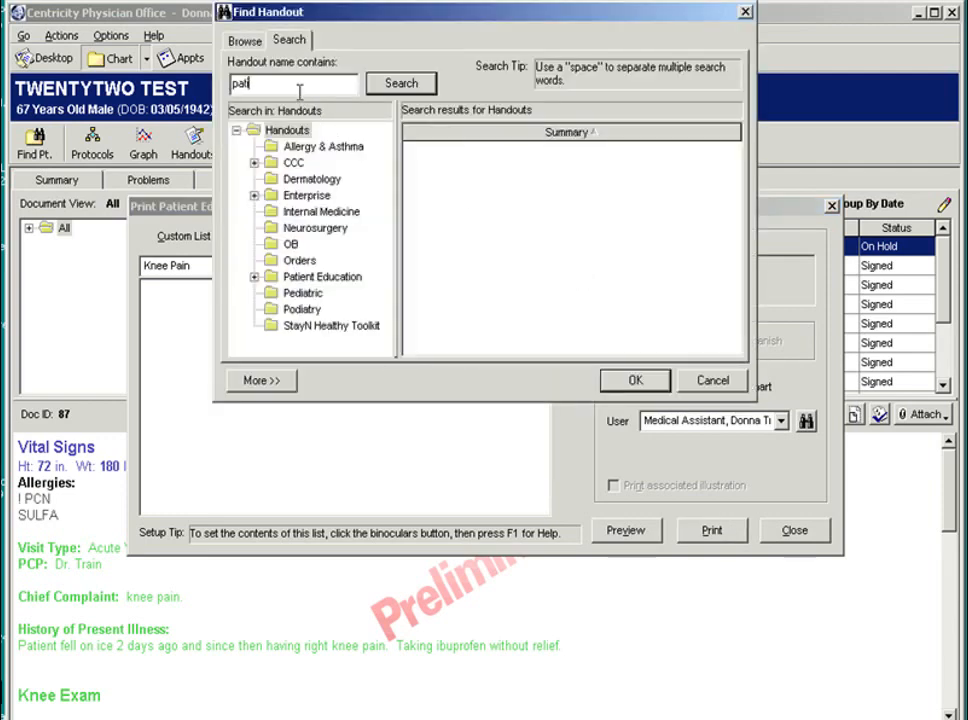
left_click(401, 83)
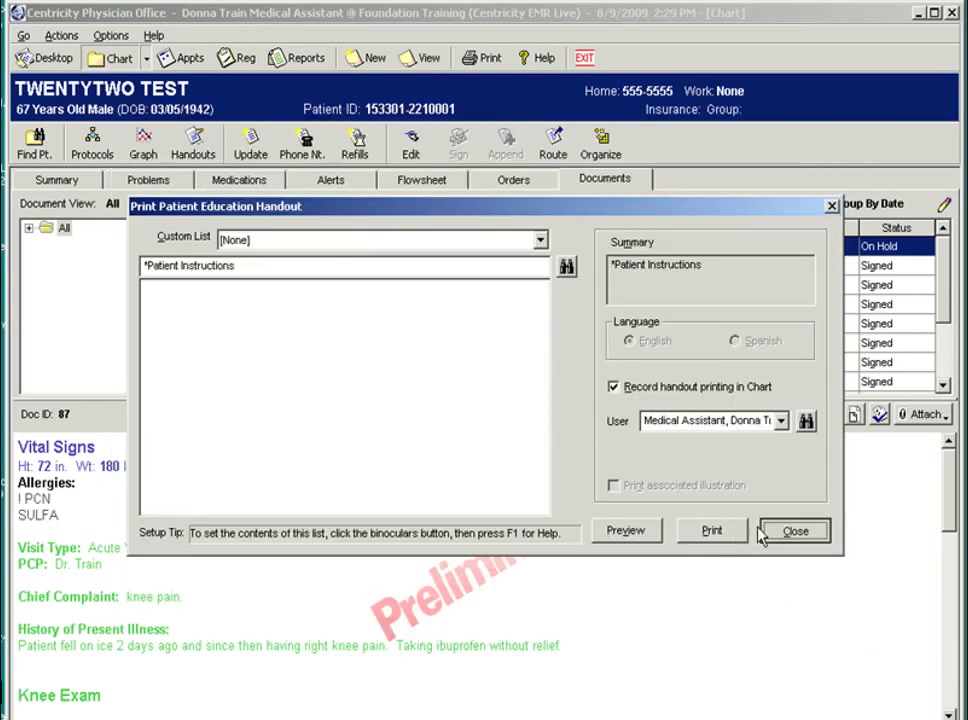
Close the Print Patient Education Handout dialog
left_click(795, 530)
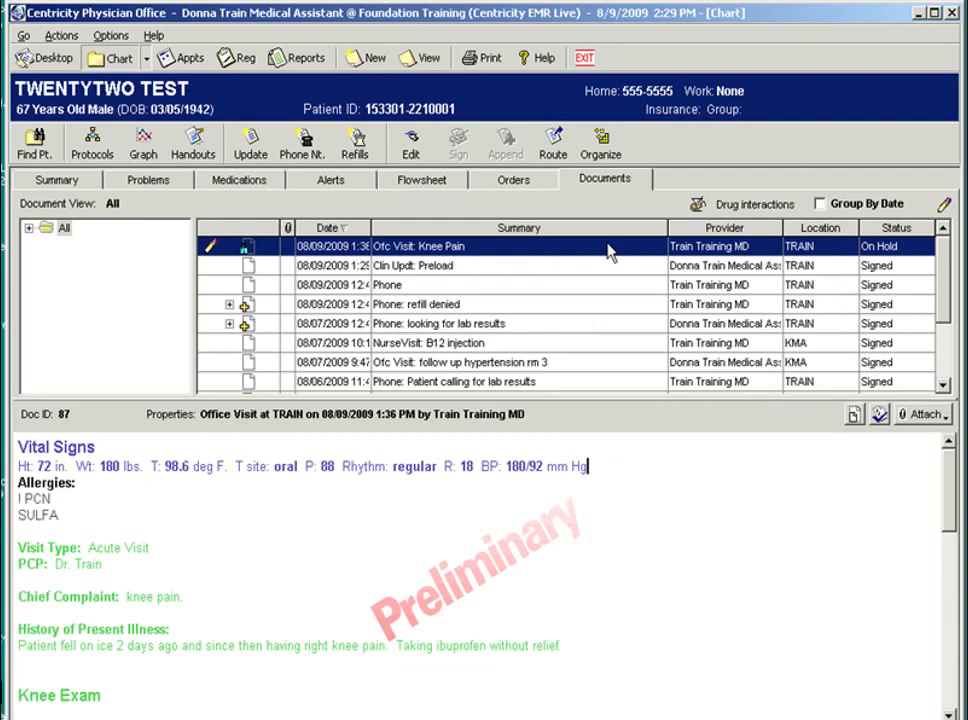
mouse_move(608, 242)
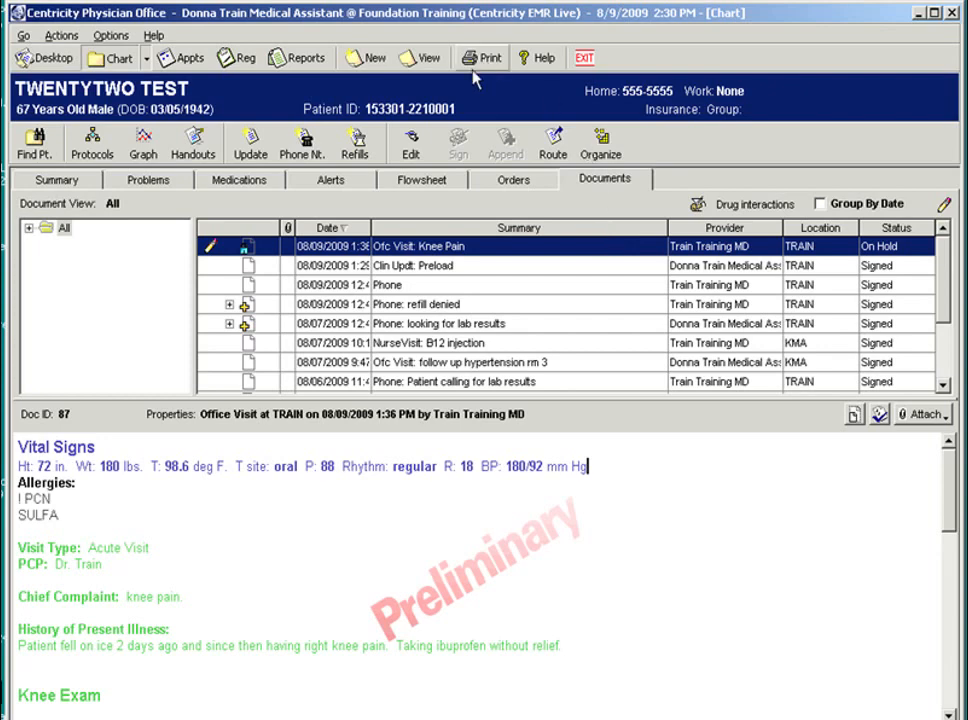
Save a Blank Letter telling Mr. TEST his recent test results are normal
left_click(481, 57)
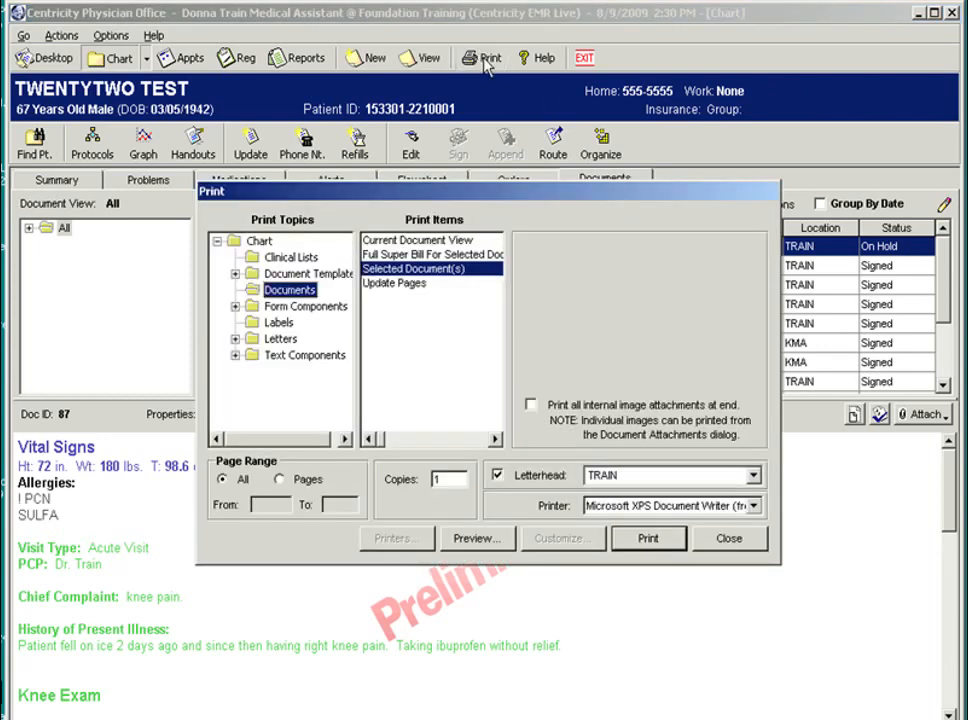
mouse_move(490, 80)
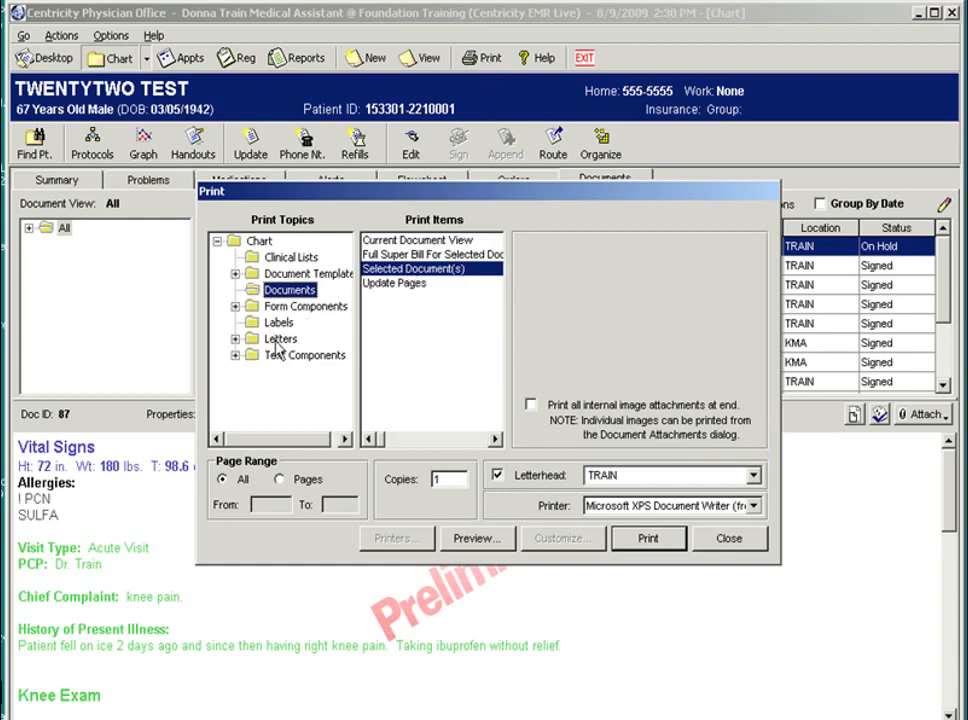
left_click(280, 338)
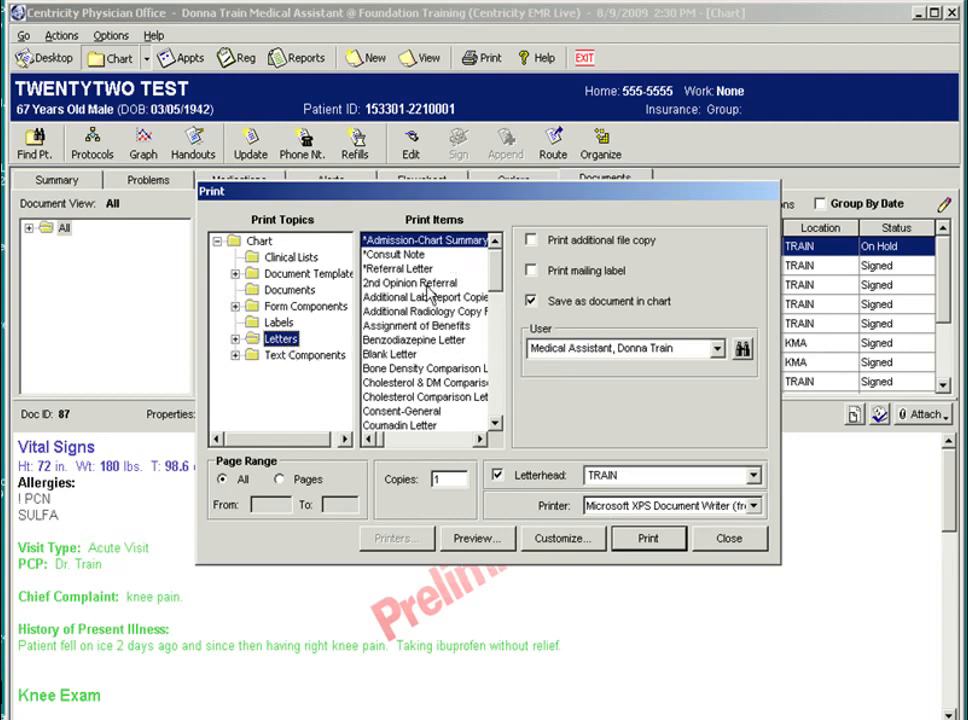
mouse_move(415, 365)
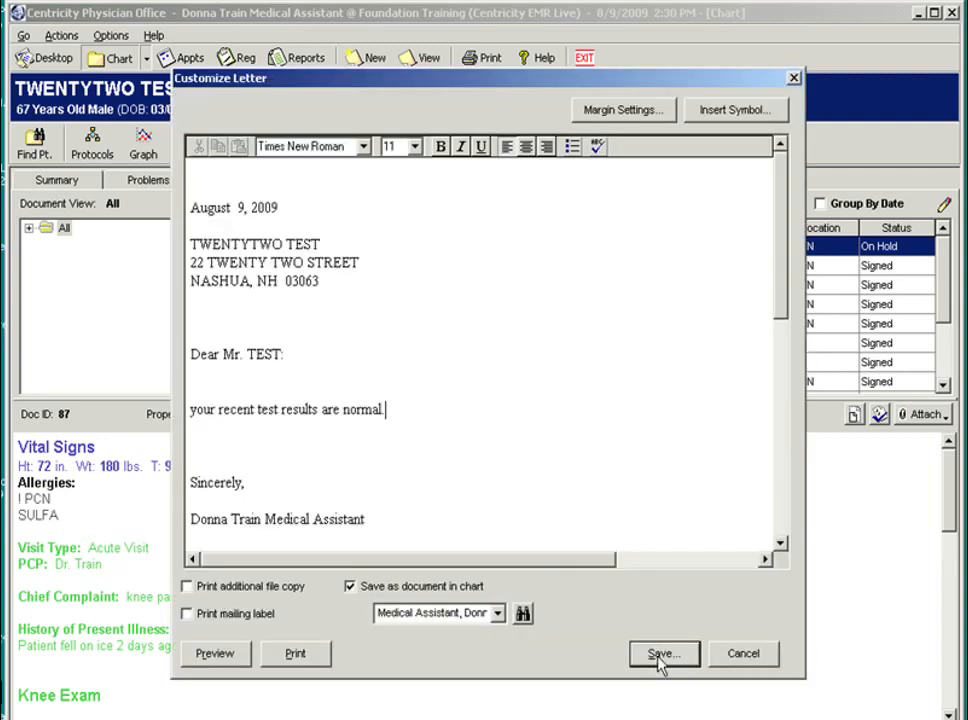
left_click(662, 653)
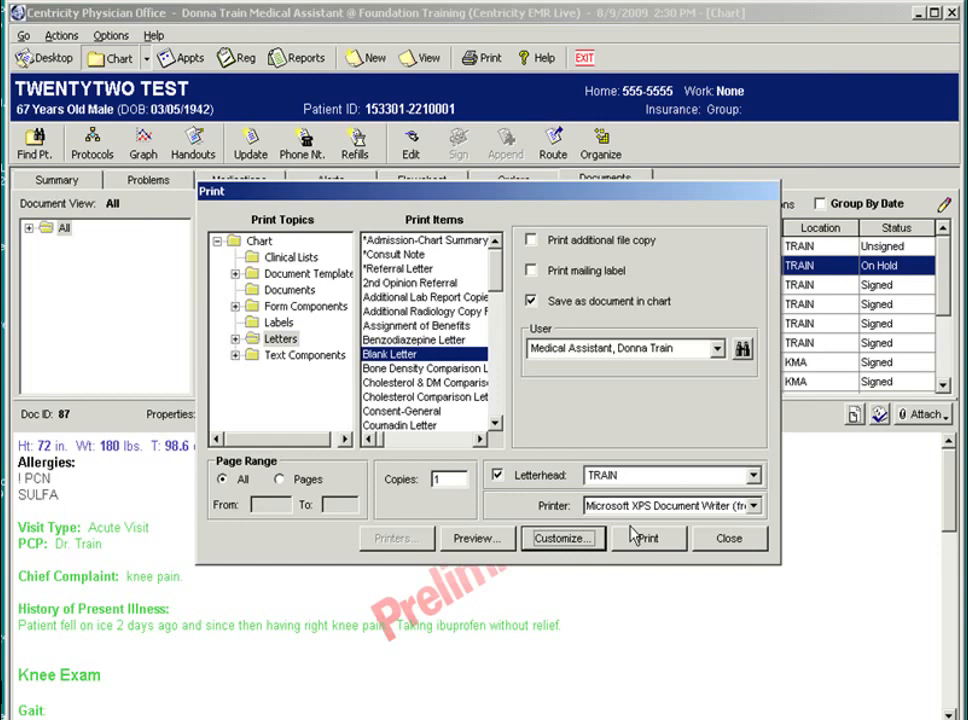
mouse_move(623, 527)
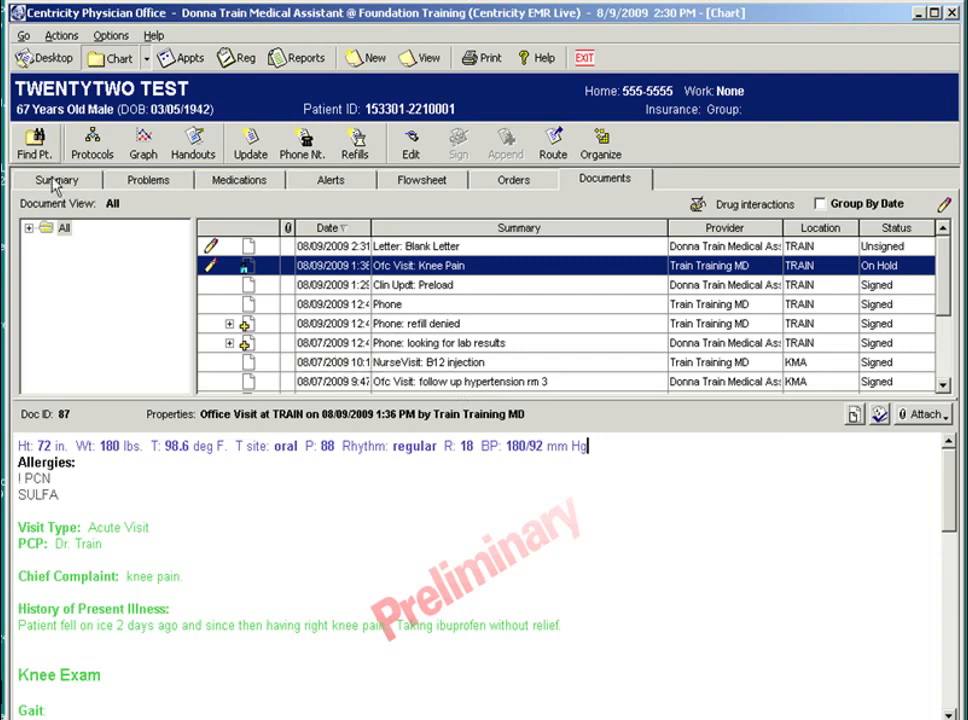
On the chart Summary, review the print options and close them without printing
left_click(57, 179)
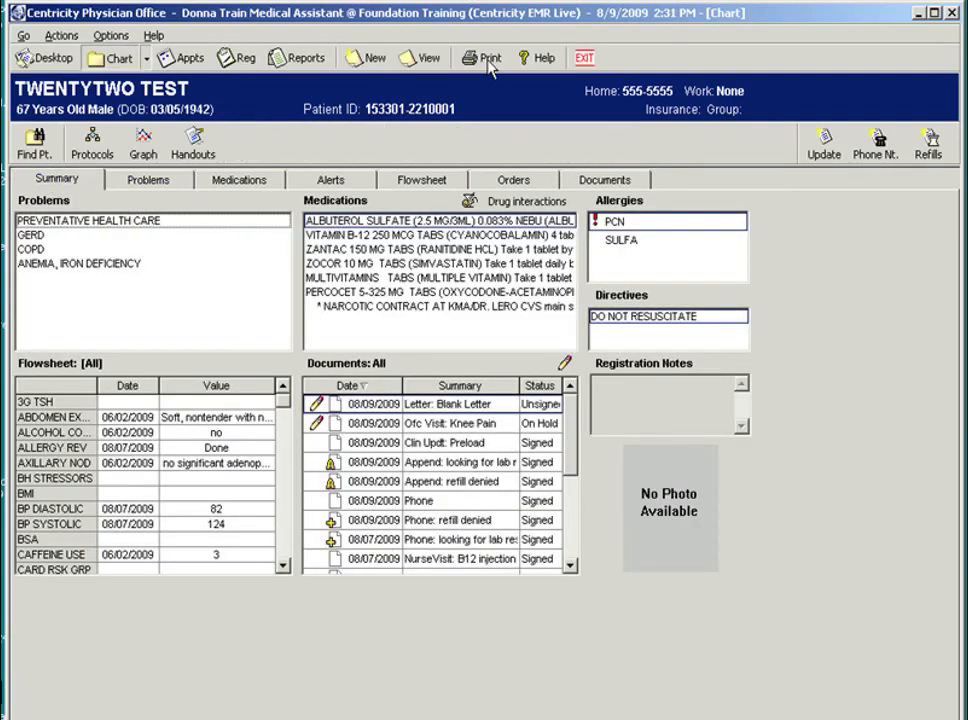
left_click(488, 57)
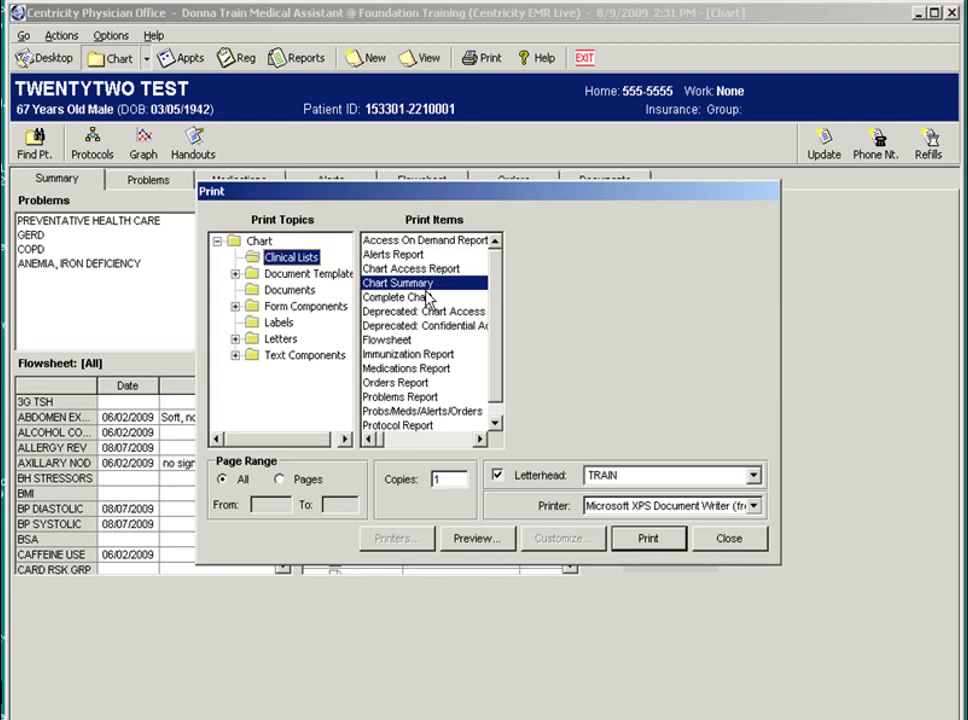
left_click(410, 354)
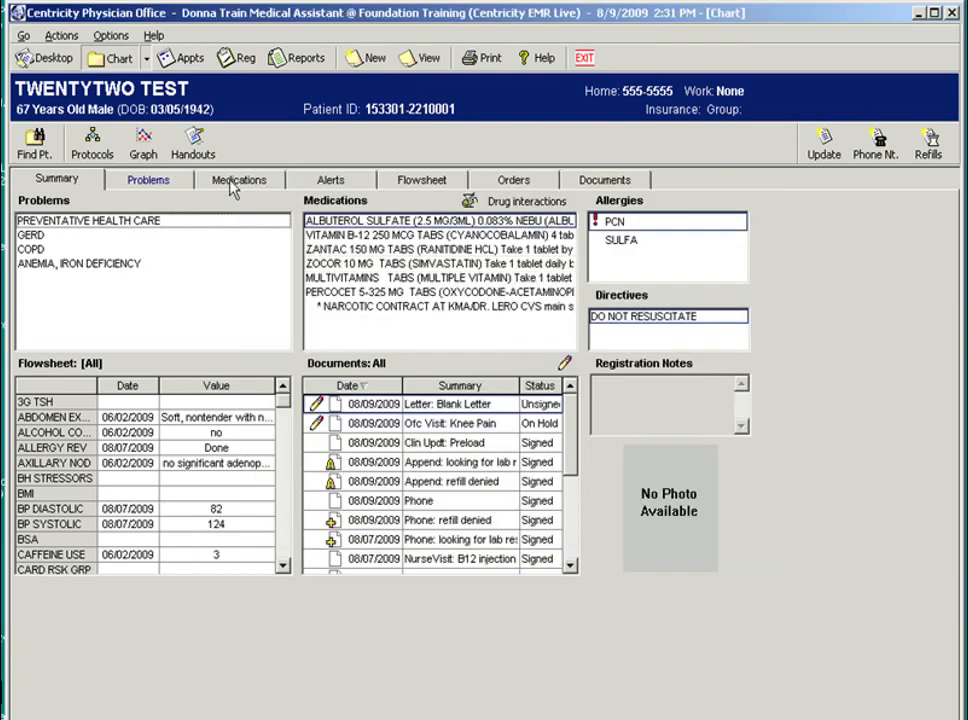
On the Medications list, review the print options and close them without printing
left_click(239, 179)
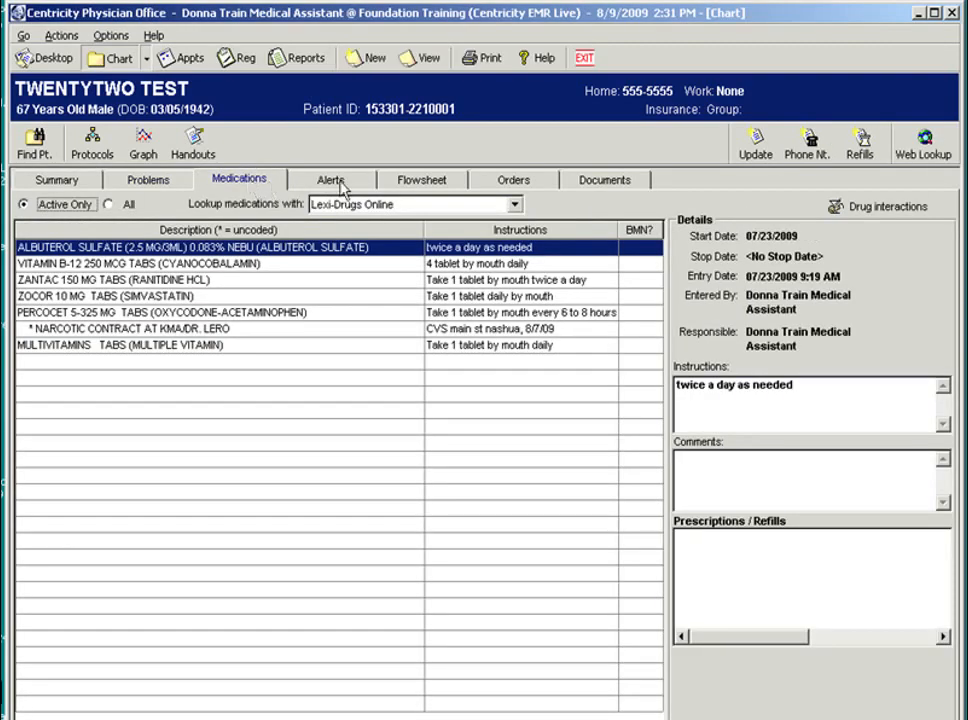
left_click(489, 57)
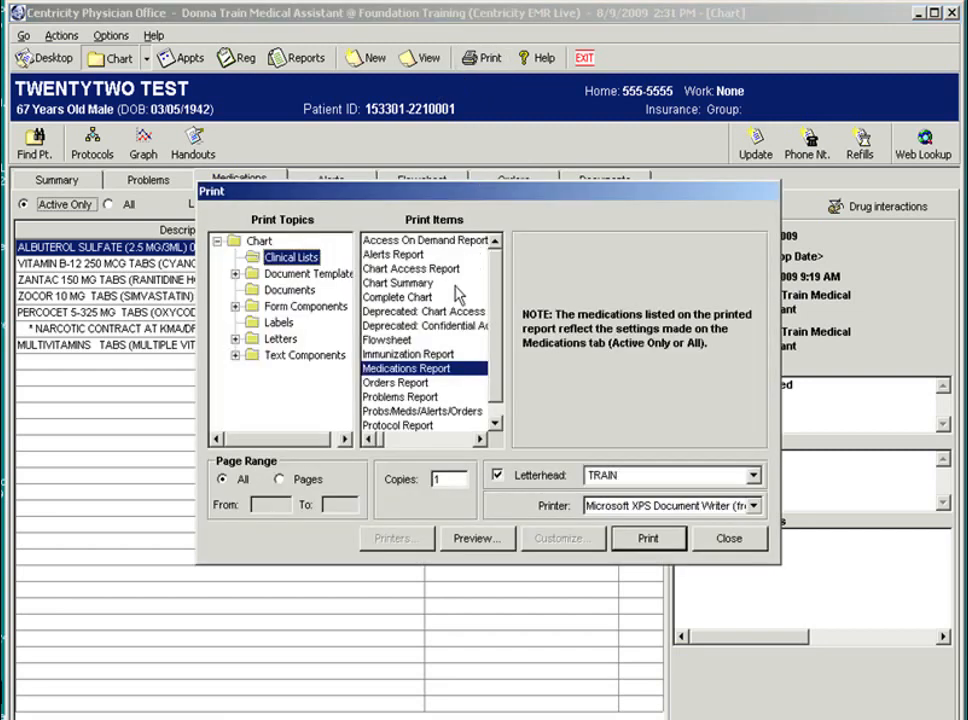
mouse_move(533, 498)
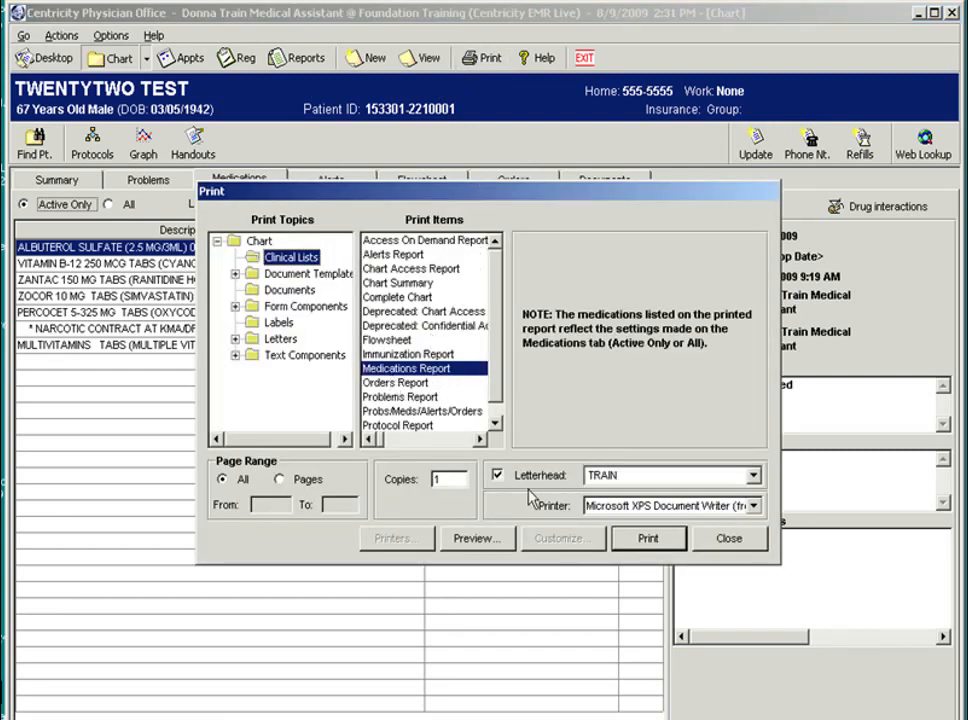
left_click(729, 538)
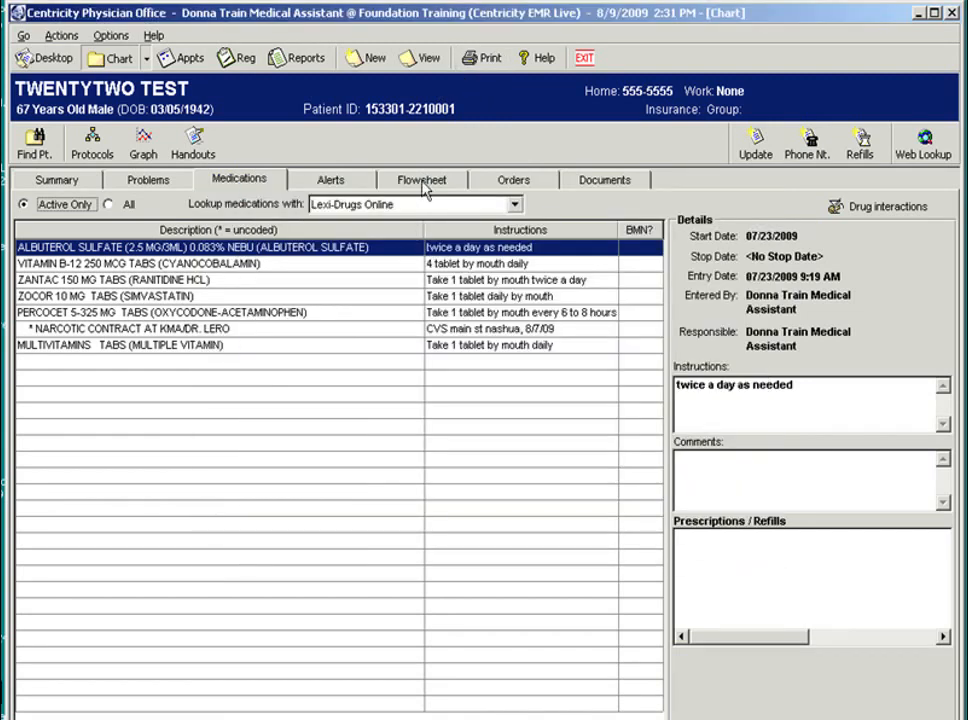
On the Flowsheet, review the print options and close them without printing
left_click(421, 179)
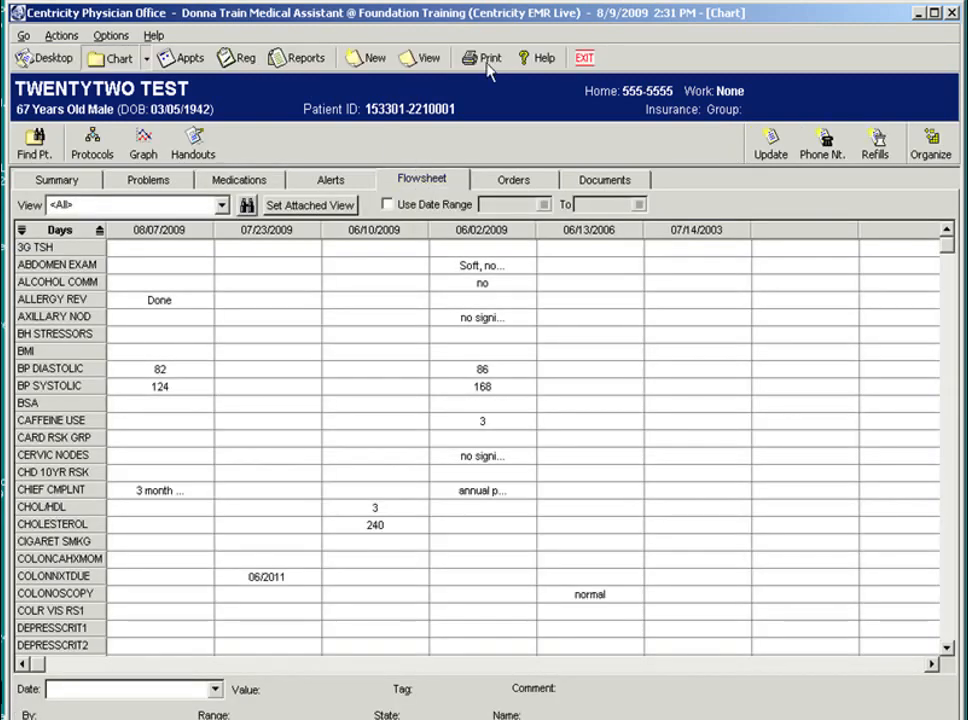
left_click(489, 57)
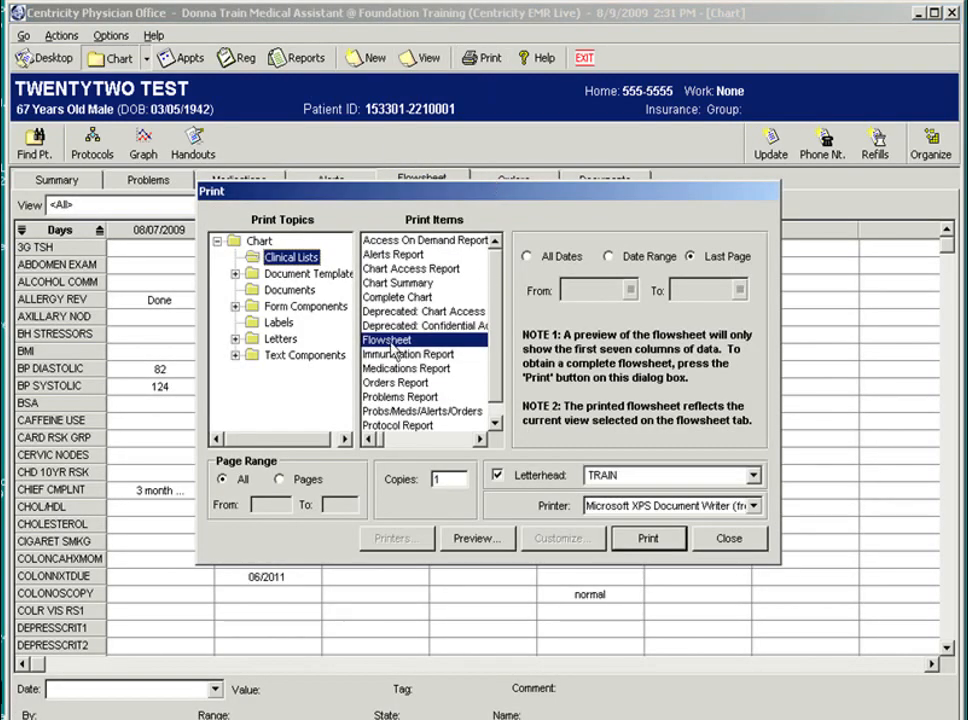
left_click(729, 538)
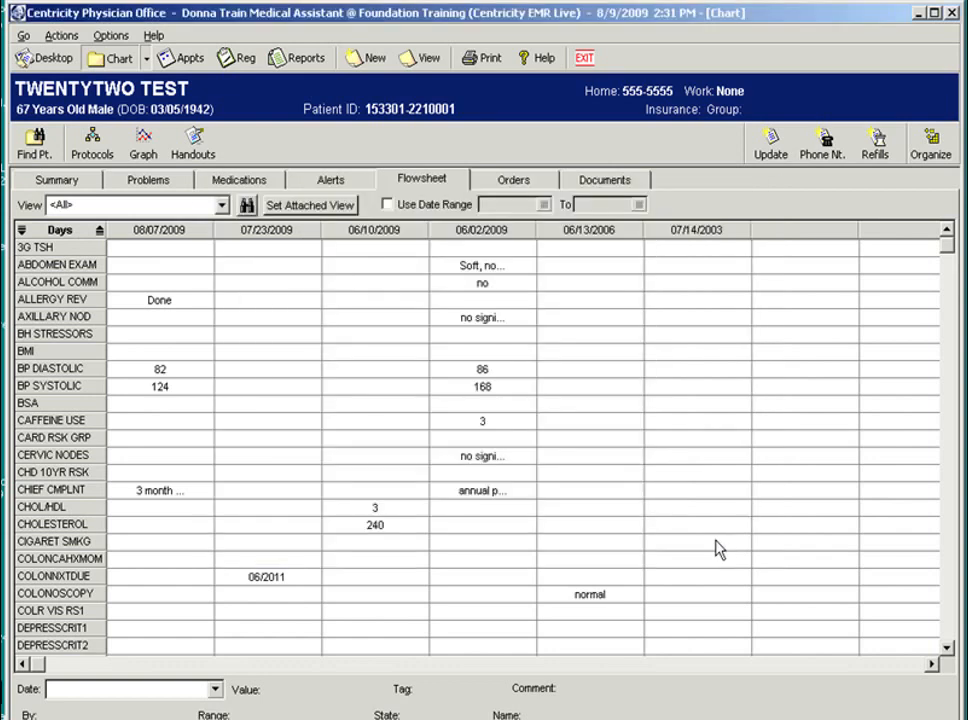
On the Documents list, review the Selected Document(s) print options for the visit note, then close
left_click(604, 179)
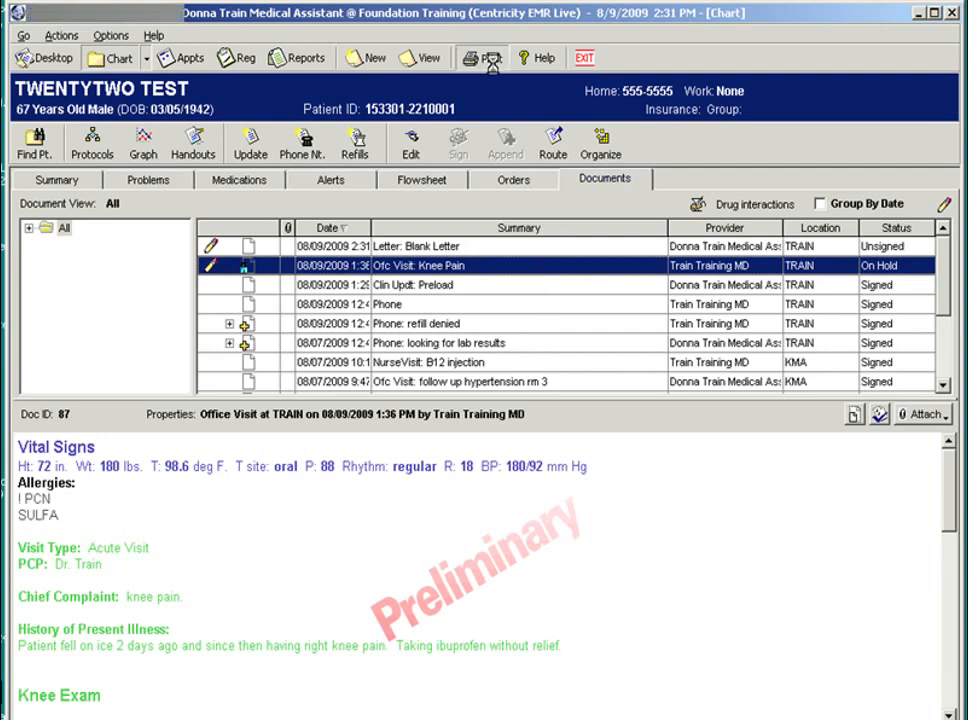
left_click(481, 57)
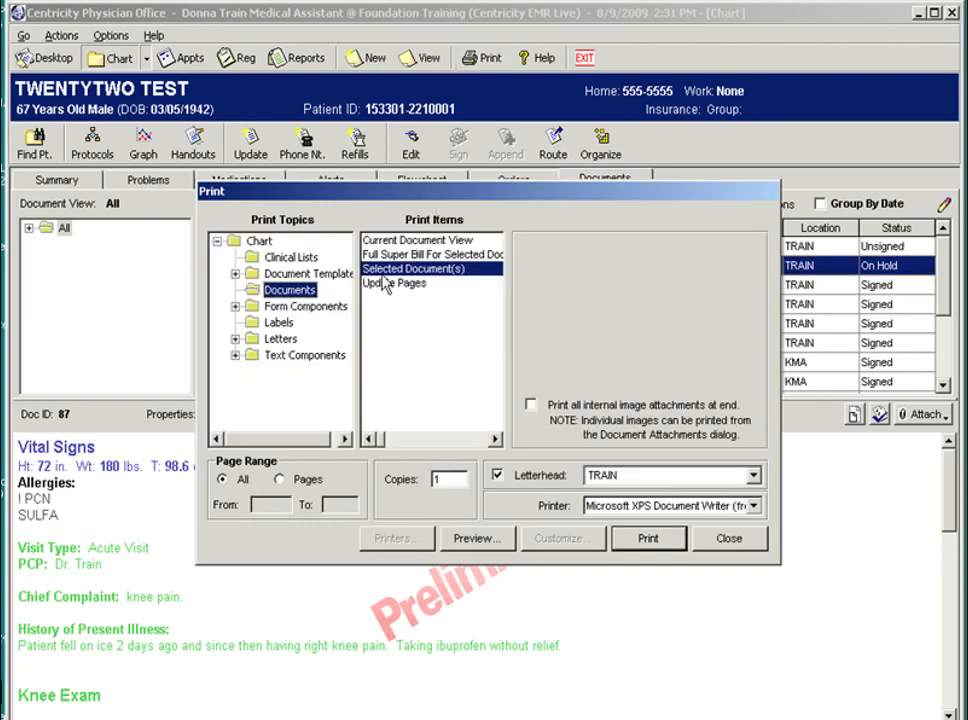
mouse_move(630, 281)
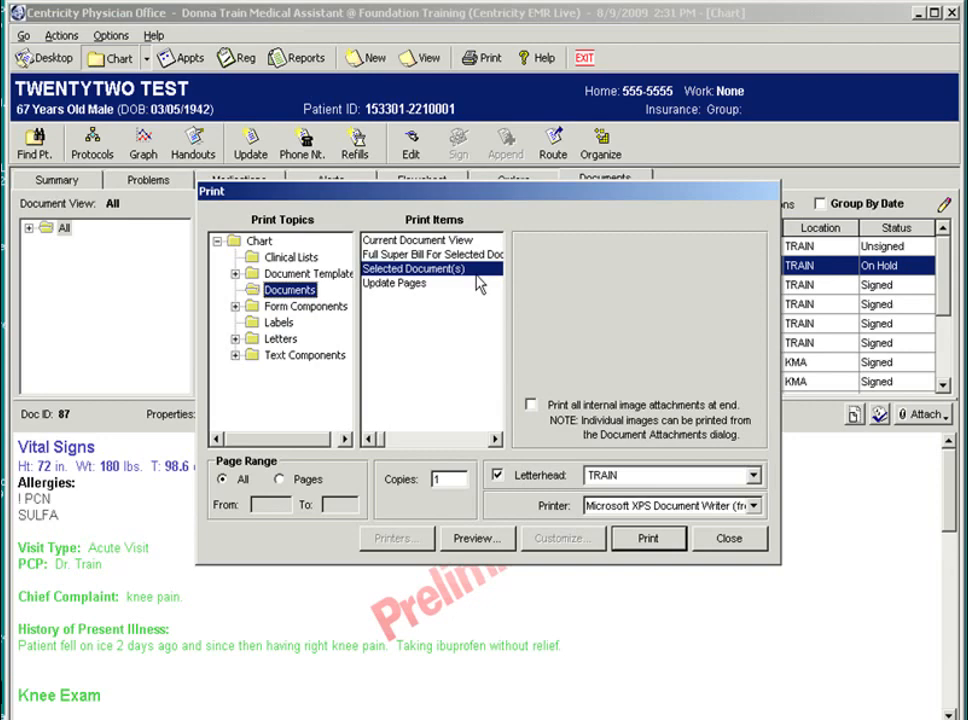
left_click(729, 538)
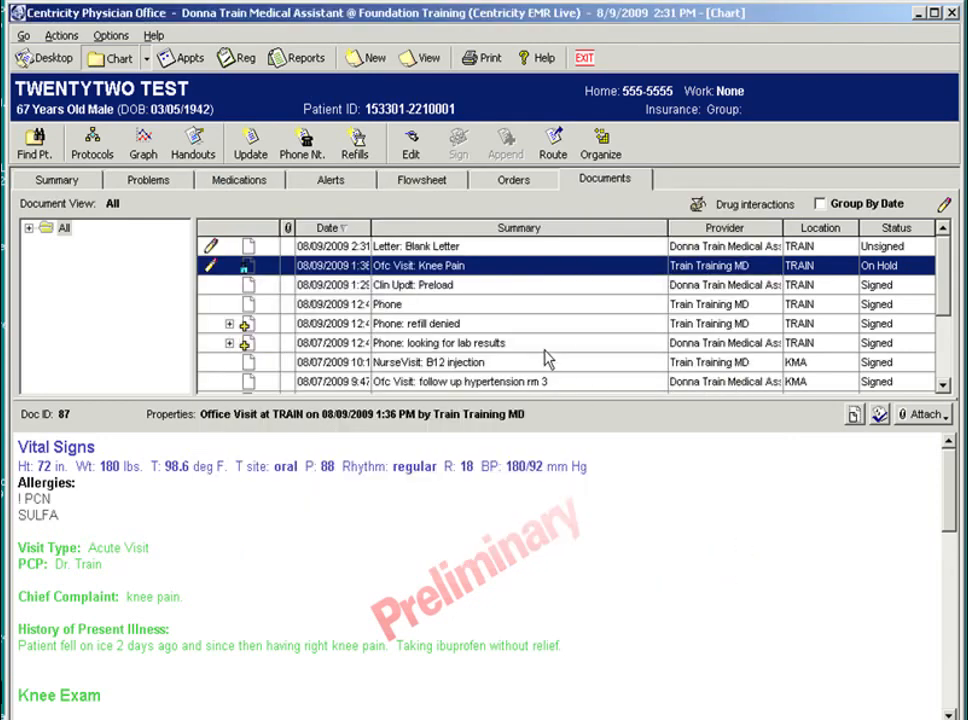
mouse_move(333, 617)
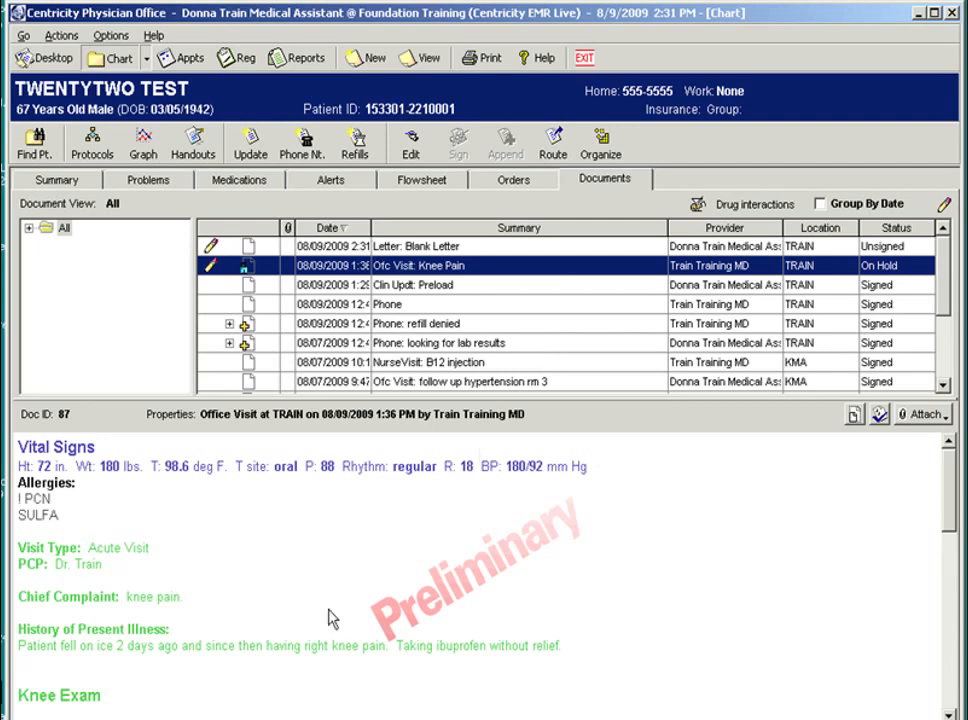